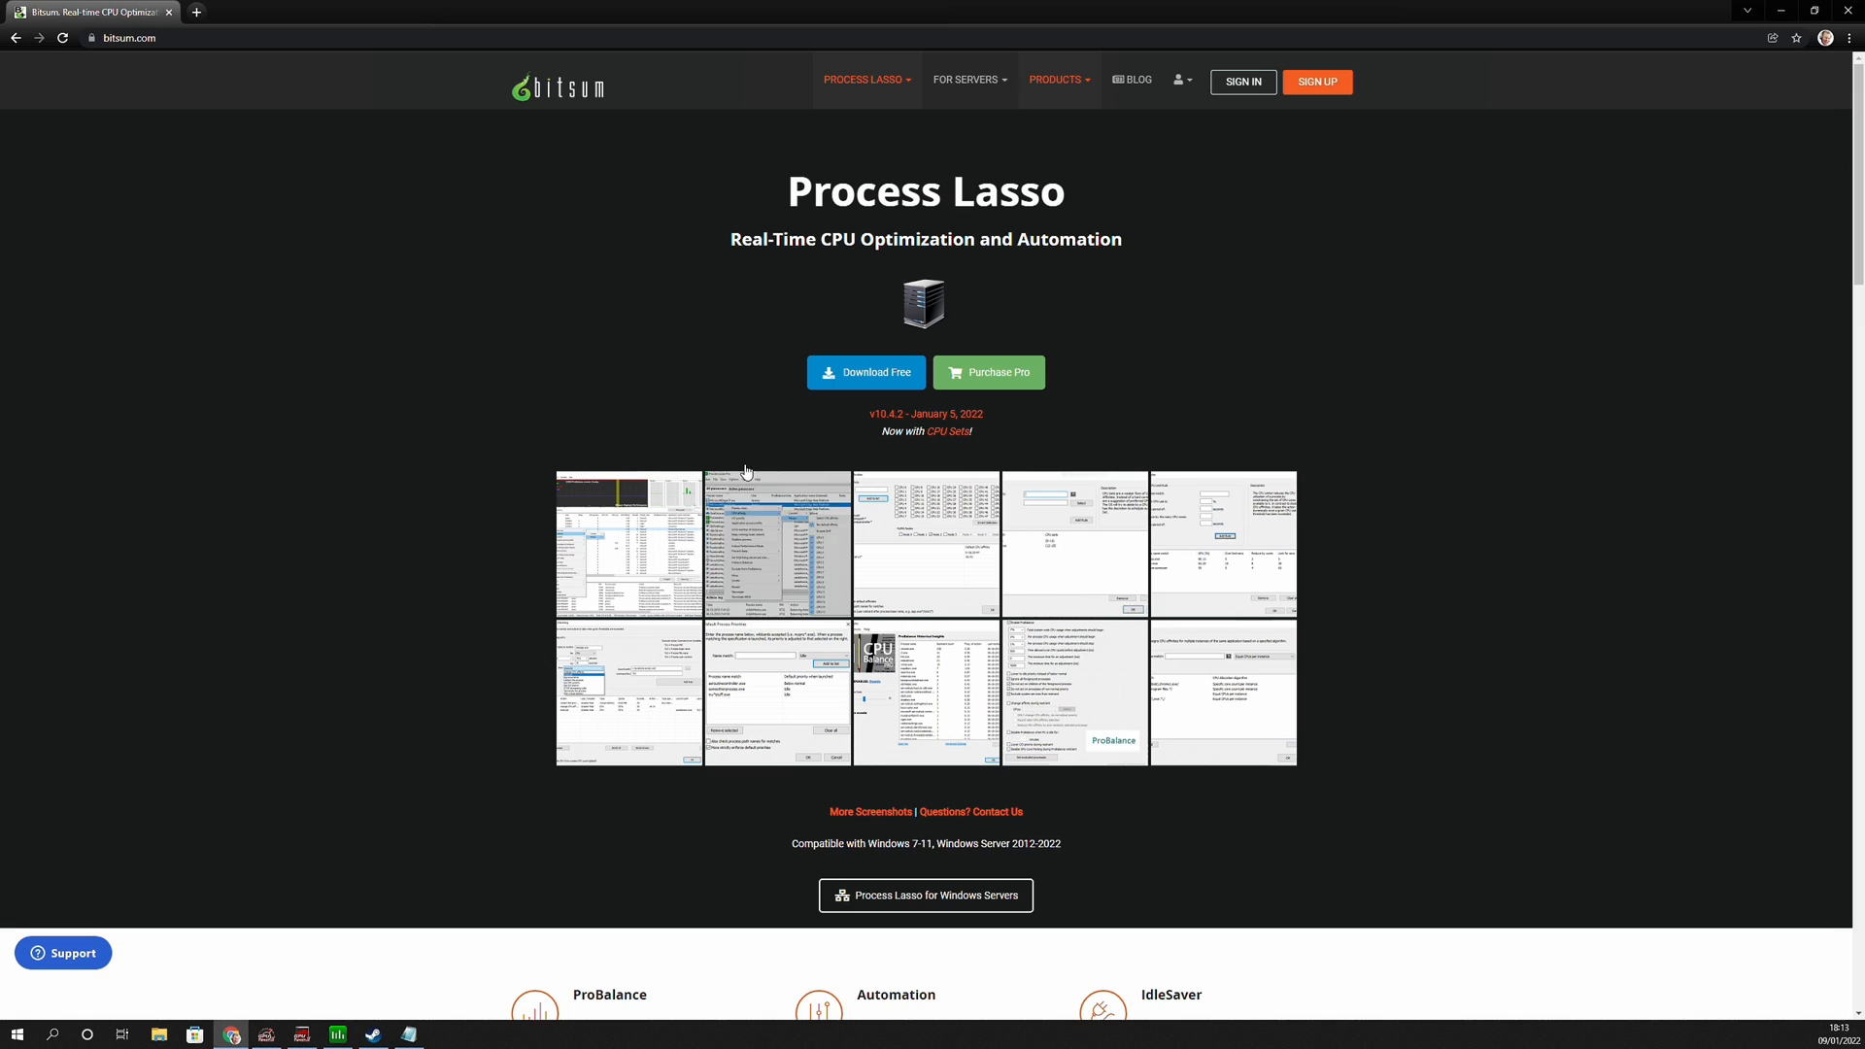
Bring the Process Lasso window up over the Bitsum product page.
{"action": "left_click", "coordinate": [128, 39]}
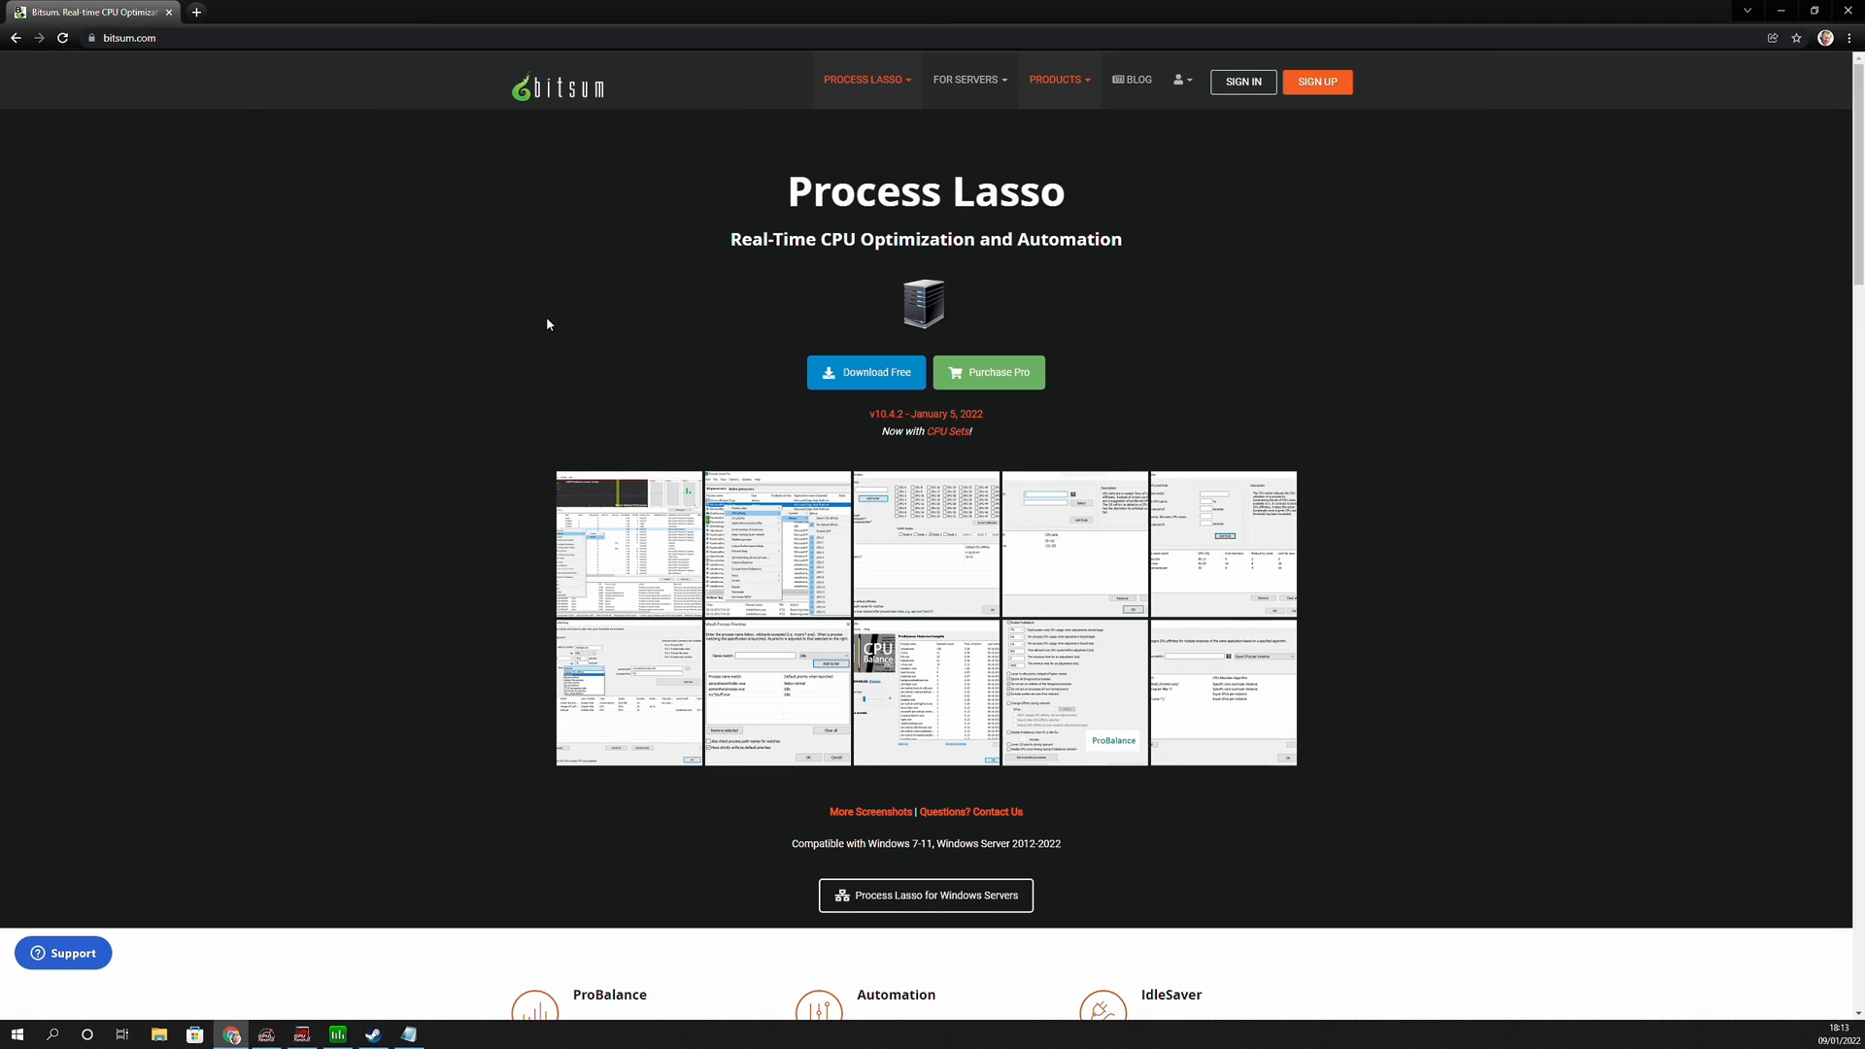
{"action": "mouse_move", "coordinate": [587, 369]}
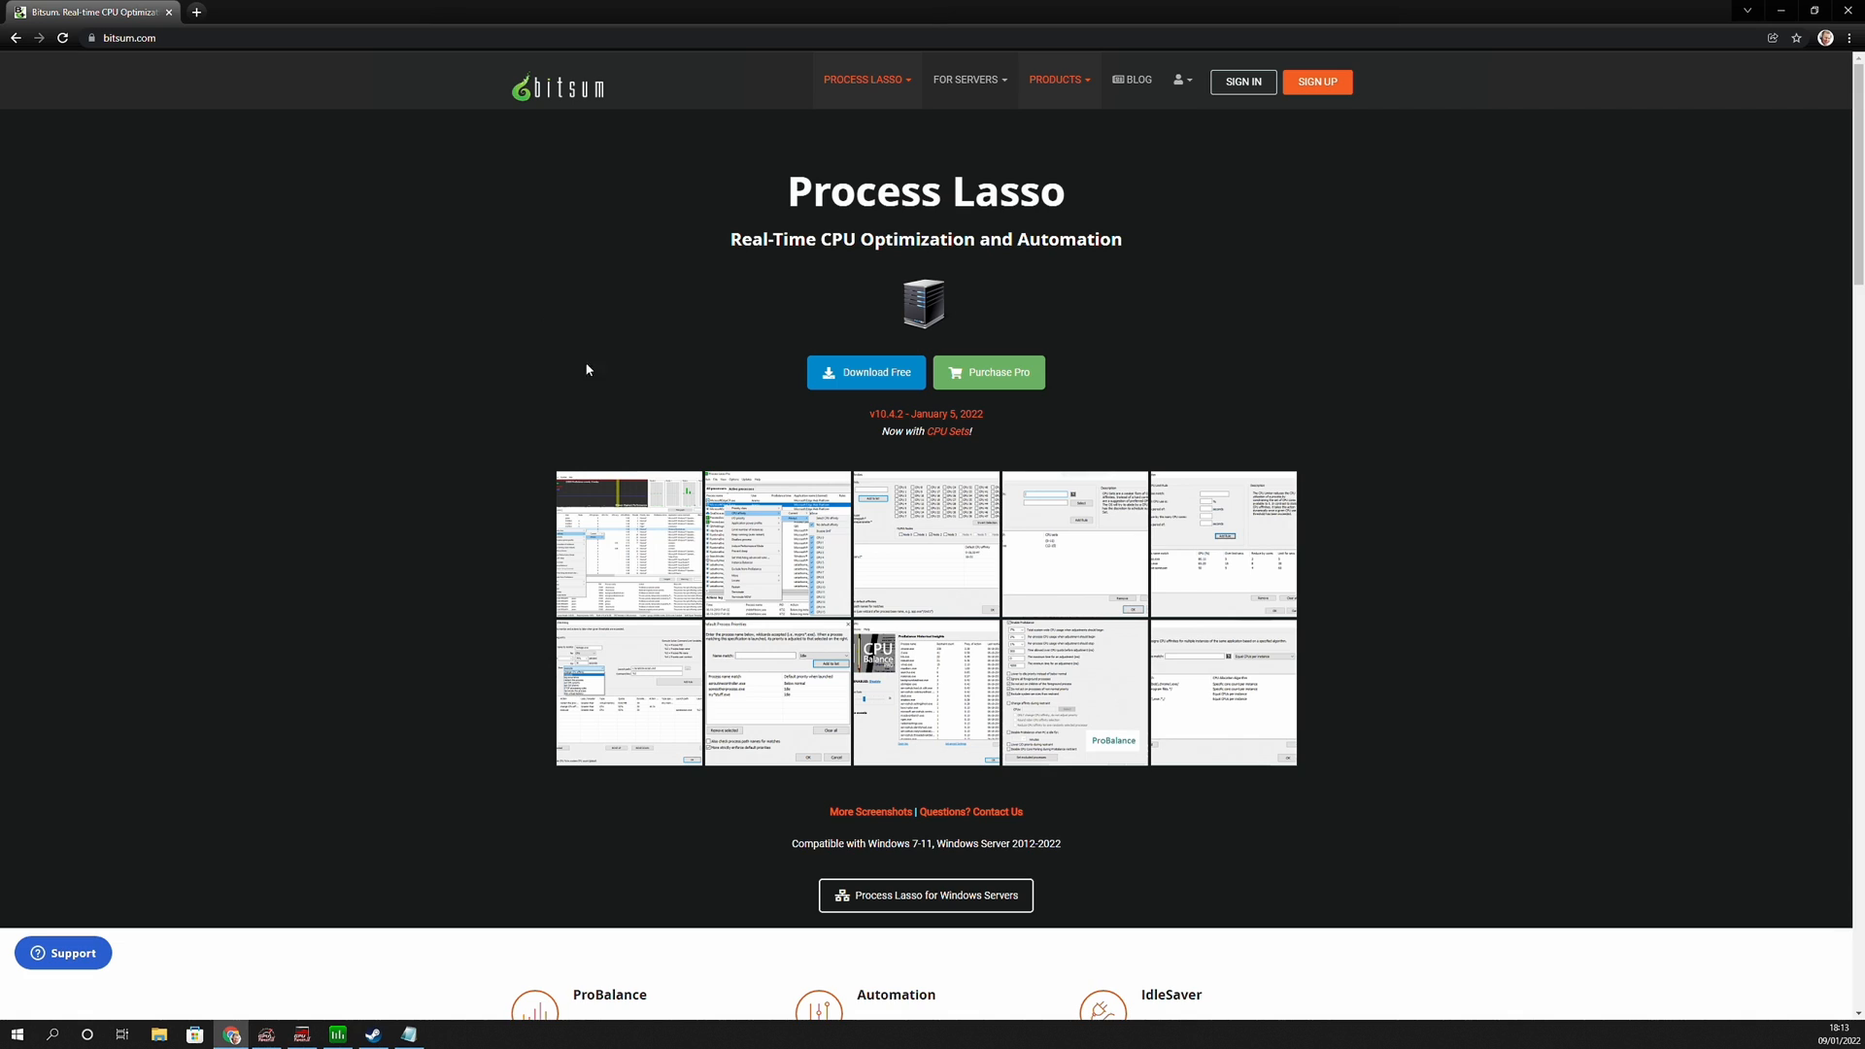
{"action": "mouse_move", "coordinate": [870, 371]}
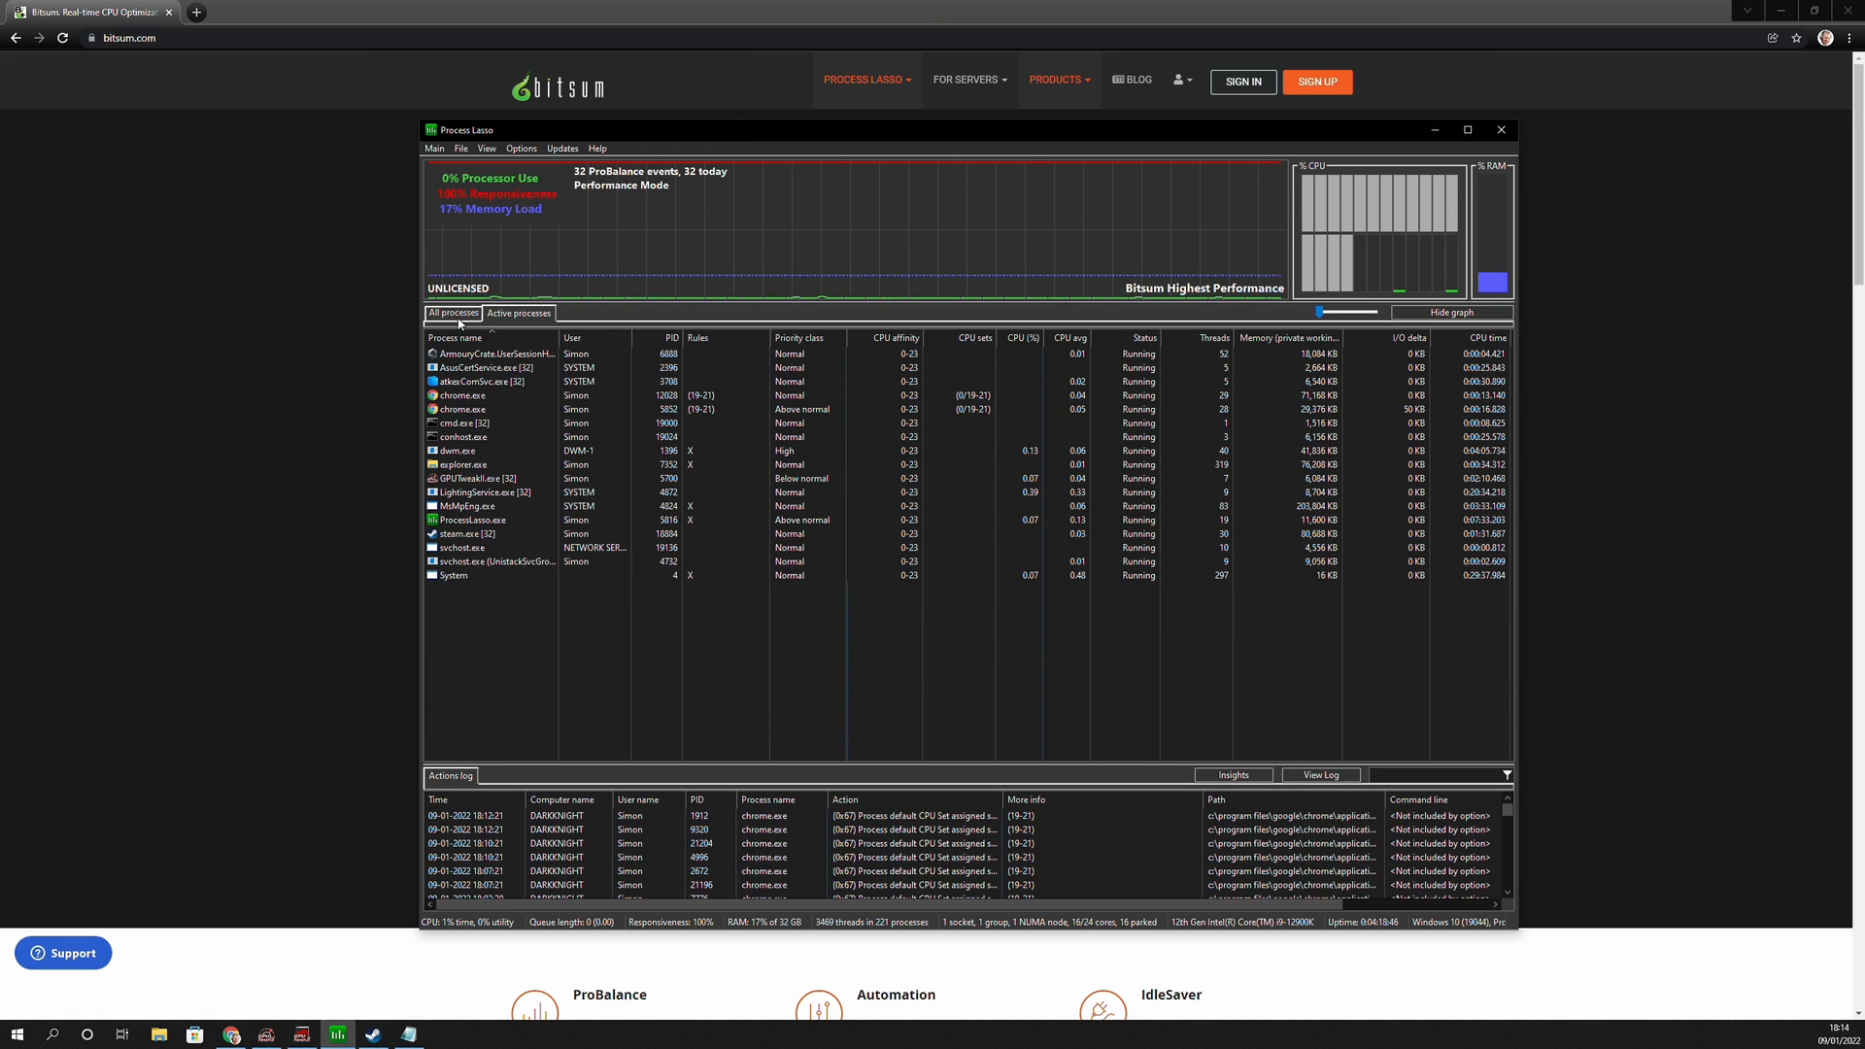
Show all running processes full-screen and select a chrome.exe entry.
{"action": "left_click", "coordinate": [468, 339]}
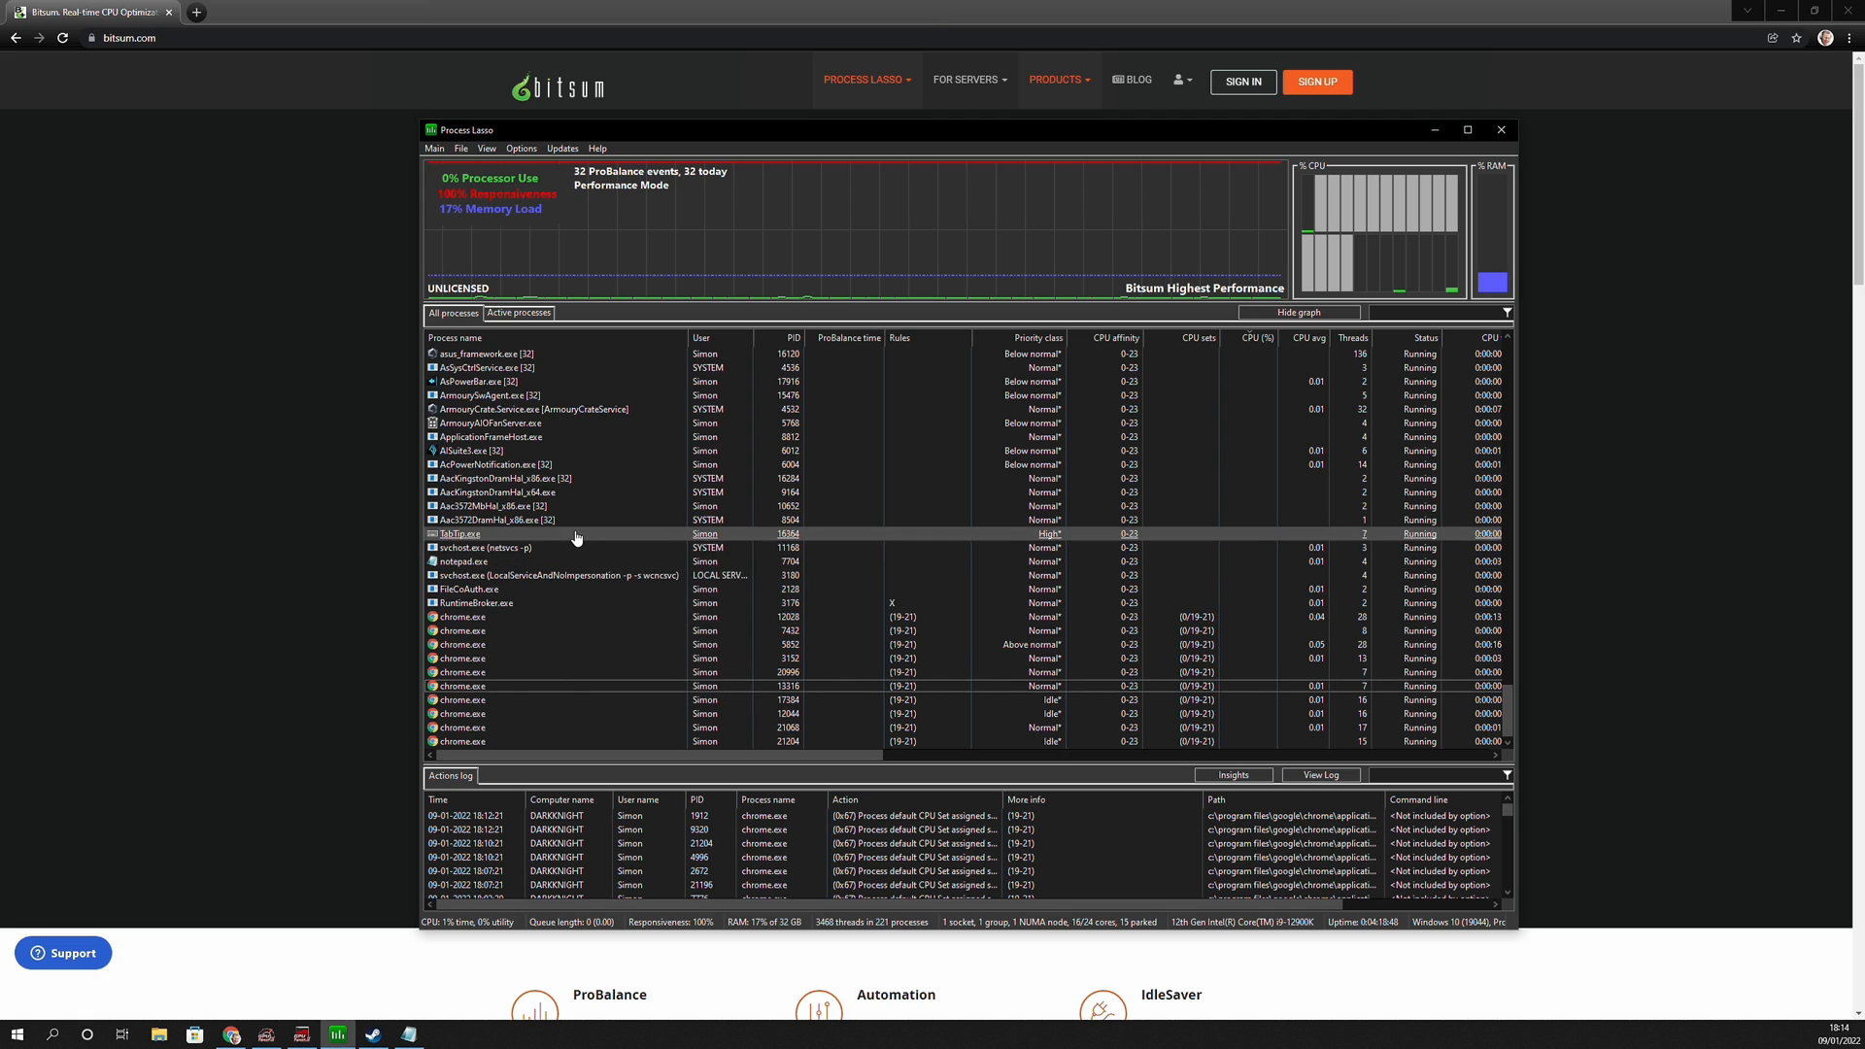
{"action": "left_click", "coordinate": [1469, 128]}
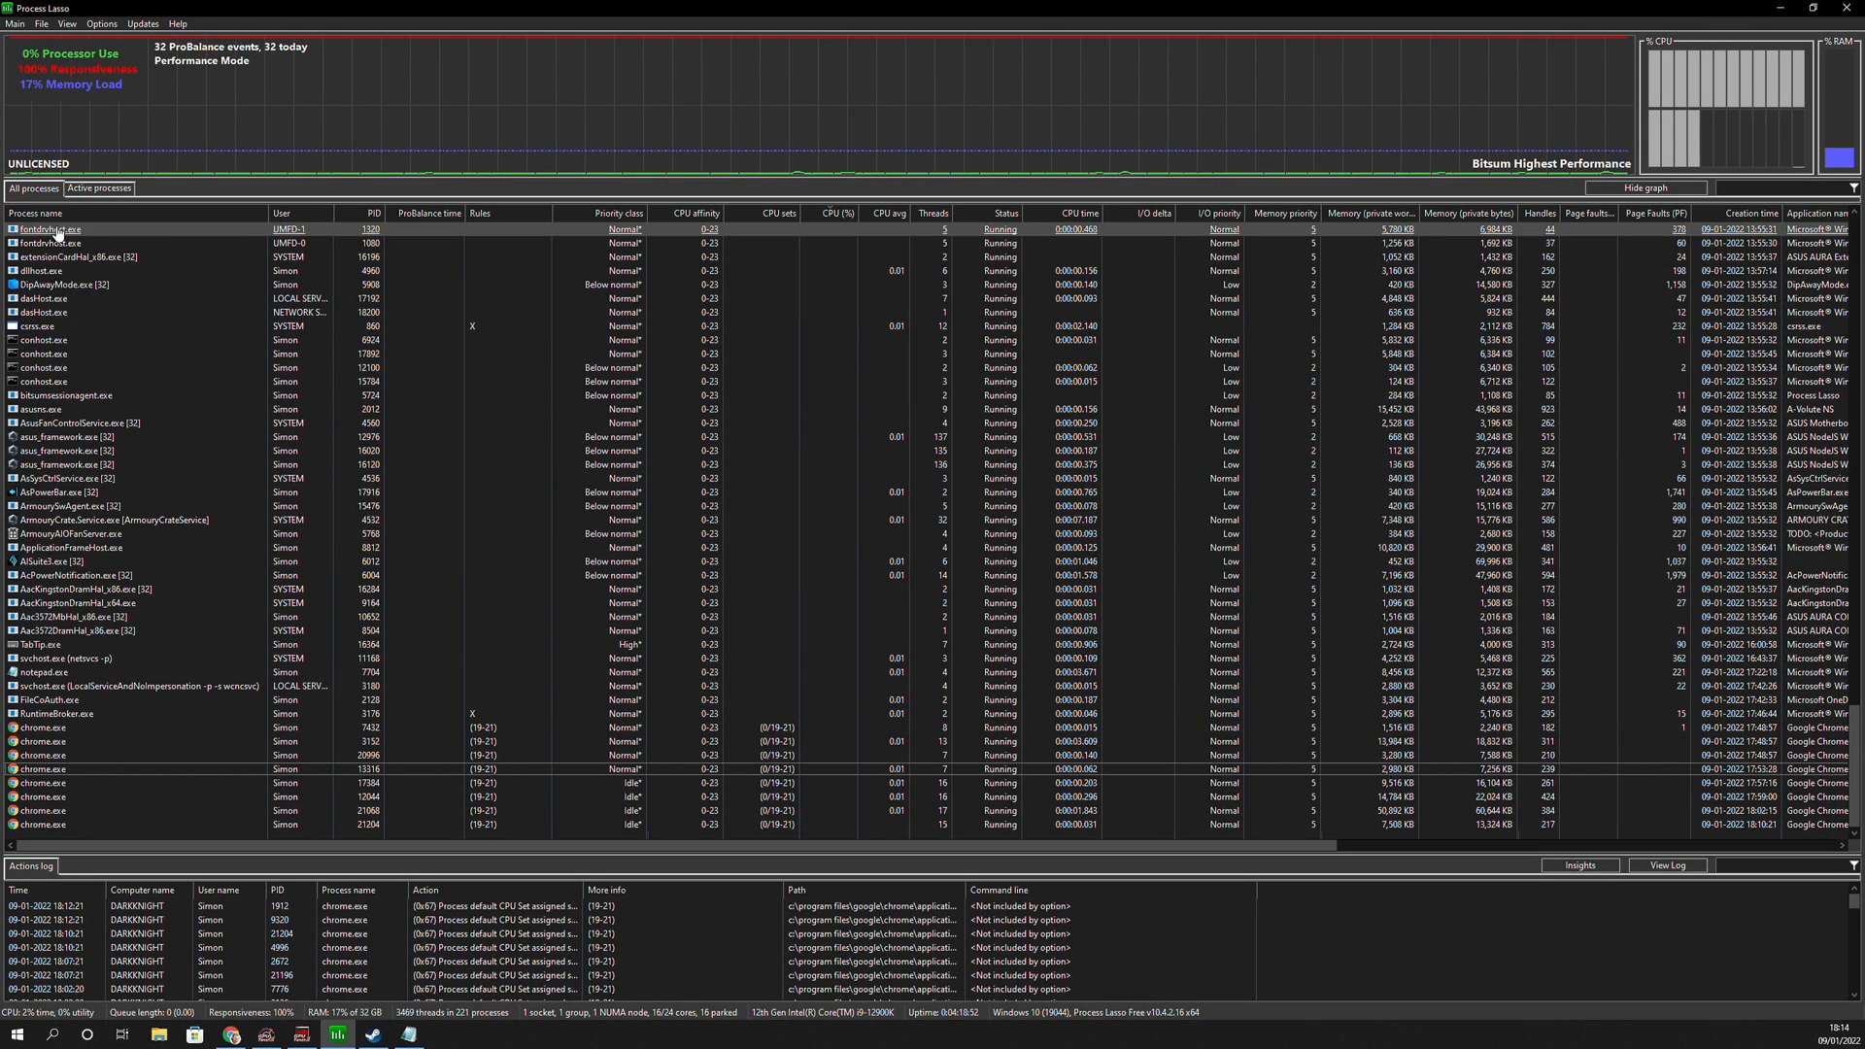
{"action": "left_click", "coordinate": [98, 783]}
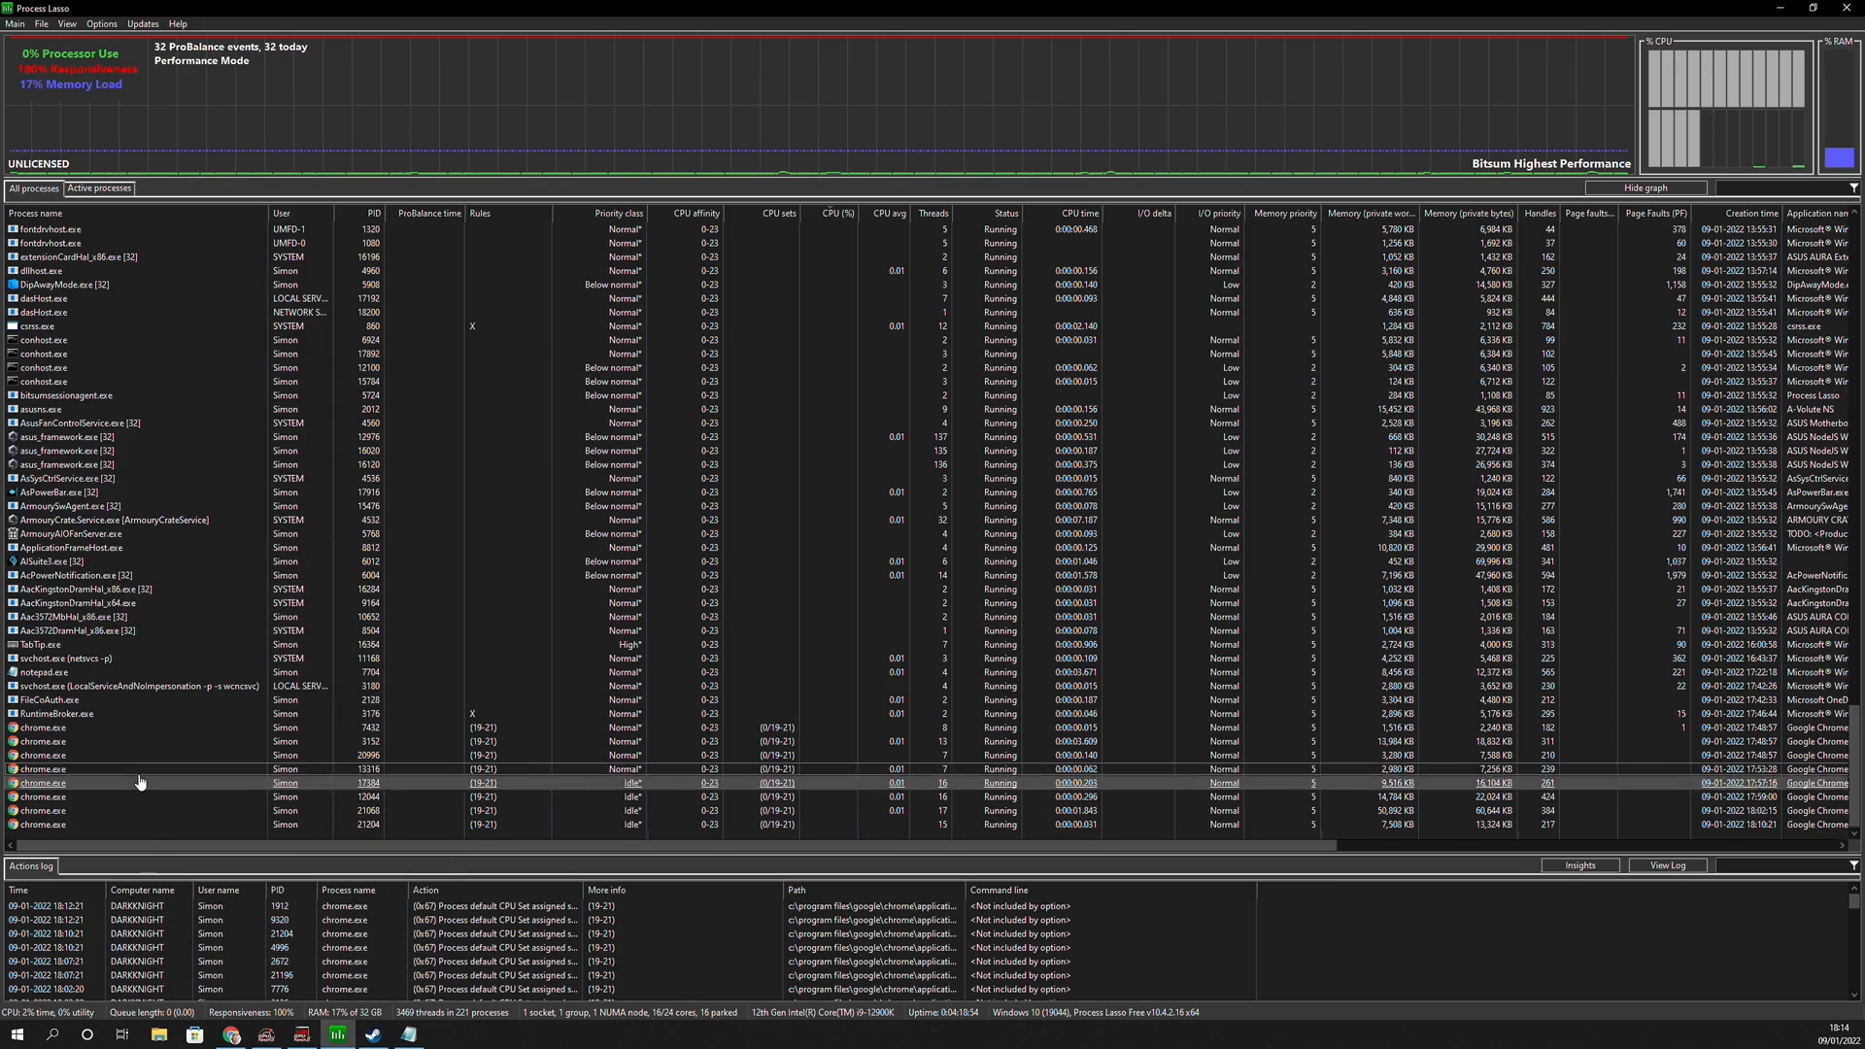
{"action": "mouse_move", "coordinate": [118, 699]}
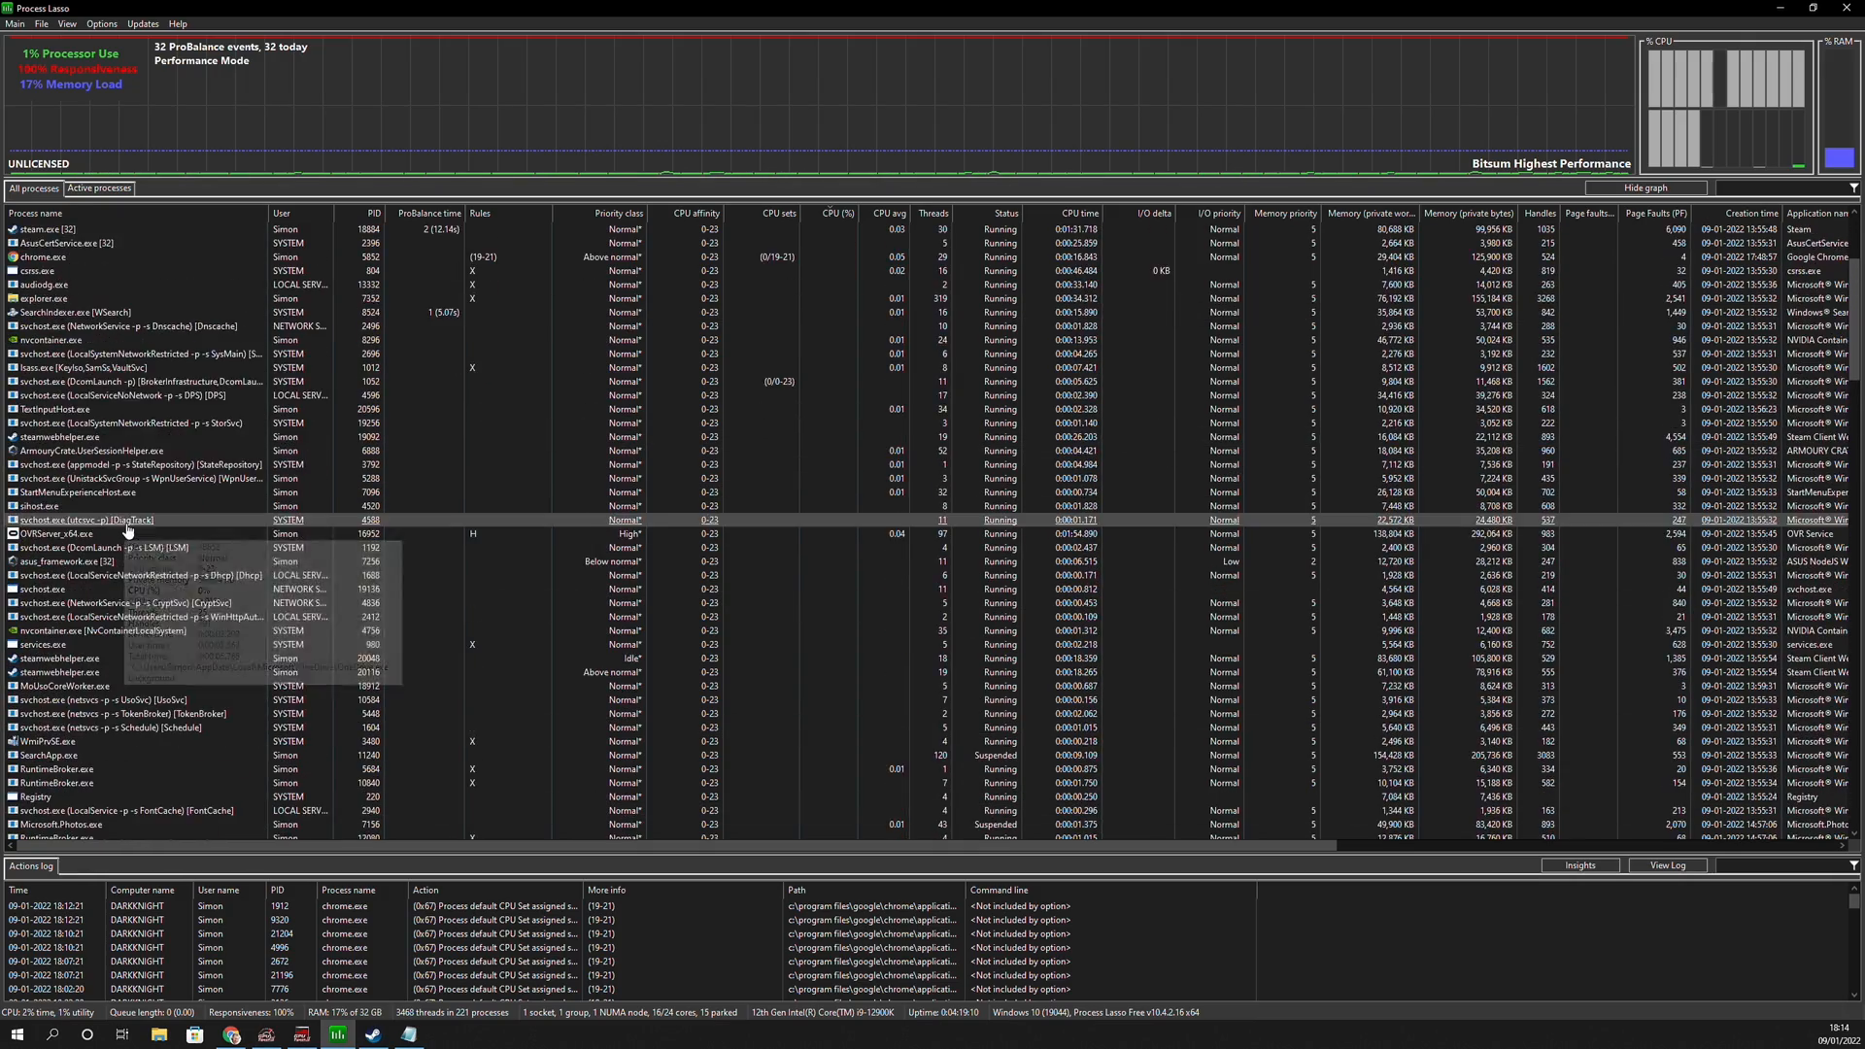
Switch the list to show only currently active processes.
{"action": "left_click", "coordinate": [99, 188]}
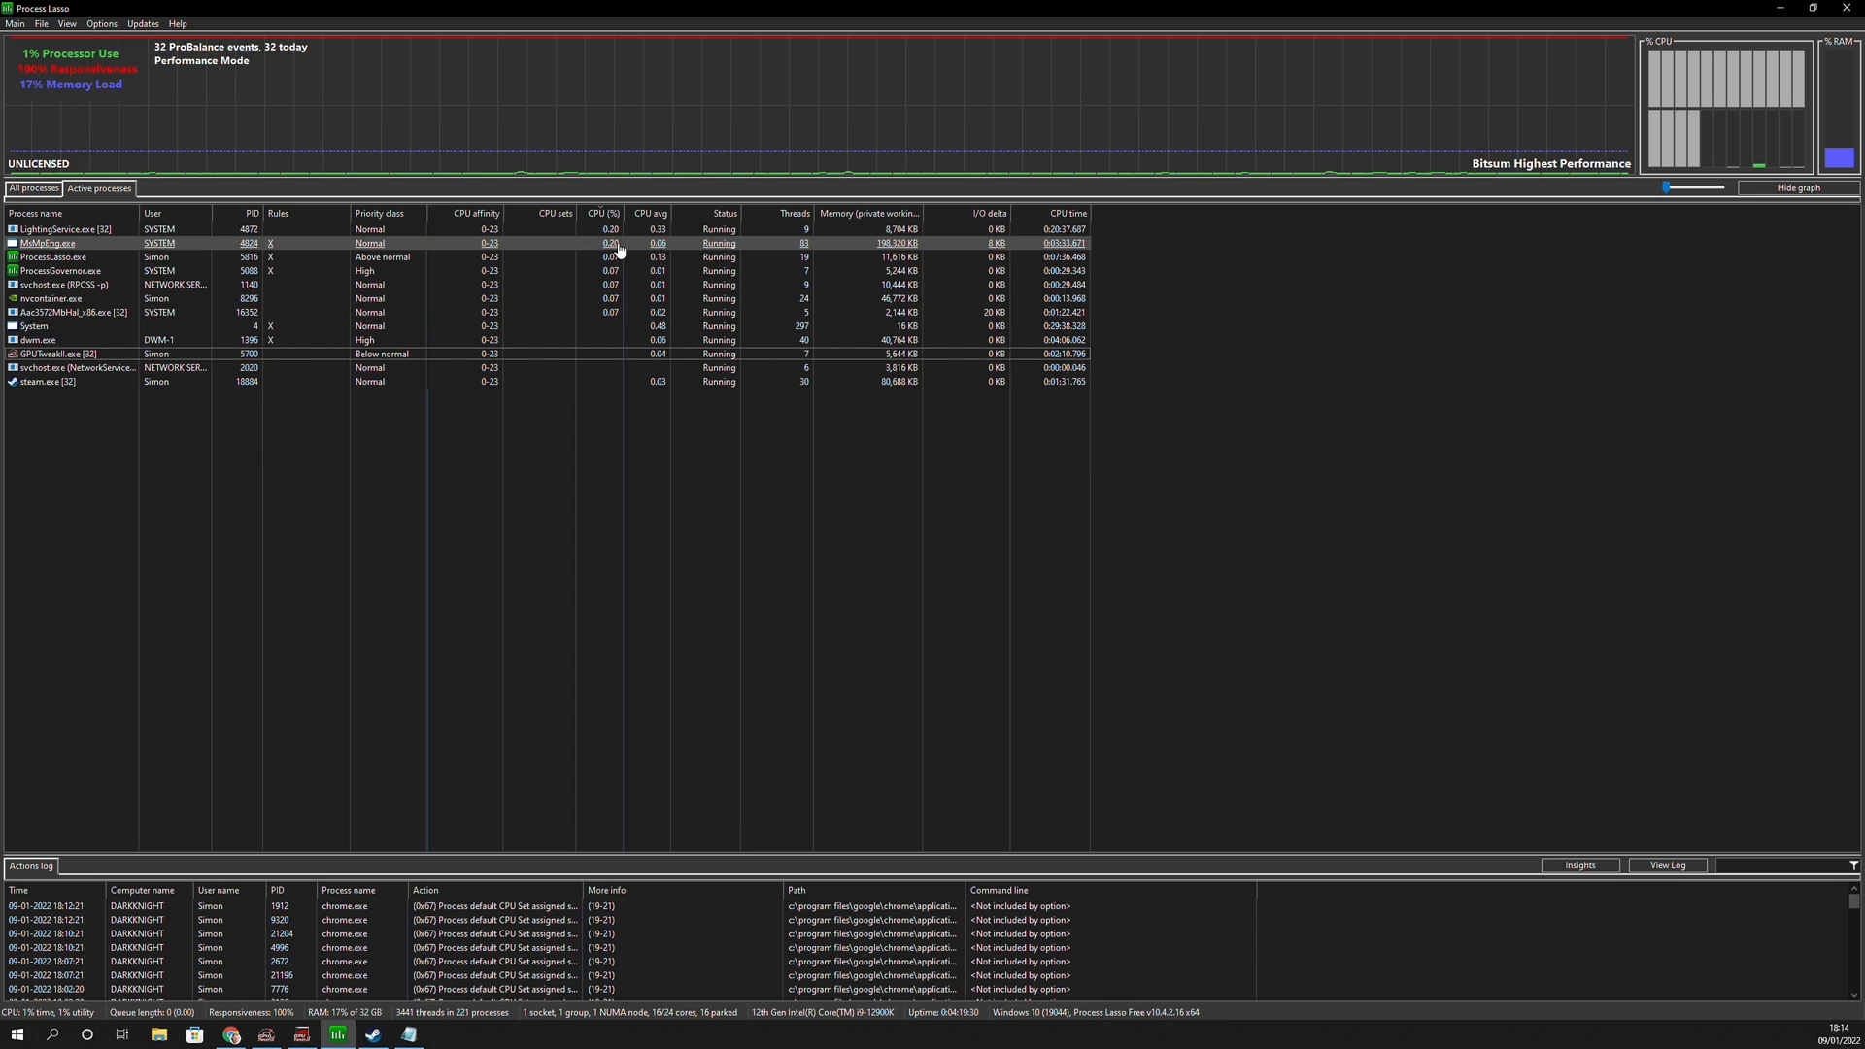
{"action": "left_click", "coordinate": [601, 213]}
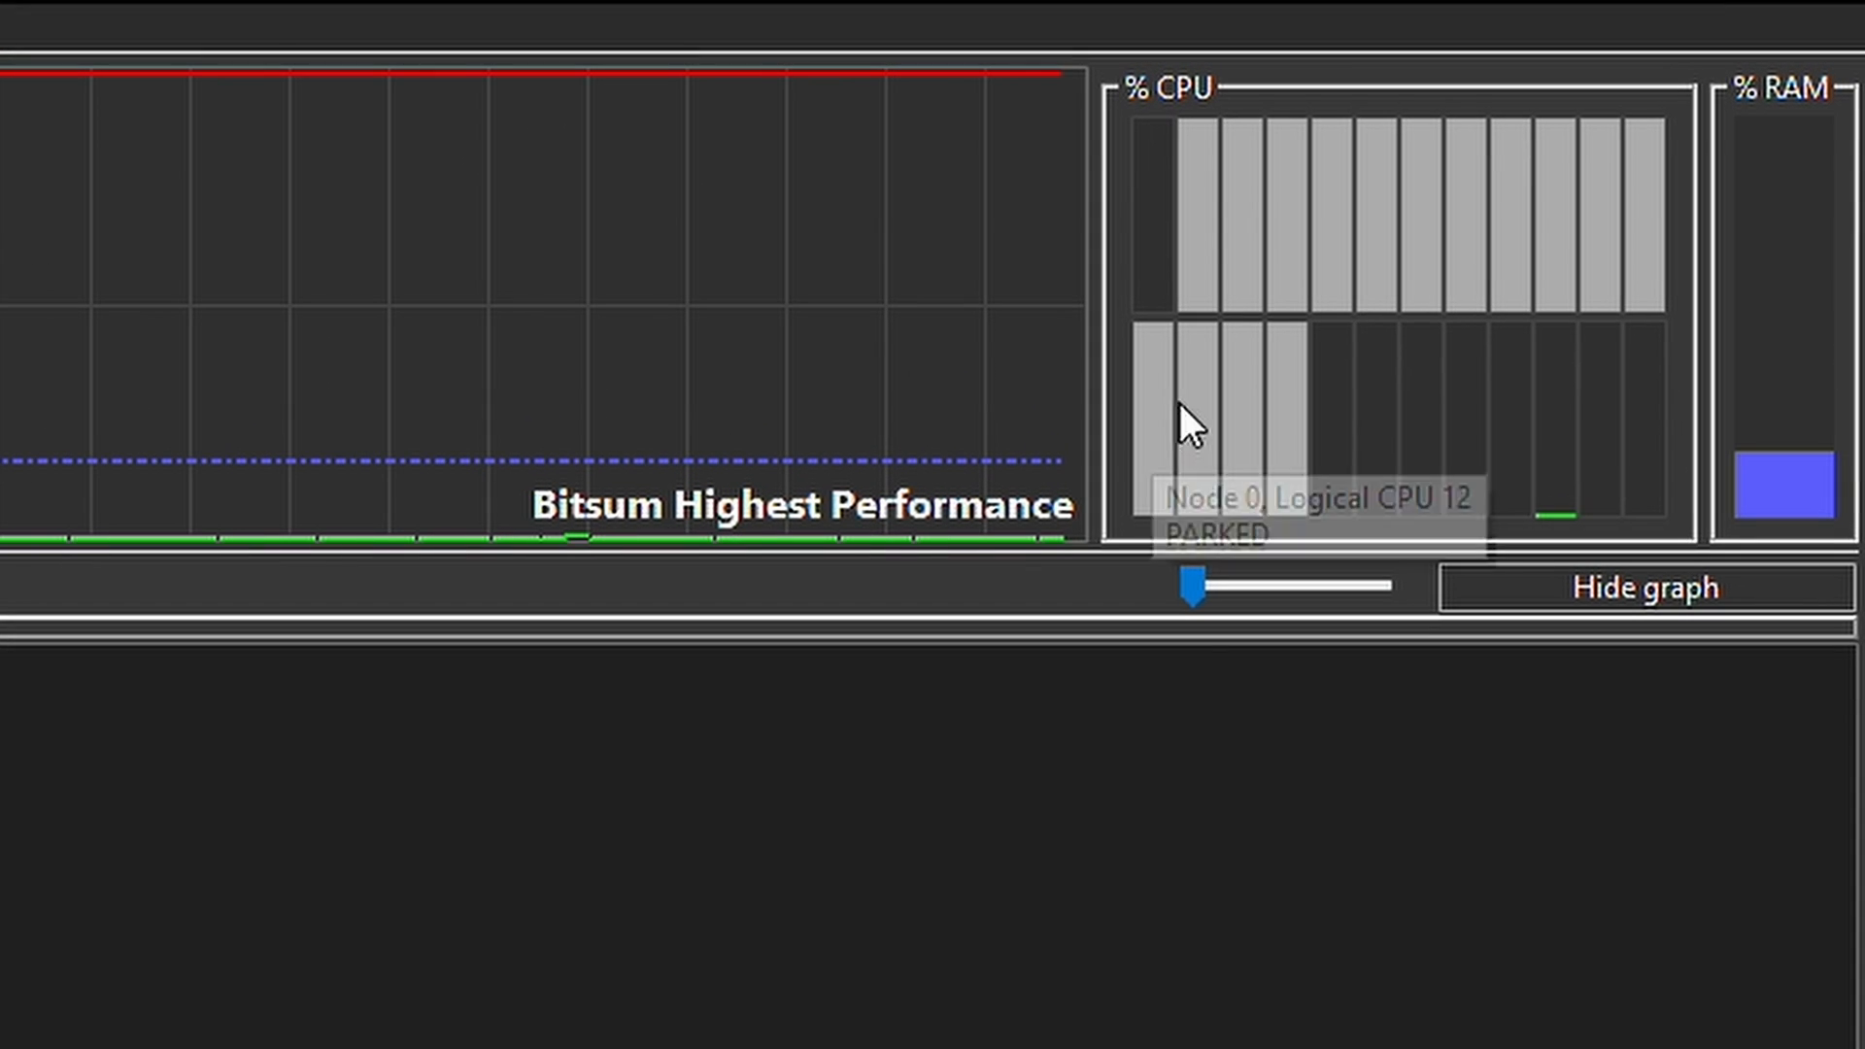
{"action": "mouse_move", "coordinate": [1671, 254]}
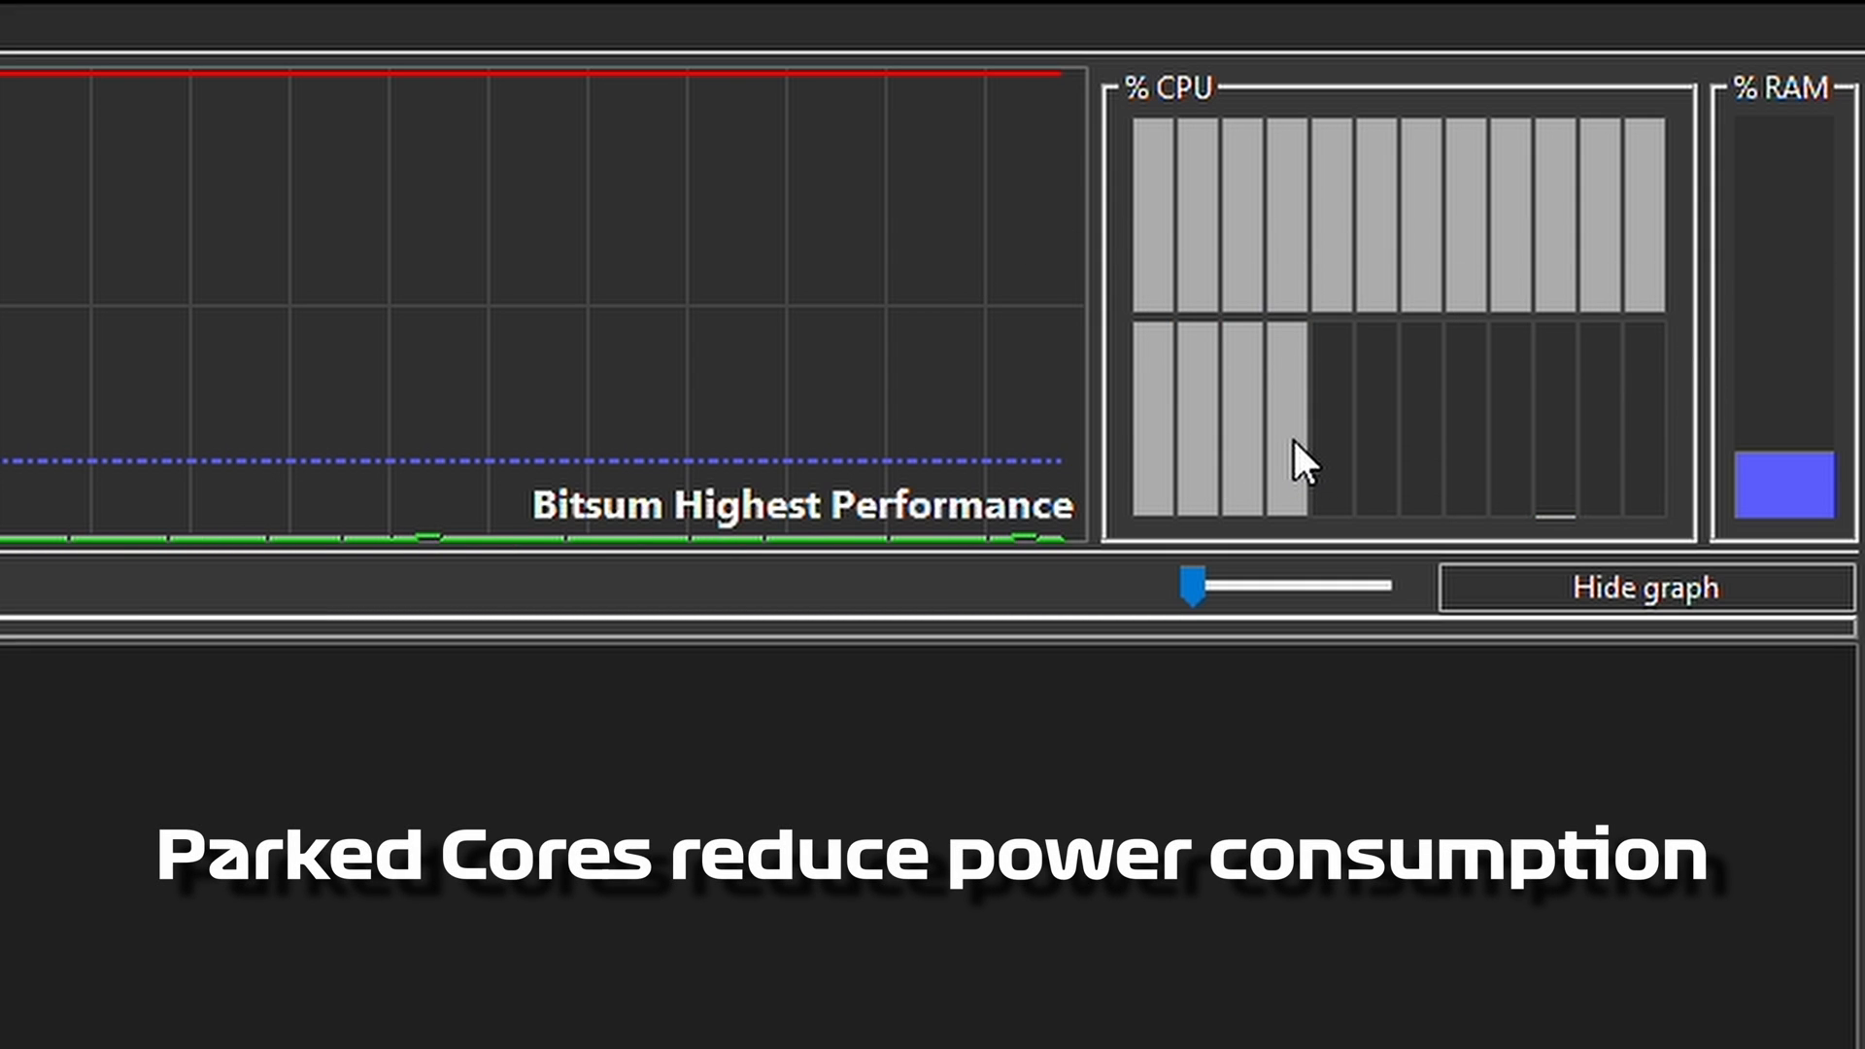
{"action": "mouse_move", "coordinate": [1298, 463]}
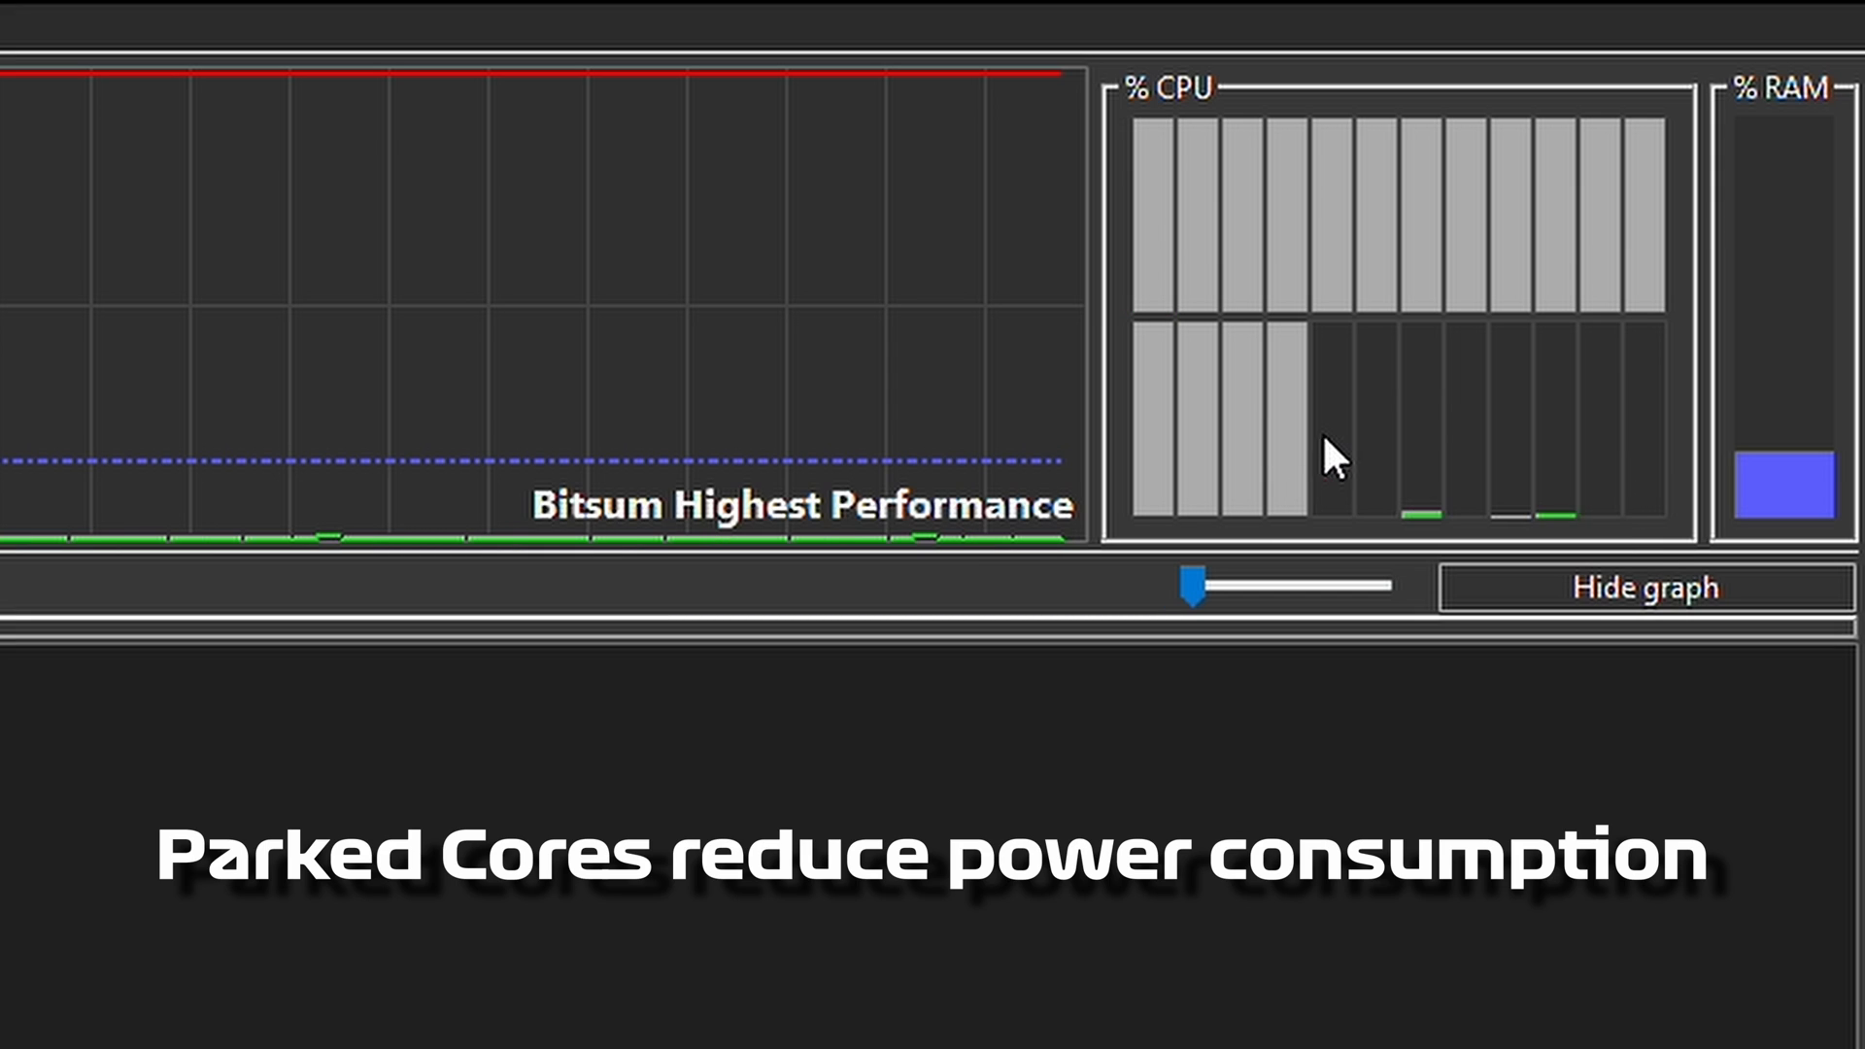
{"action": "mouse_move", "coordinate": [1648, 452]}
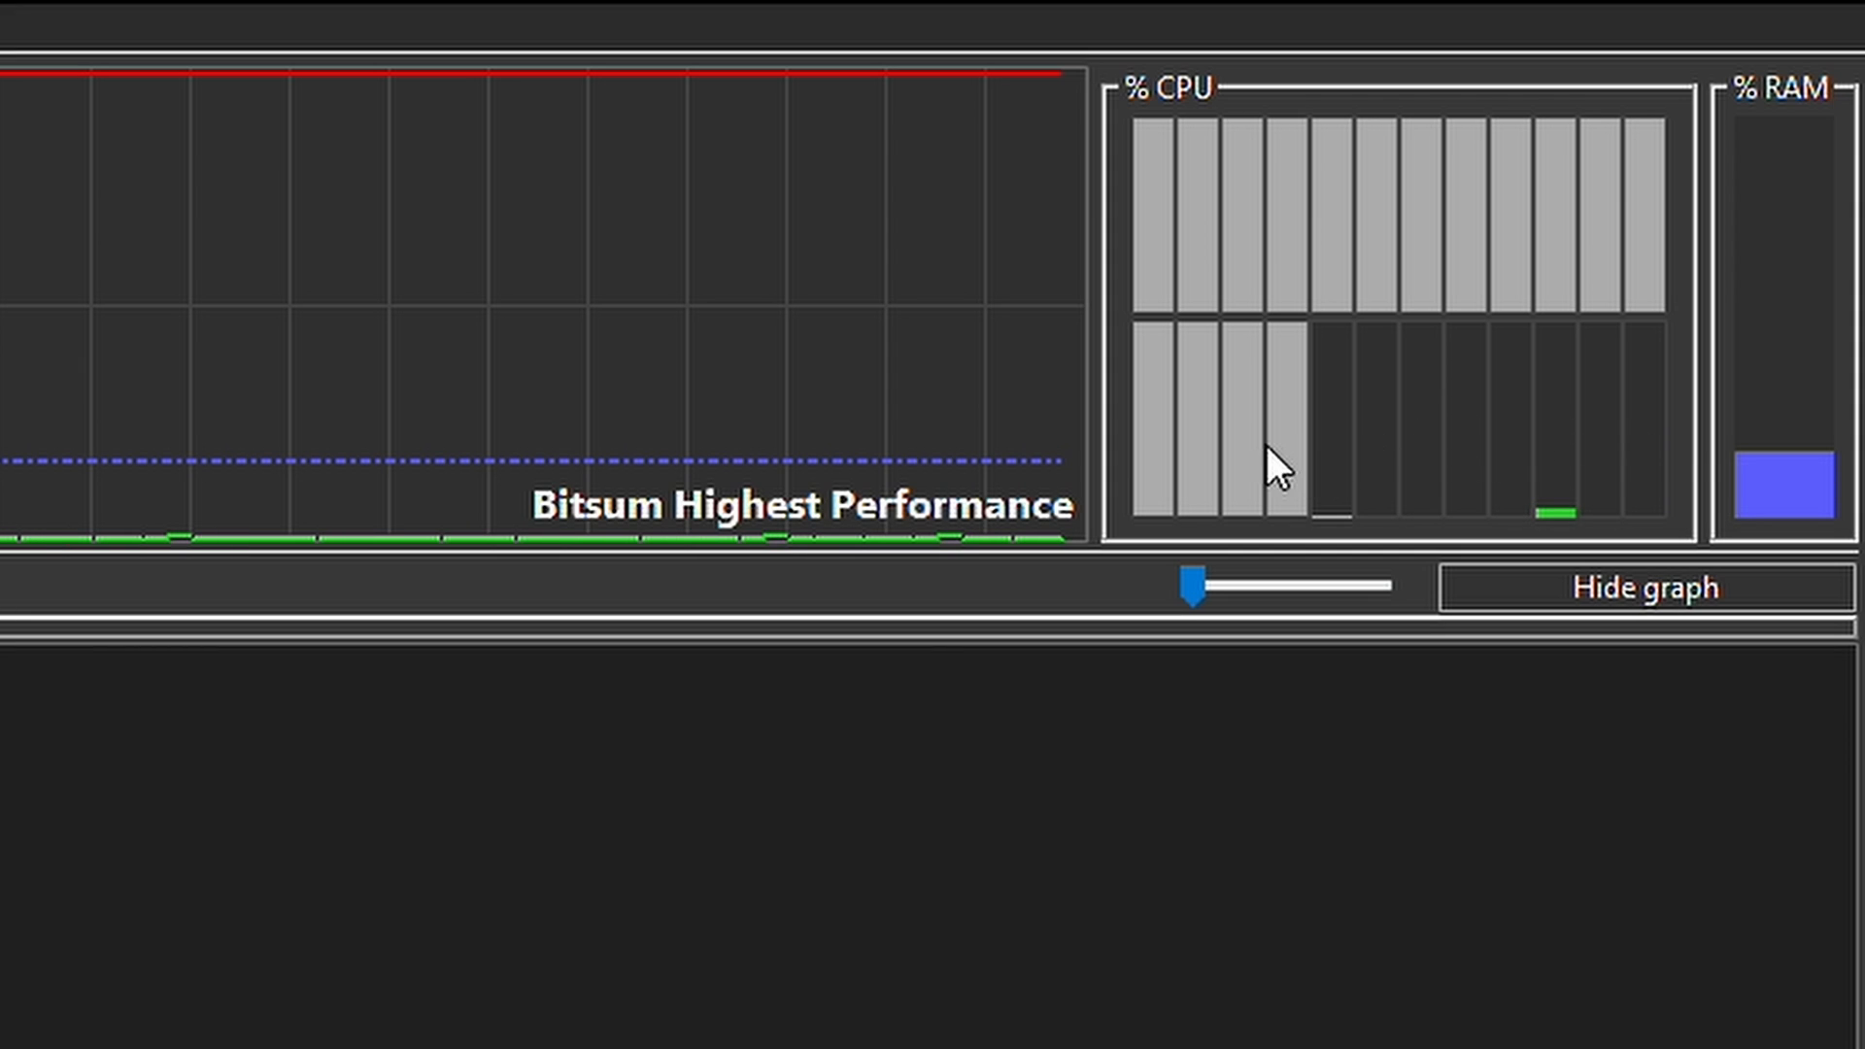
{"action": "mouse_move", "coordinate": [1456, 249]}
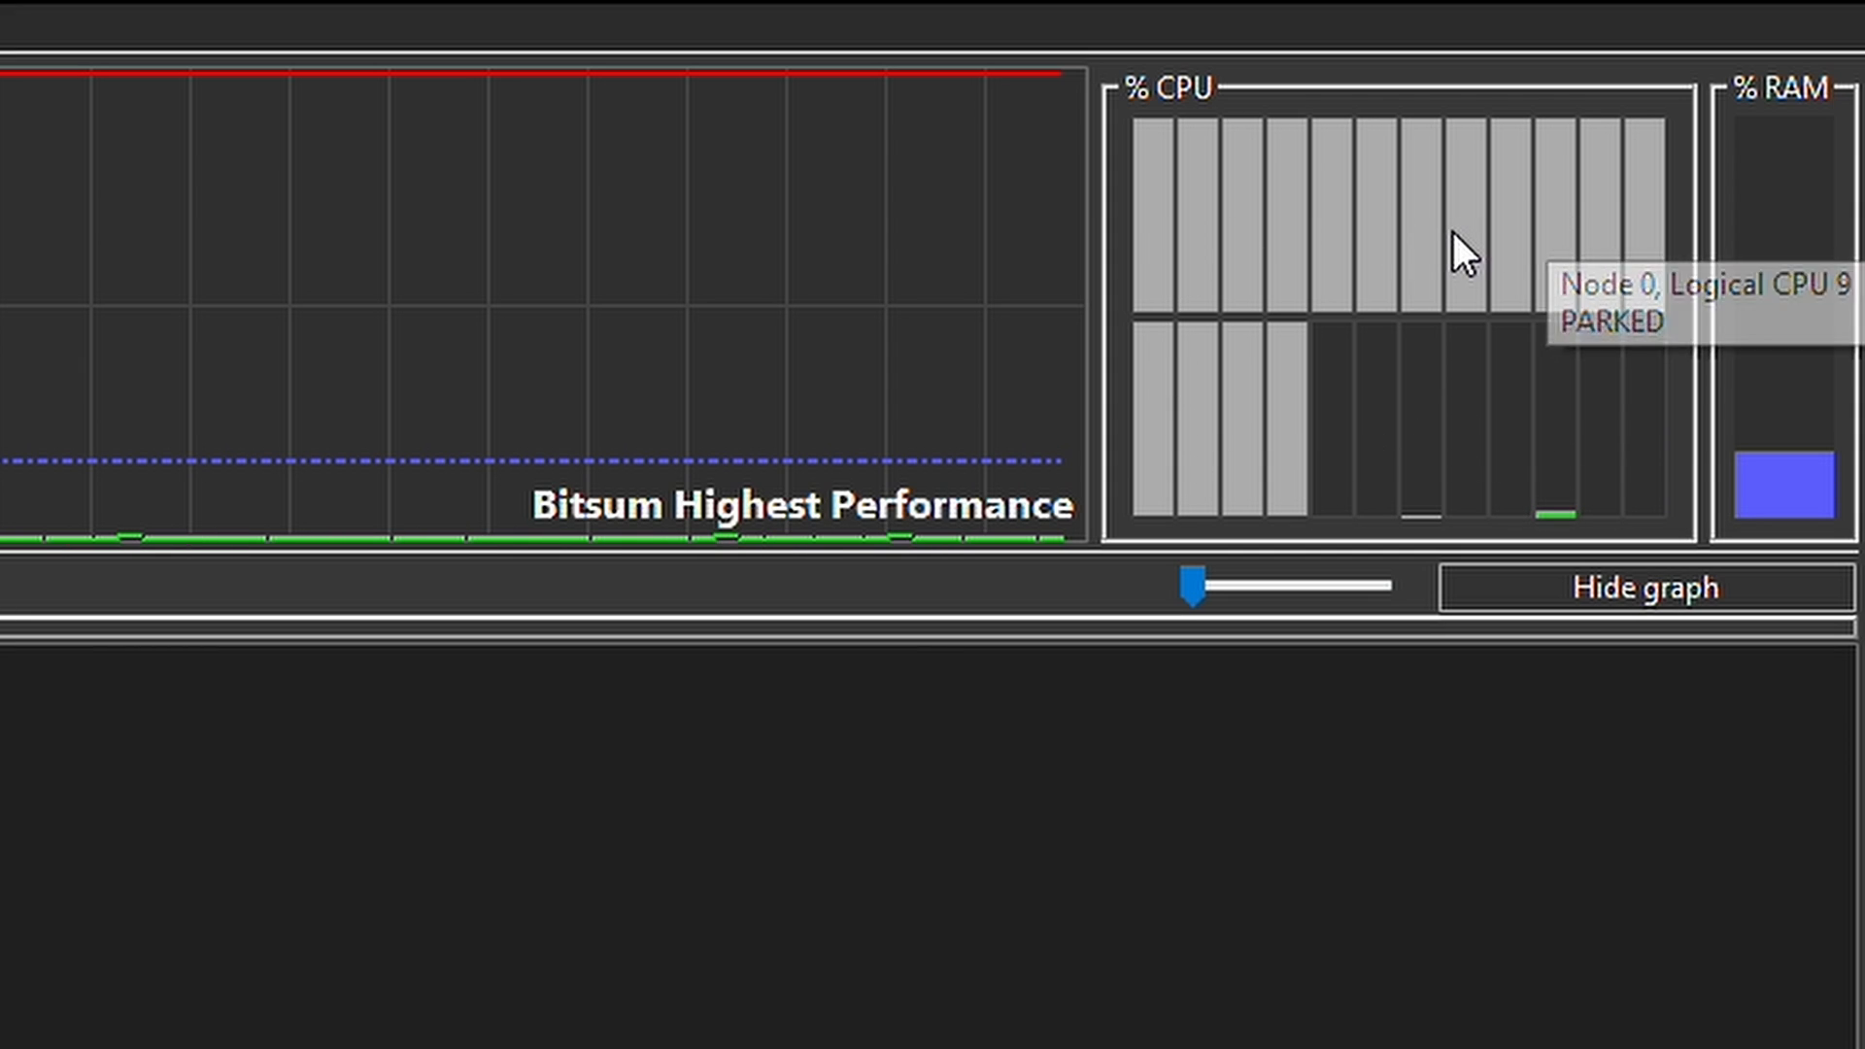
{"action": "mouse_move", "coordinate": [1424, 445]}
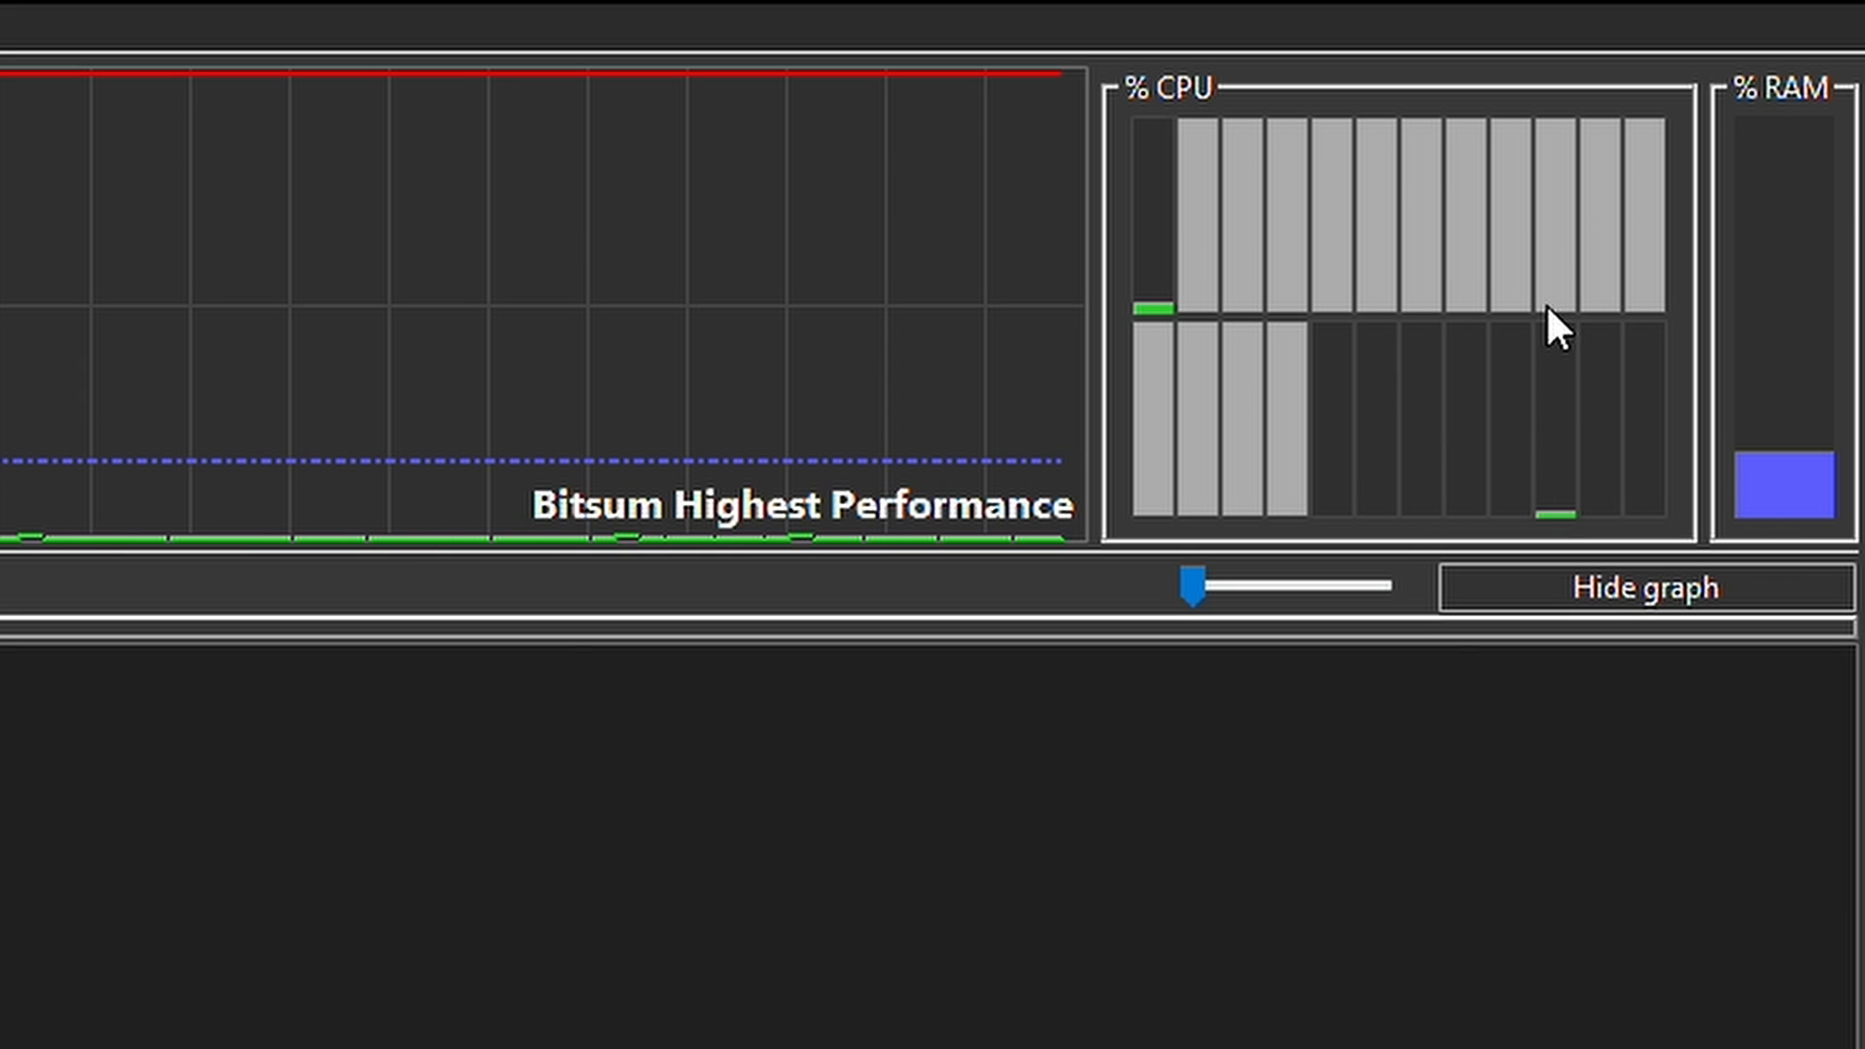
{"action": "mouse_move", "coordinate": [1426, 453]}
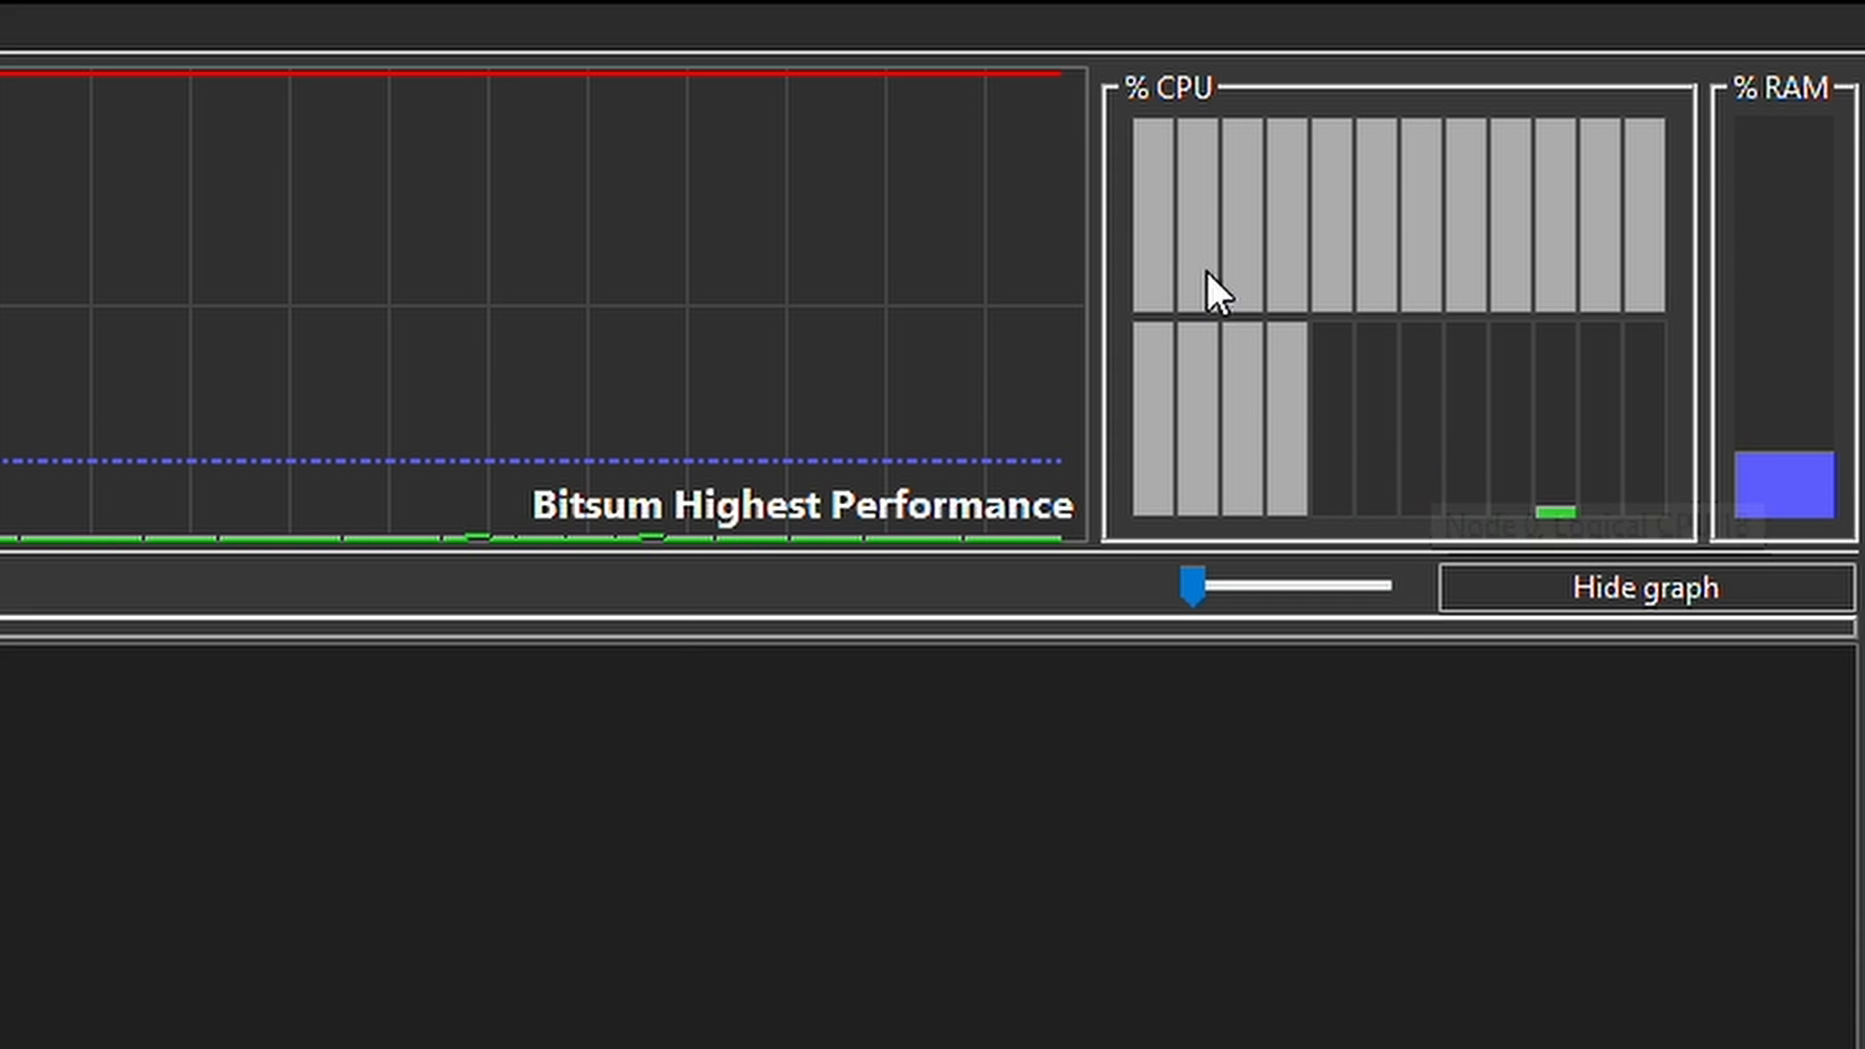
{"action": "mouse_move", "coordinate": [1302, 268]}
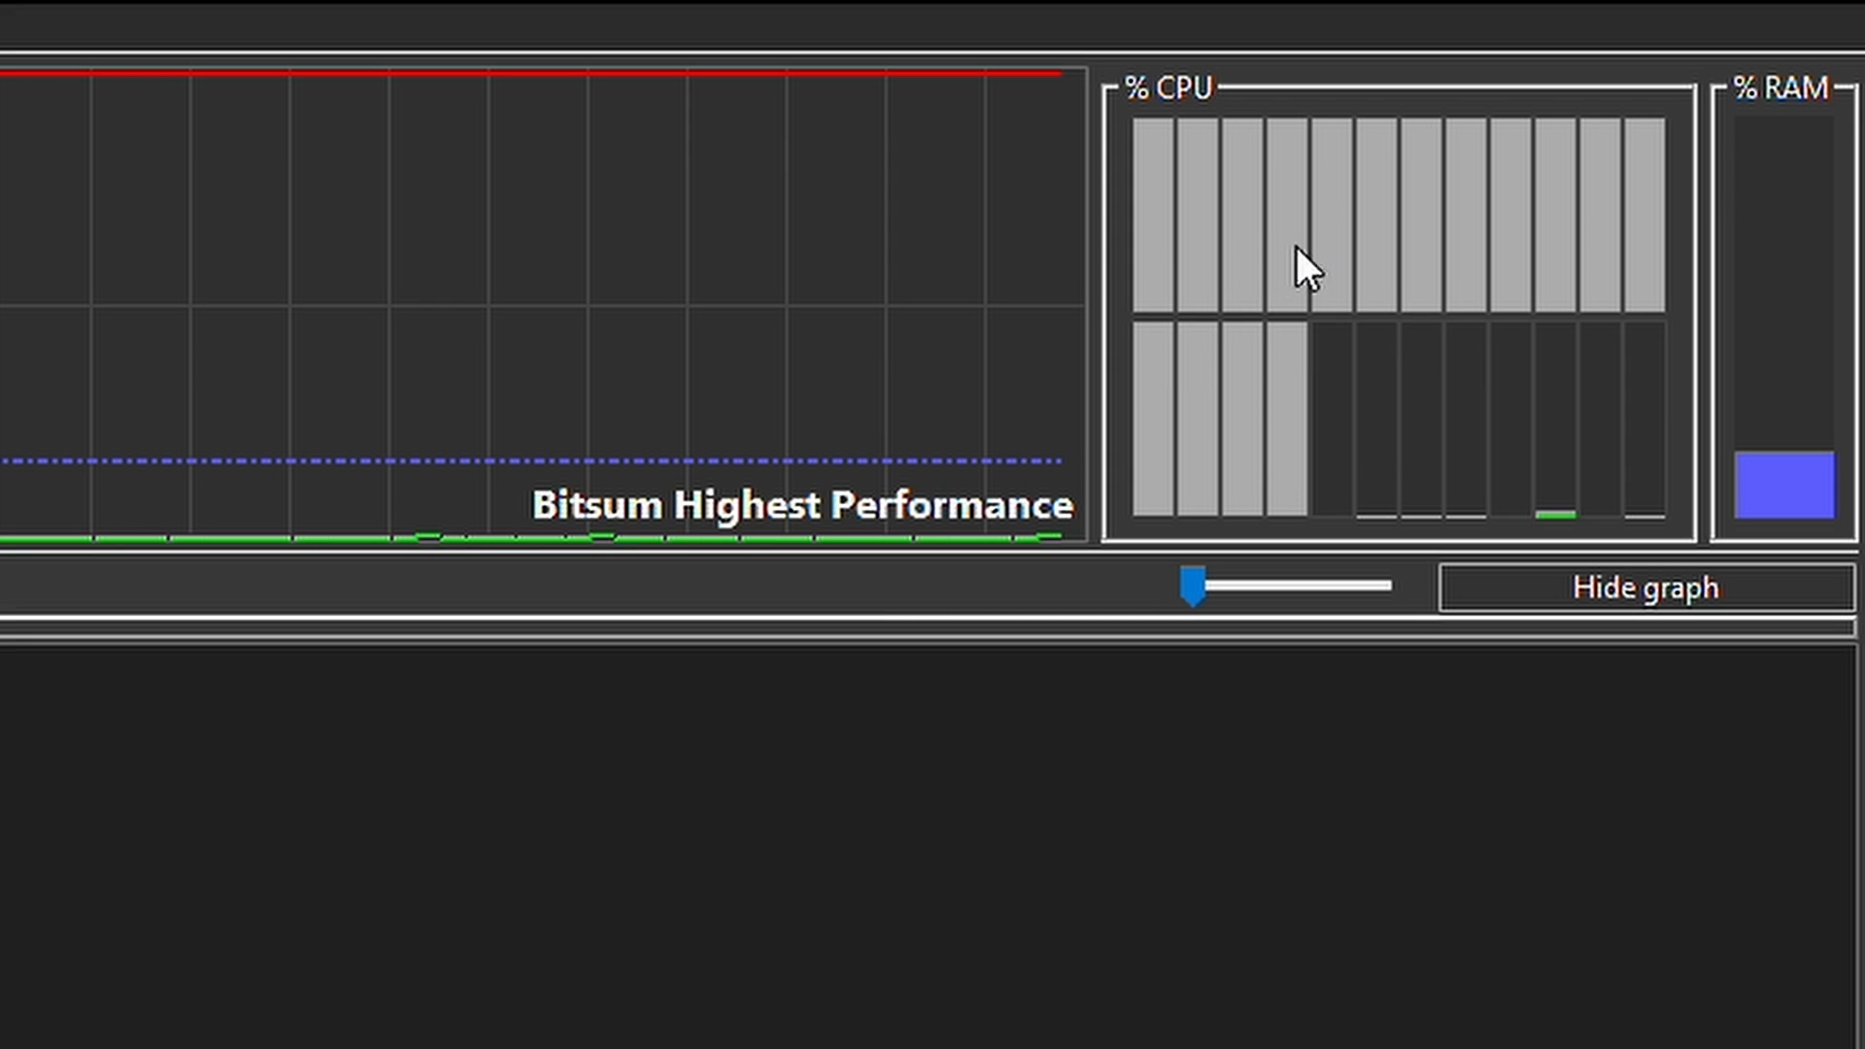
{"action": "mouse_move", "coordinate": [1438, 287]}
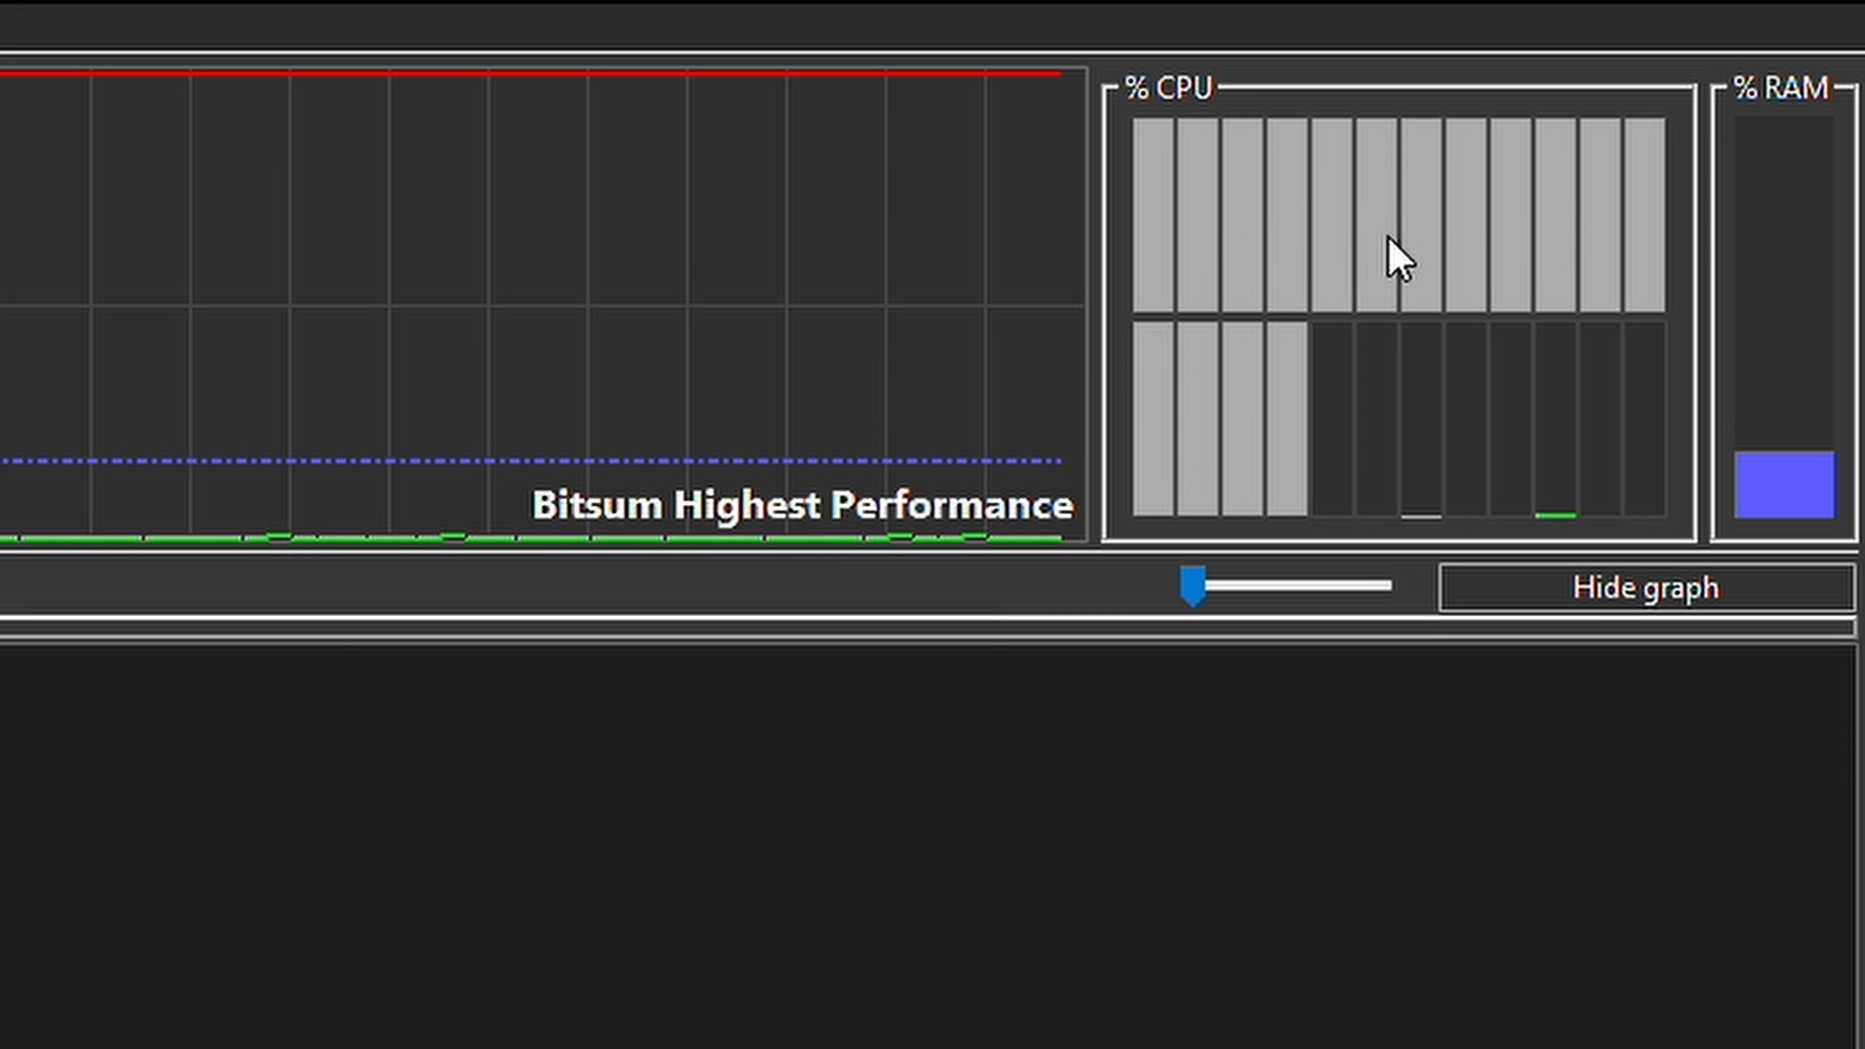
{"action": "mouse_move", "coordinate": [1388, 257]}
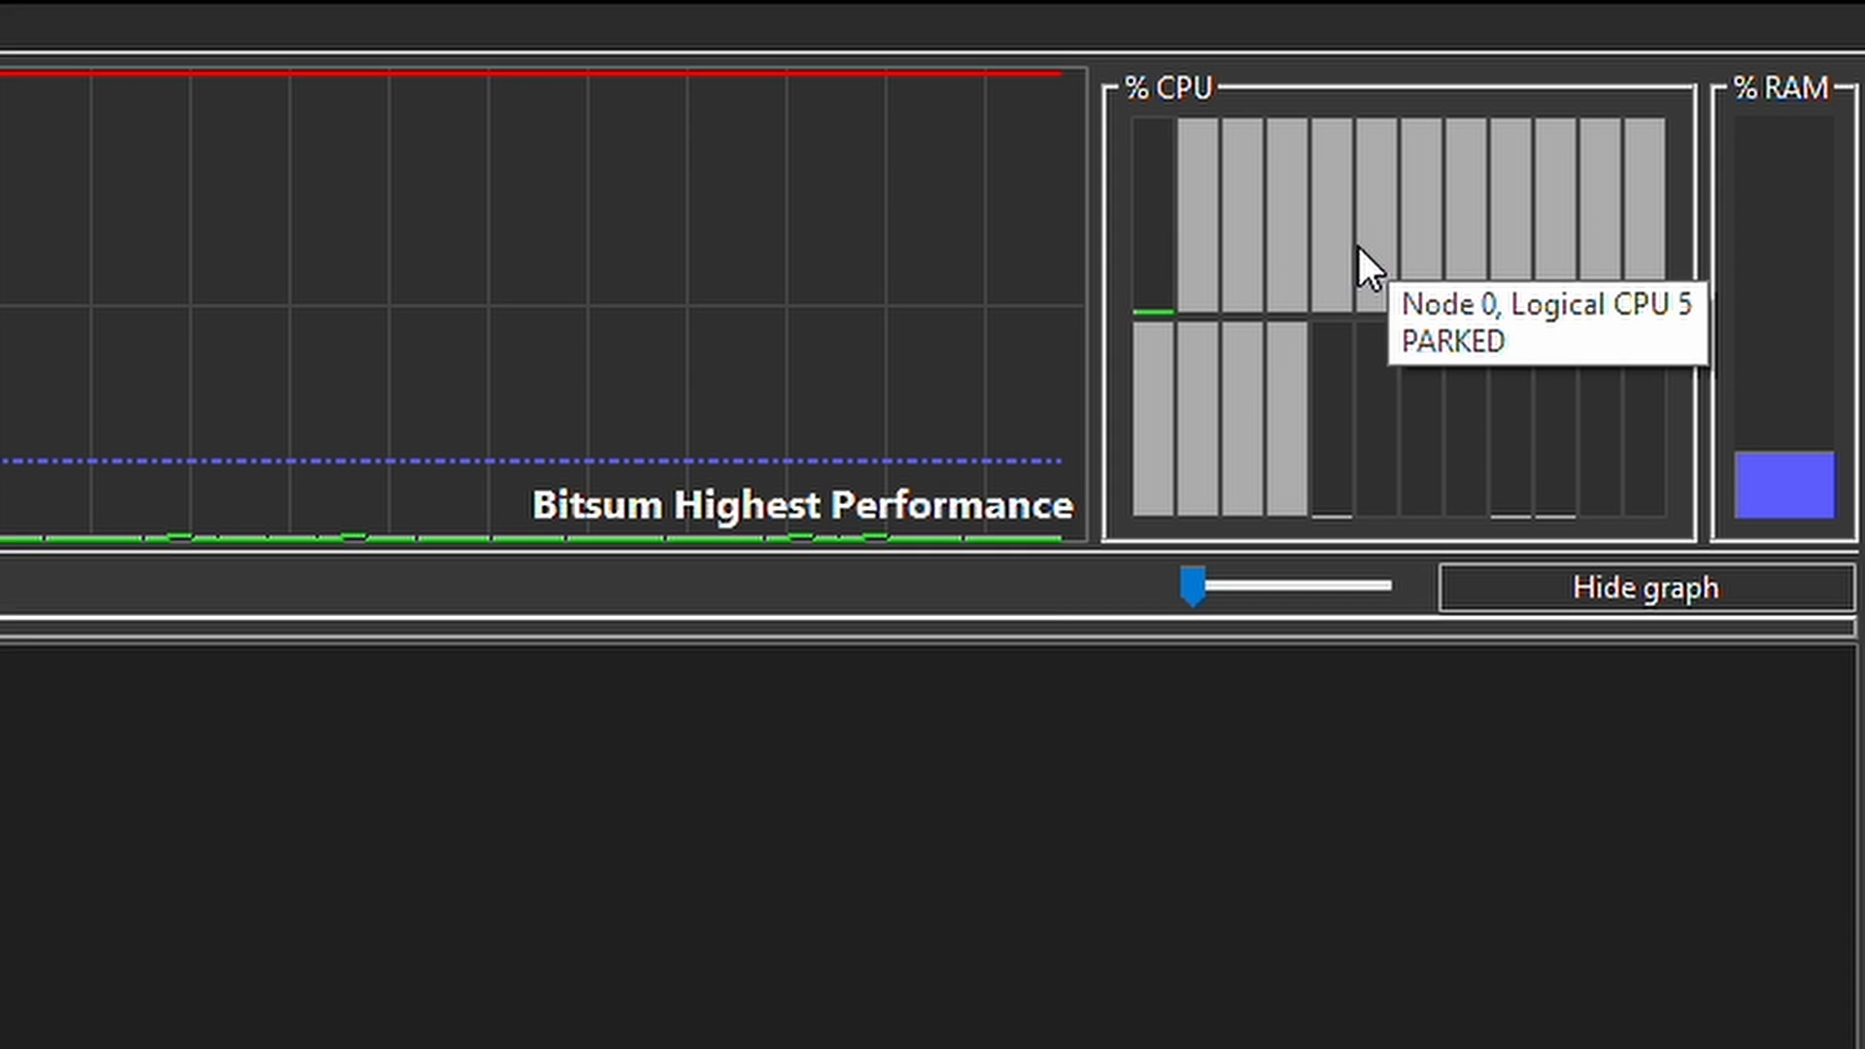
{"action": "mouse_move", "coordinate": [1527, 392]}
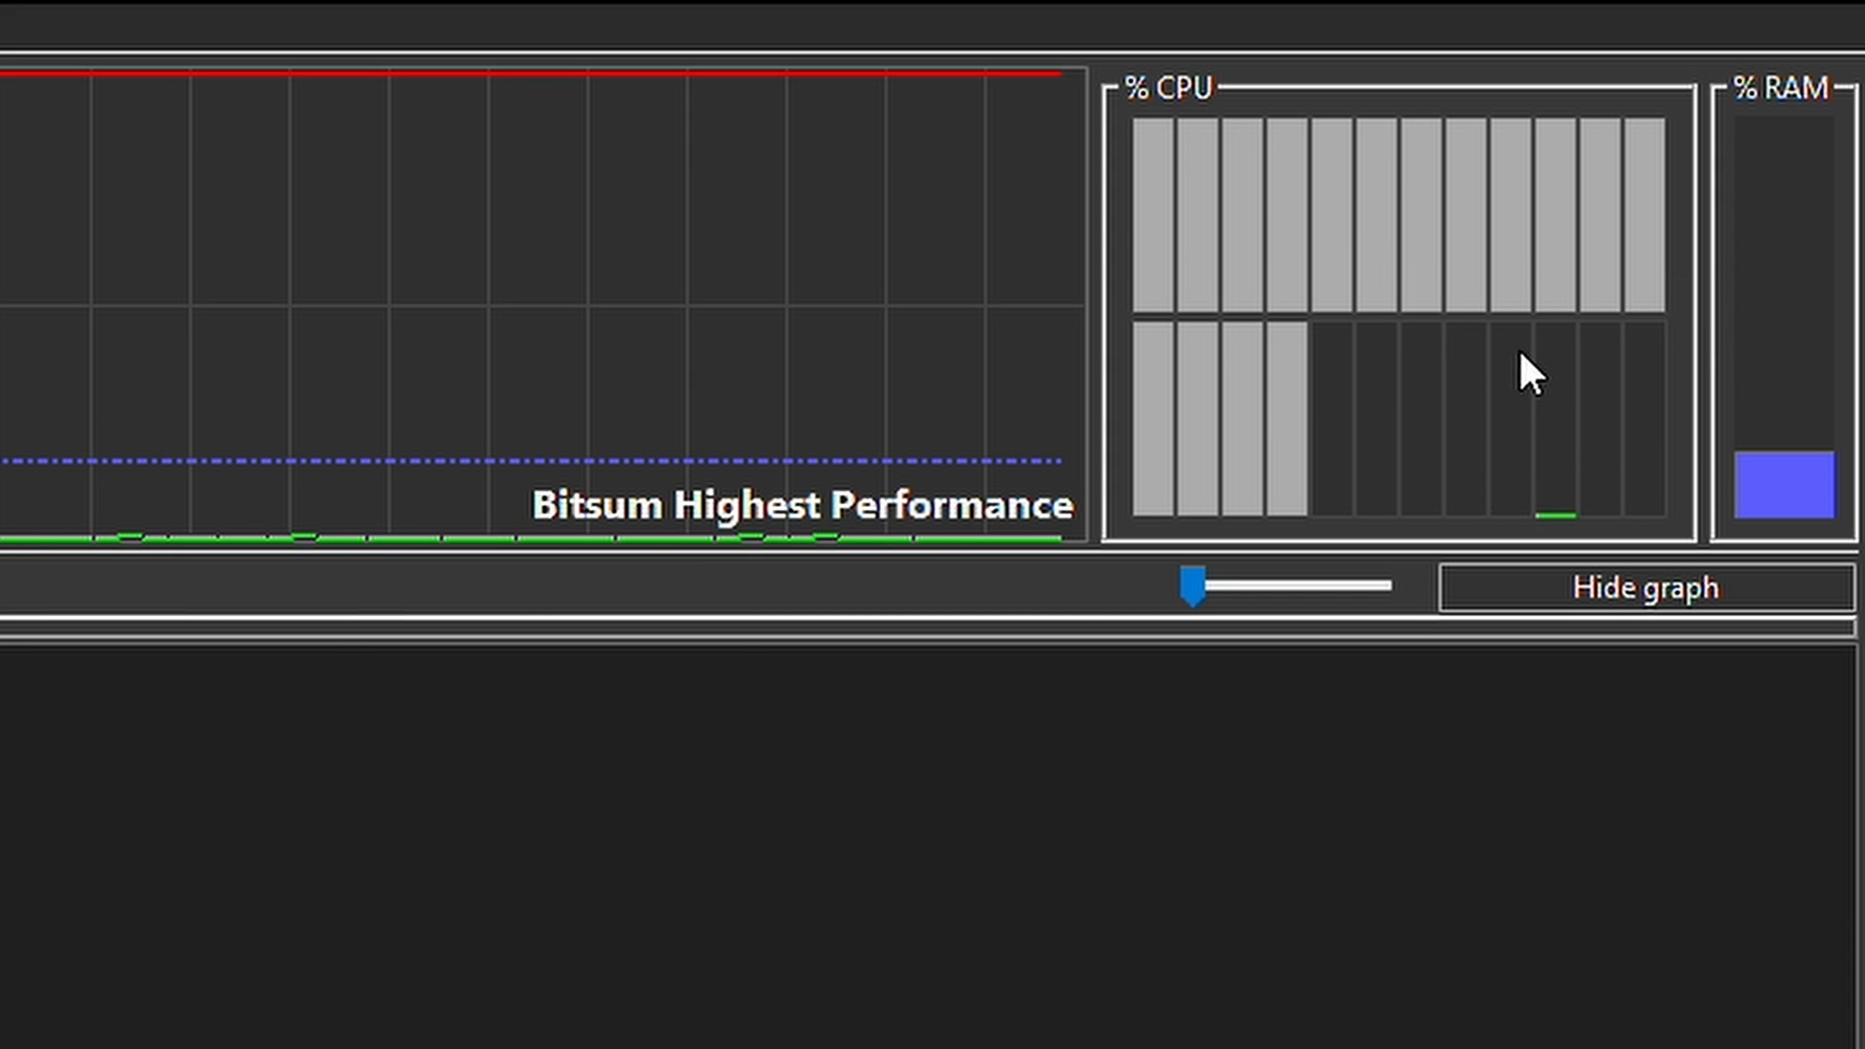
{"action": "mouse_move", "coordinate": [1298, 318]}
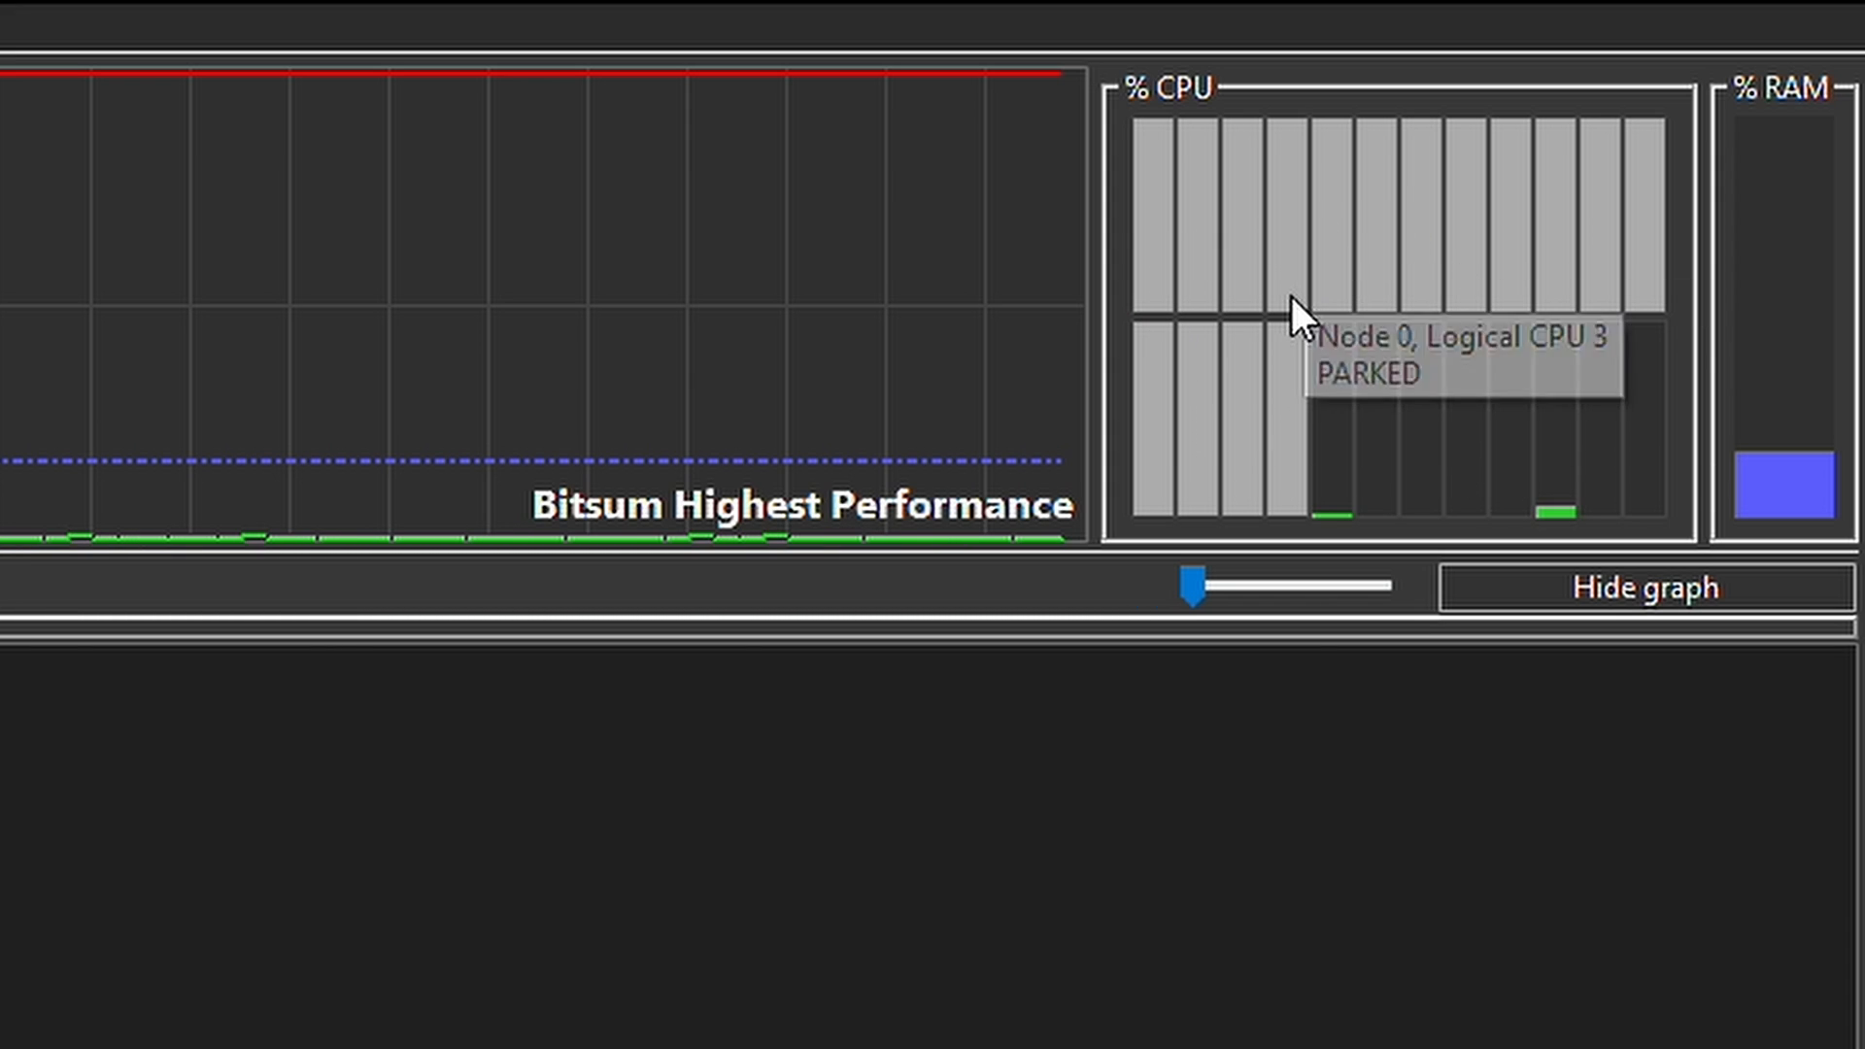
{"action": "mouse_move", "coordinate": [1657, 233]}
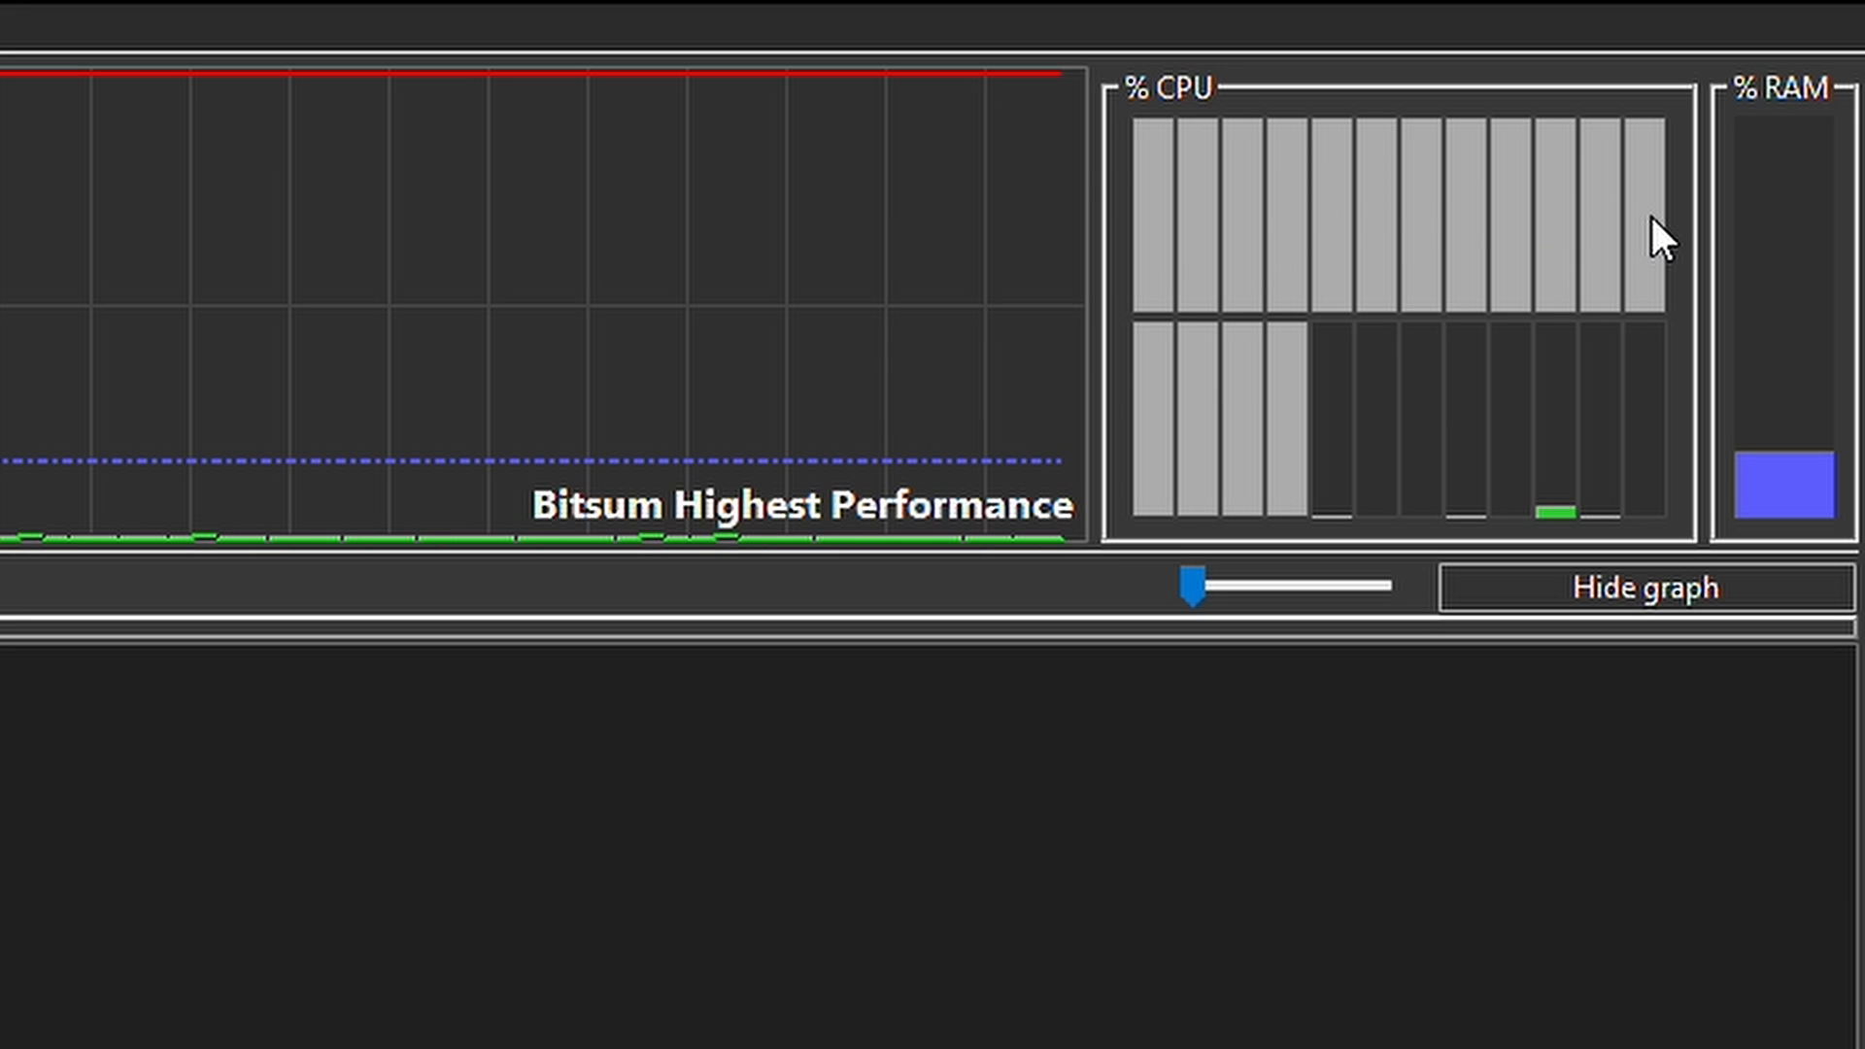
{"action": "mouse_move", "coordinate": [1558, 430]}
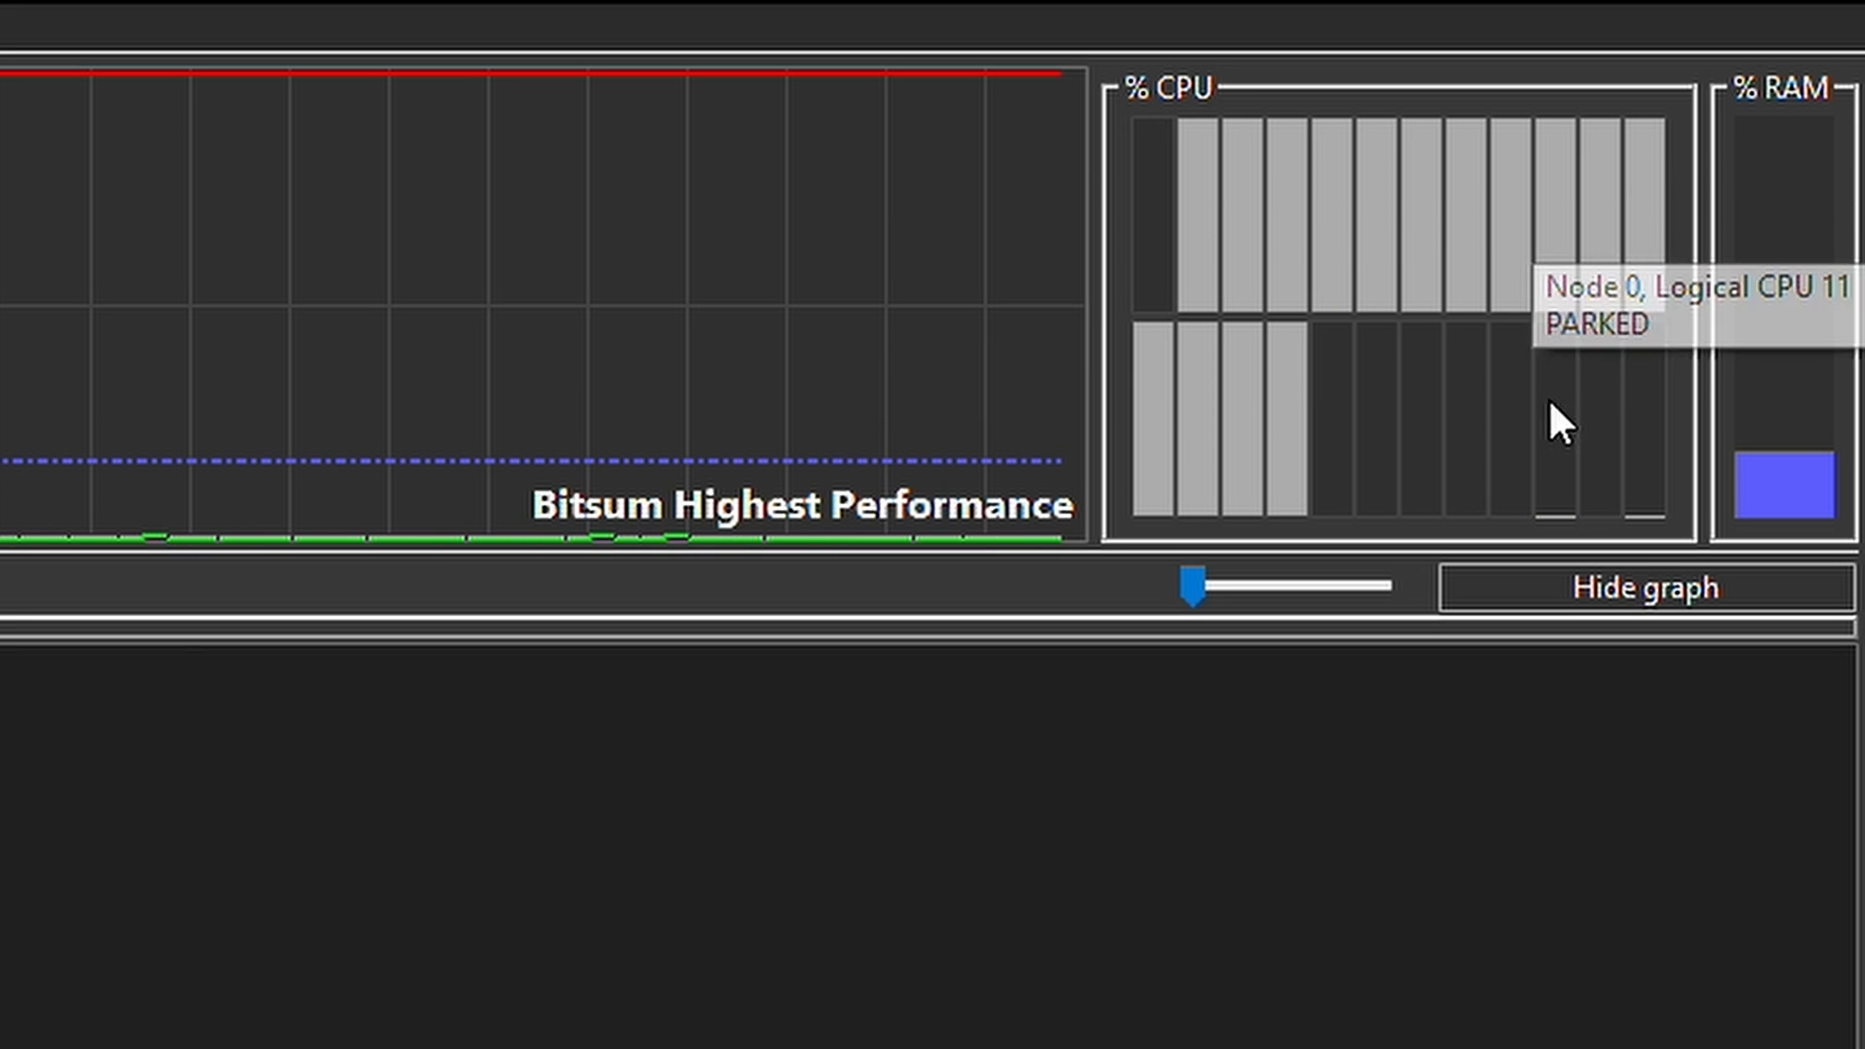
{"action": "mouse_move", "coordinate": [1644, 420]}
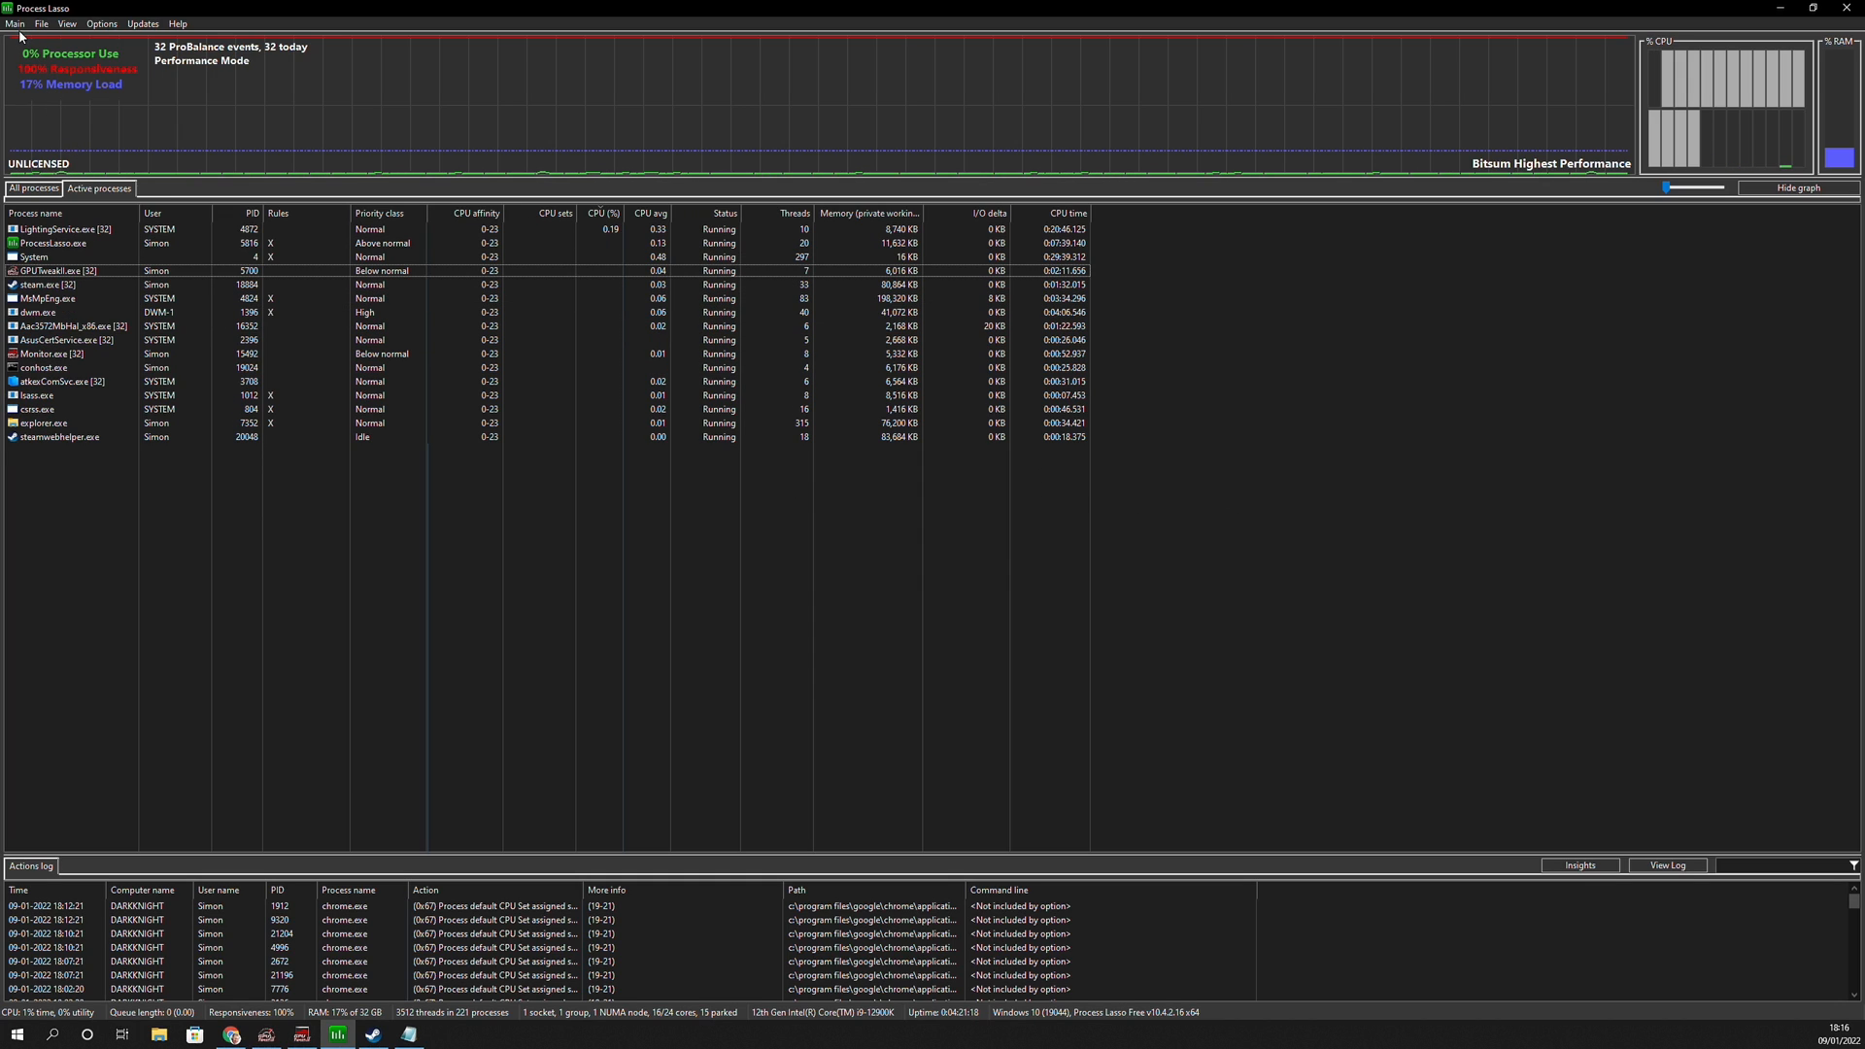
{"action": "left_click", "coordinate": [12, 16]}
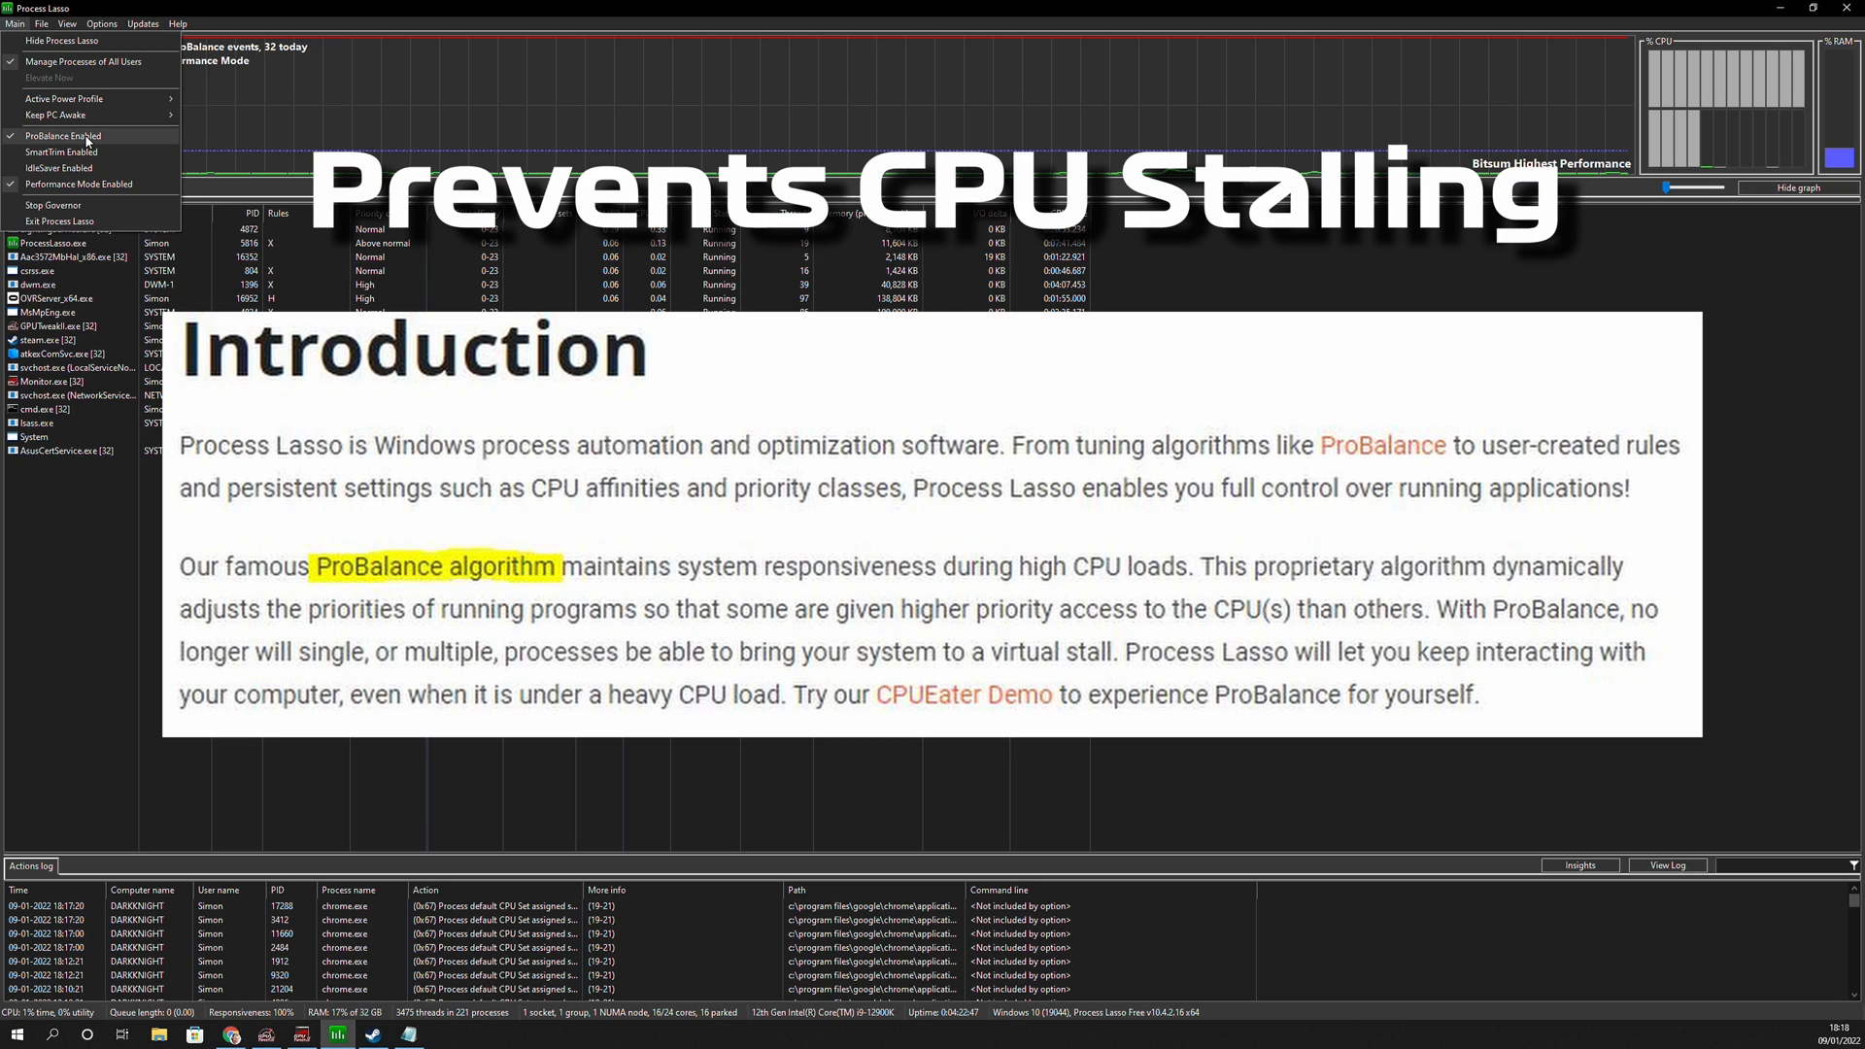
{"action": "left_click", "coordinate": [62, 136]}
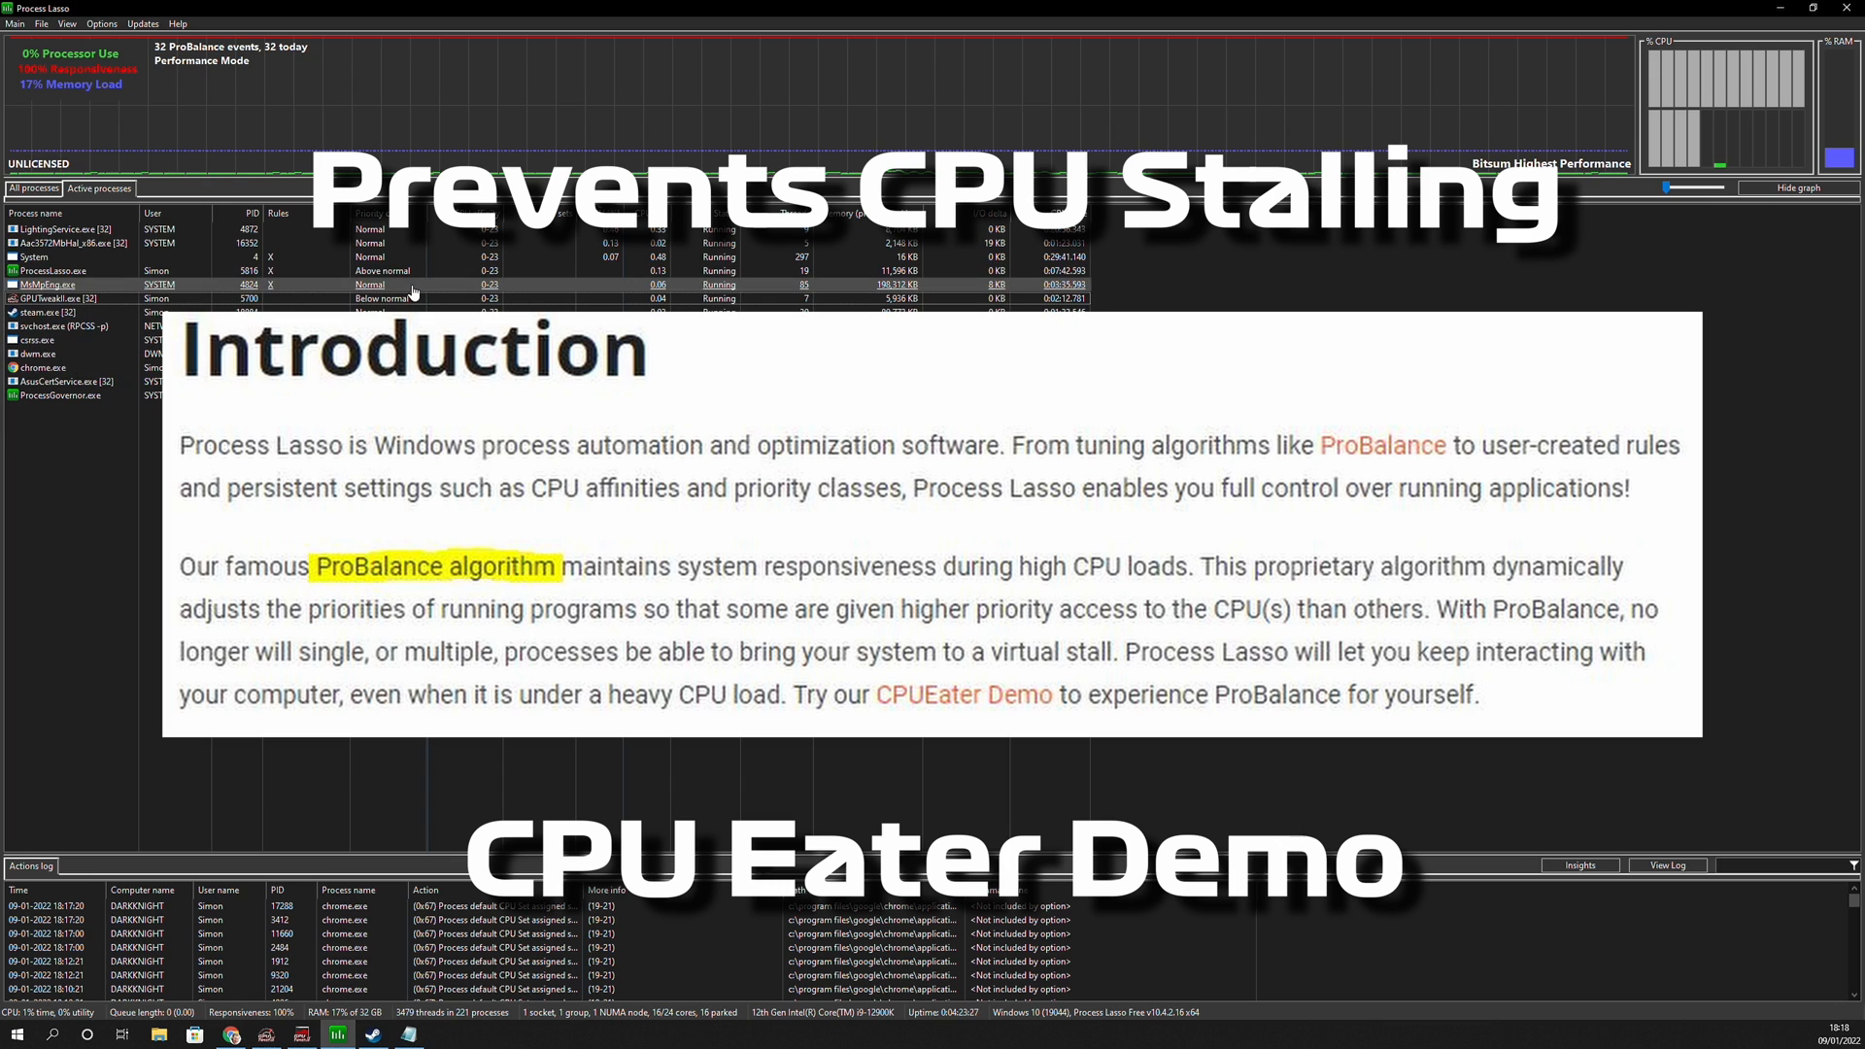
{"action": "left_click", "coordinate": [11, 17]}
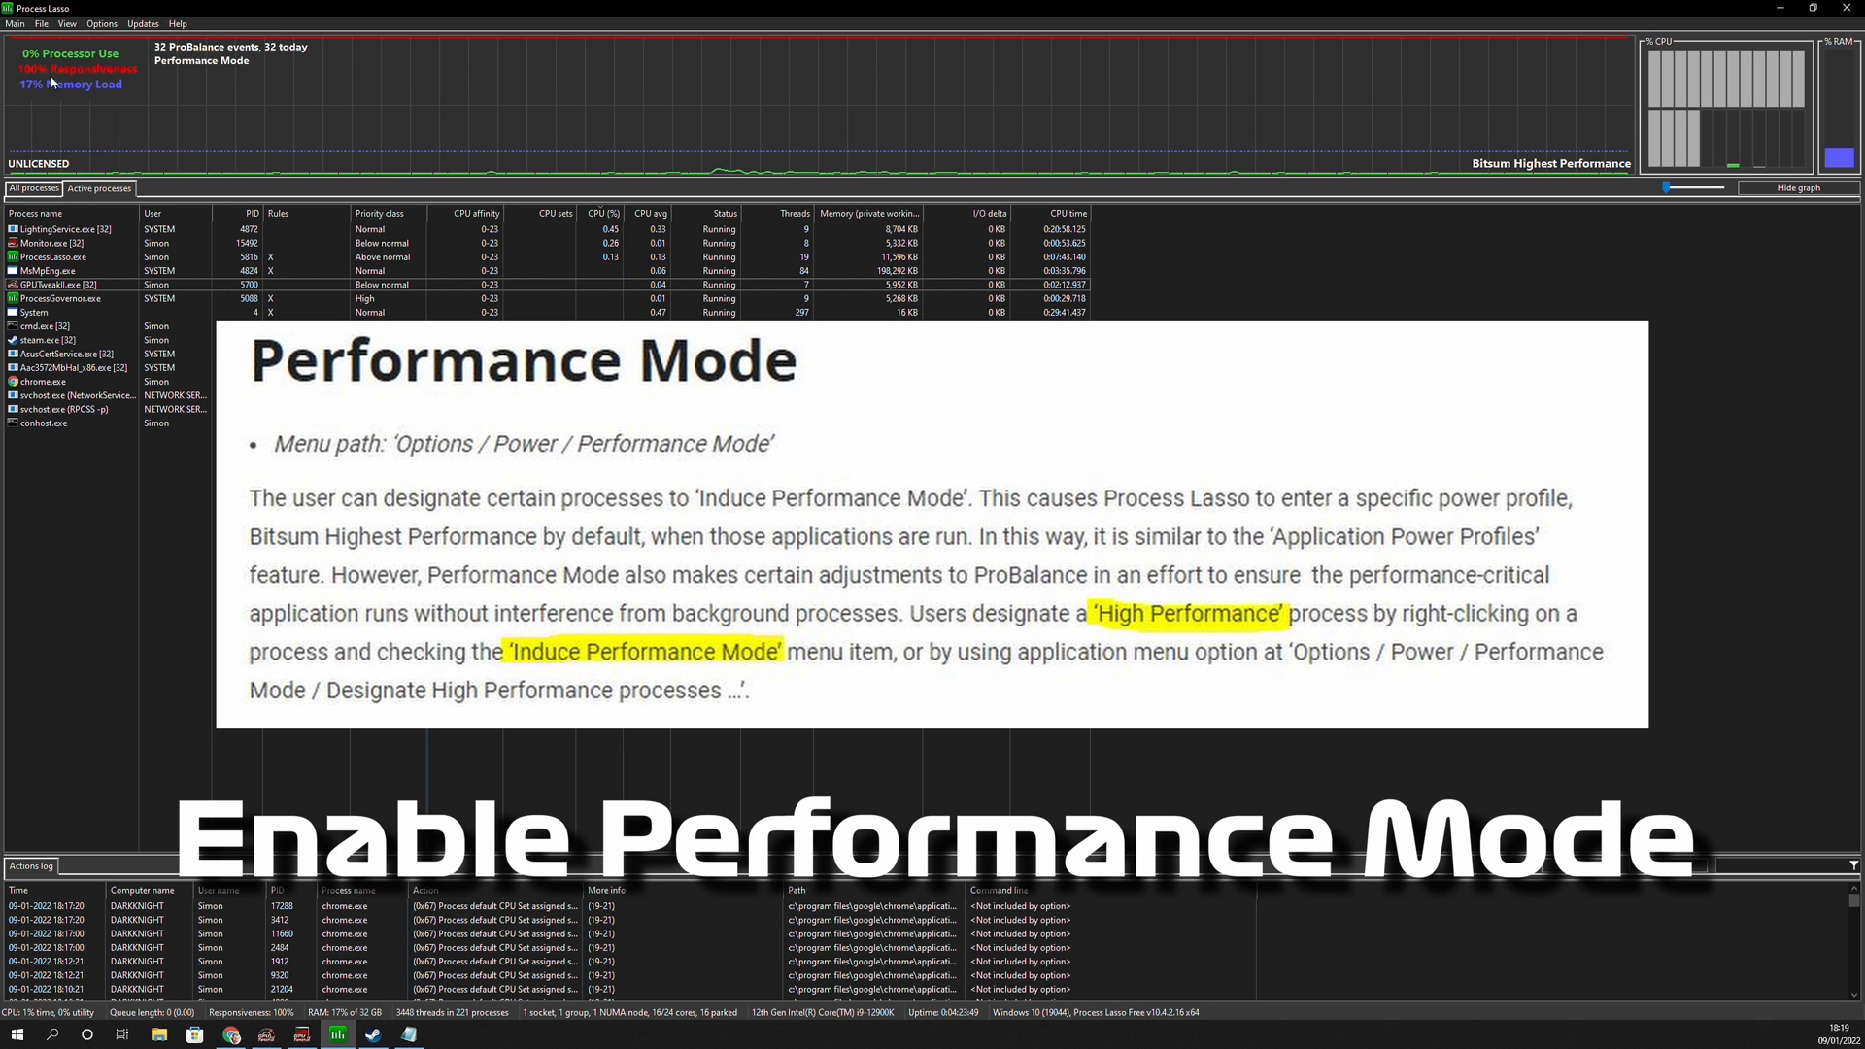
{"action": "left_click", "coordinate": [12, 18]}
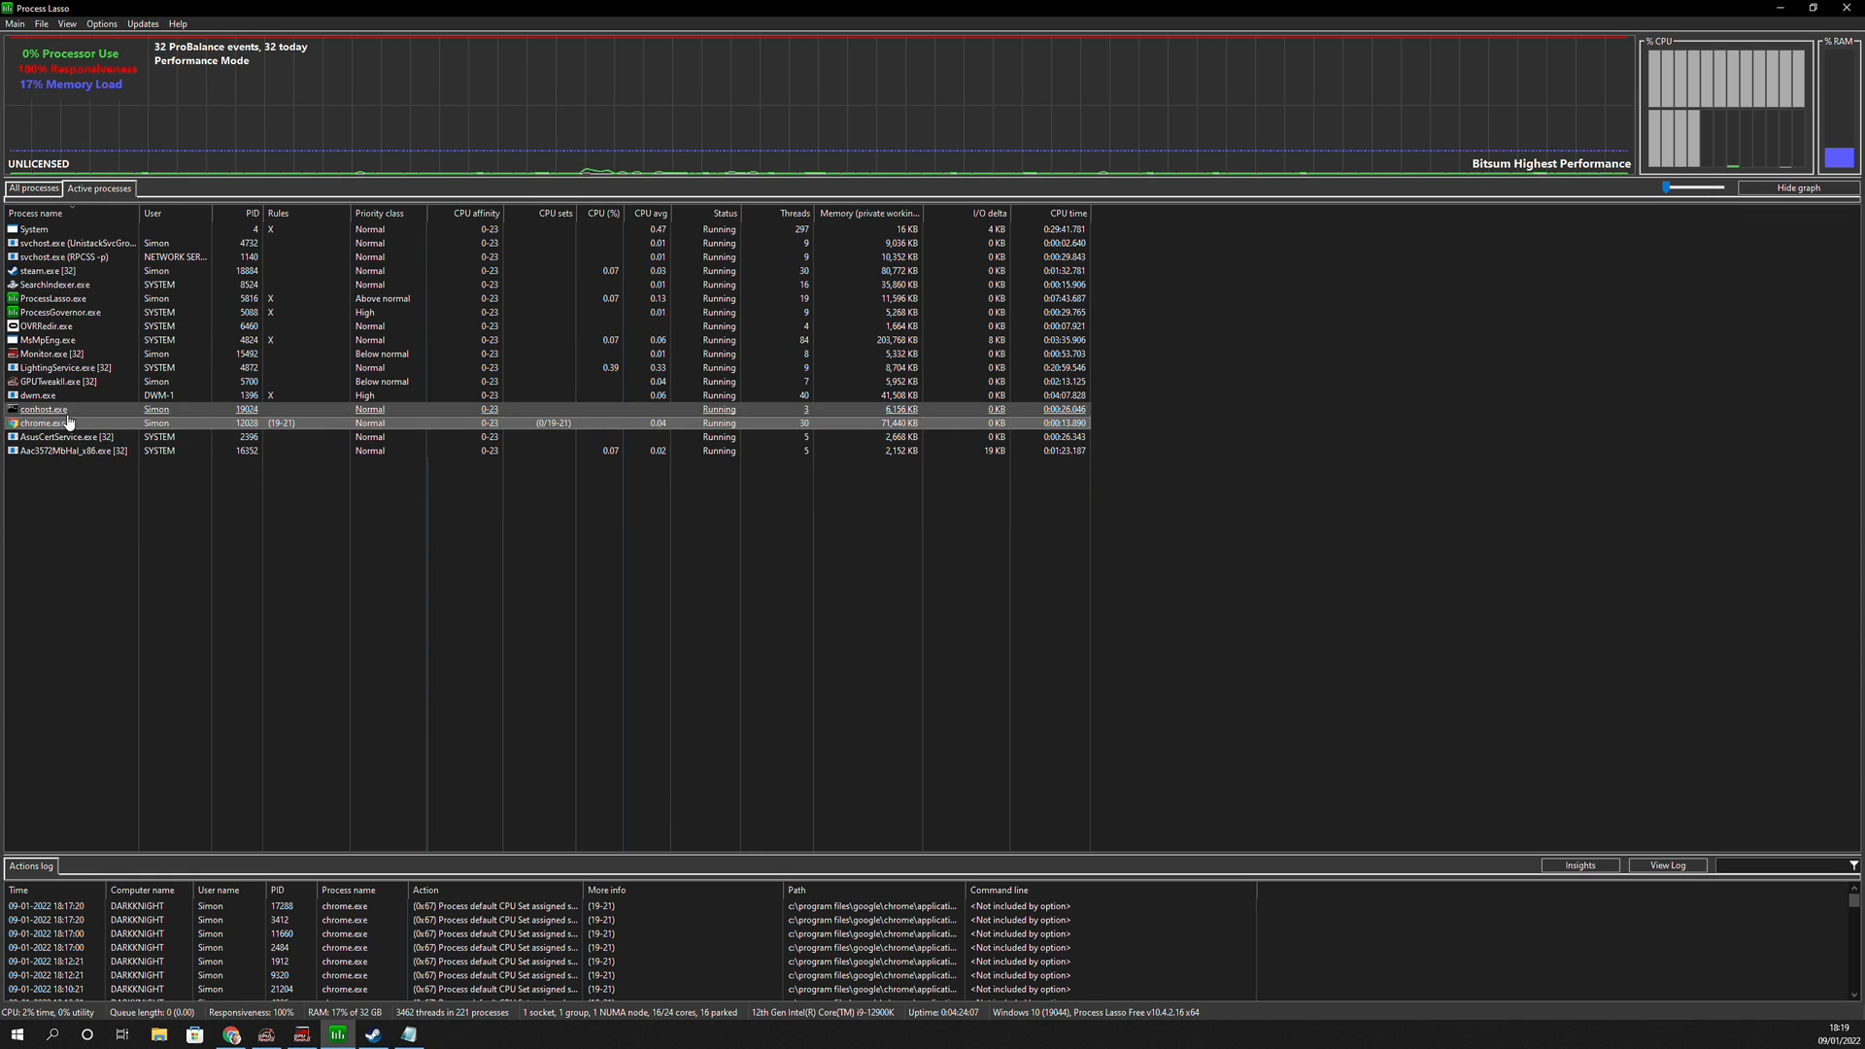
{"action": "right_click", "coordinate": [39, 424]}
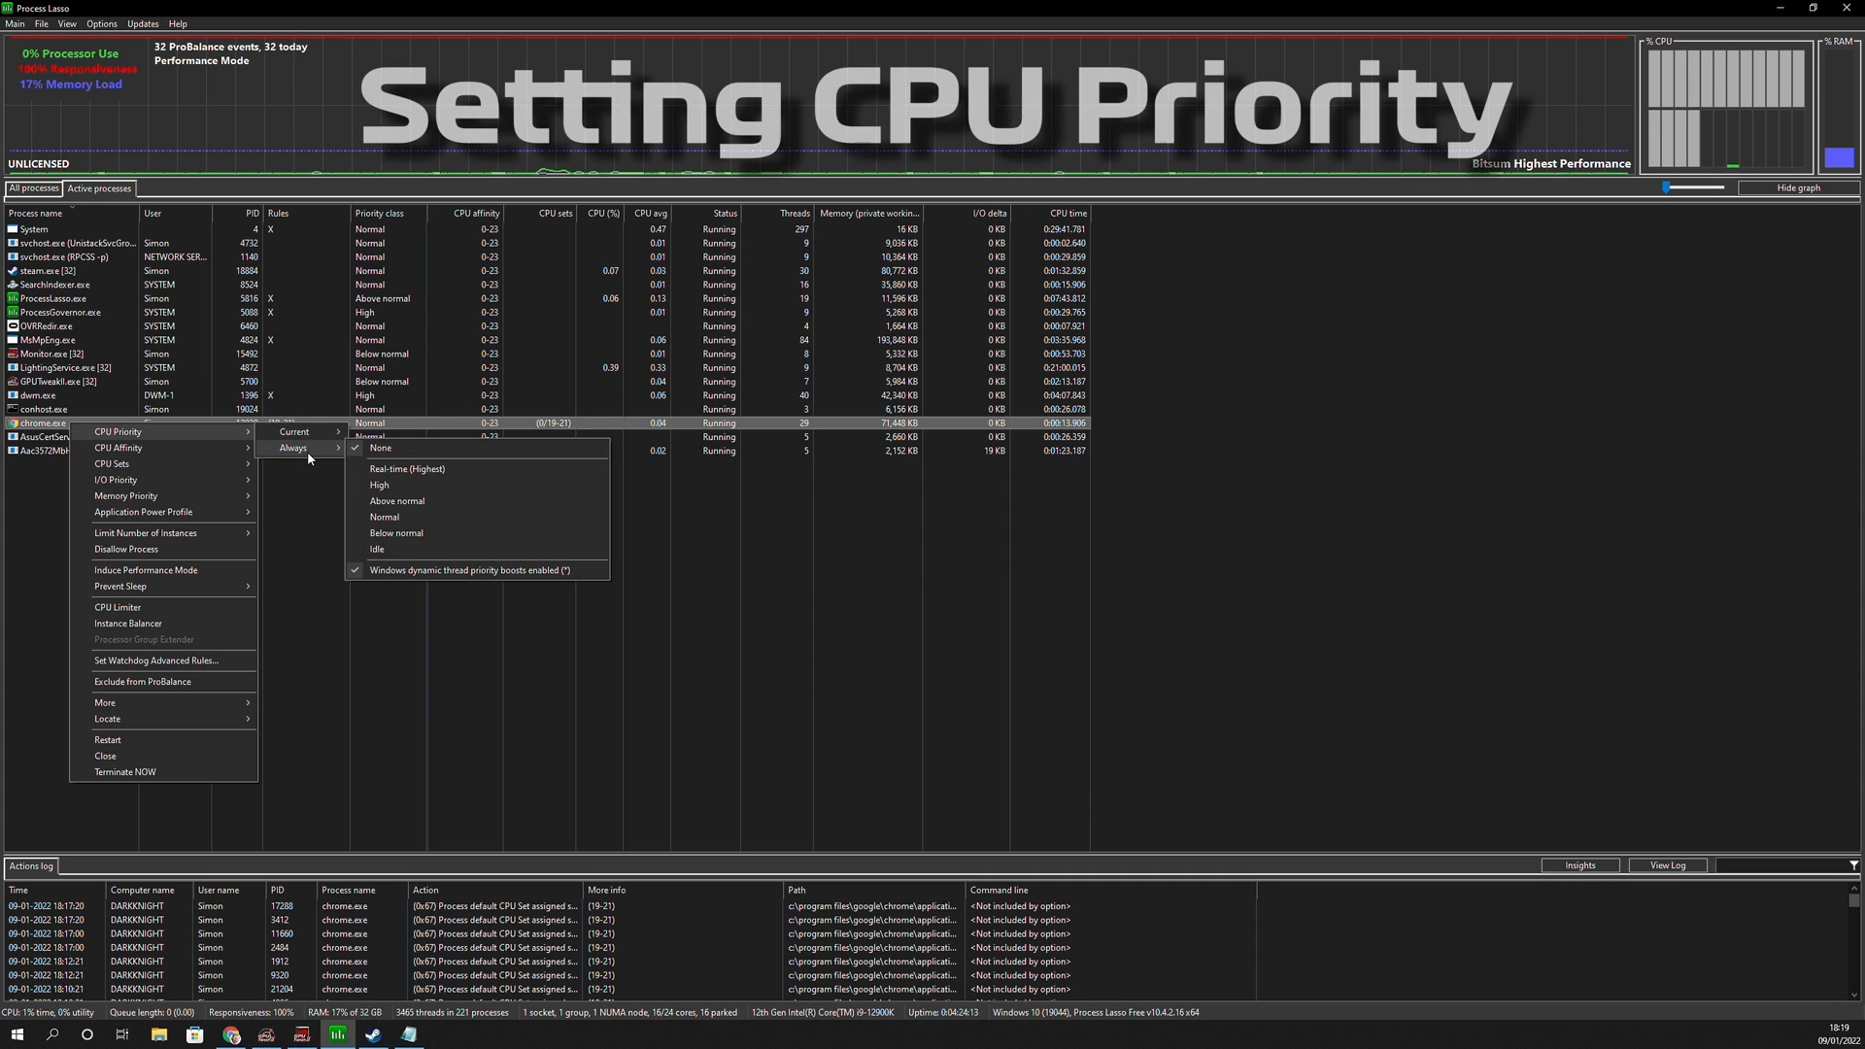
{"action": "mouse_move", "coordinate": [295, 431]}
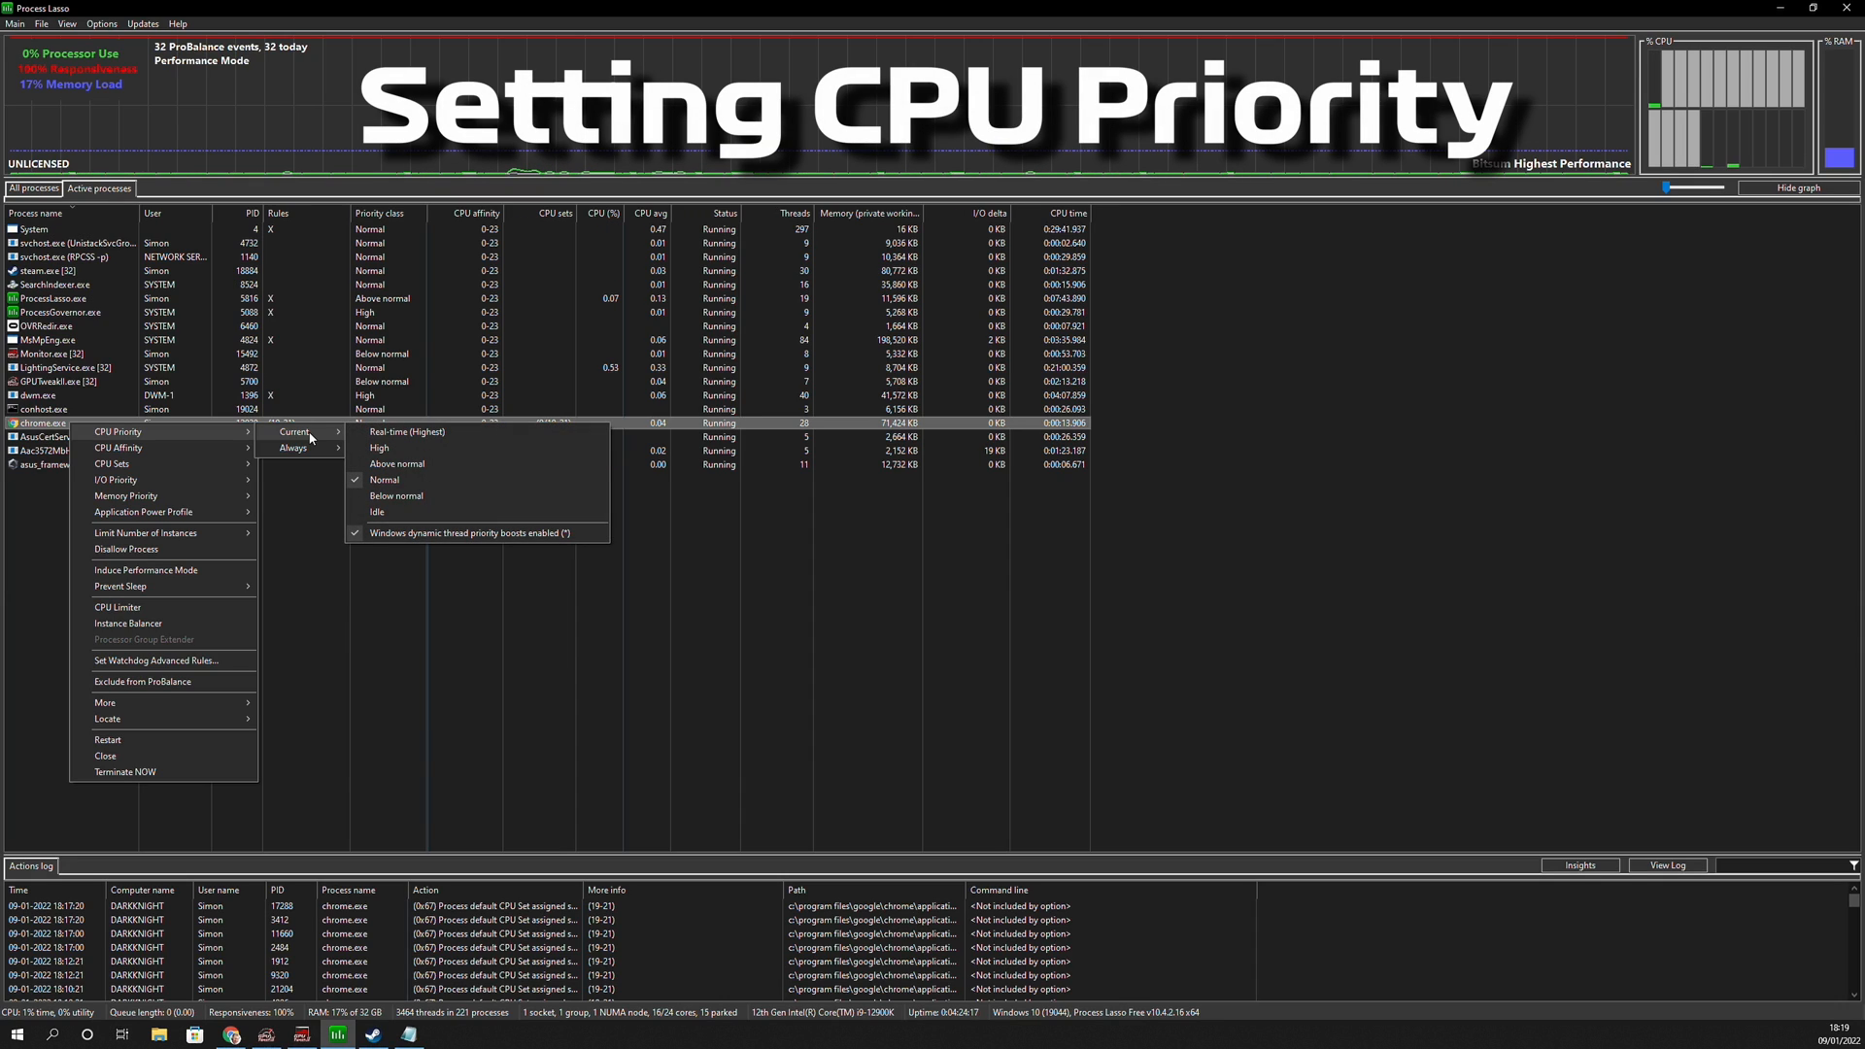
{"action": "mouse_move", "coordinate": [291, 447]}
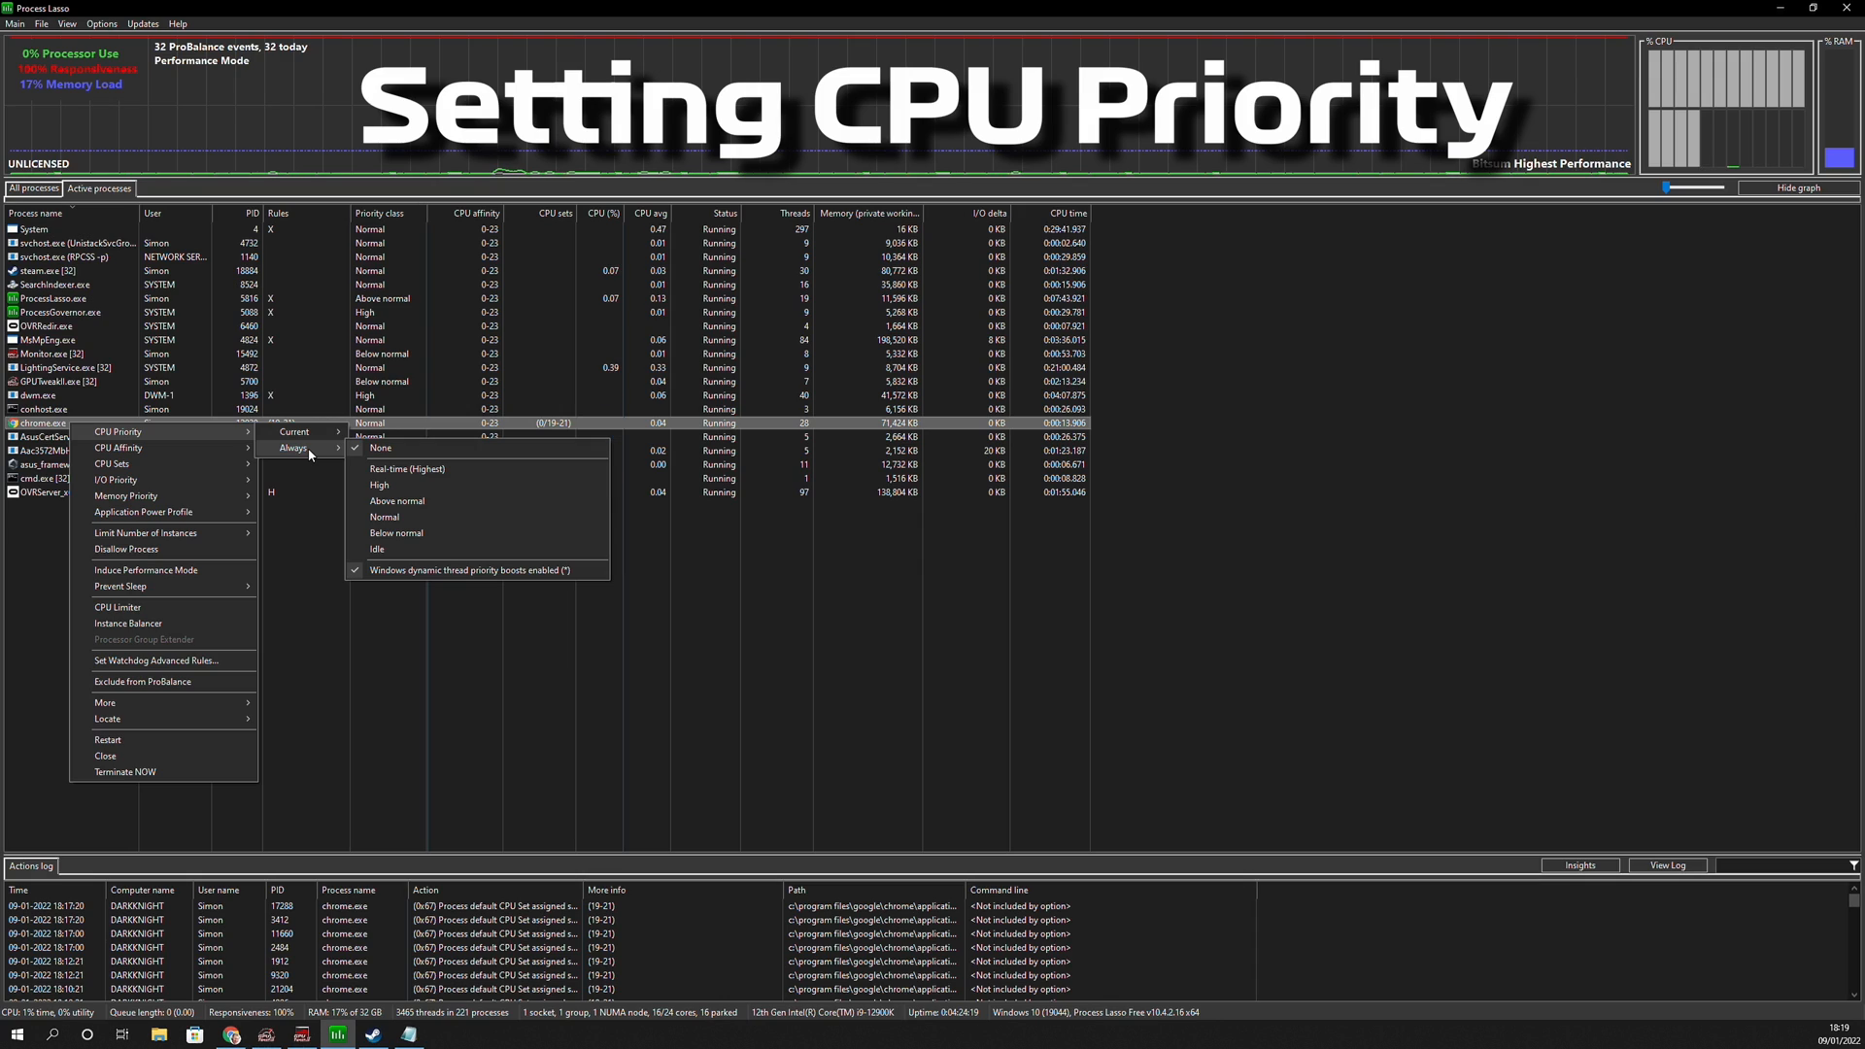
{"action": "mouse_move", "coordinate": [396, 501]}
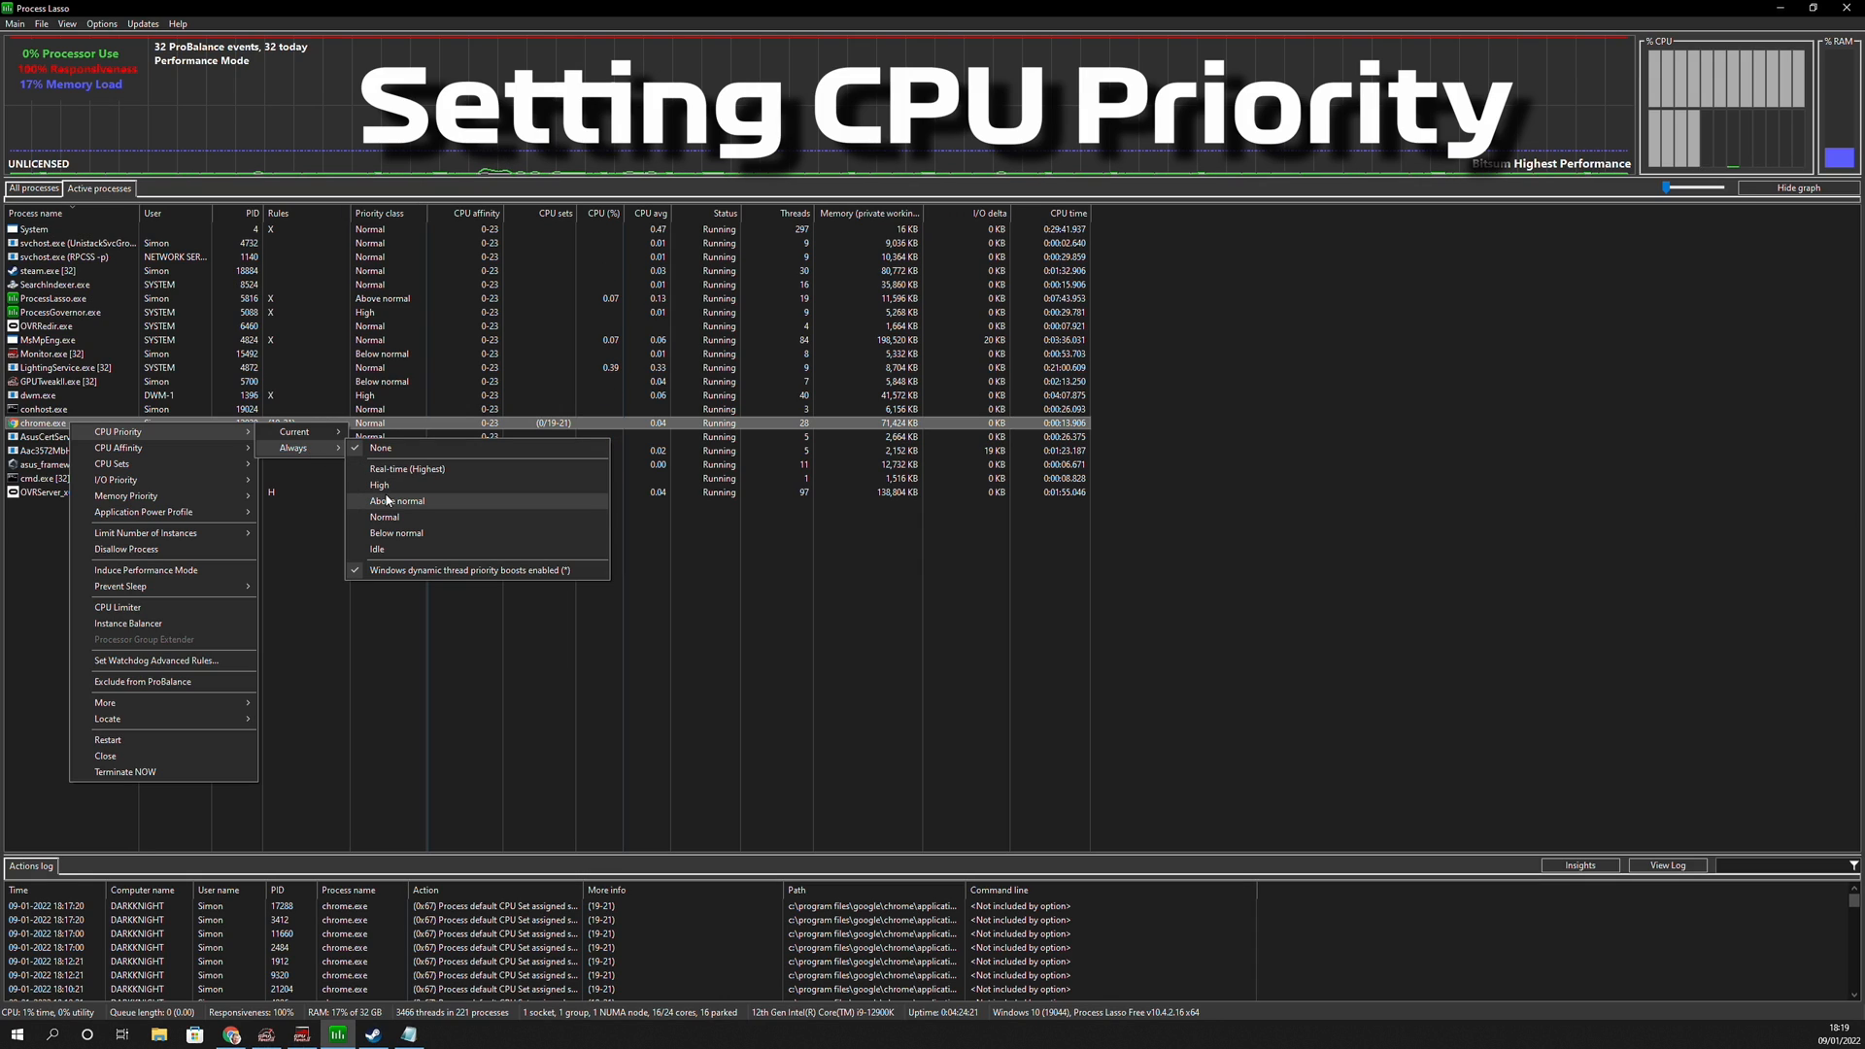
{"action": "mouse_move", "coordinate": [413, 505]}
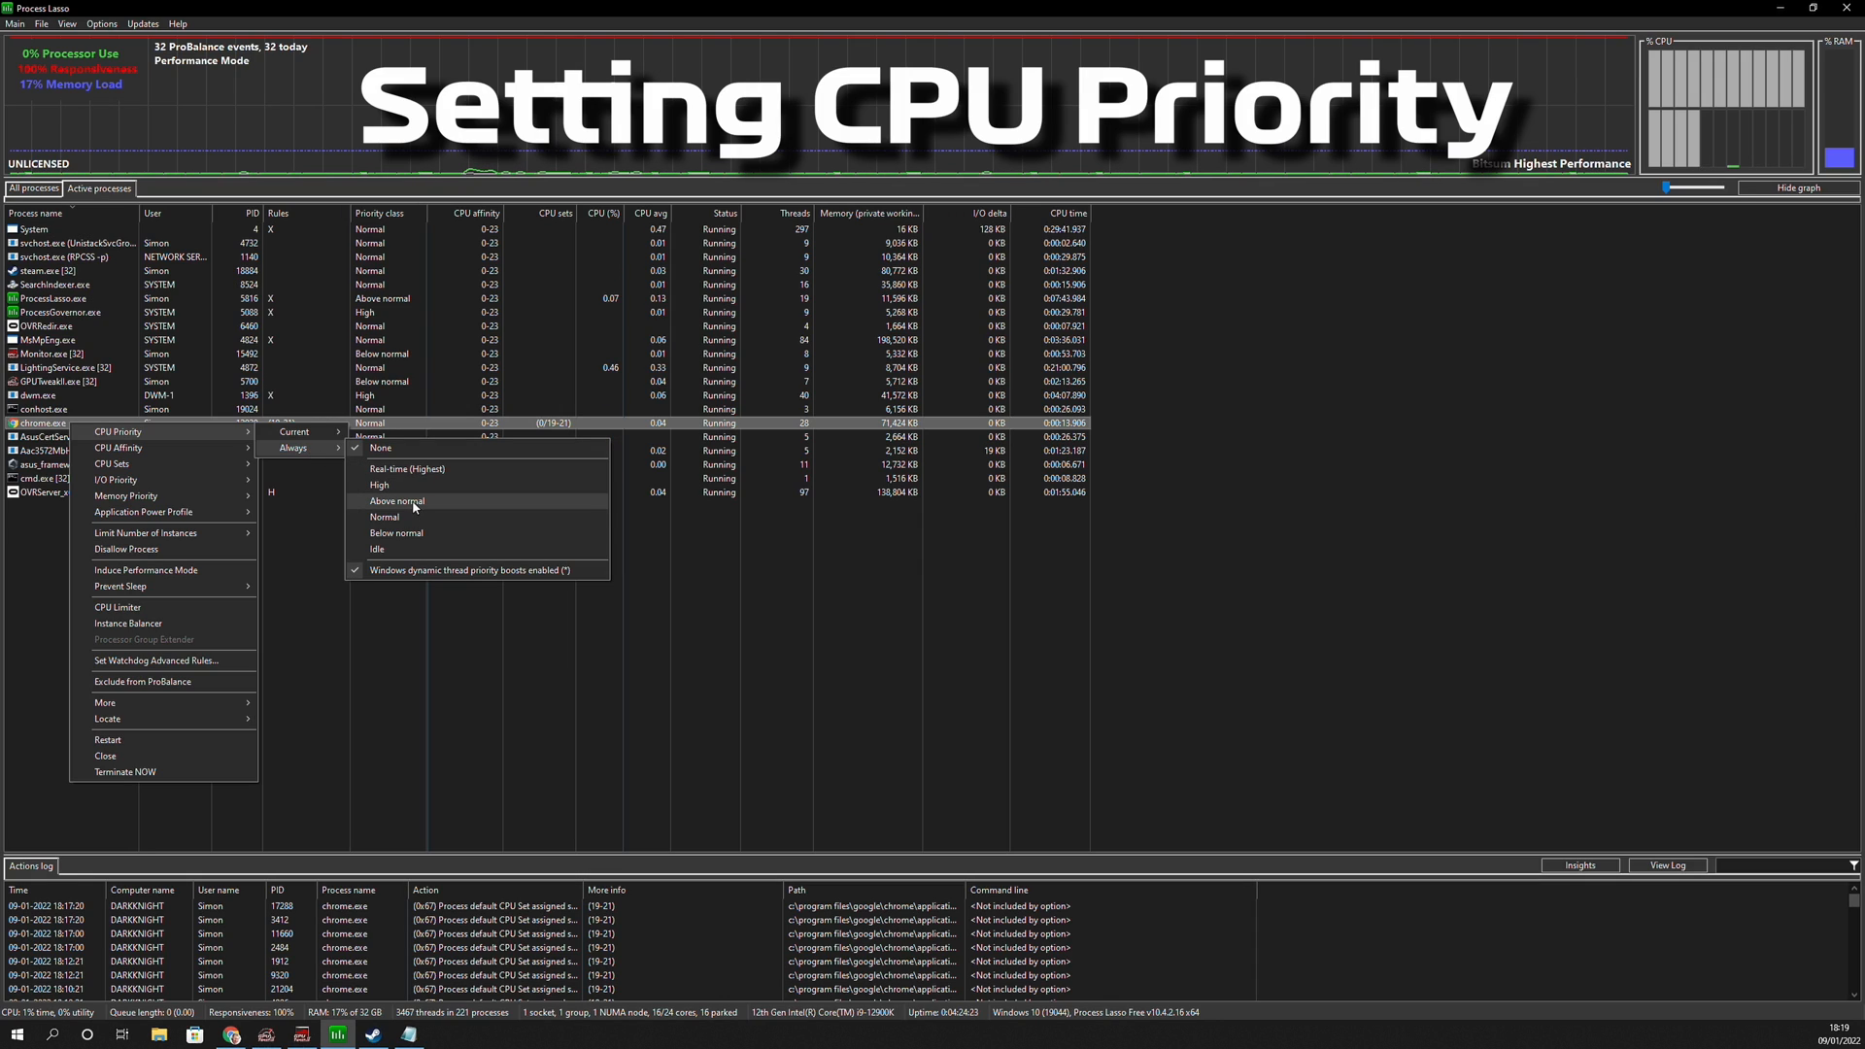
{"action": "mouse_move", "coordinate": [410, 517]}
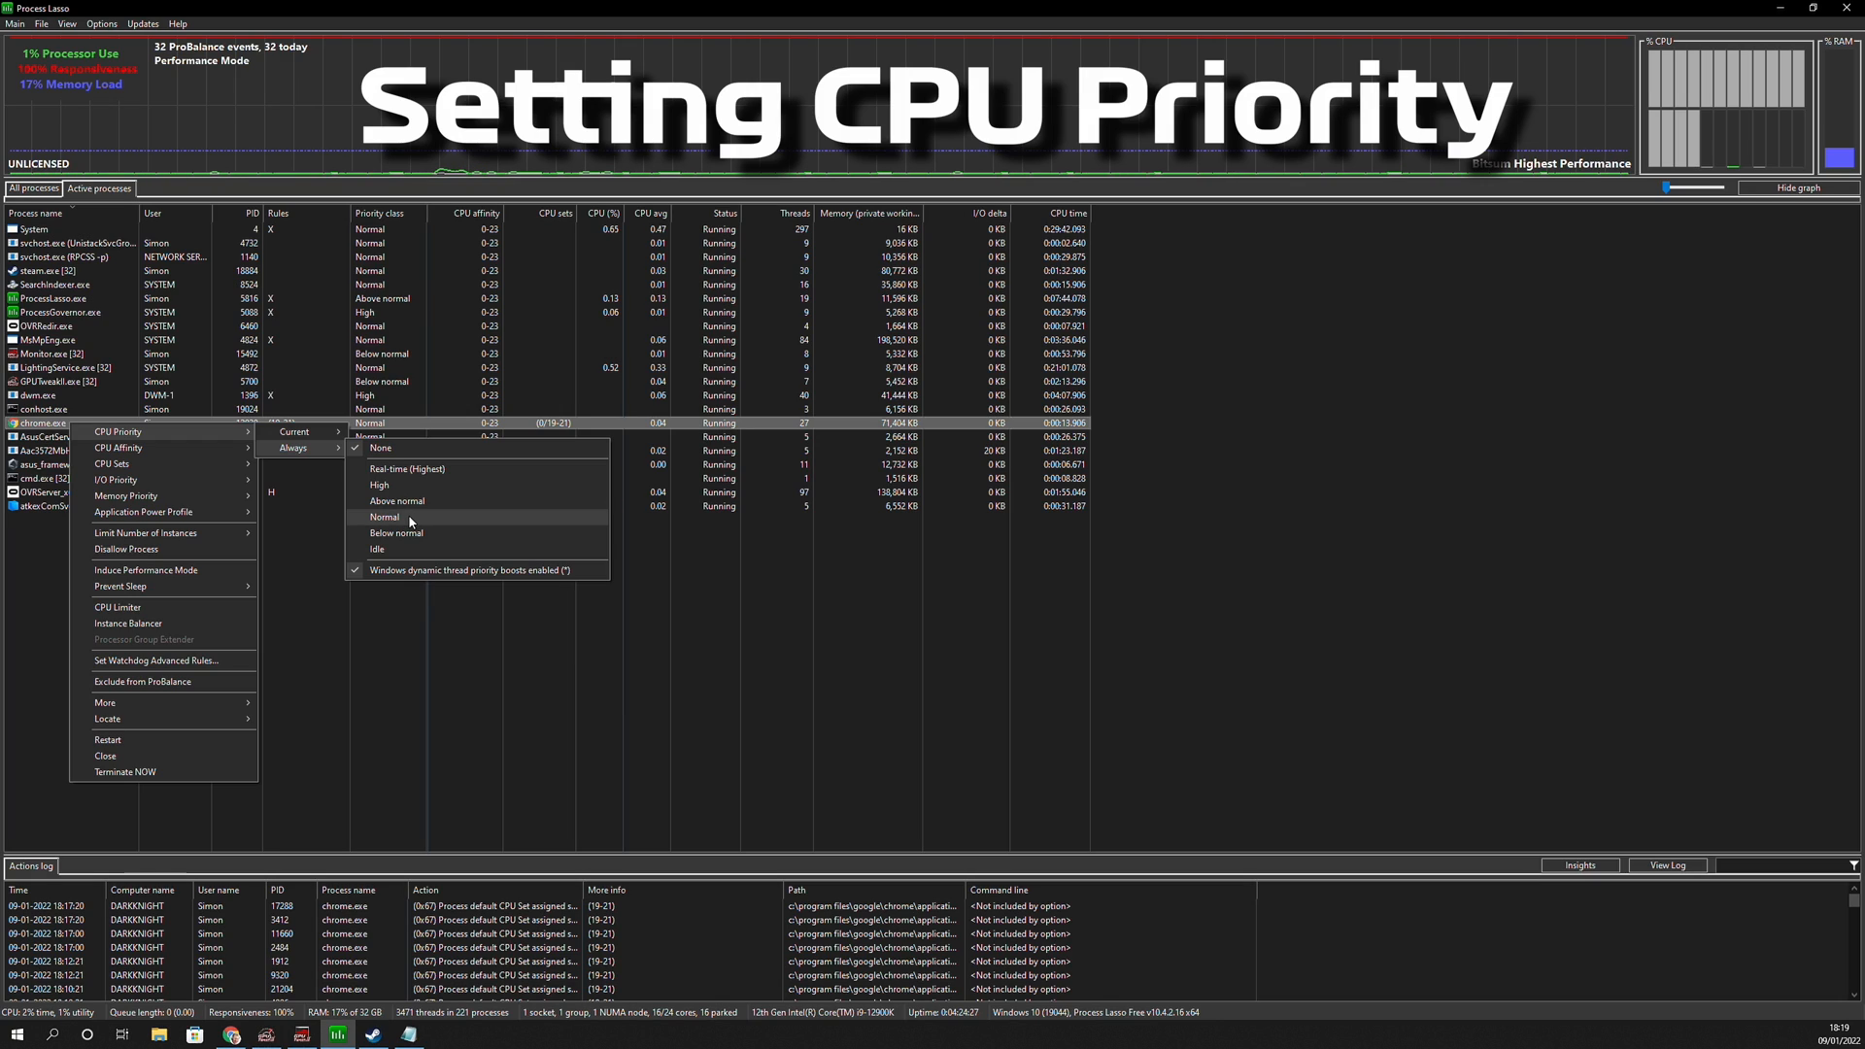
{"action": "mouse_move", "coordinate": [416, 532]}
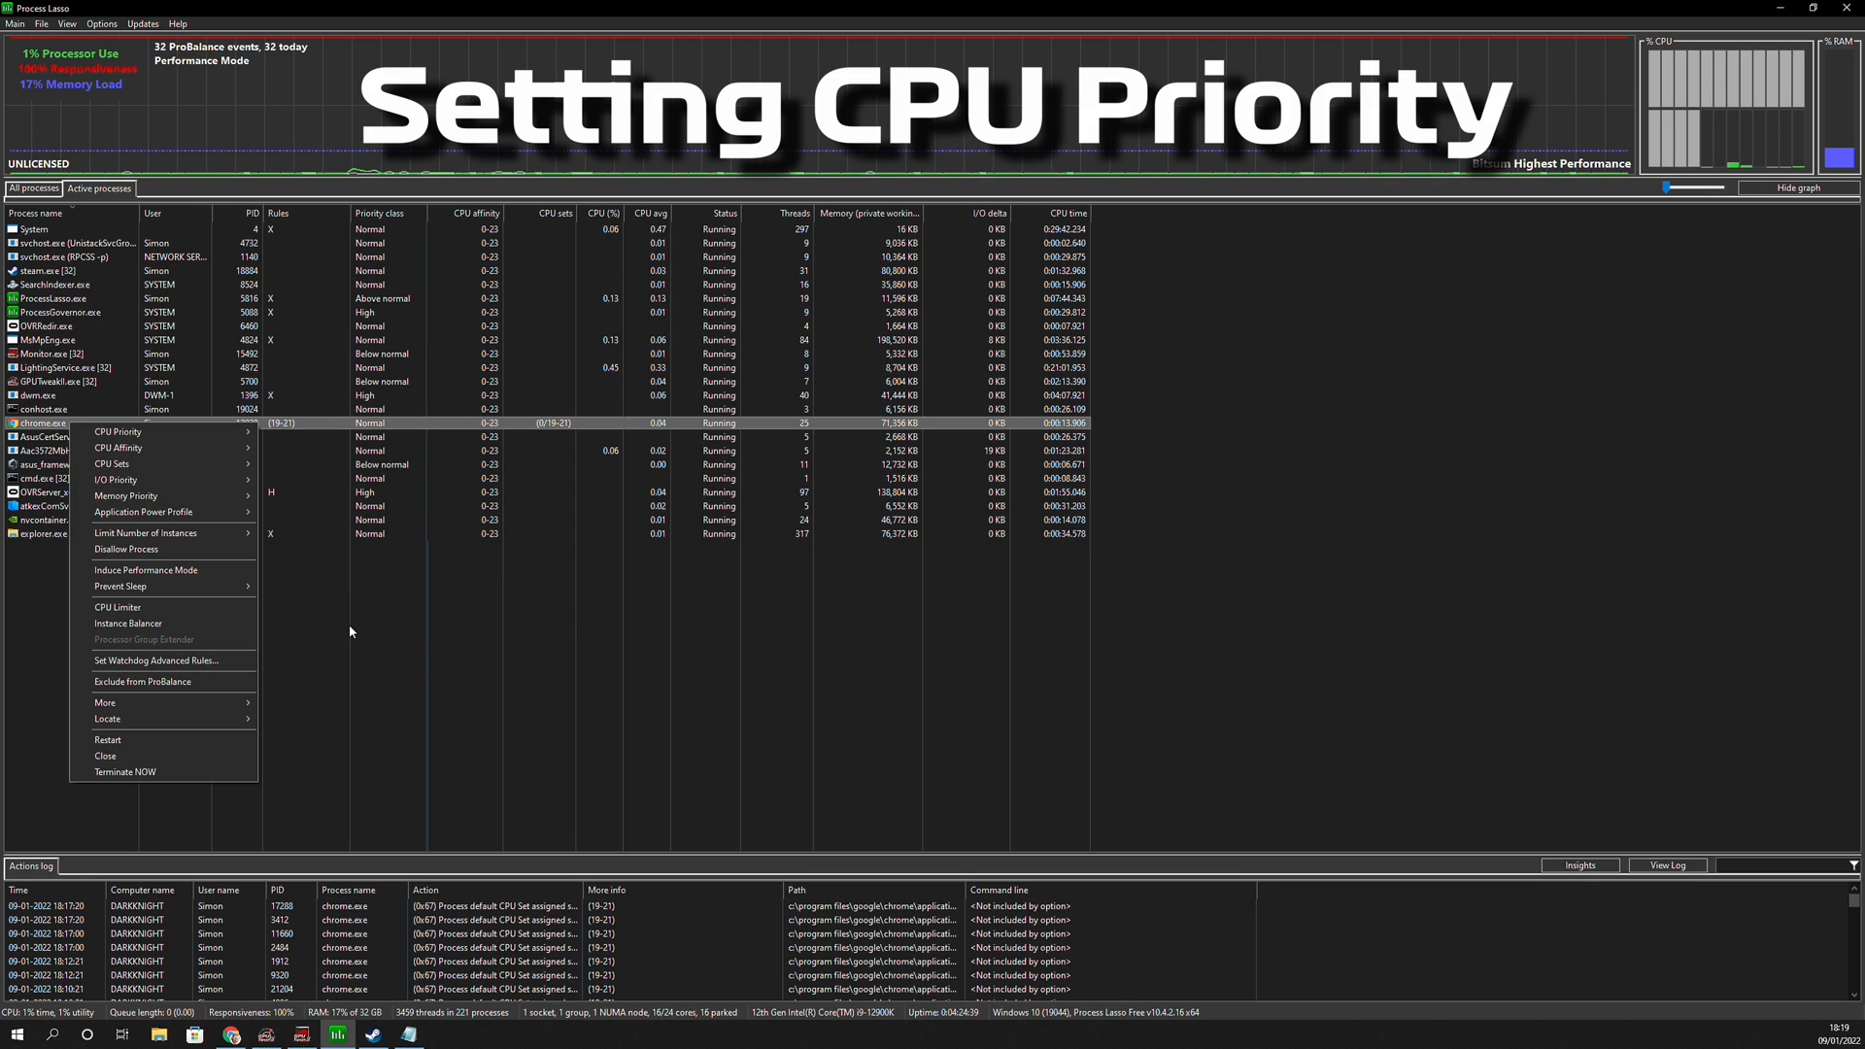
{"action": "left_click", "coordinate": [356, 633]}
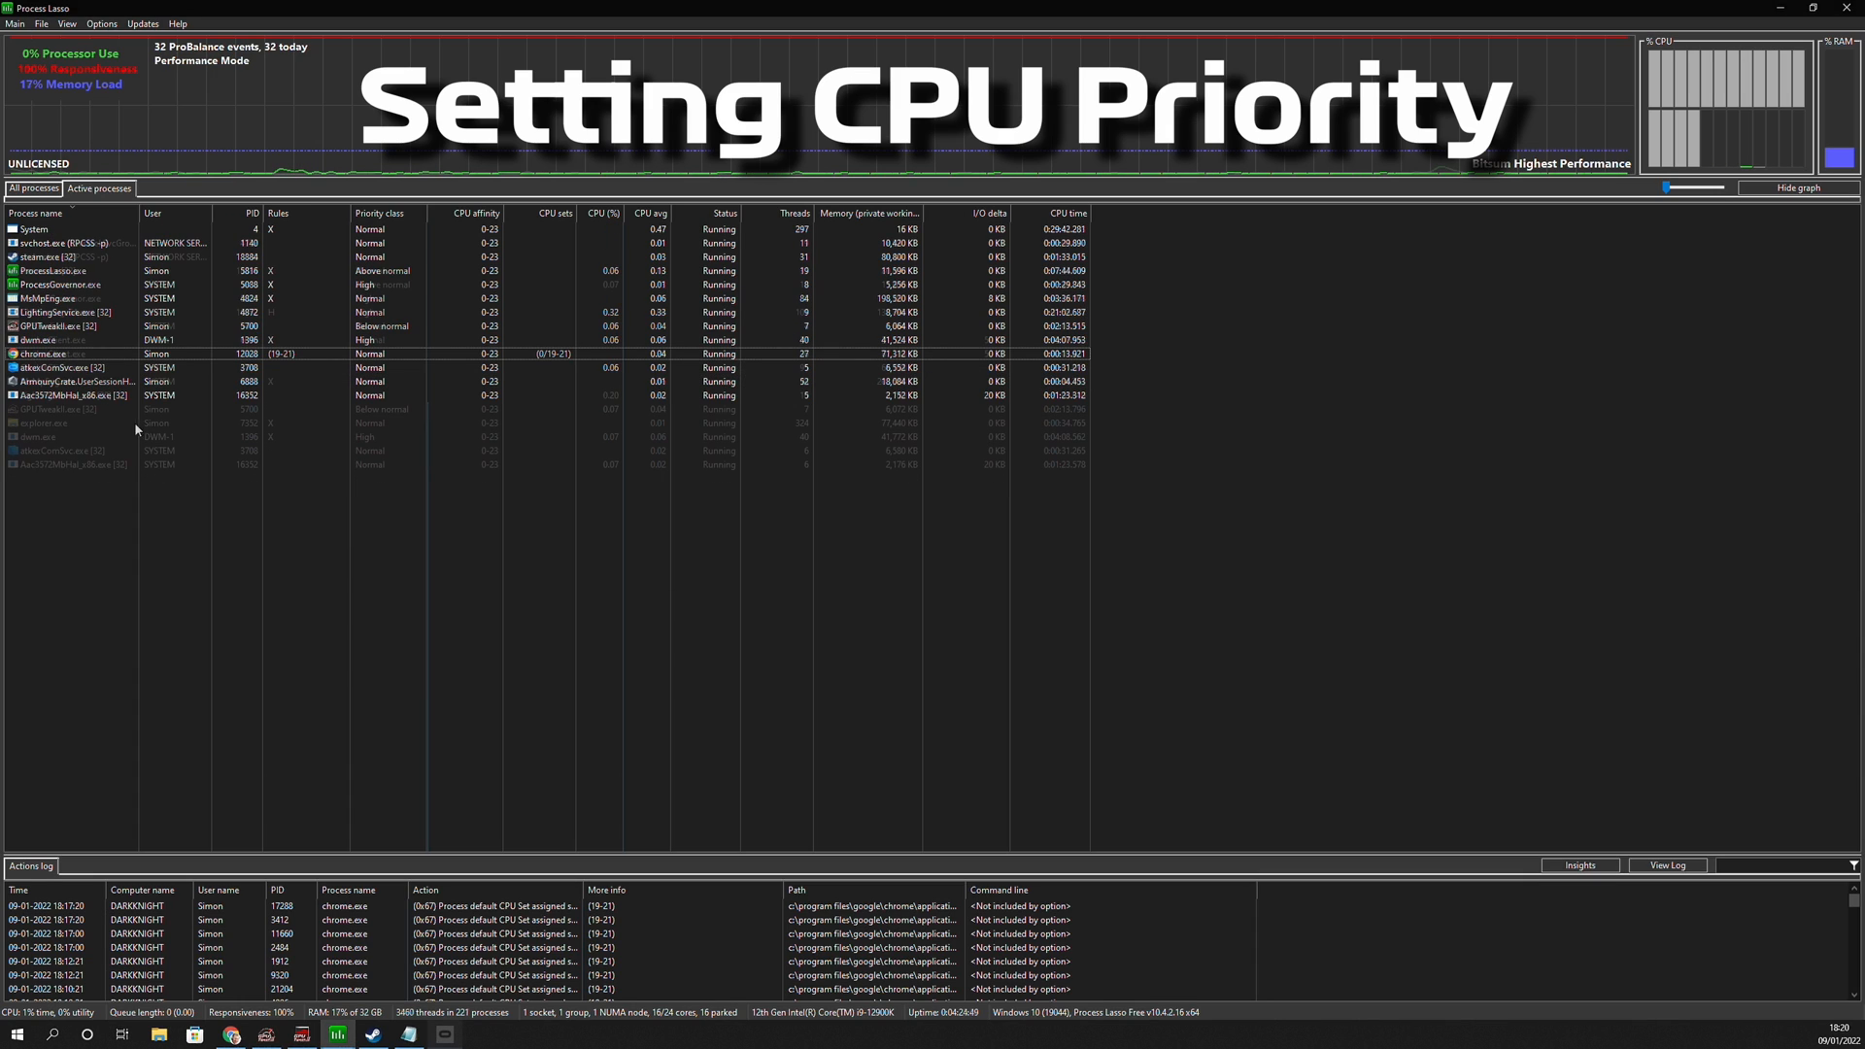
{"action": "right_click", "coordinate": [49, 315]}
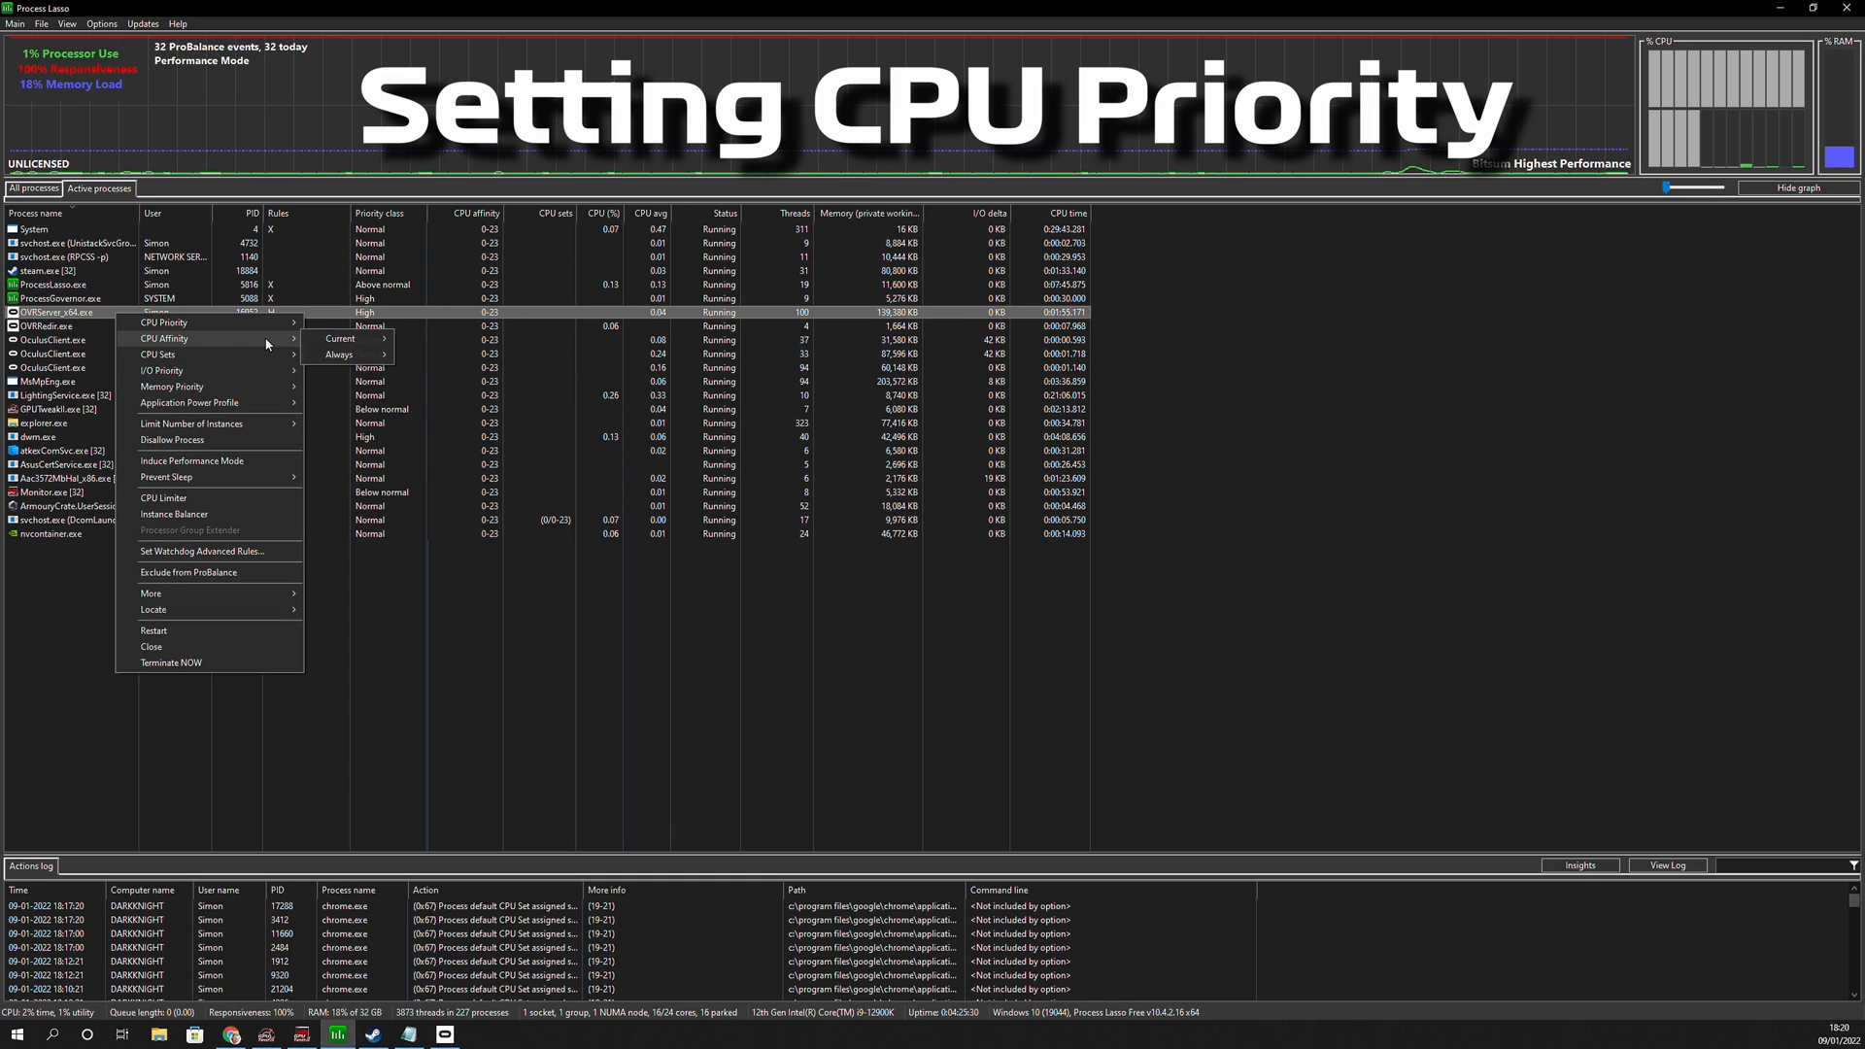
{"action": "left_click", "coordinate": [338, 353]}
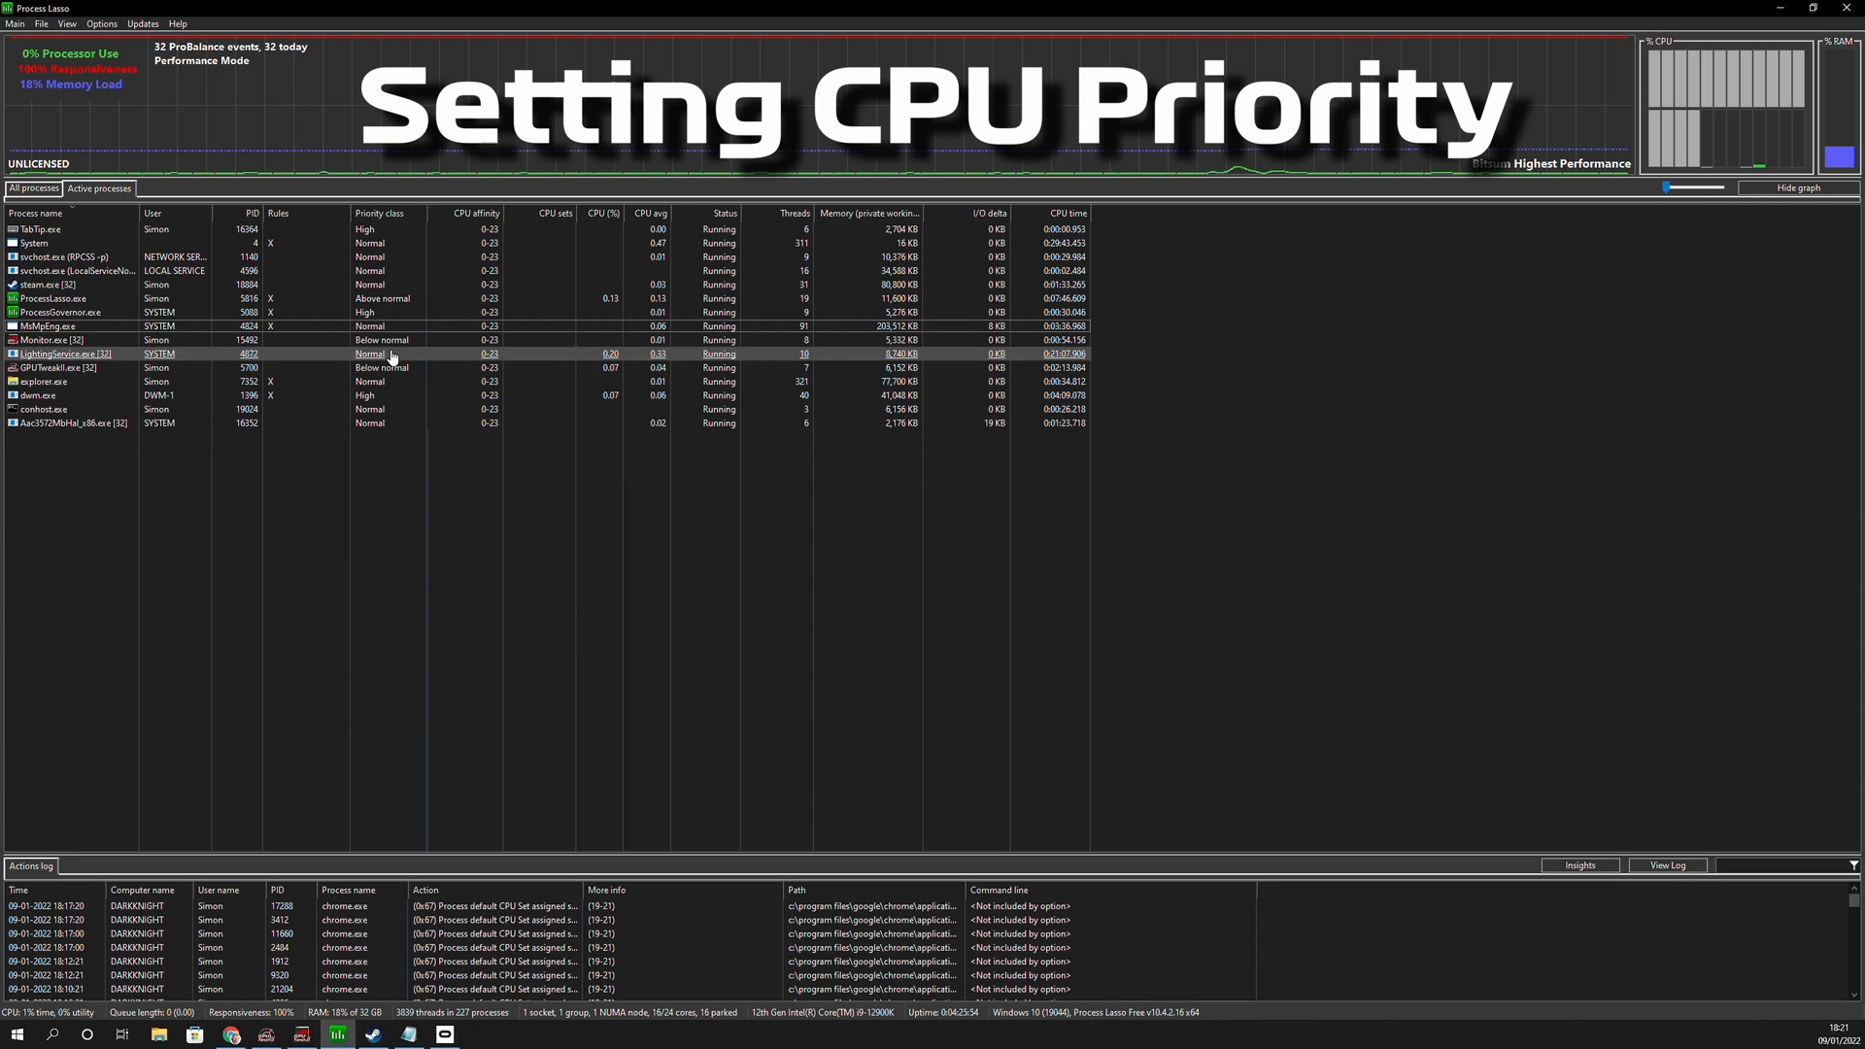
{"action": "left_click", "coordinate": [12, 18]}
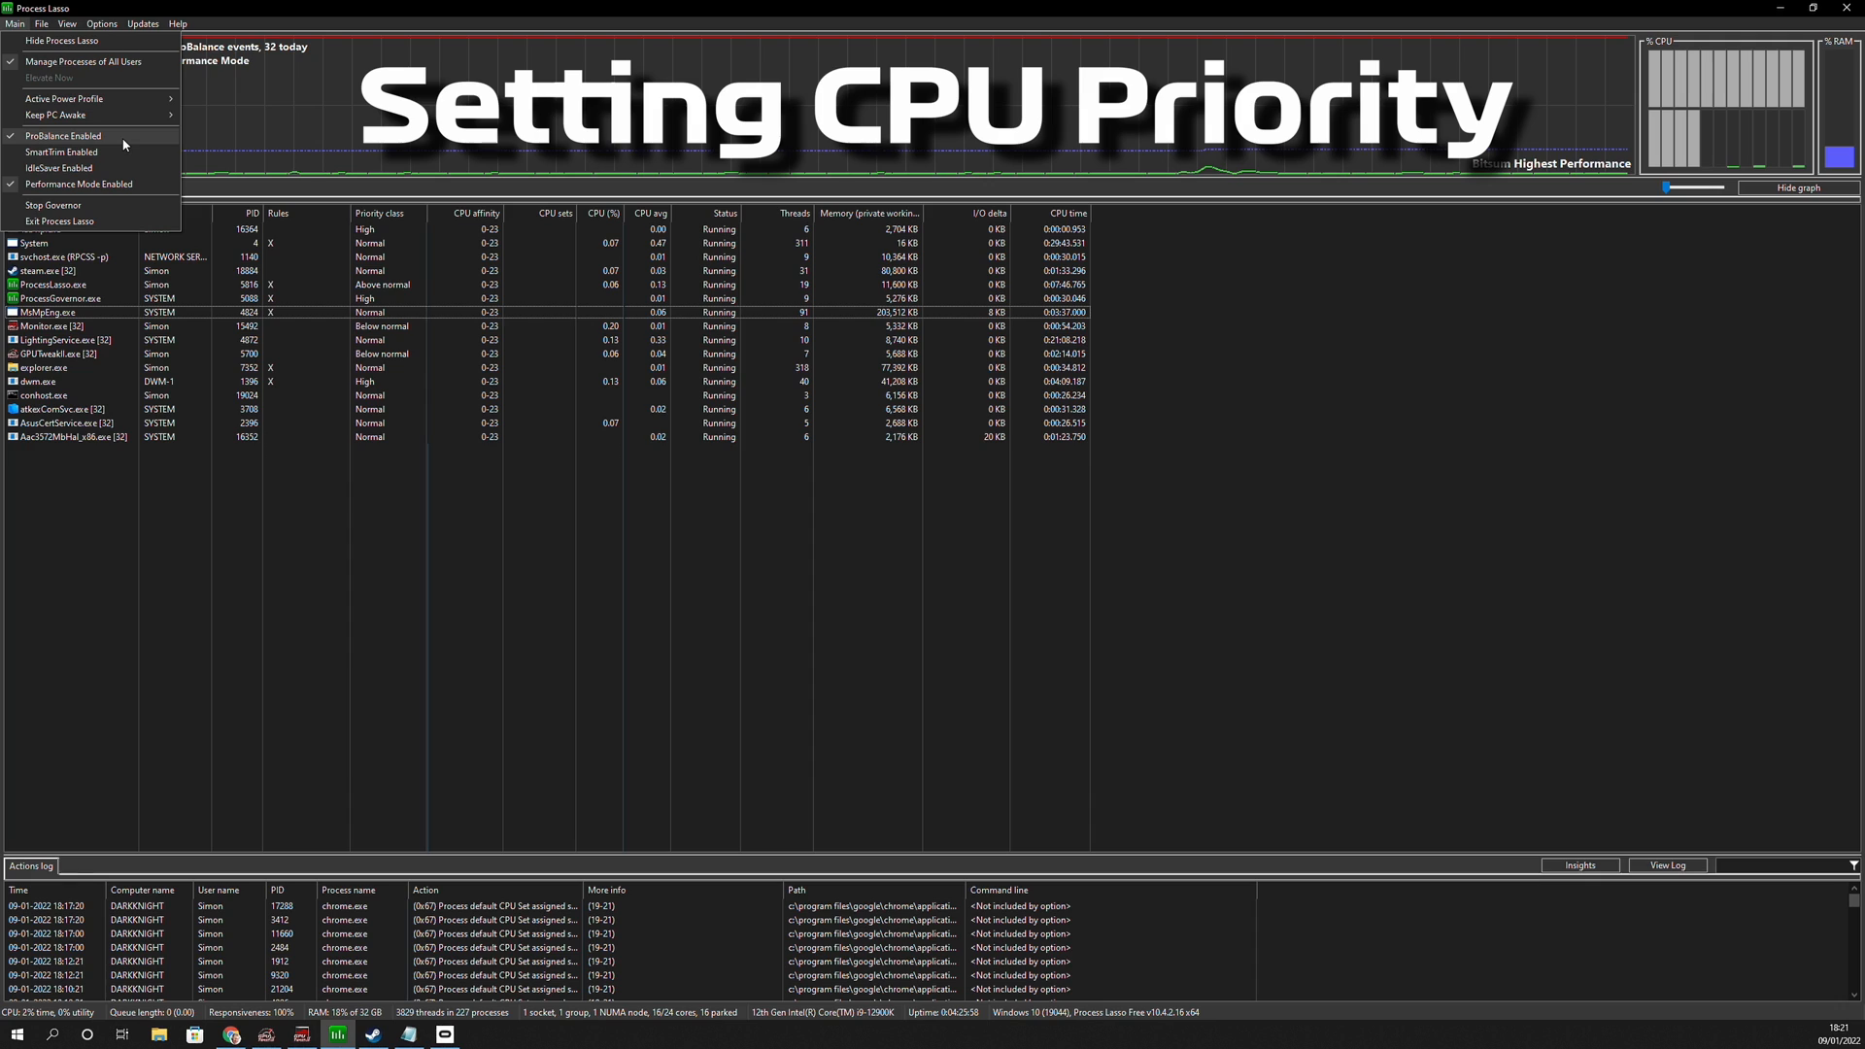
{"action": "left_click", "coordinate": [204, 485]}
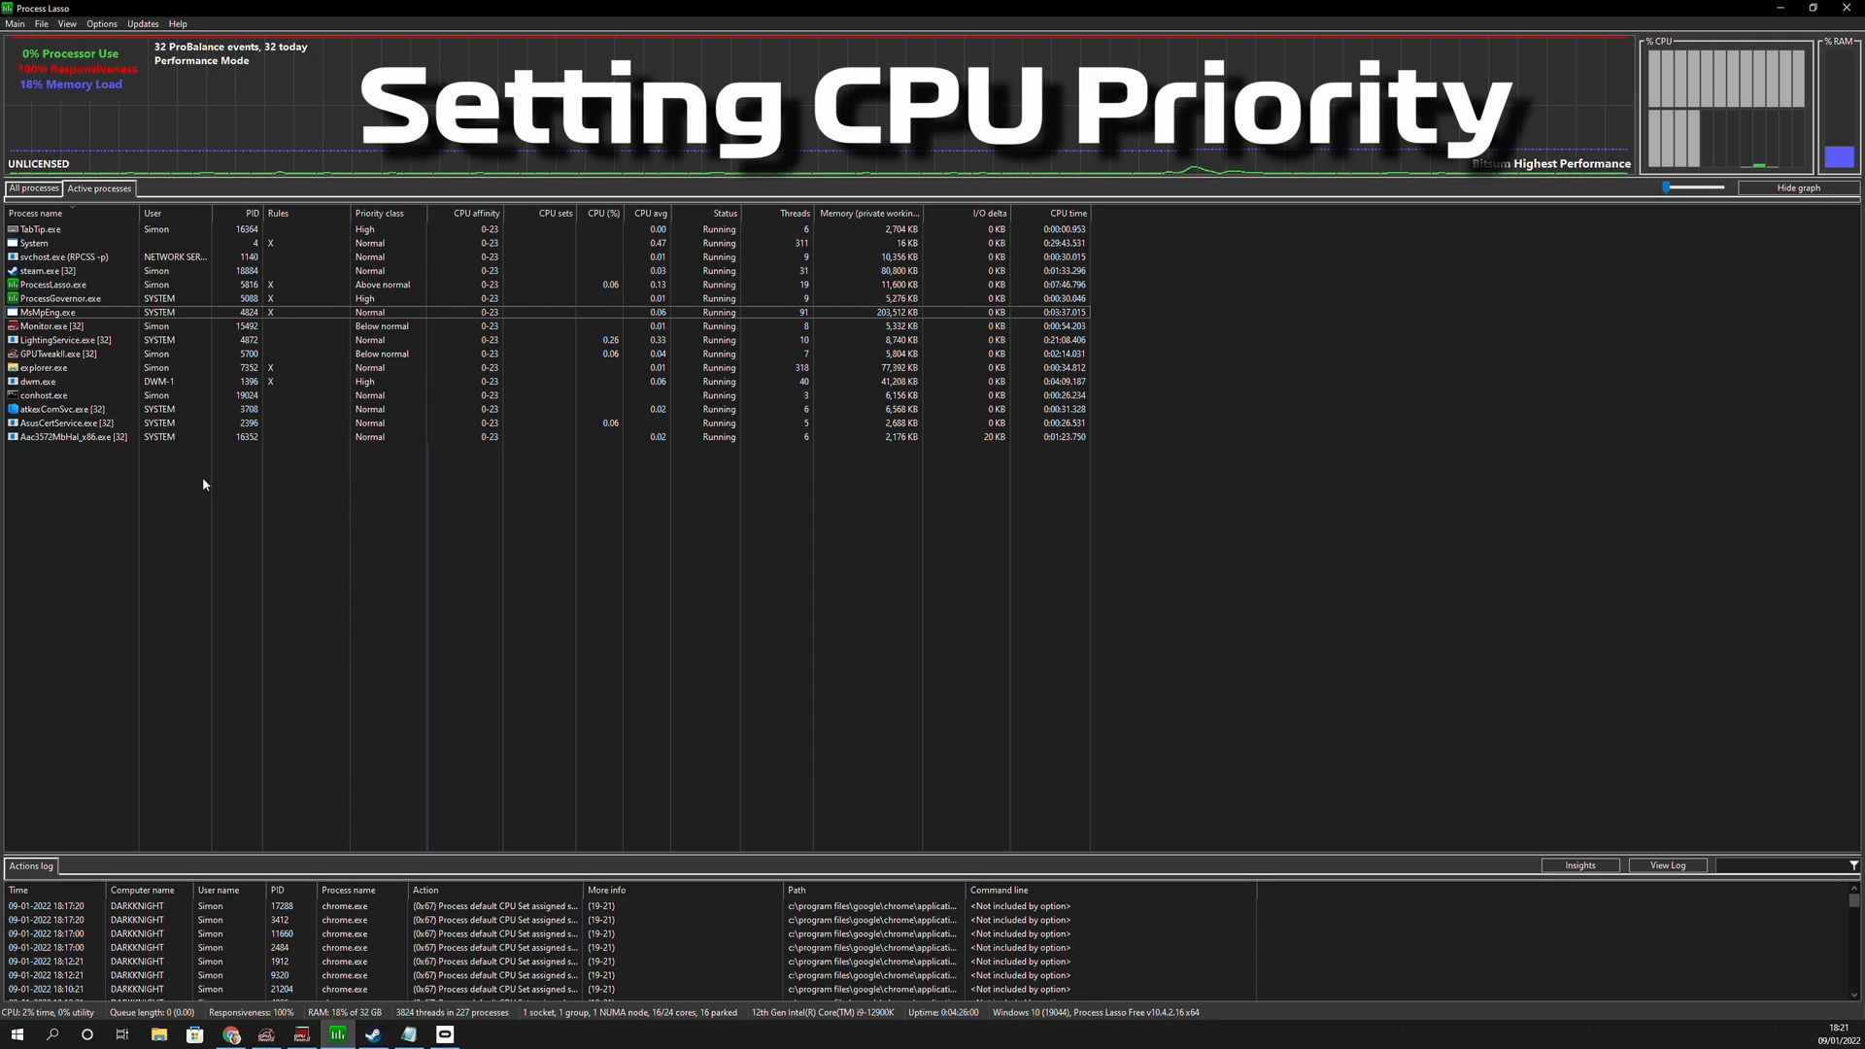
{"action": "left_click", "coordinate": [49, 311]}
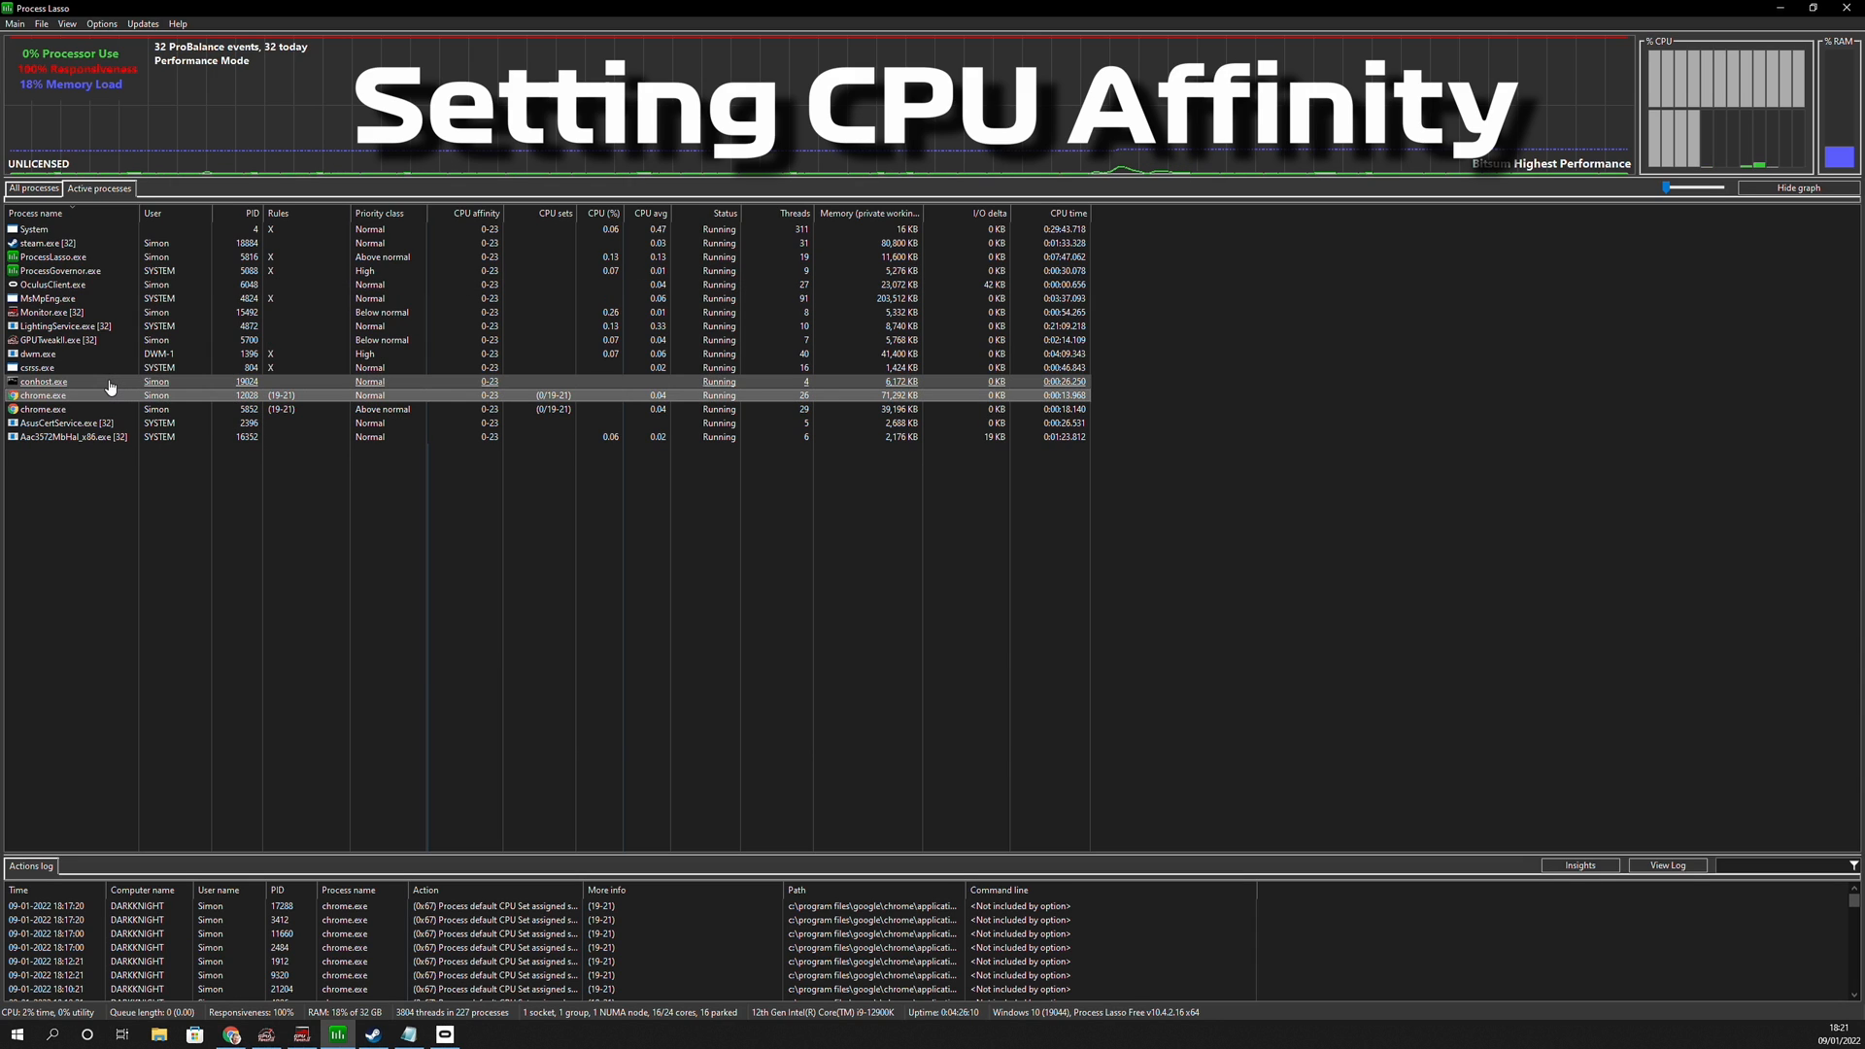
Set chrome.exe's permanent CPU affinity to cores 21, 22 and 23 only.
{"action": "right_click", "coordinate": [43, 396]}
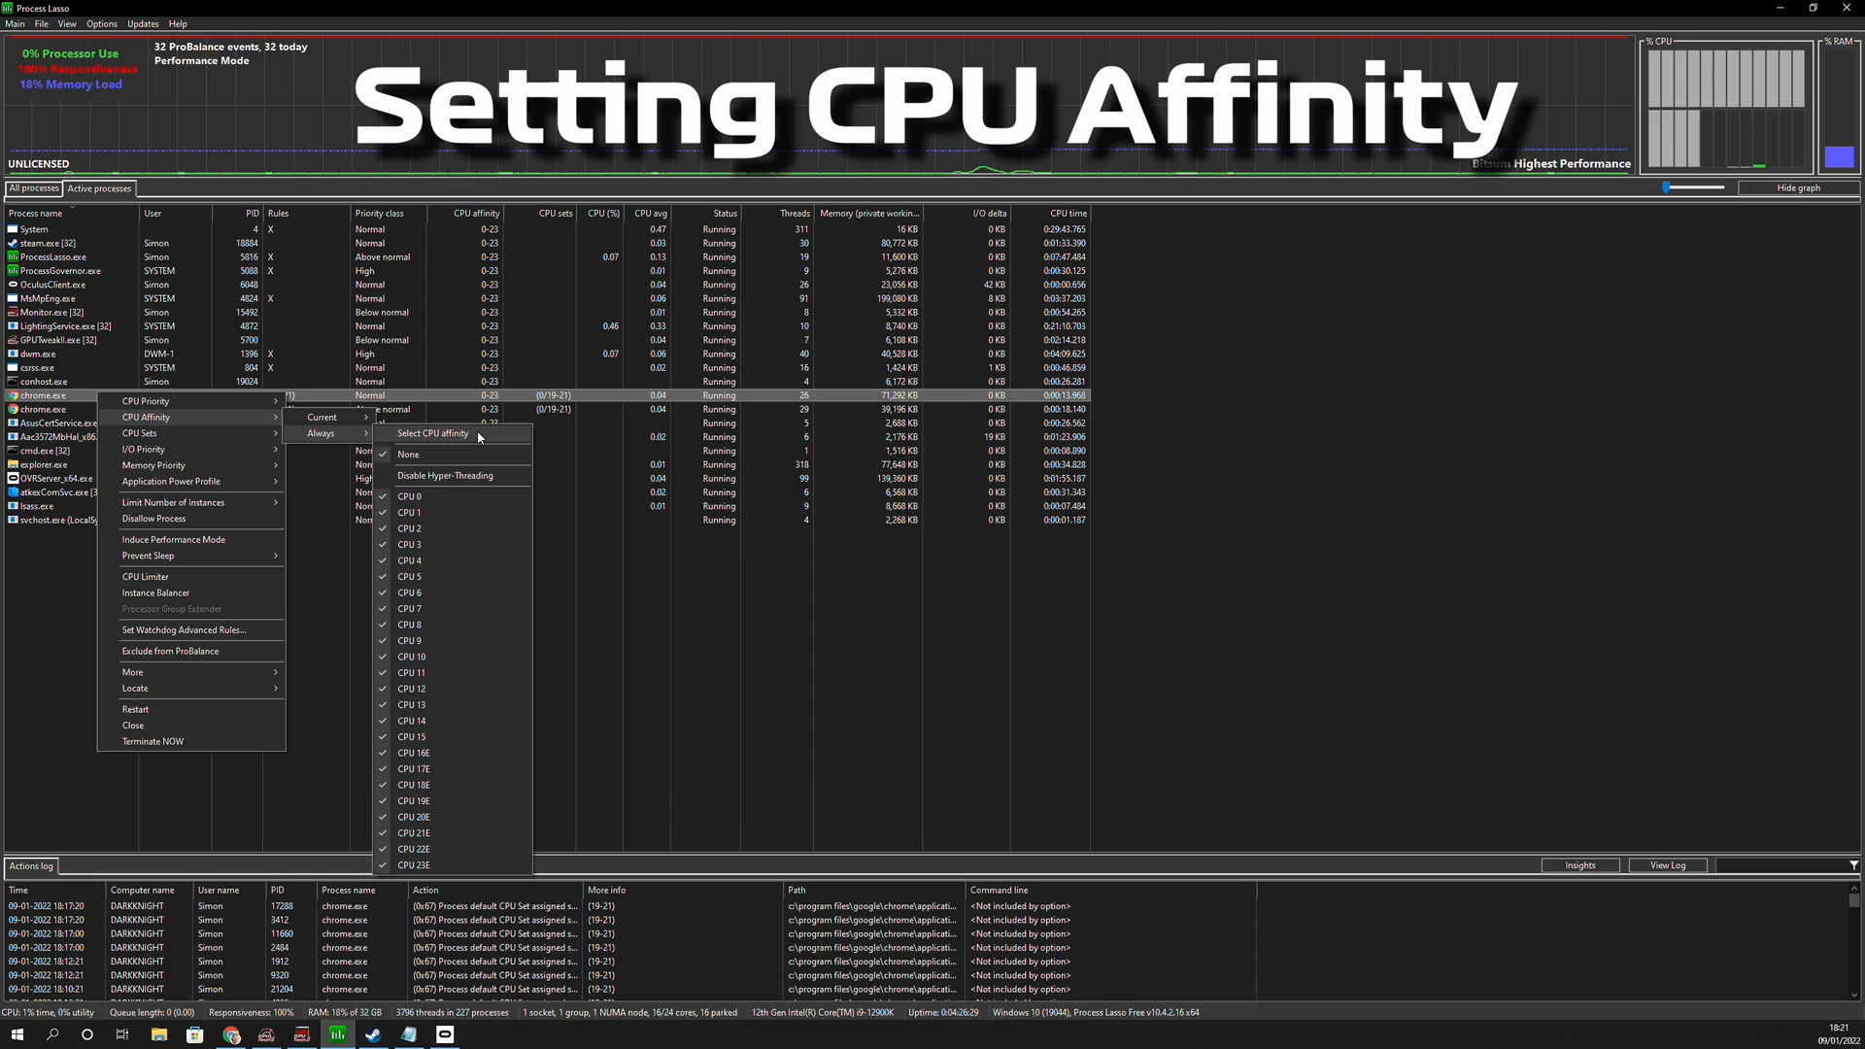
{"action": "left_click", "coordinate": [433, 434]}
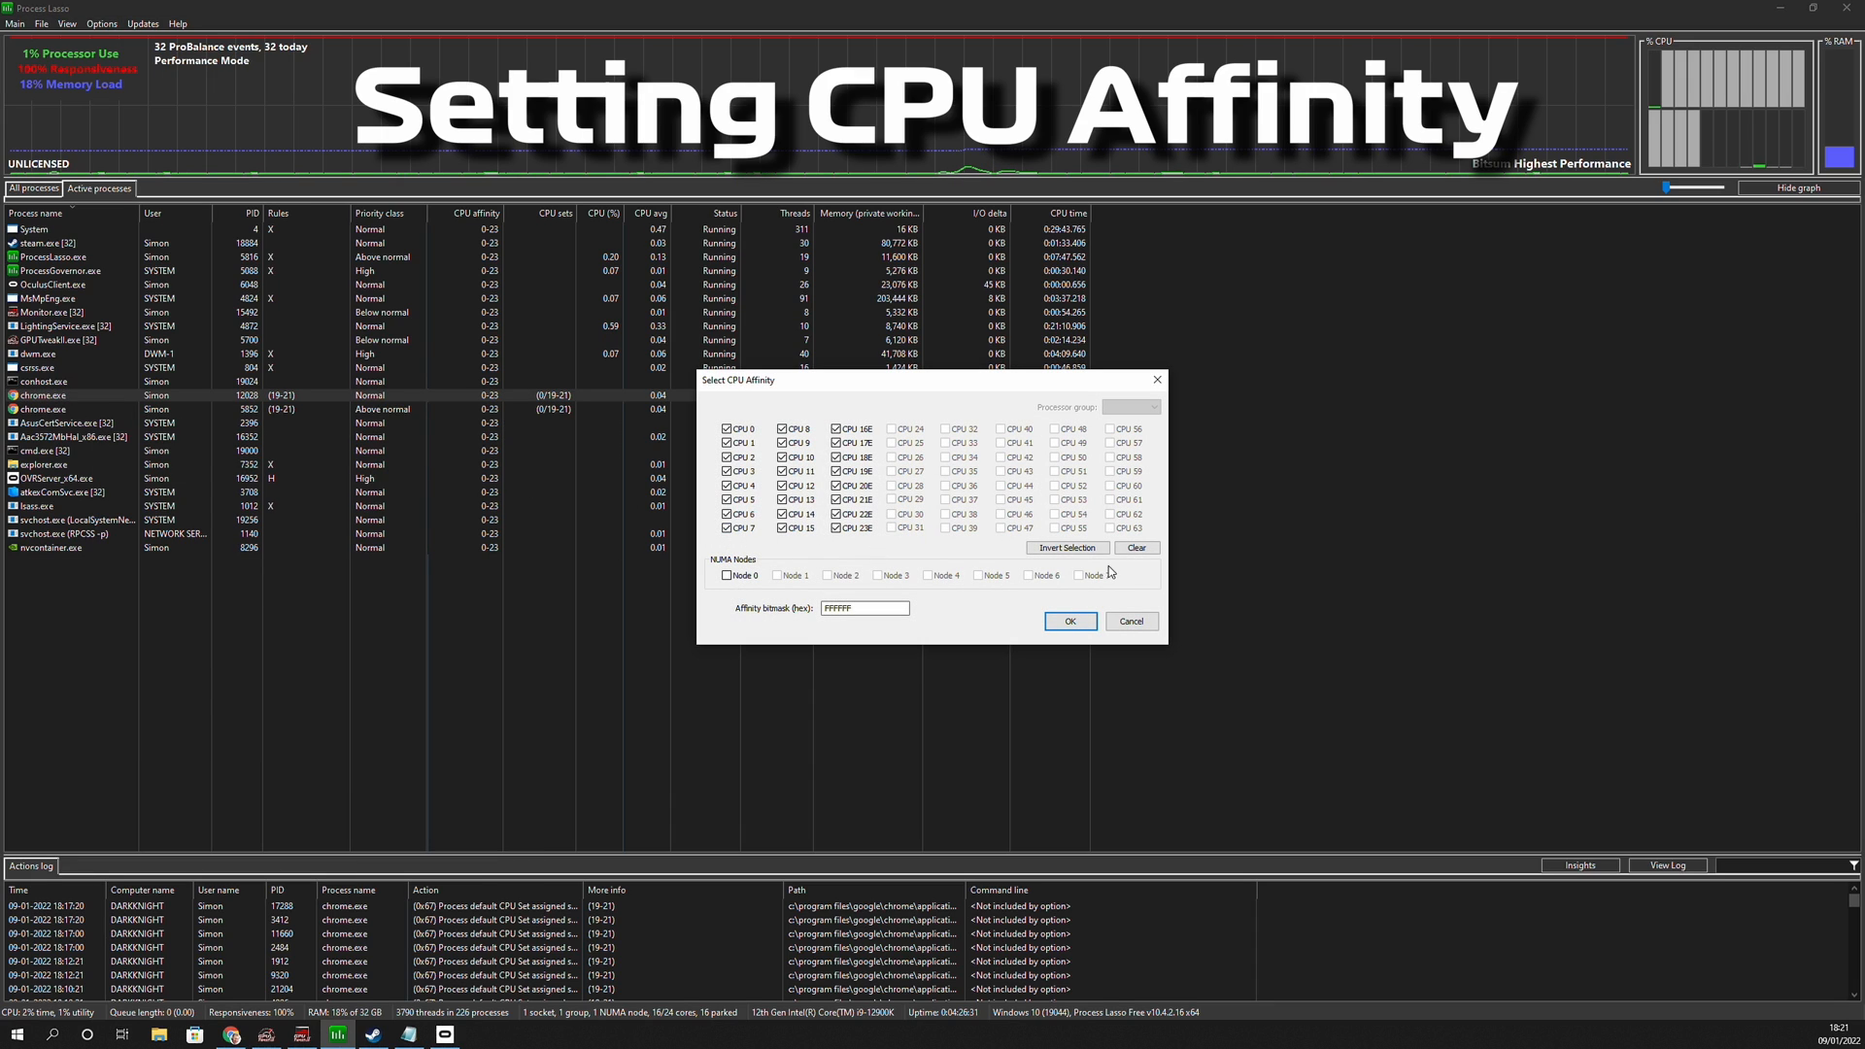
{"action": "left_click", "coordinate": [1137, 547]}
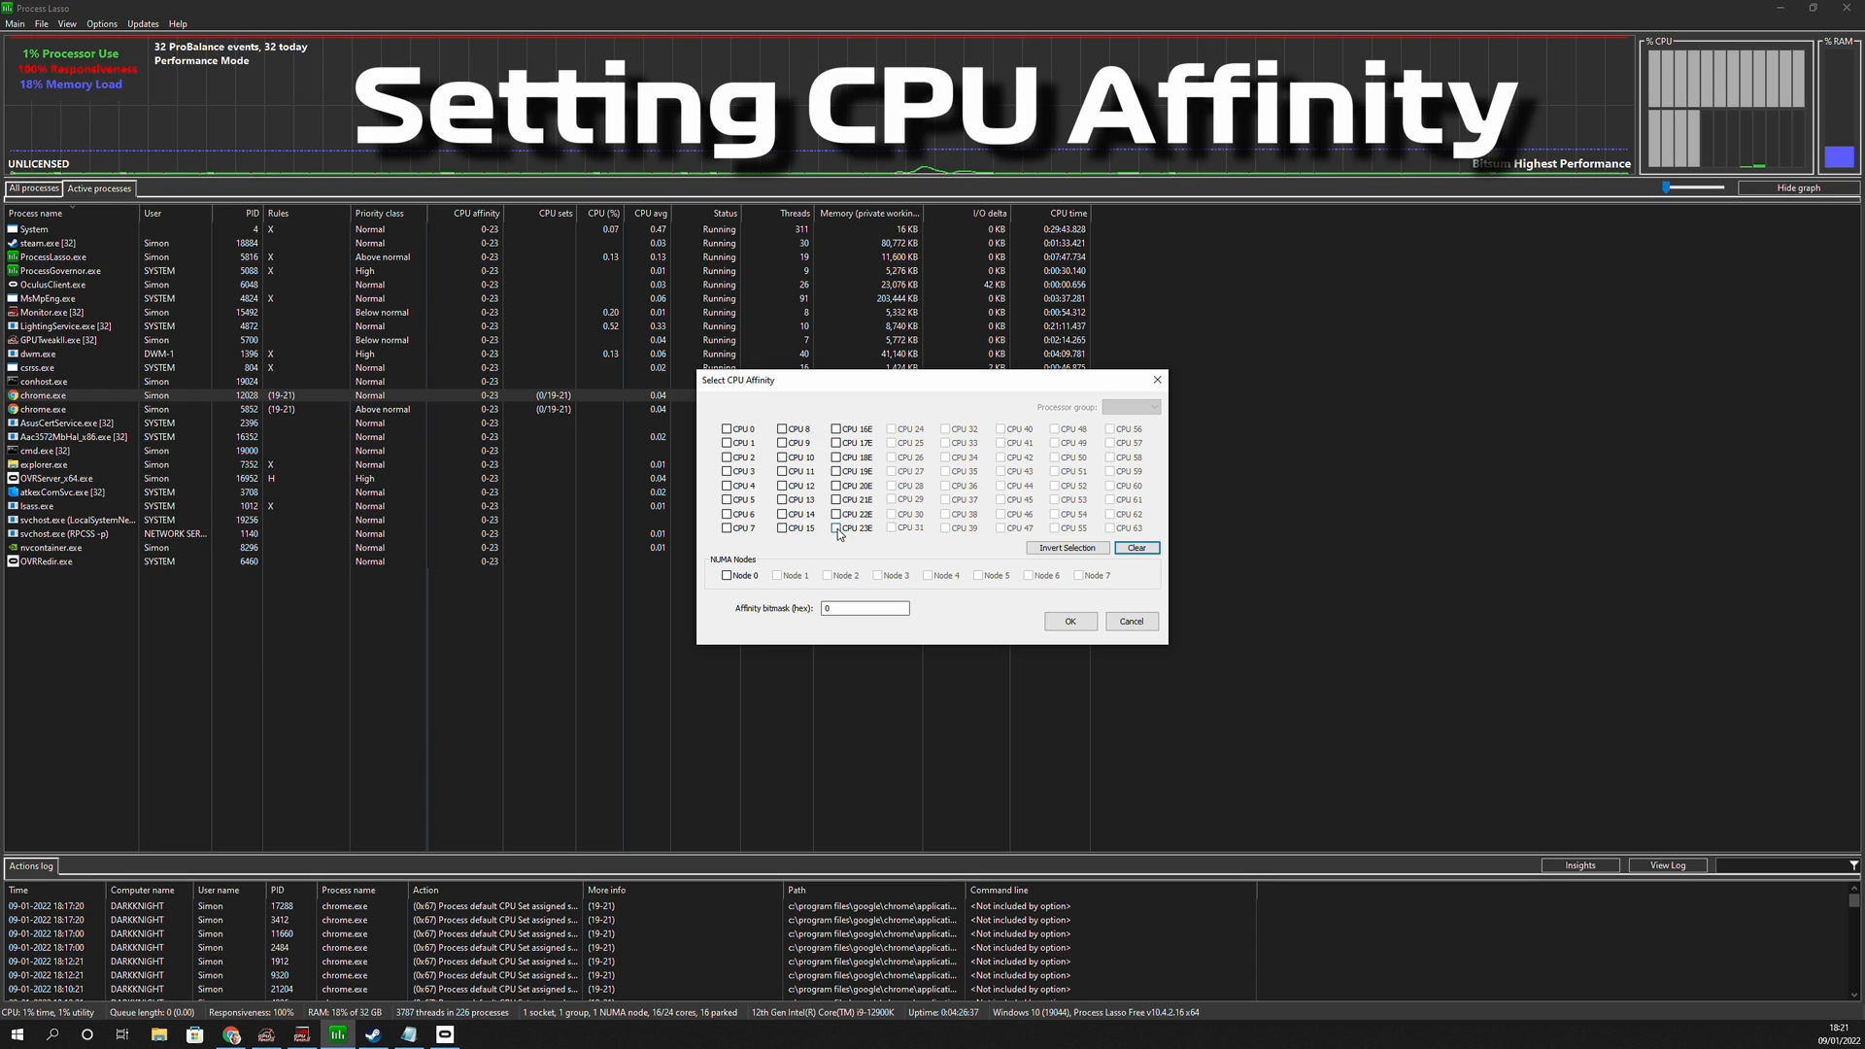
{"action": "left_click", "coordinate": [836, 528]}
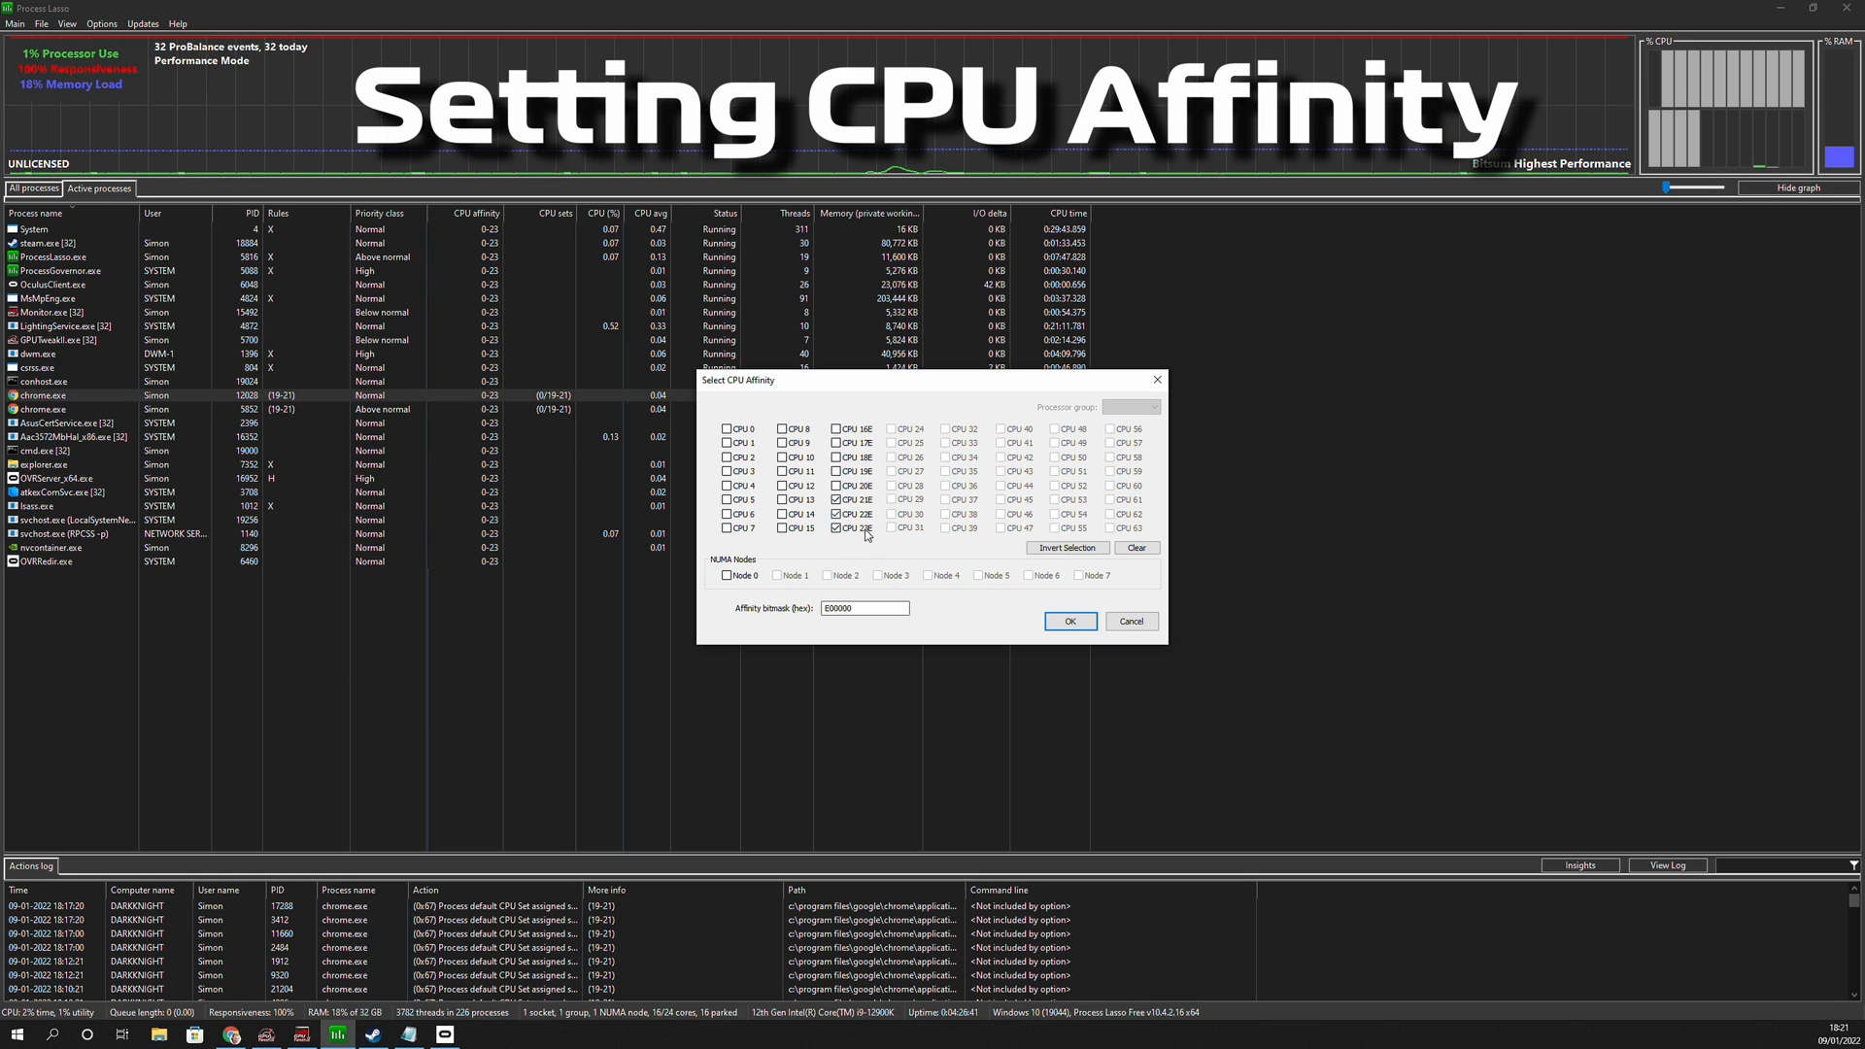
{"action": "left_click", "coordinate": [1071, 622]}
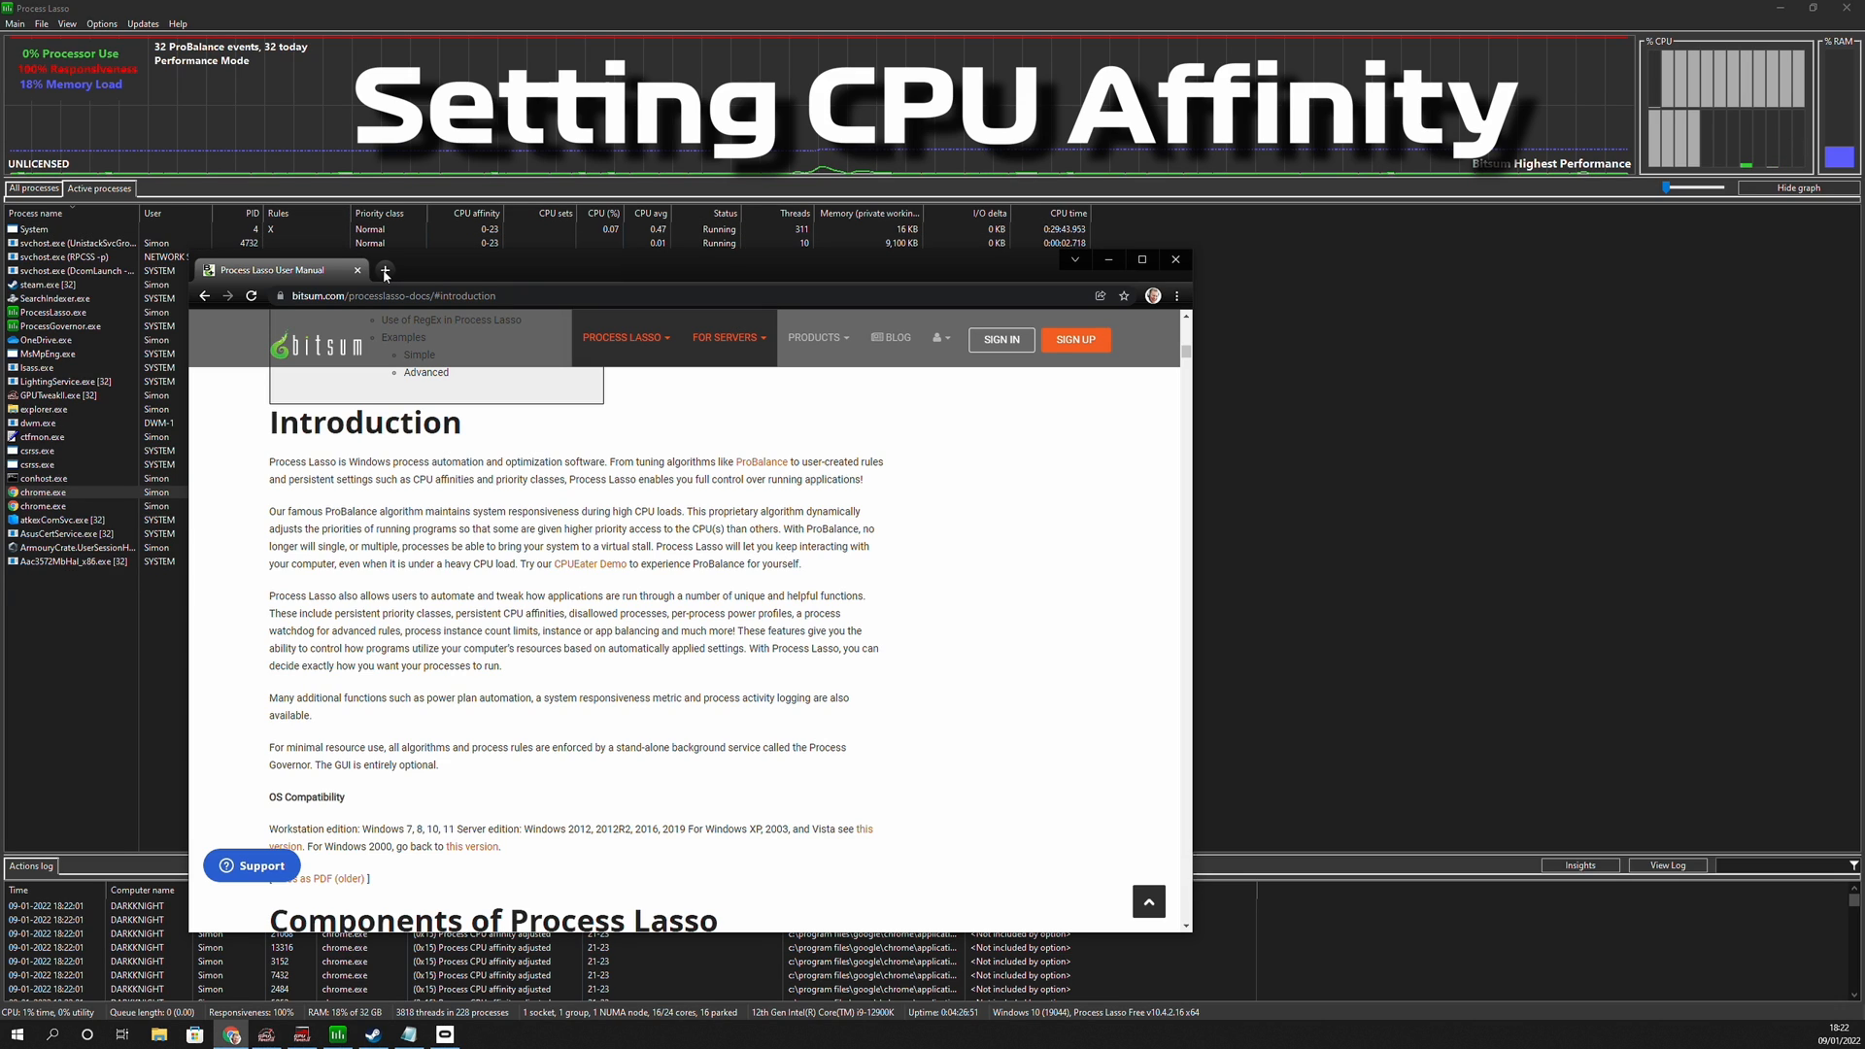
Navigate the Process Lasso manual to its CPU Sets section.
{"action": "left_click", "coordinate": [385, 270]}
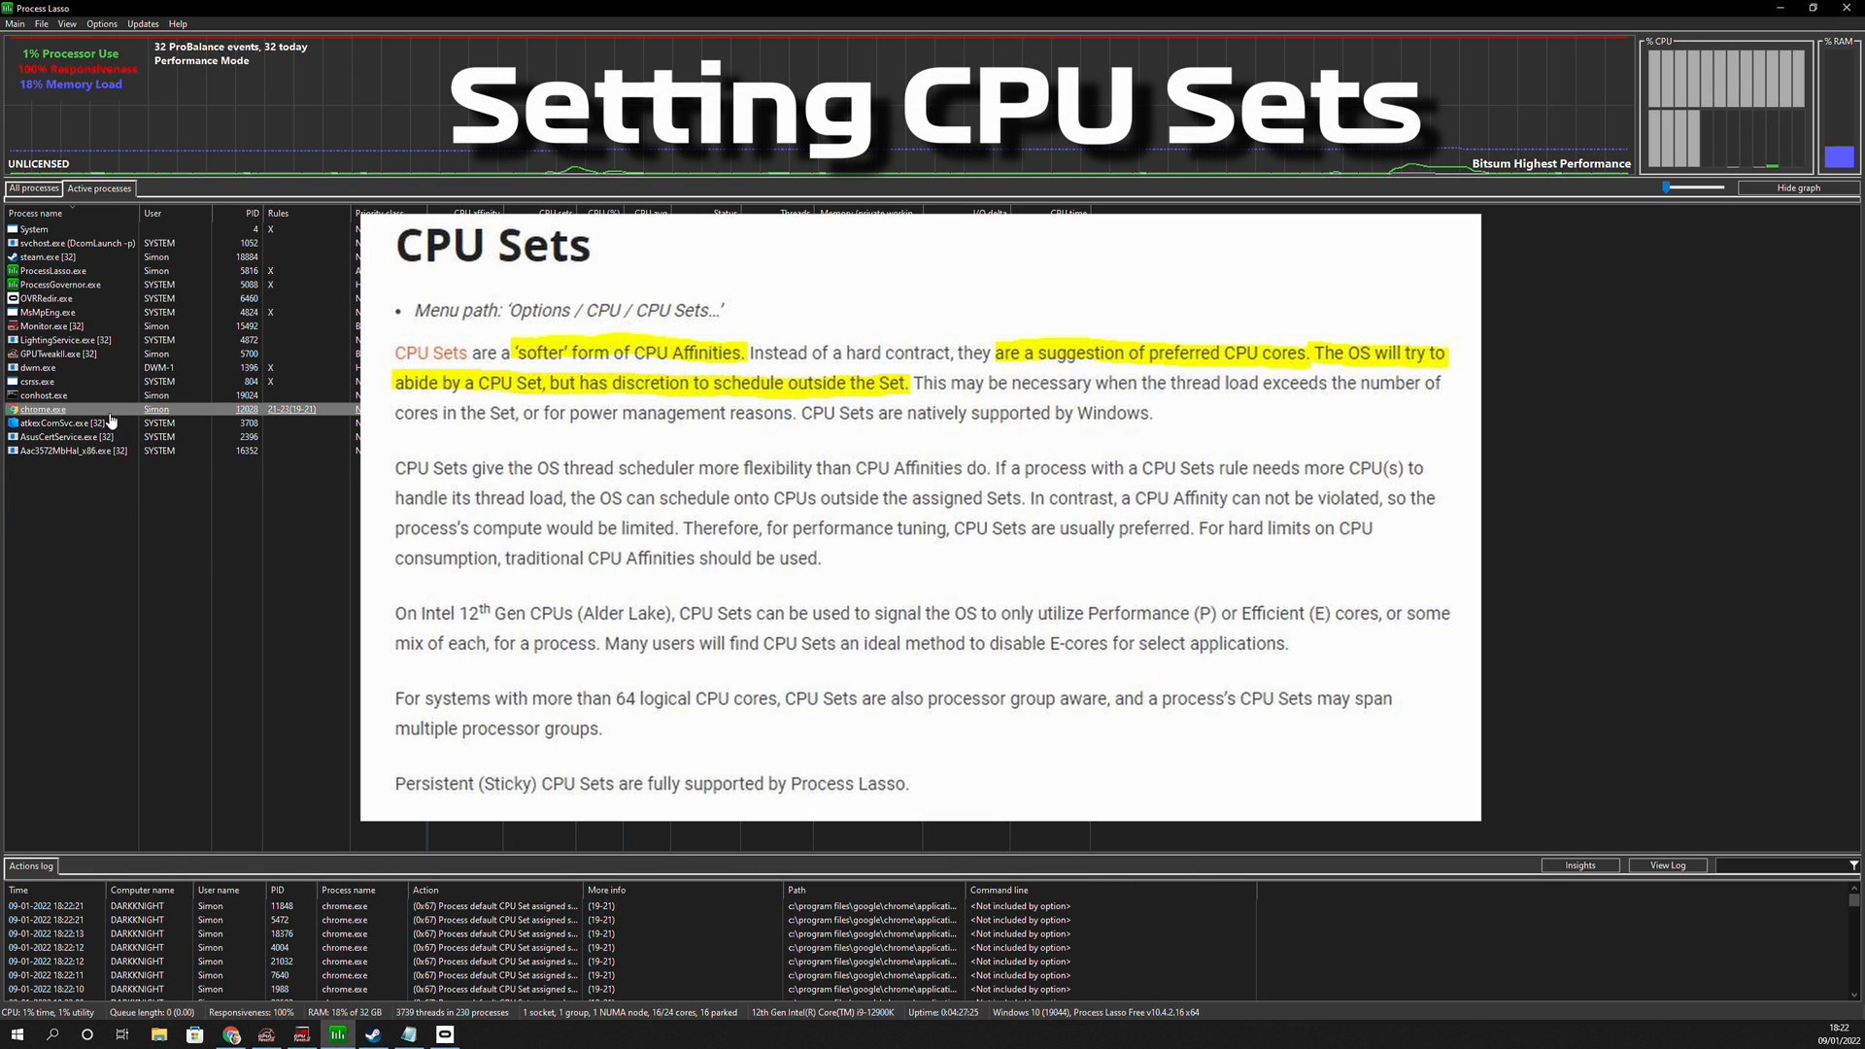
Assign chrome.exe a permanent CPU set of cores 16 through 23.
{"action": "right_click", "coordinate": [43, 396]}
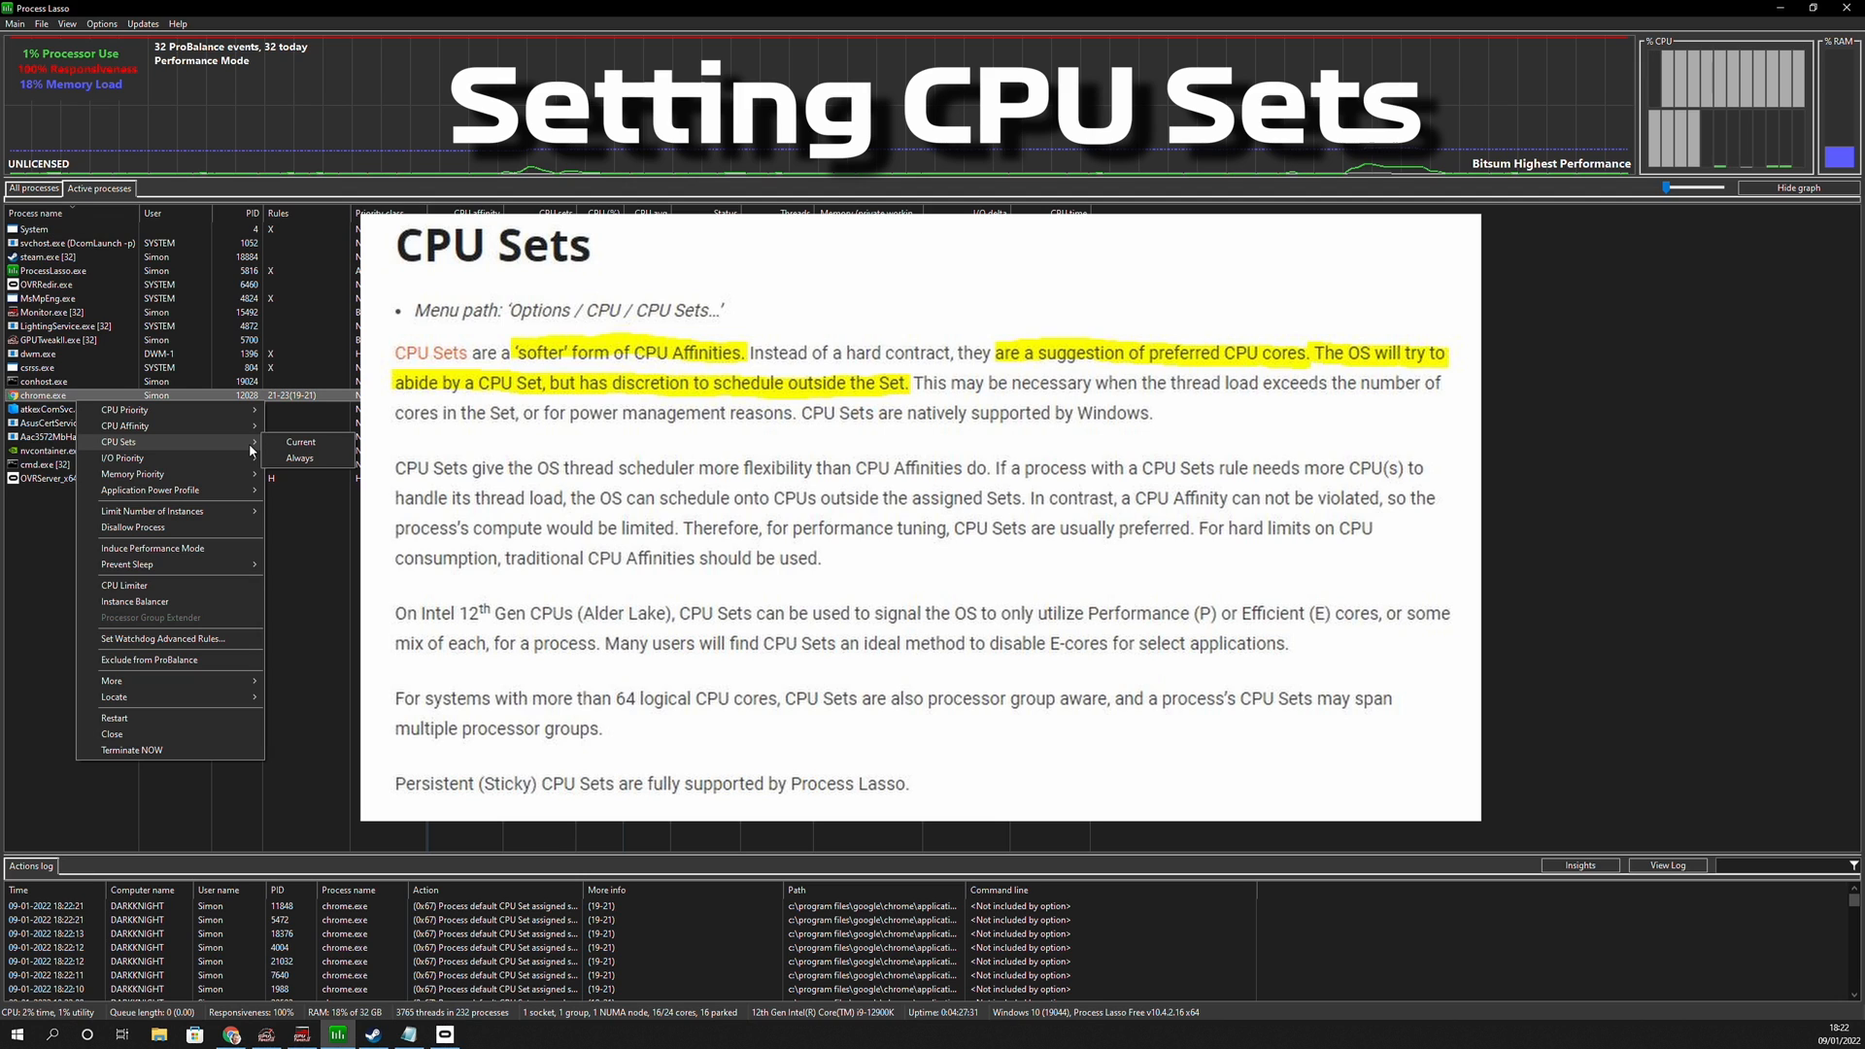
{"action": "mouse_move", "coordinate": [307, 457]}
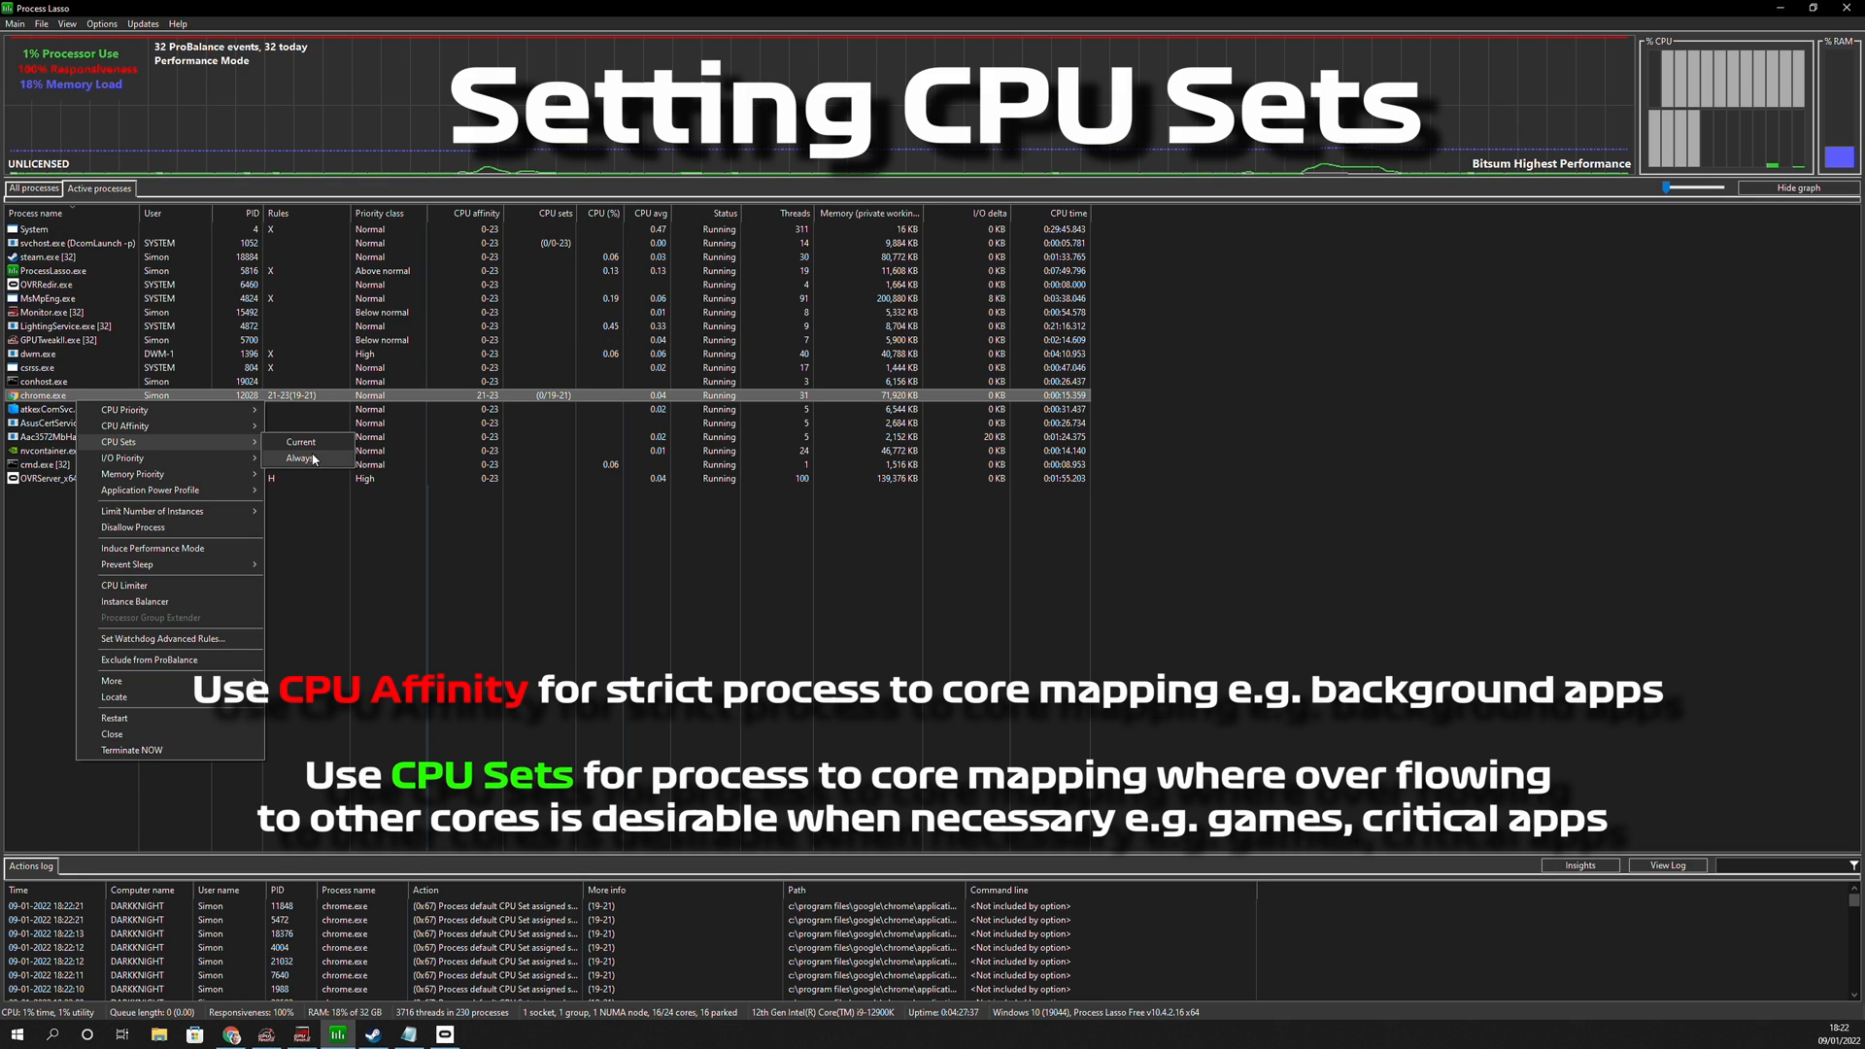
{"action": "left_click", "coordinate": [301, 443]}
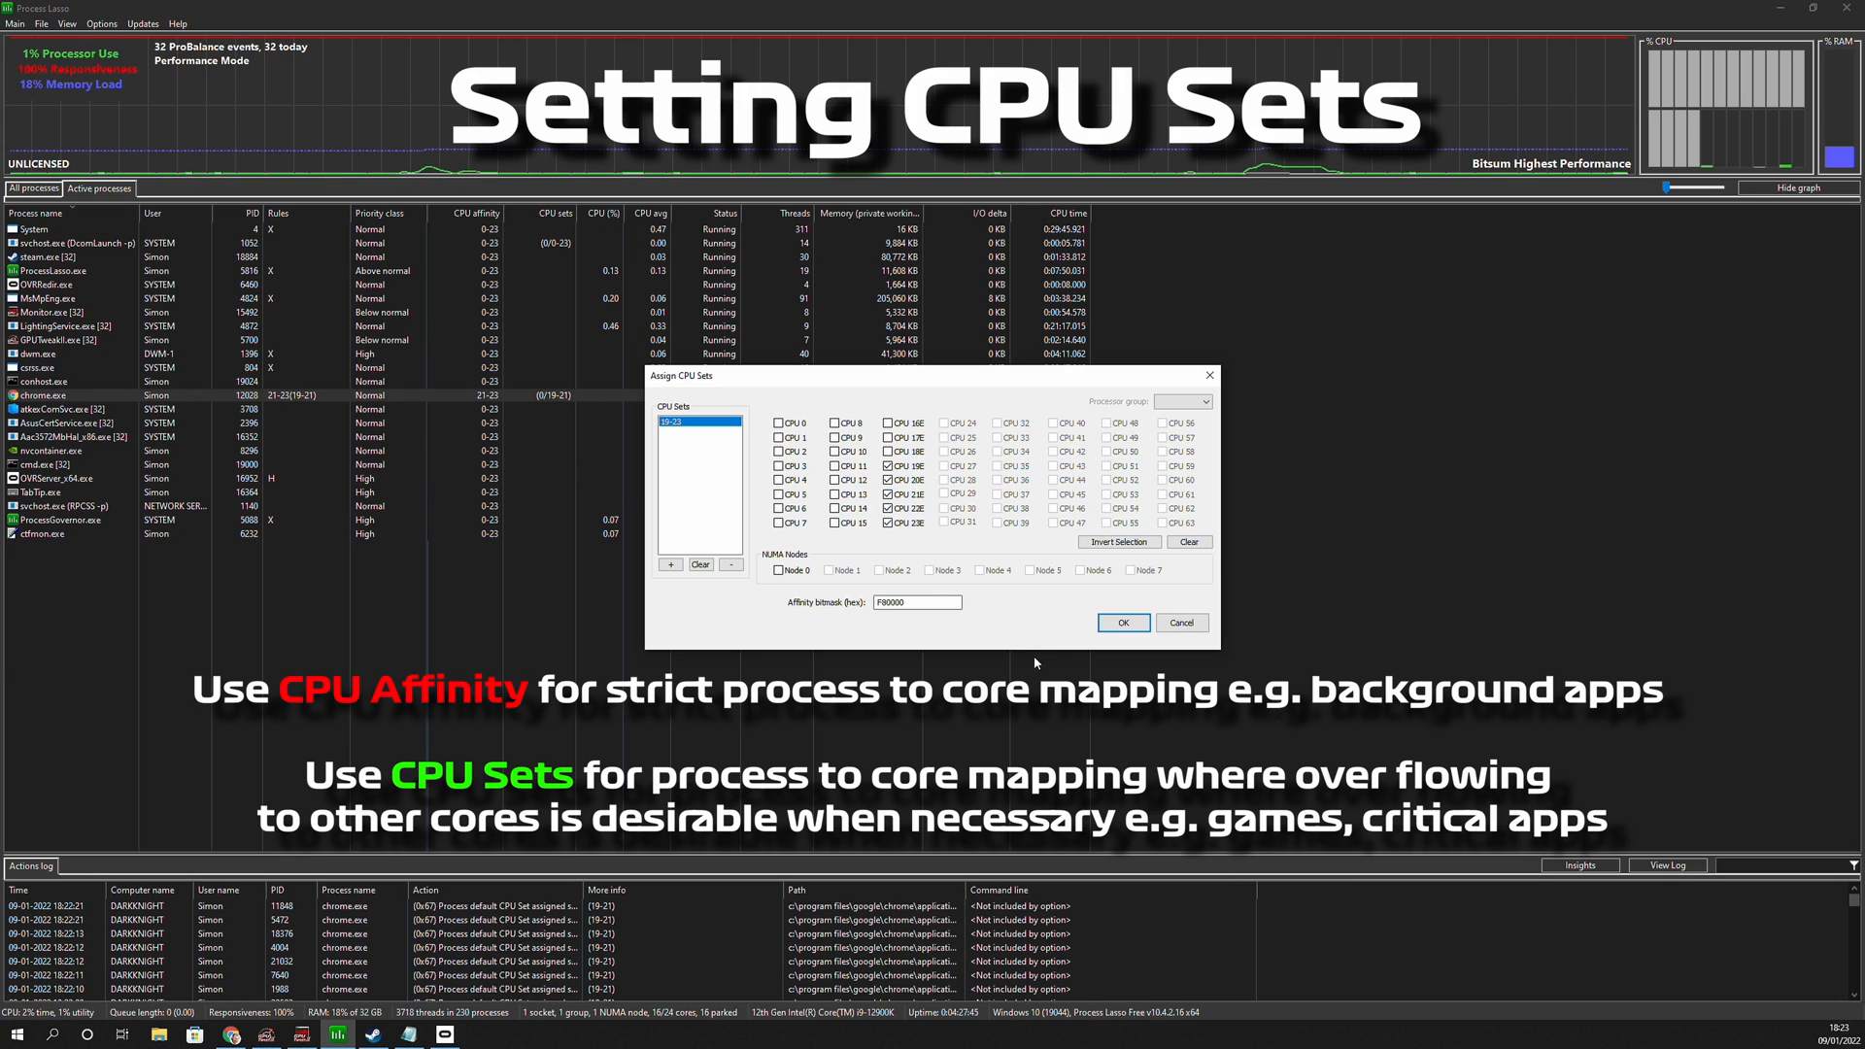
{"action": "left_click", "coordinate": [886, 424]}
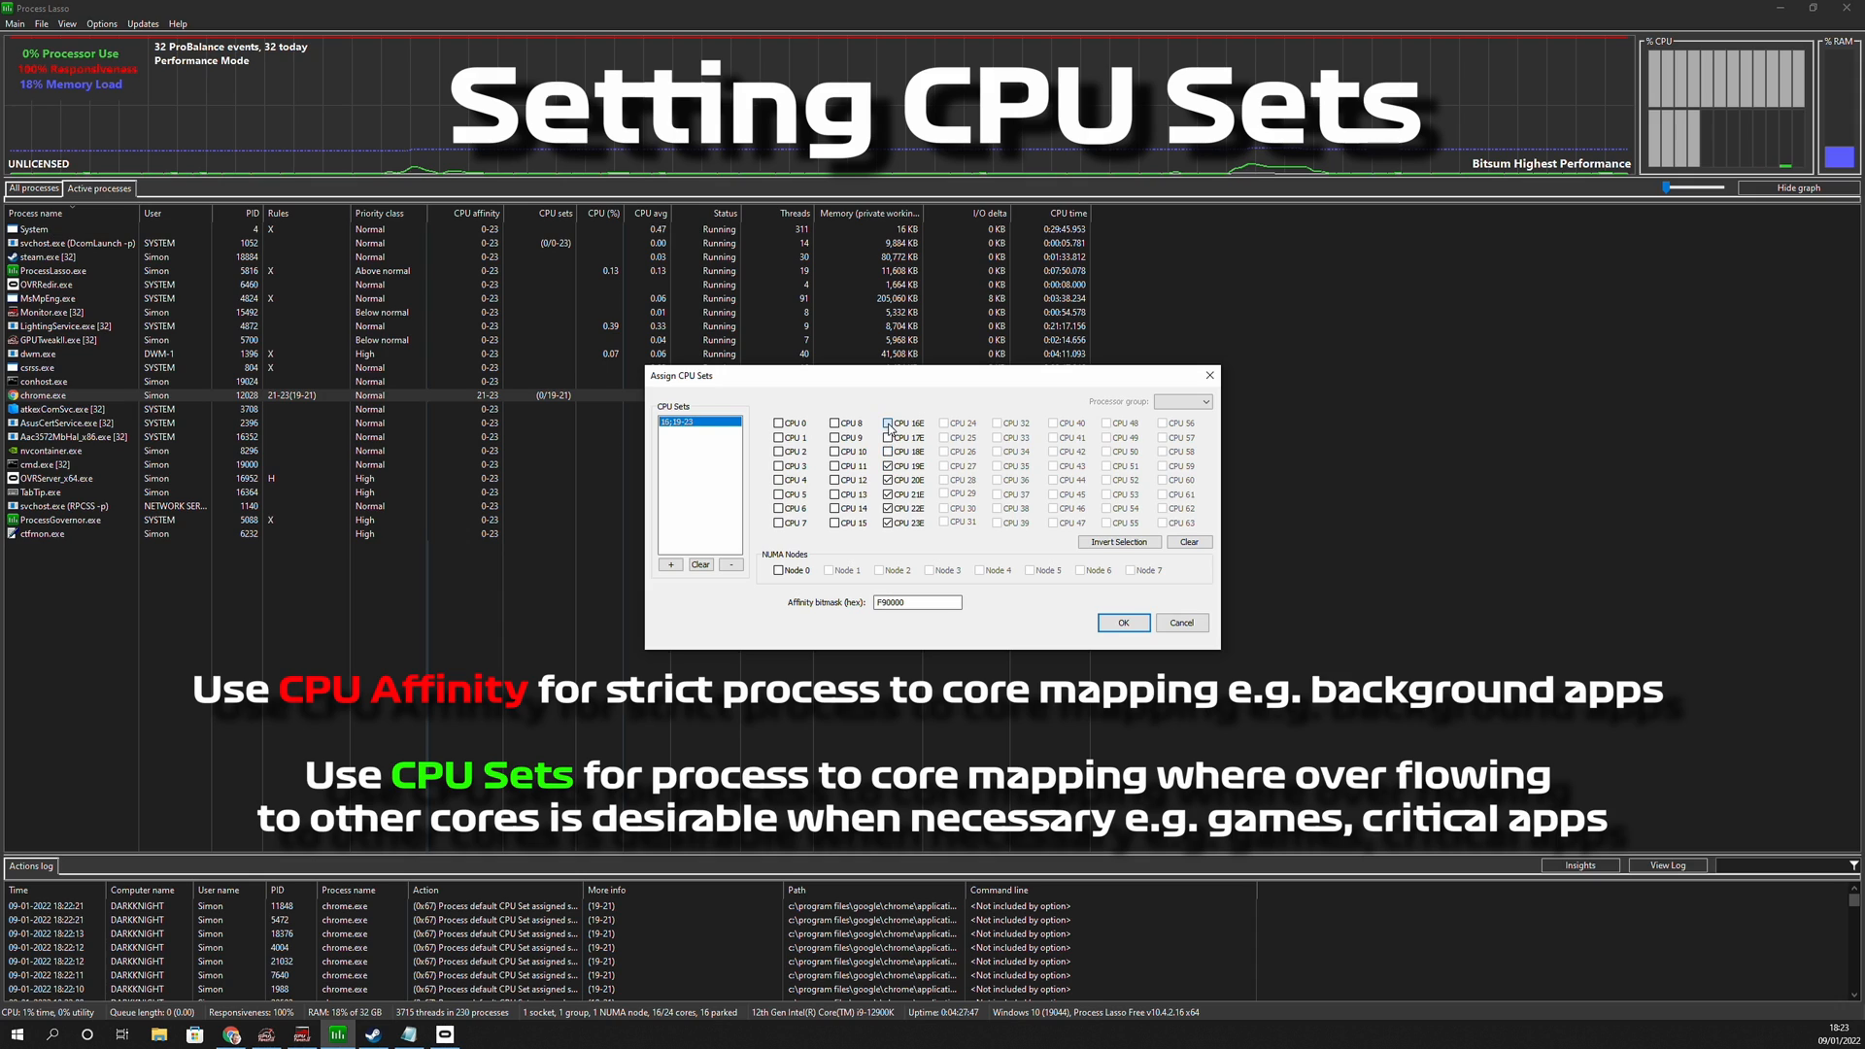
{"action": "left_click", "coordinate": [888, 437]}
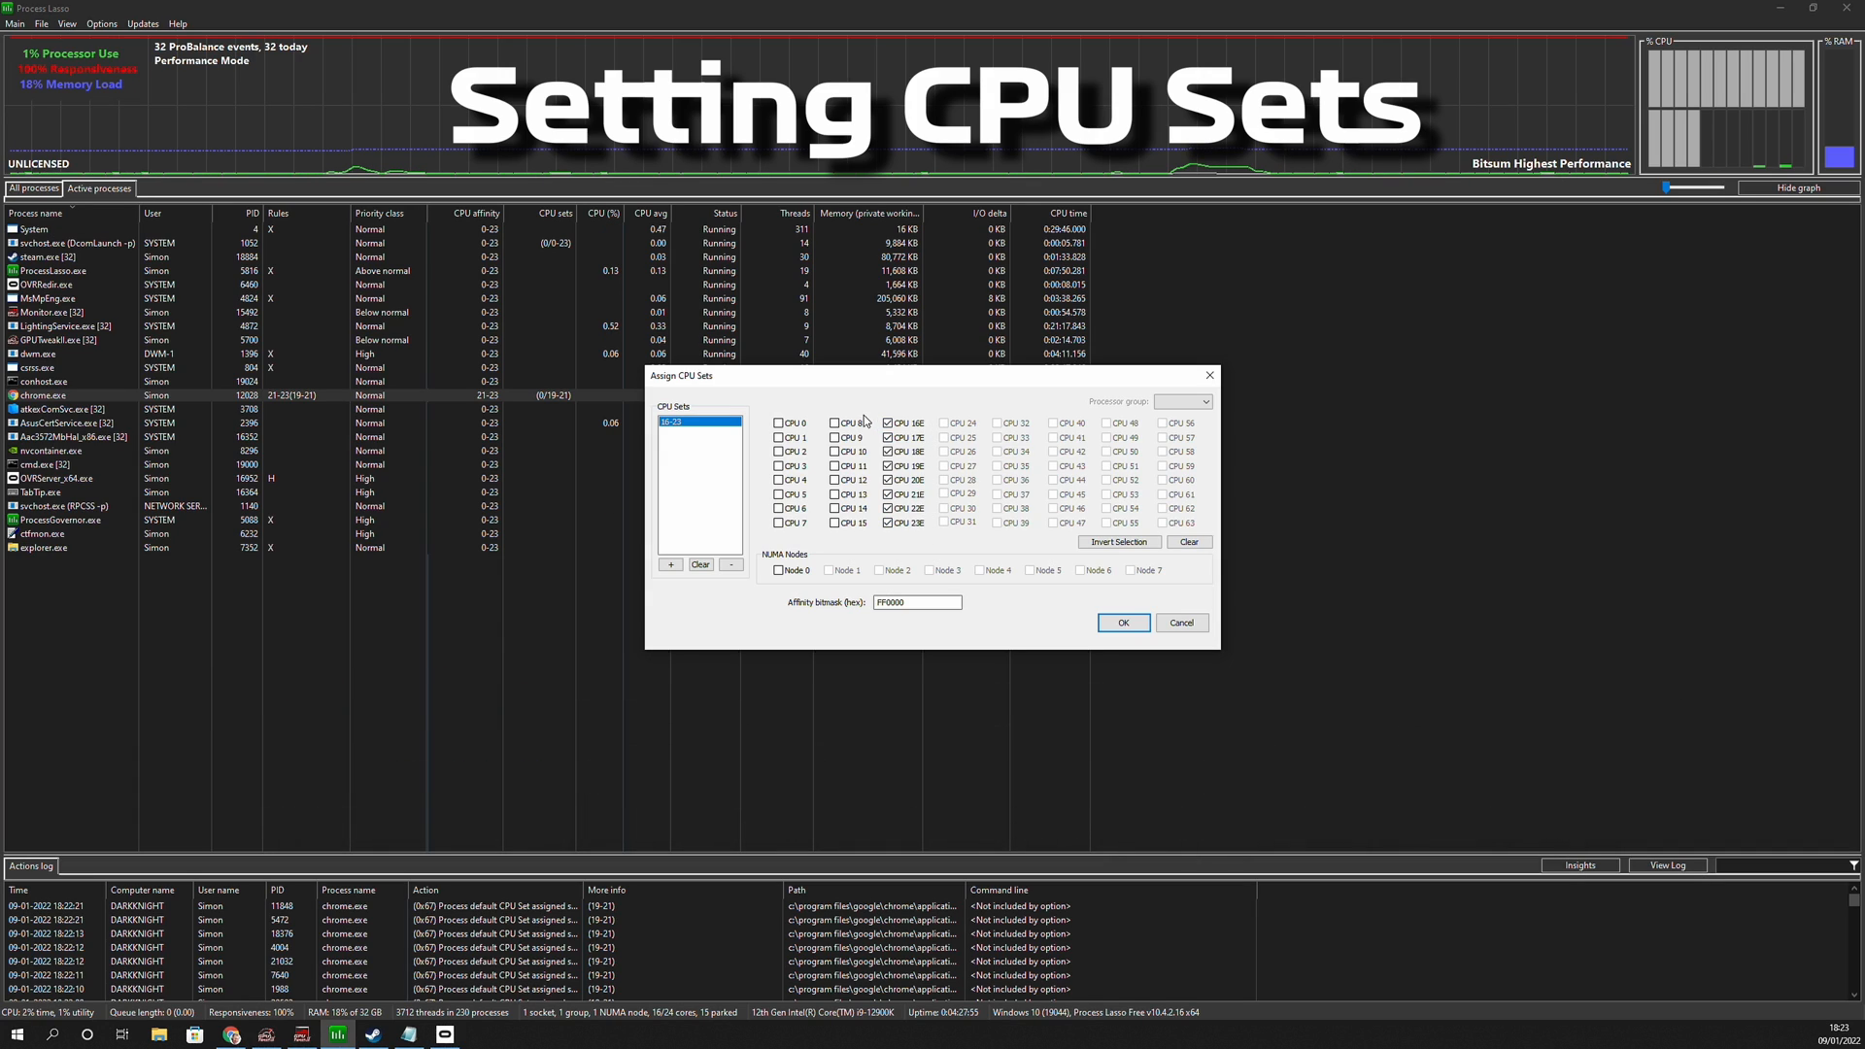
{"action": "mouse_move", "coordinate": [822, 404]}
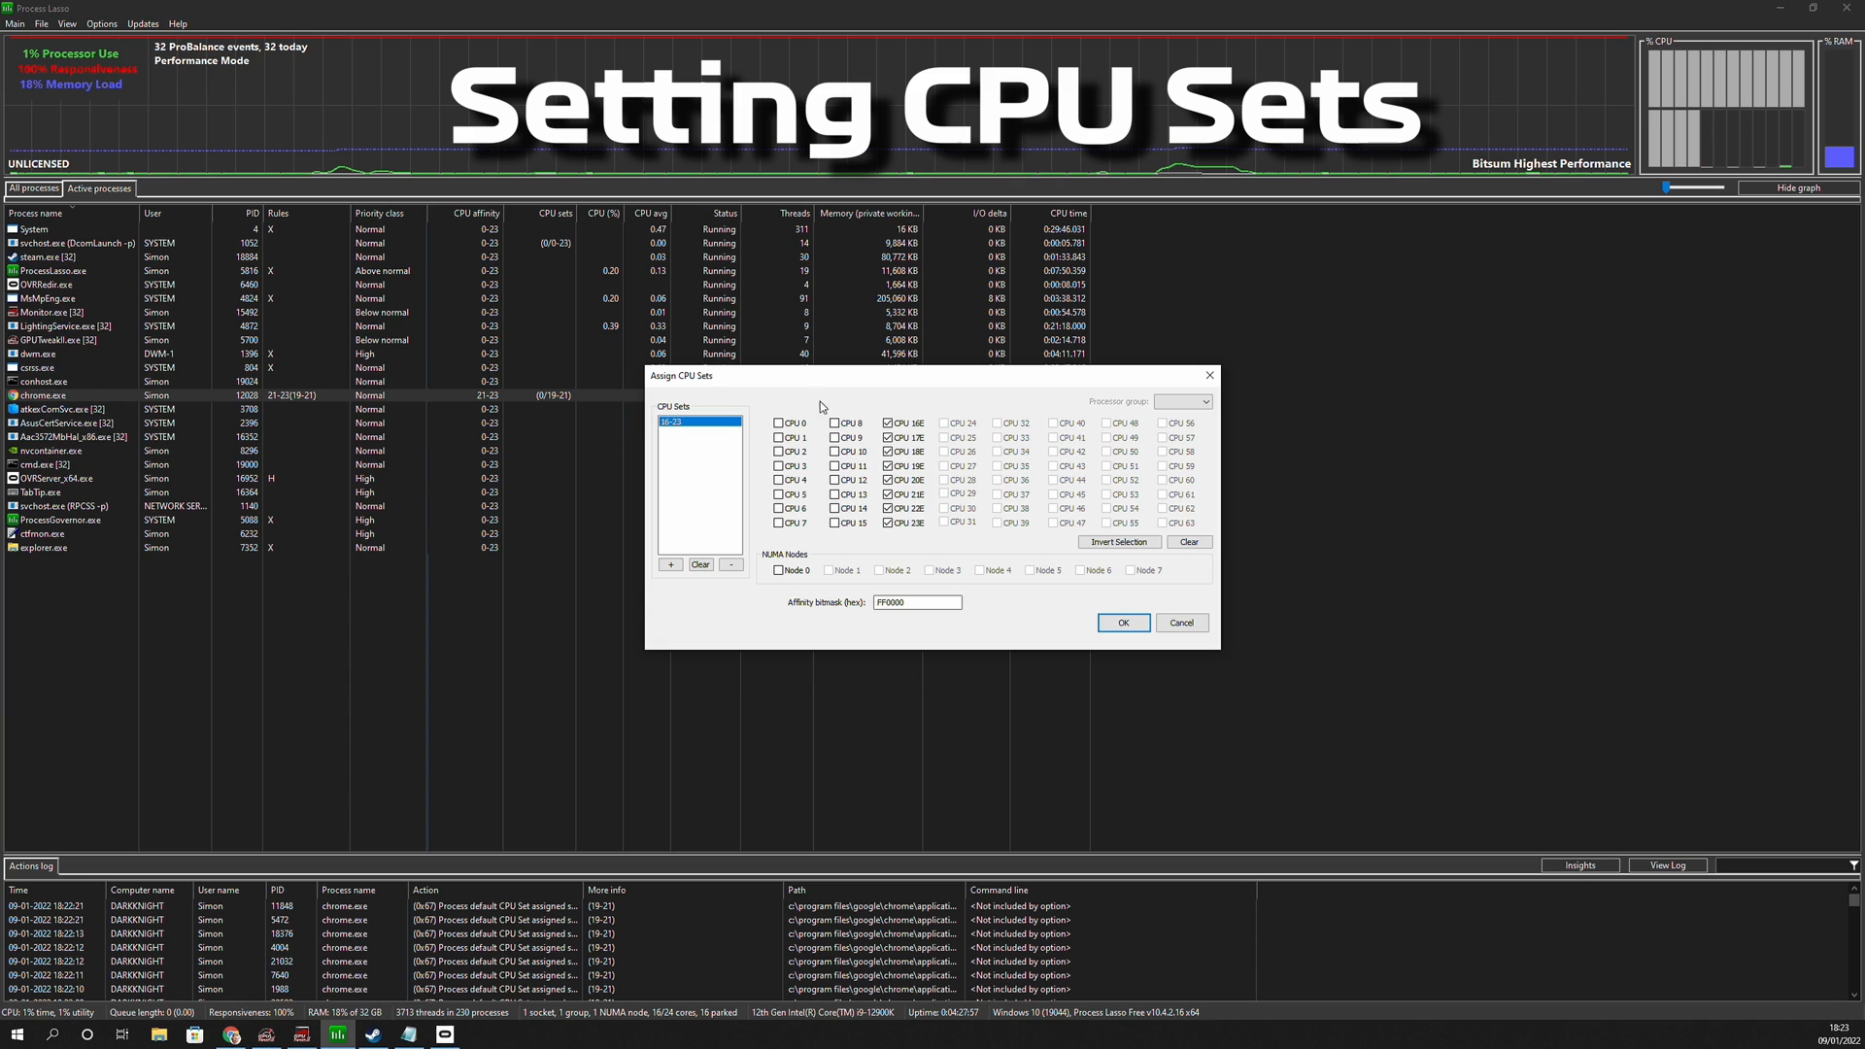
{"action": "left_click", "coordinate": [1123, 622]}
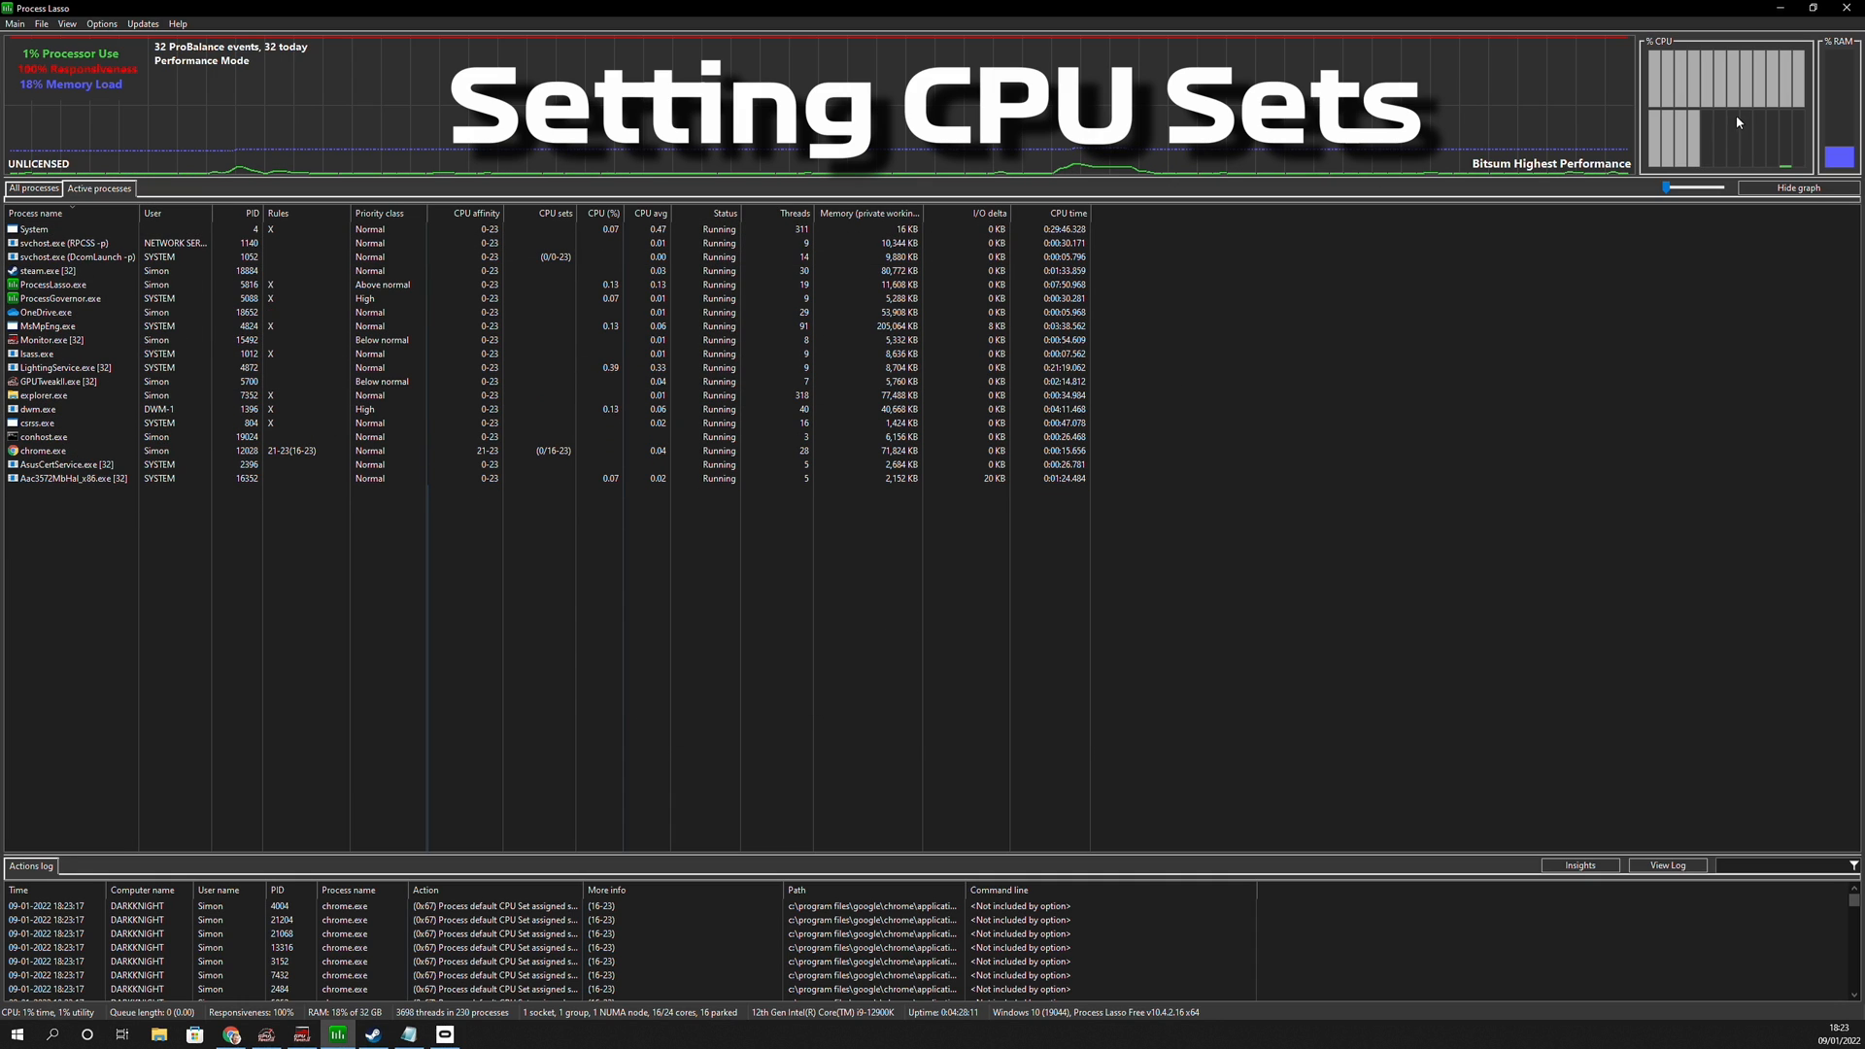
{"action": "mouse_move", "coordinate": [1803, 144]}
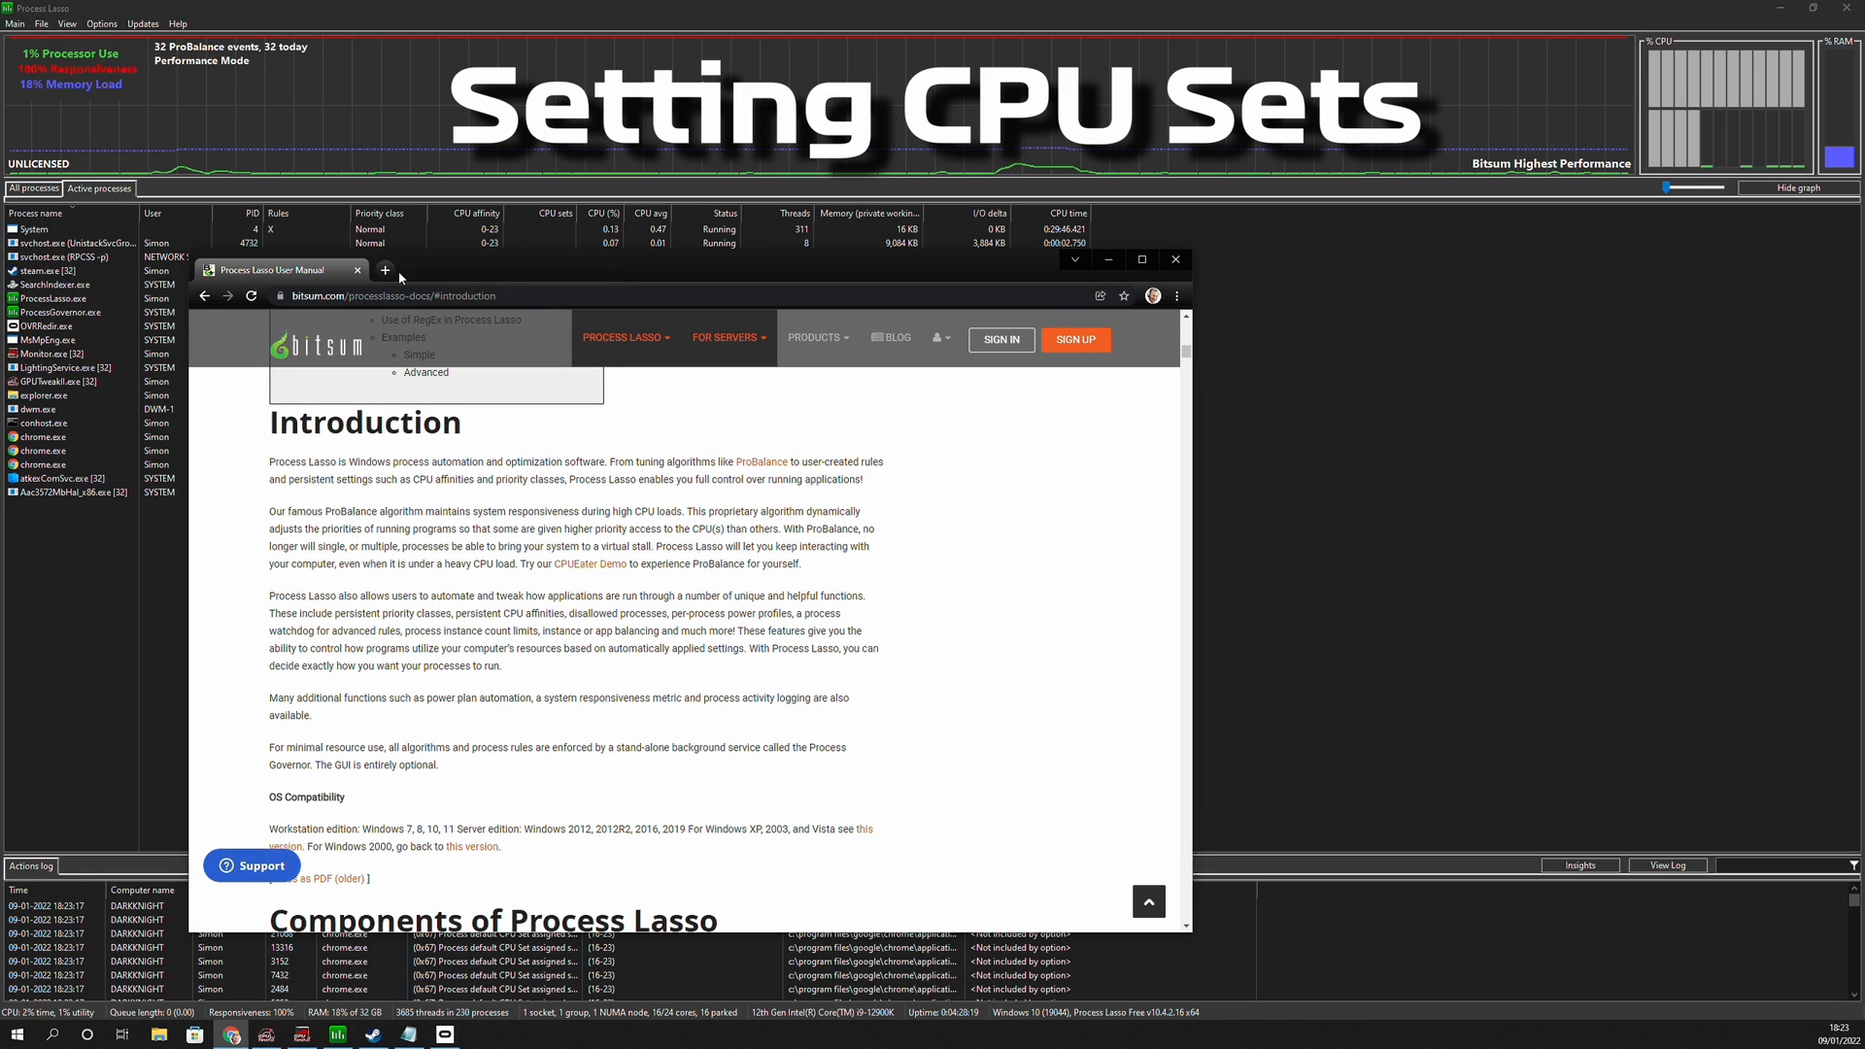
{"action": "mouse_move", "coordinate": [1751, 138]}
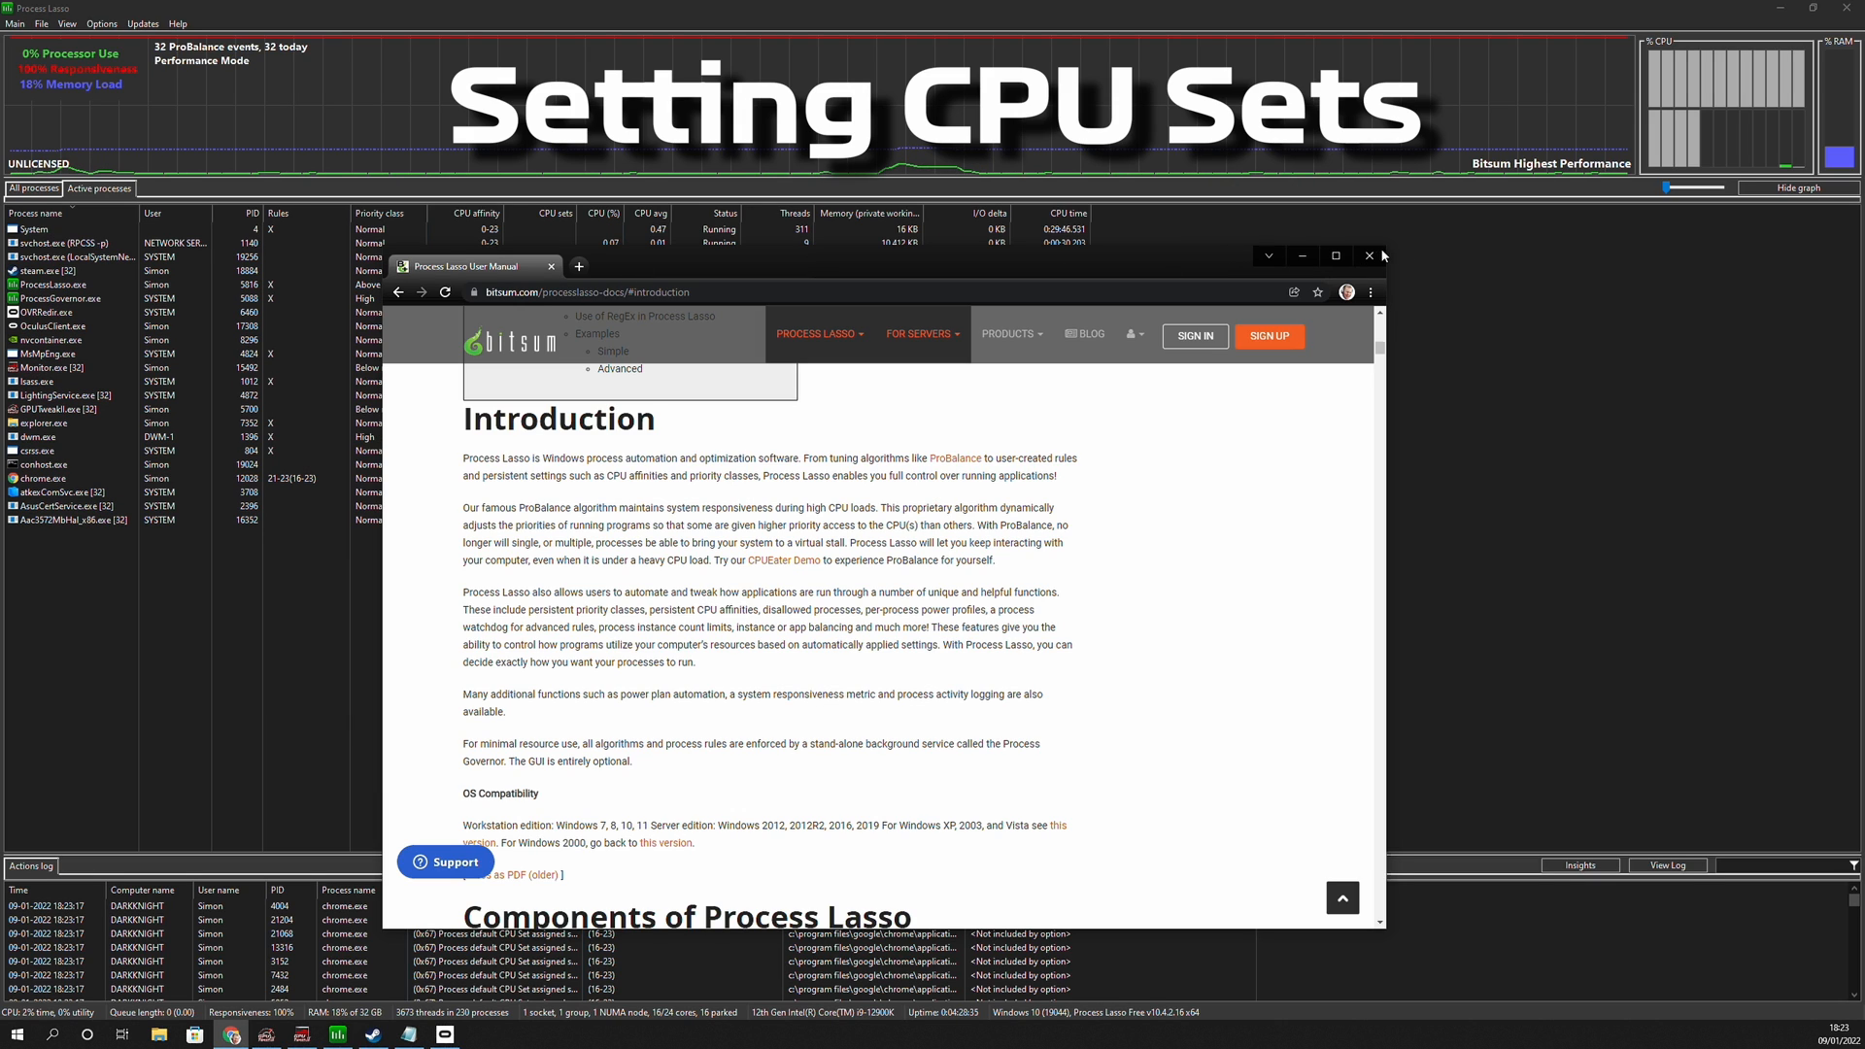
Close the Chrome manual window, leaving only Process Lasso.
{"action": "left_click", "coordinate": [1368, 257]}
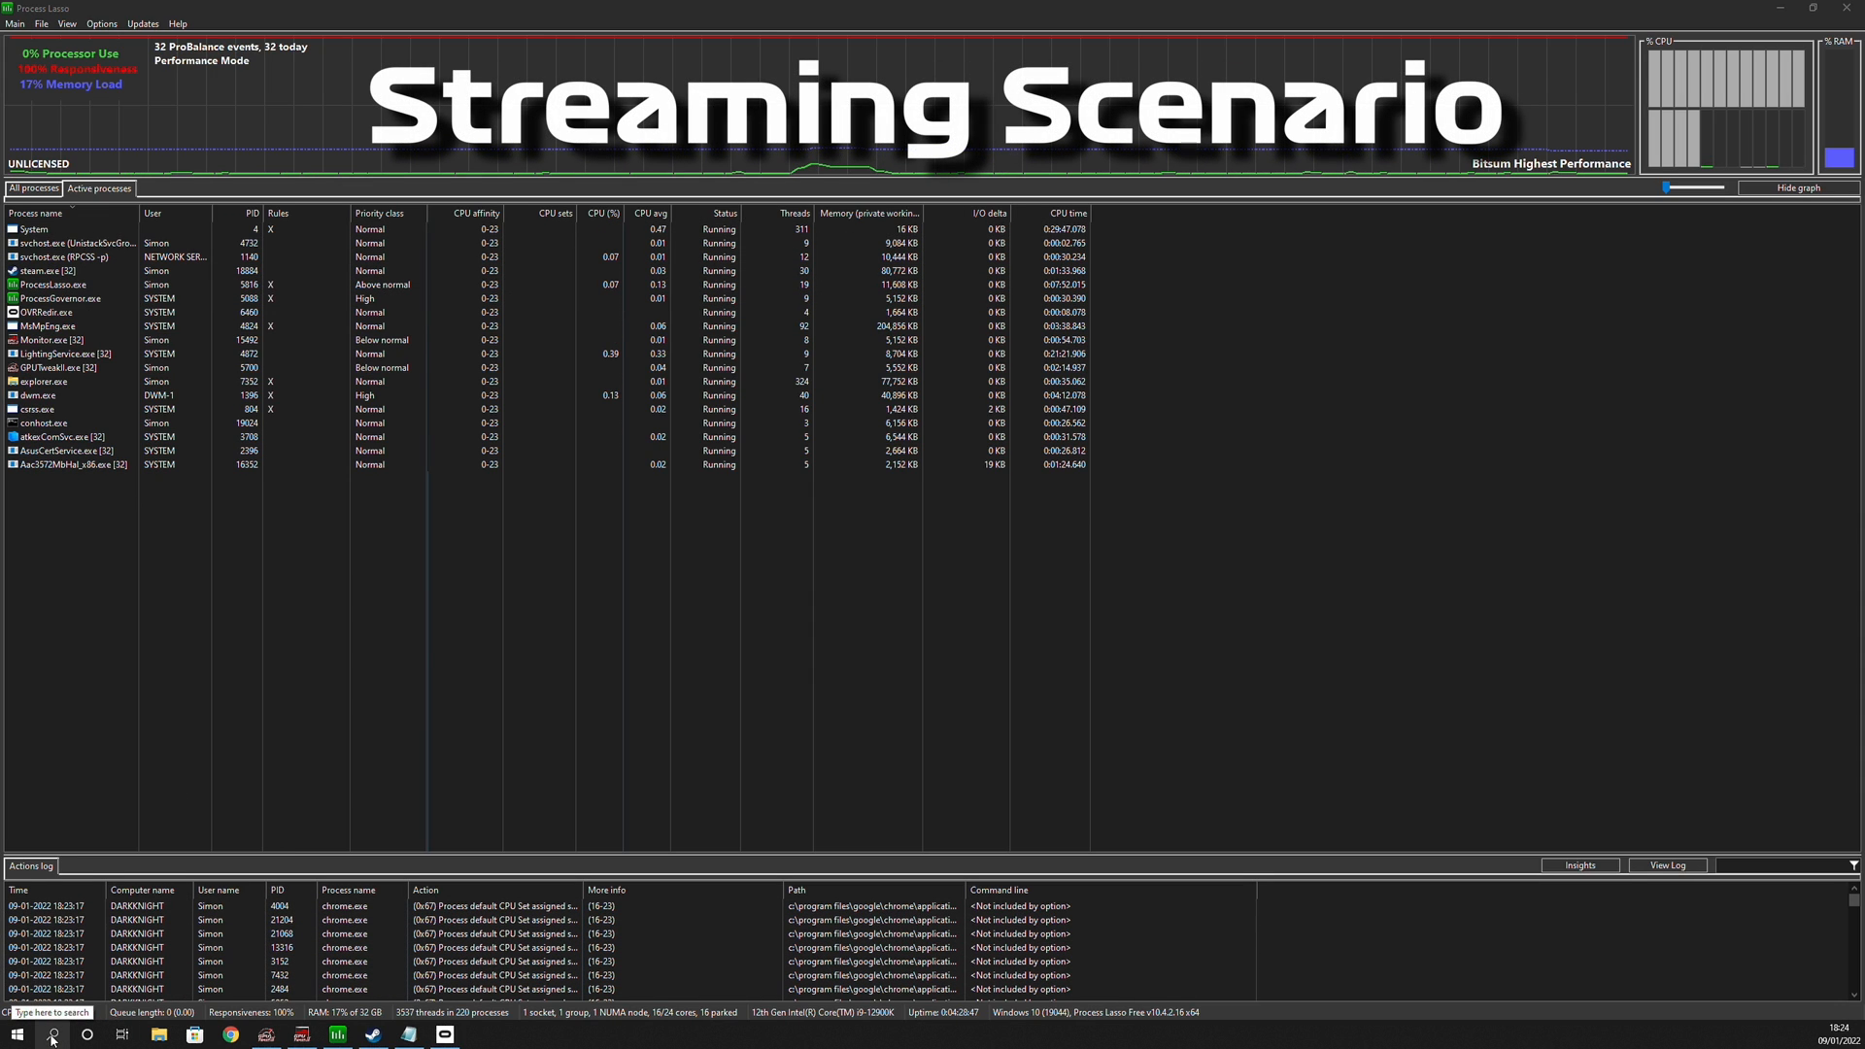
Launch Discord, visit the rank-check, self-promote and rules channels, then put it away.
{"action": "left_click", "coordinate": [29, 1034]}
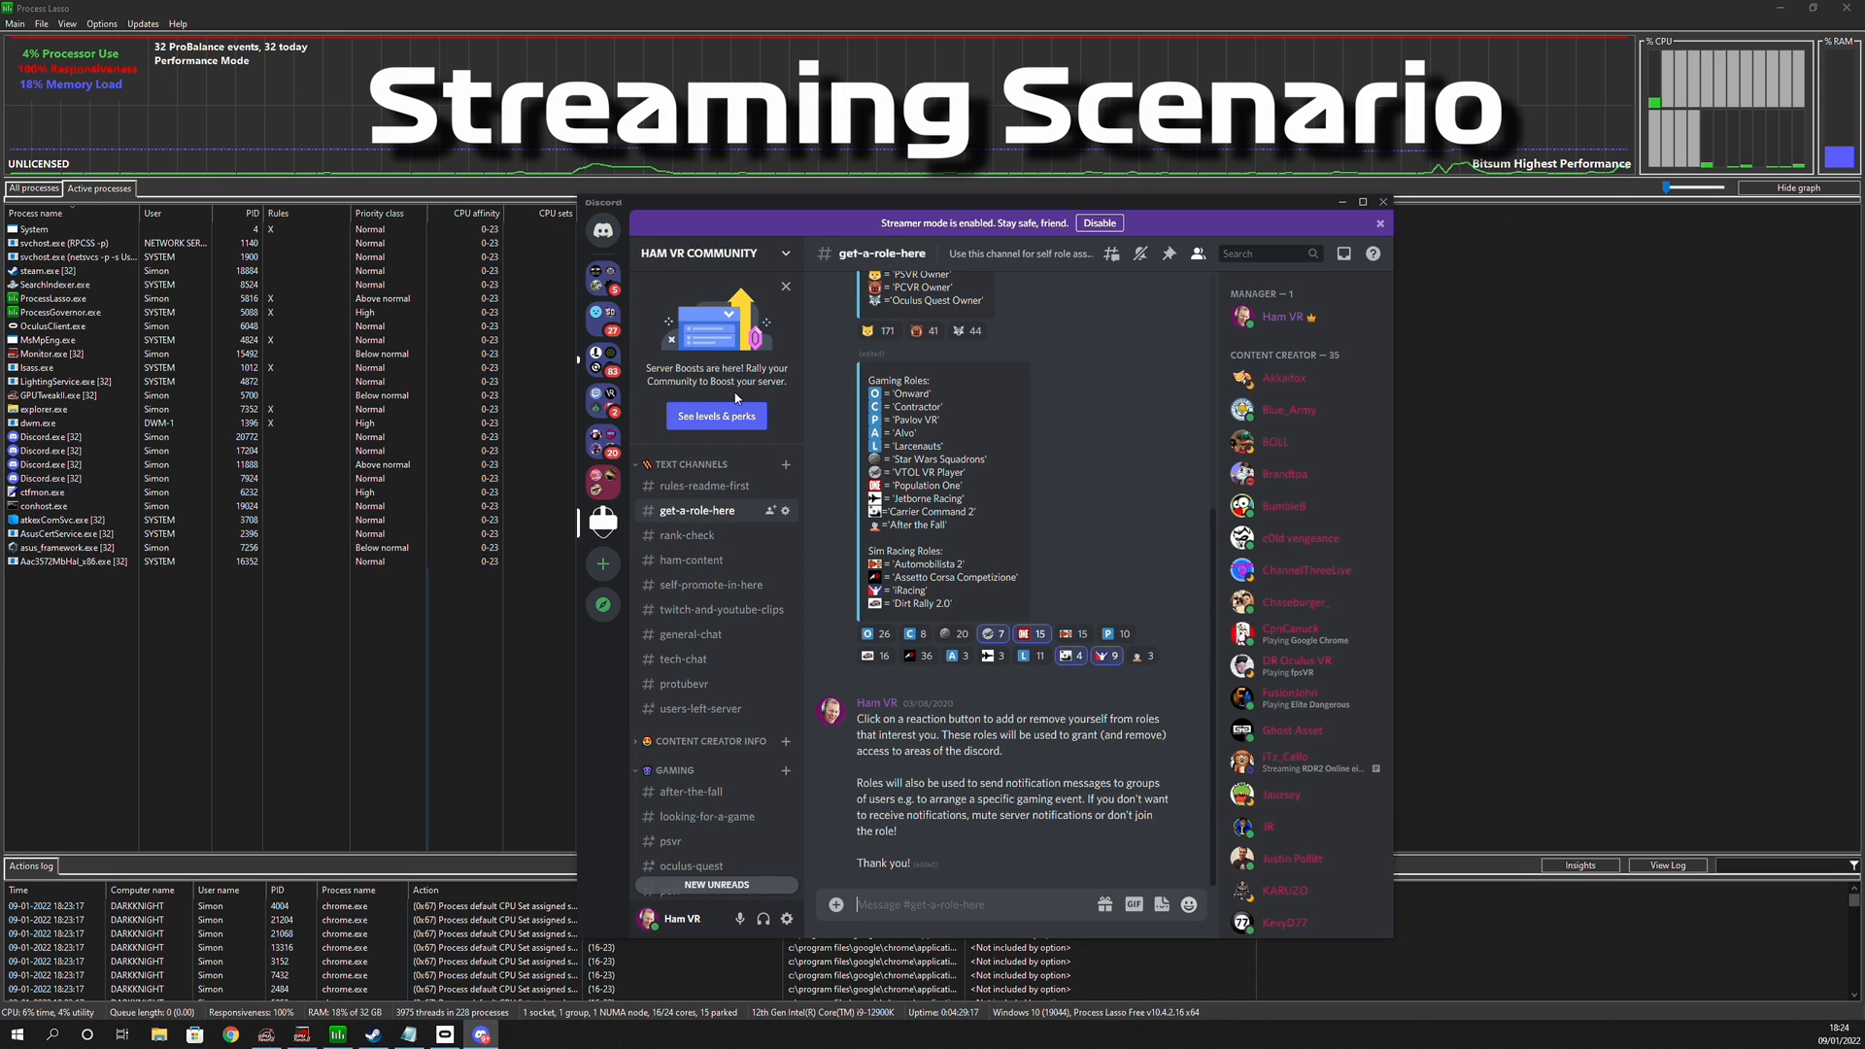
{"action": "left_click", "coordinate": [688, 536]}
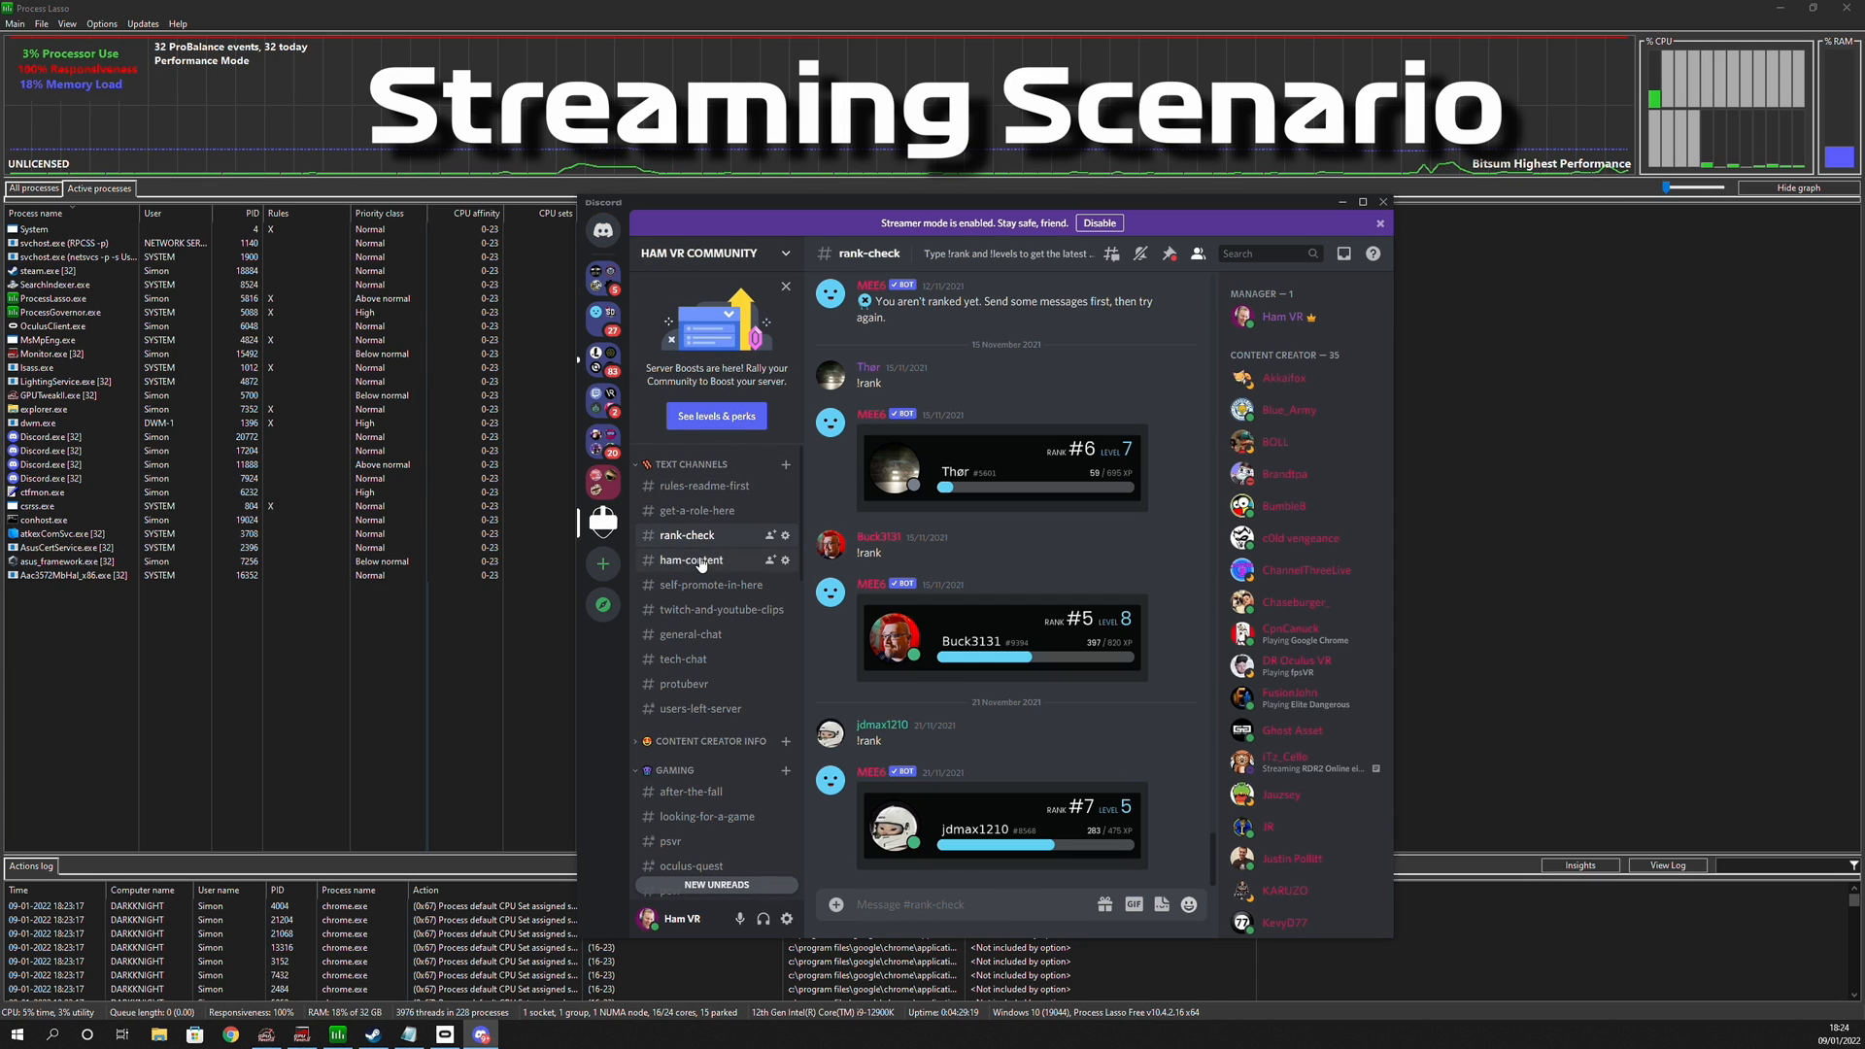
{"action": "left_click", "coordinate": [711, 583]}
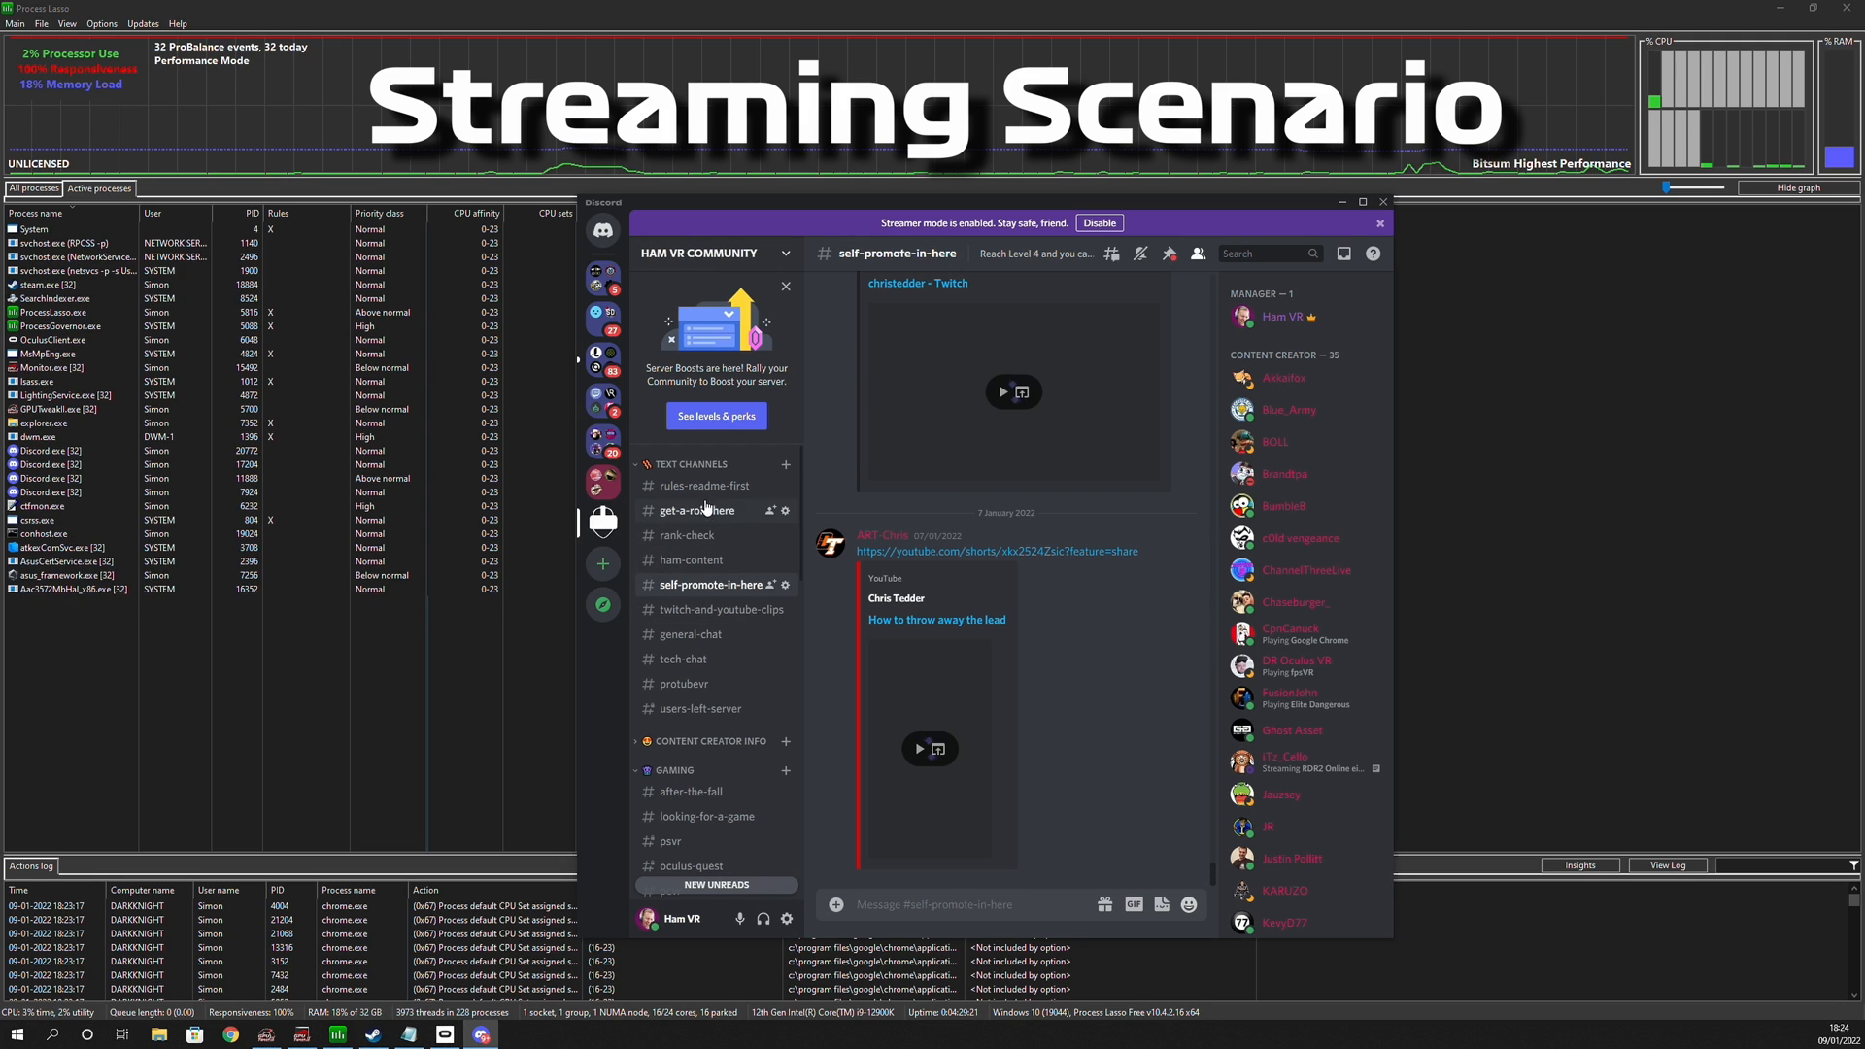
{"action": "left_click", "coordinate": [703, 486]}
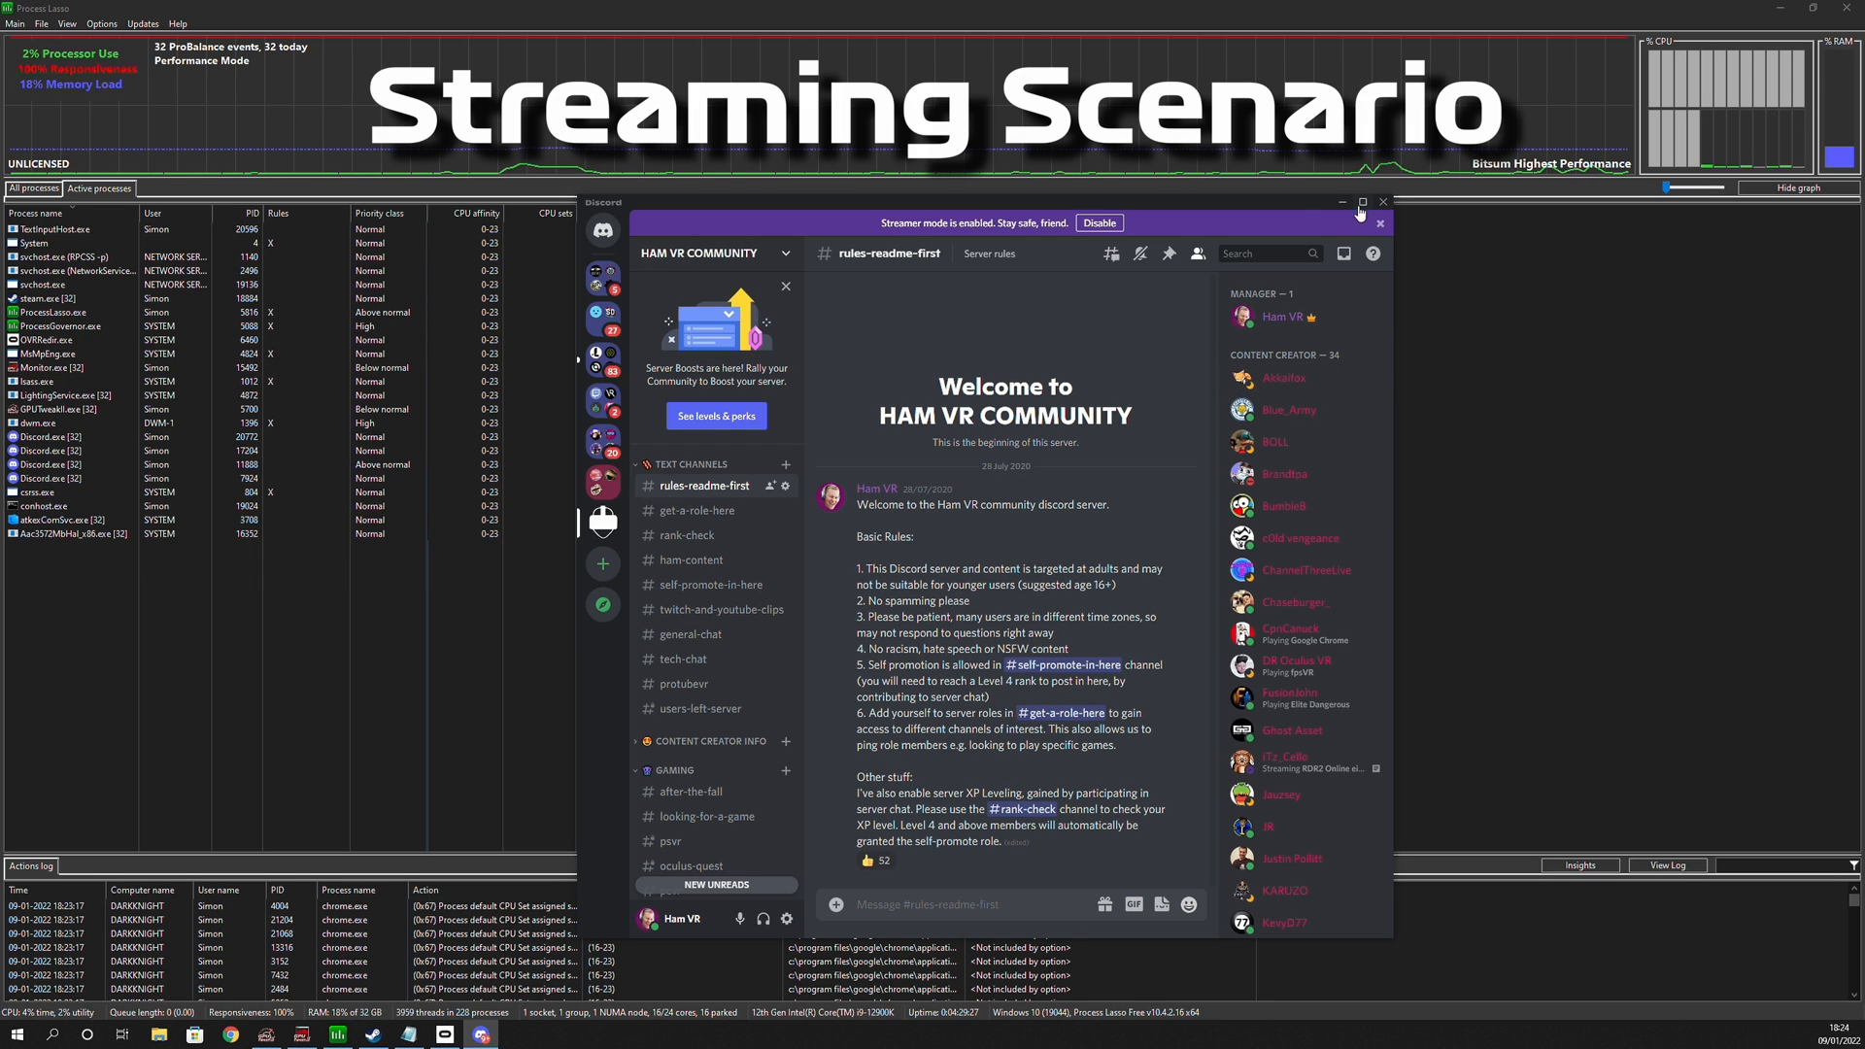
{"action": "left_click", "coordinate": [1384, 201]}
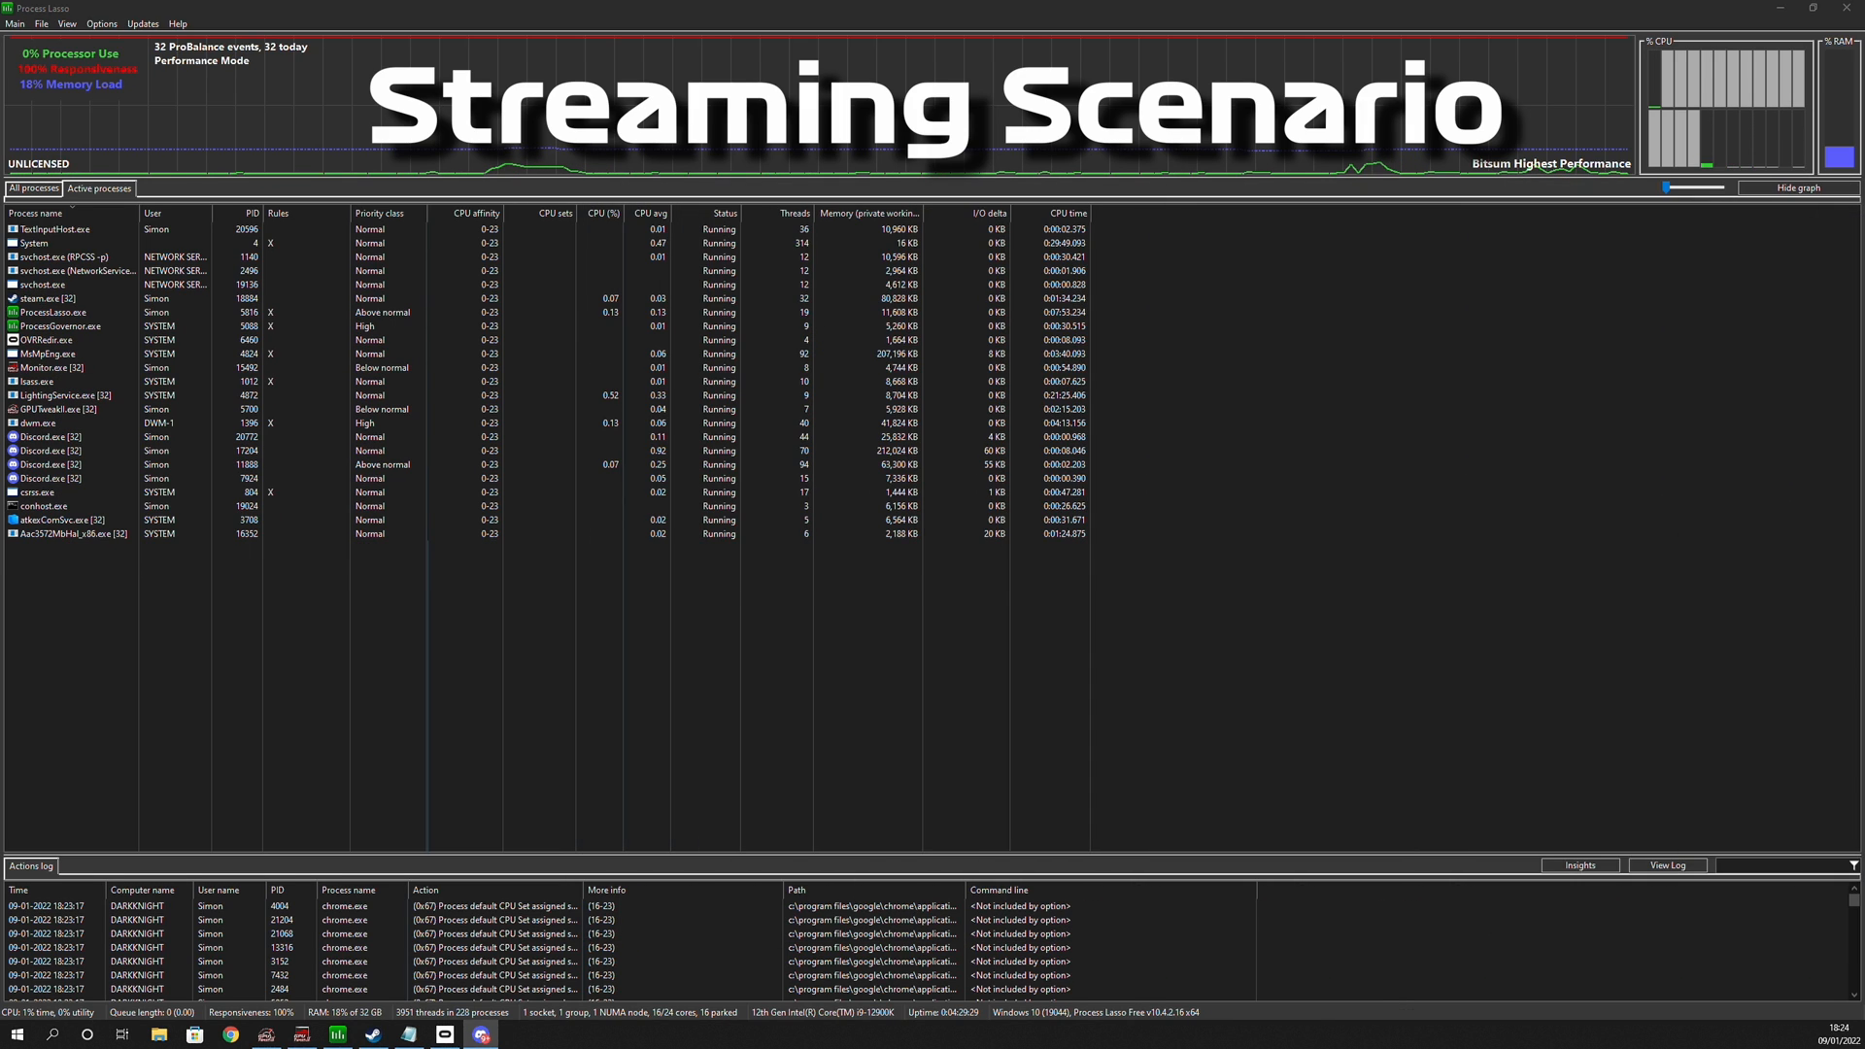
{"action": "left_click", "coordinate": [58, 478]}
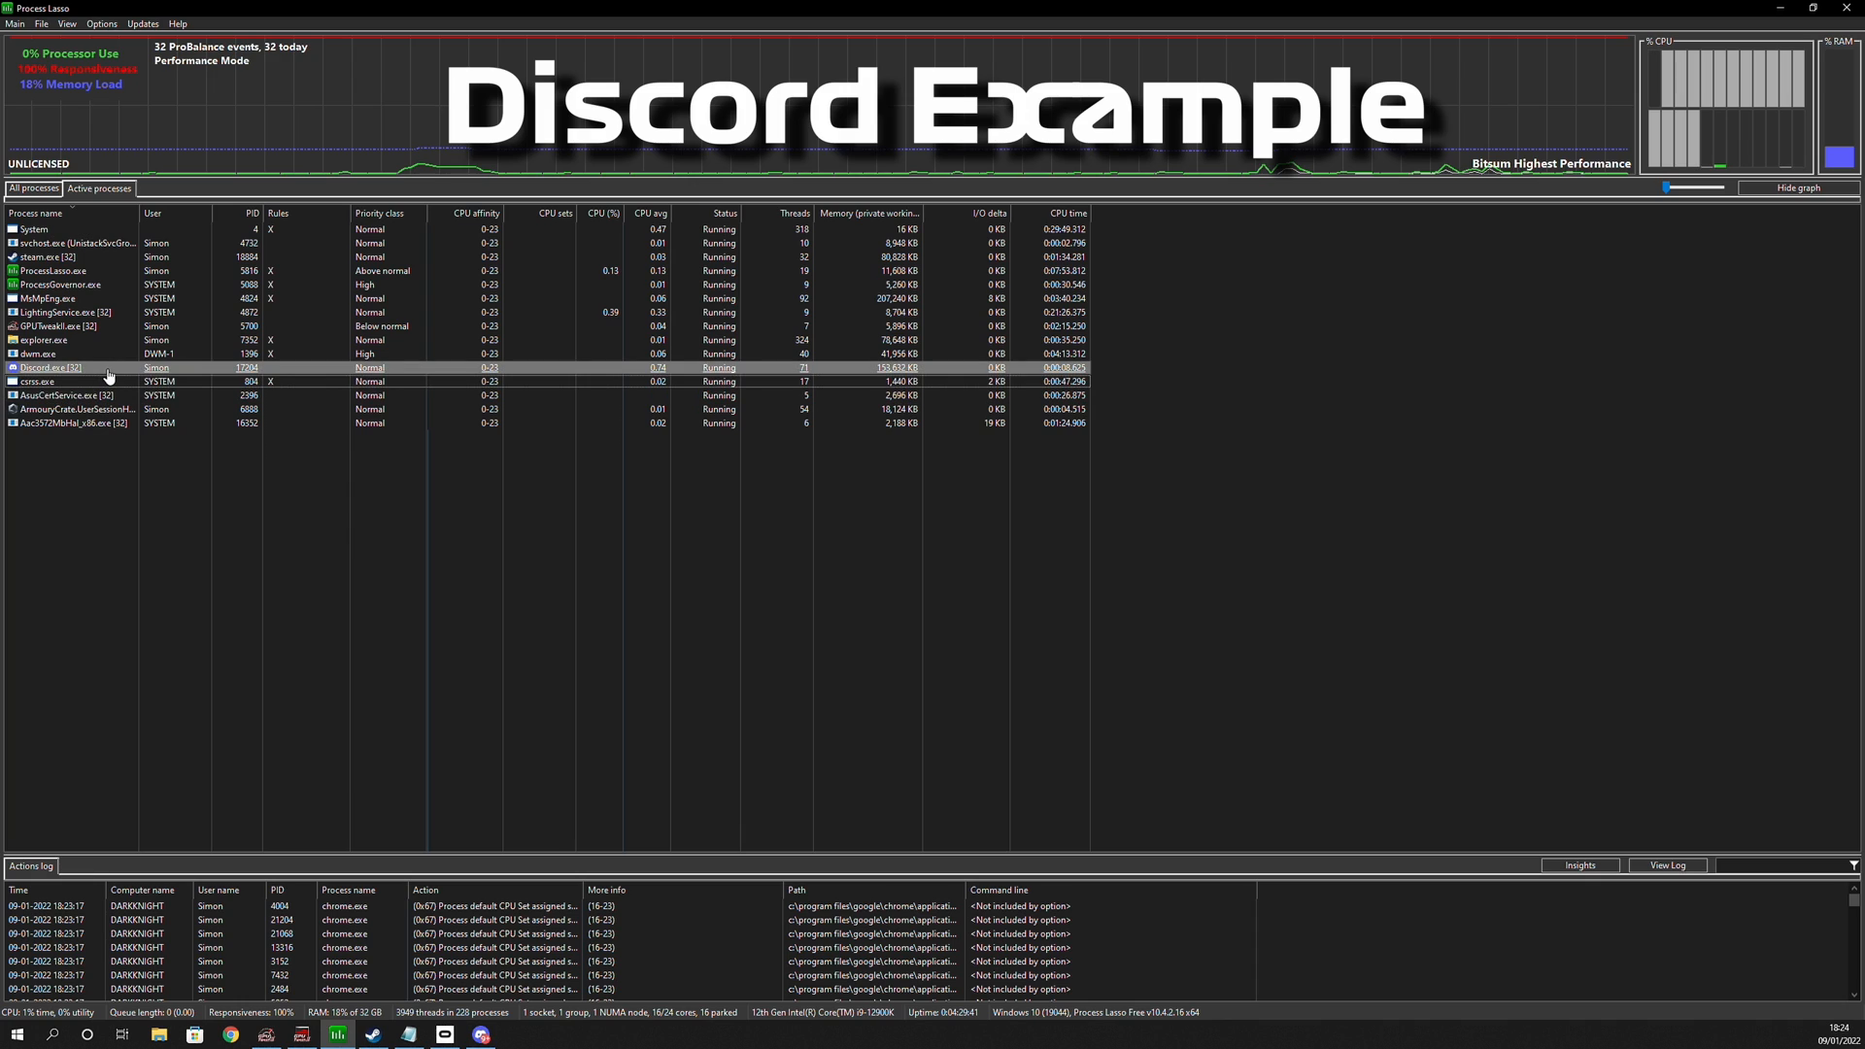
Set Discord.exe's permanent CPU affinity to efficiency cores 21, 22 and 23 only.
{"action": "right_click", "coordinate": [101, 367]}
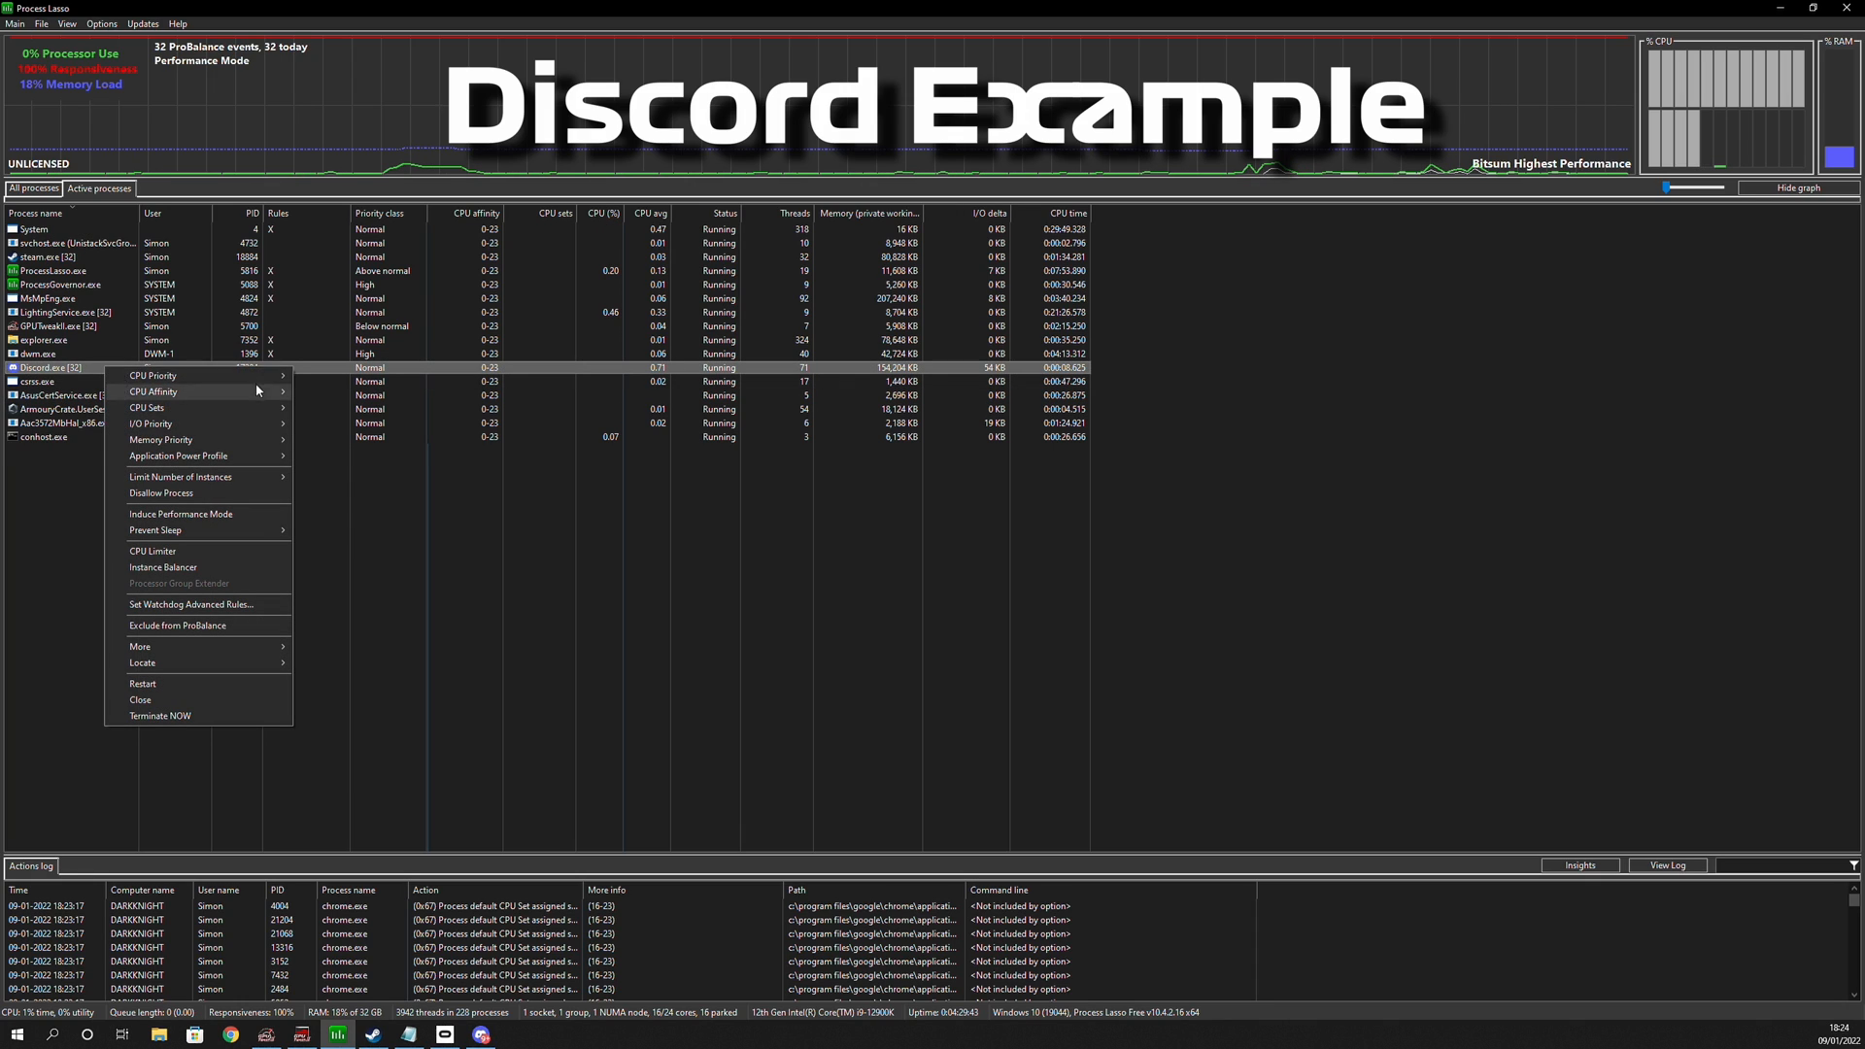
{"action": "mouse_move", "coordinate": [153, 392]}
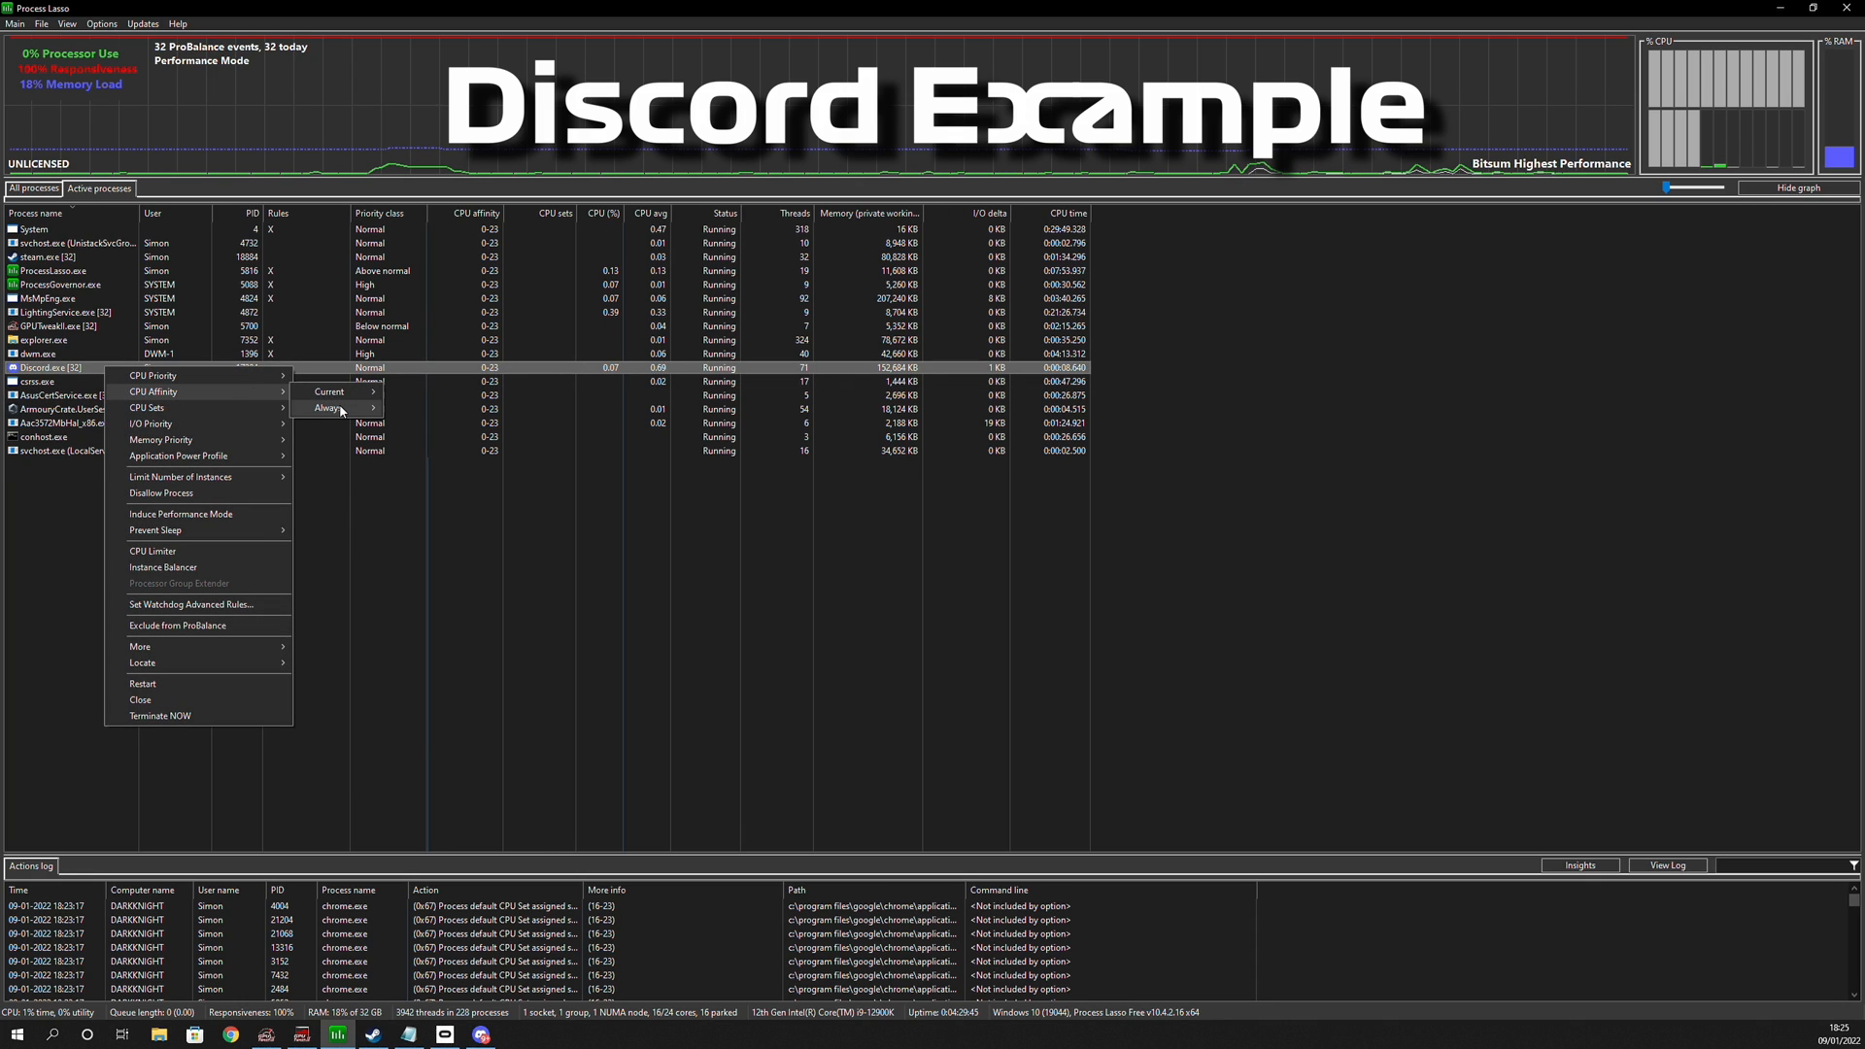
{"action": "left_click", "coordinate": [329, 408]}
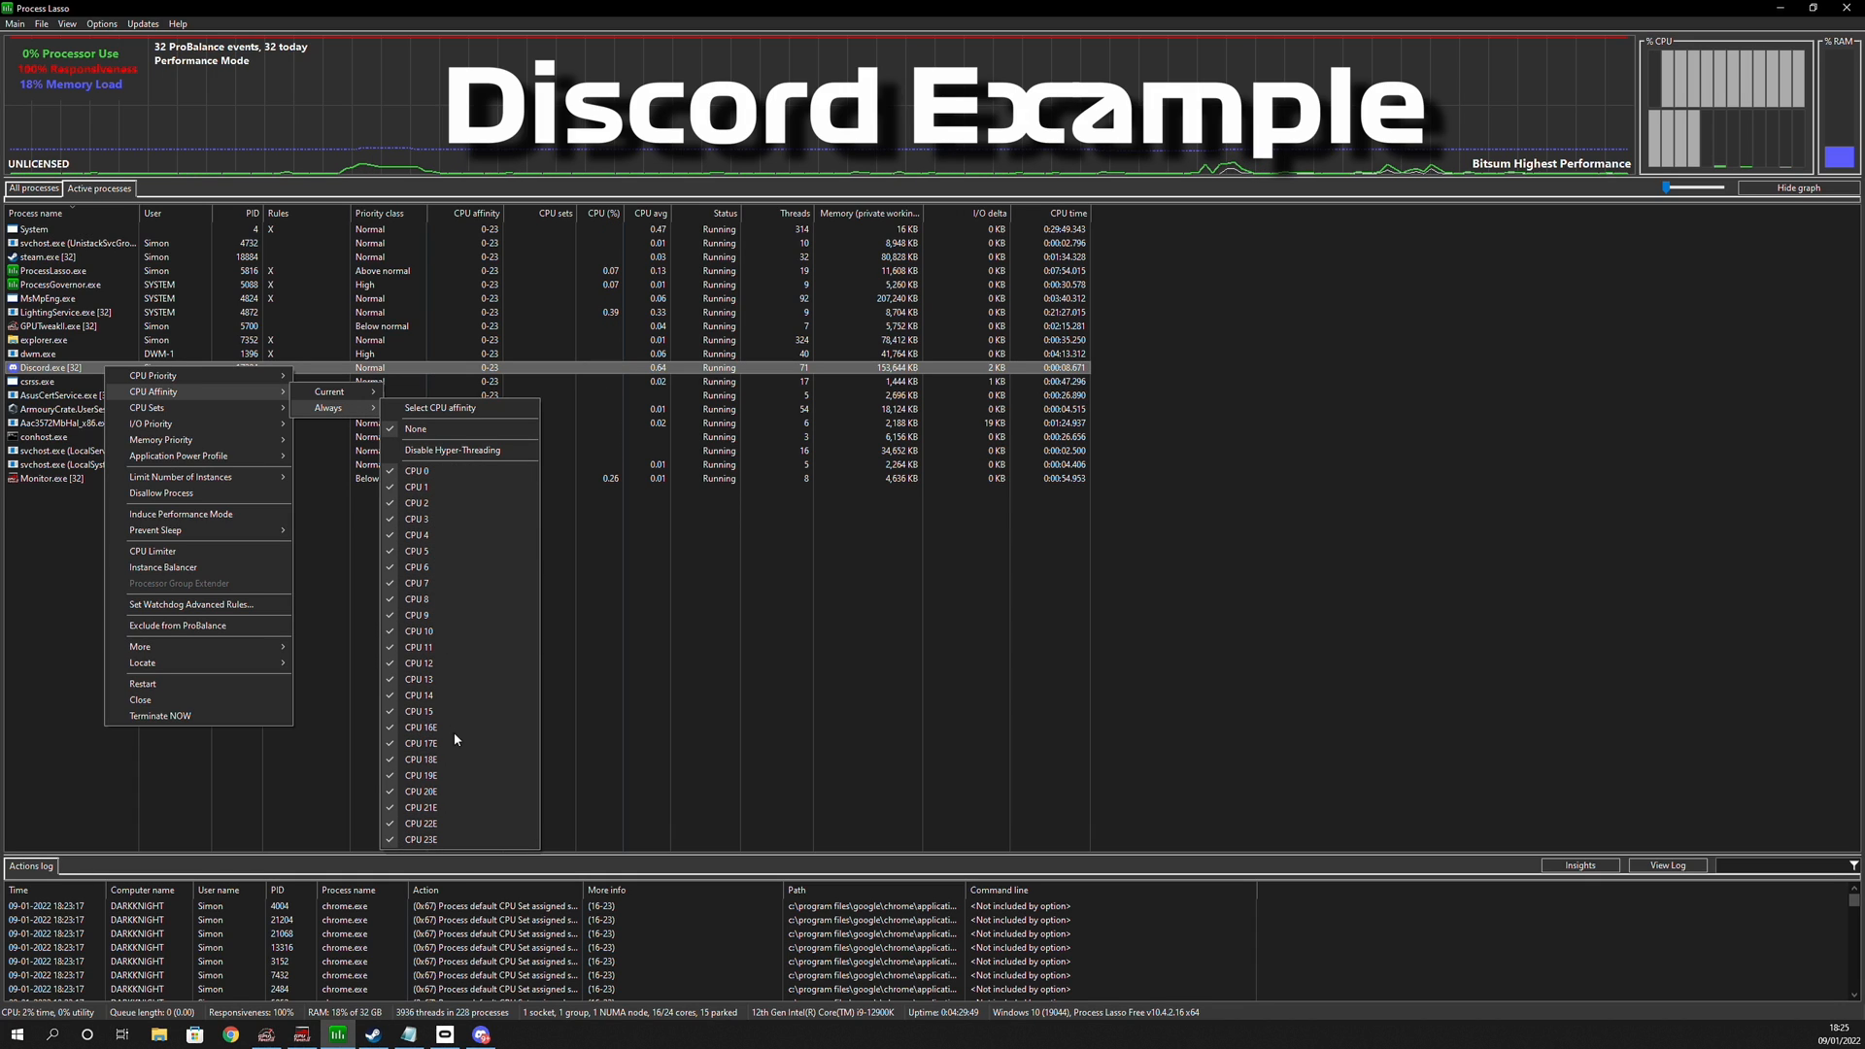
{"action": "left_click", "coordinate": [440, 408]}
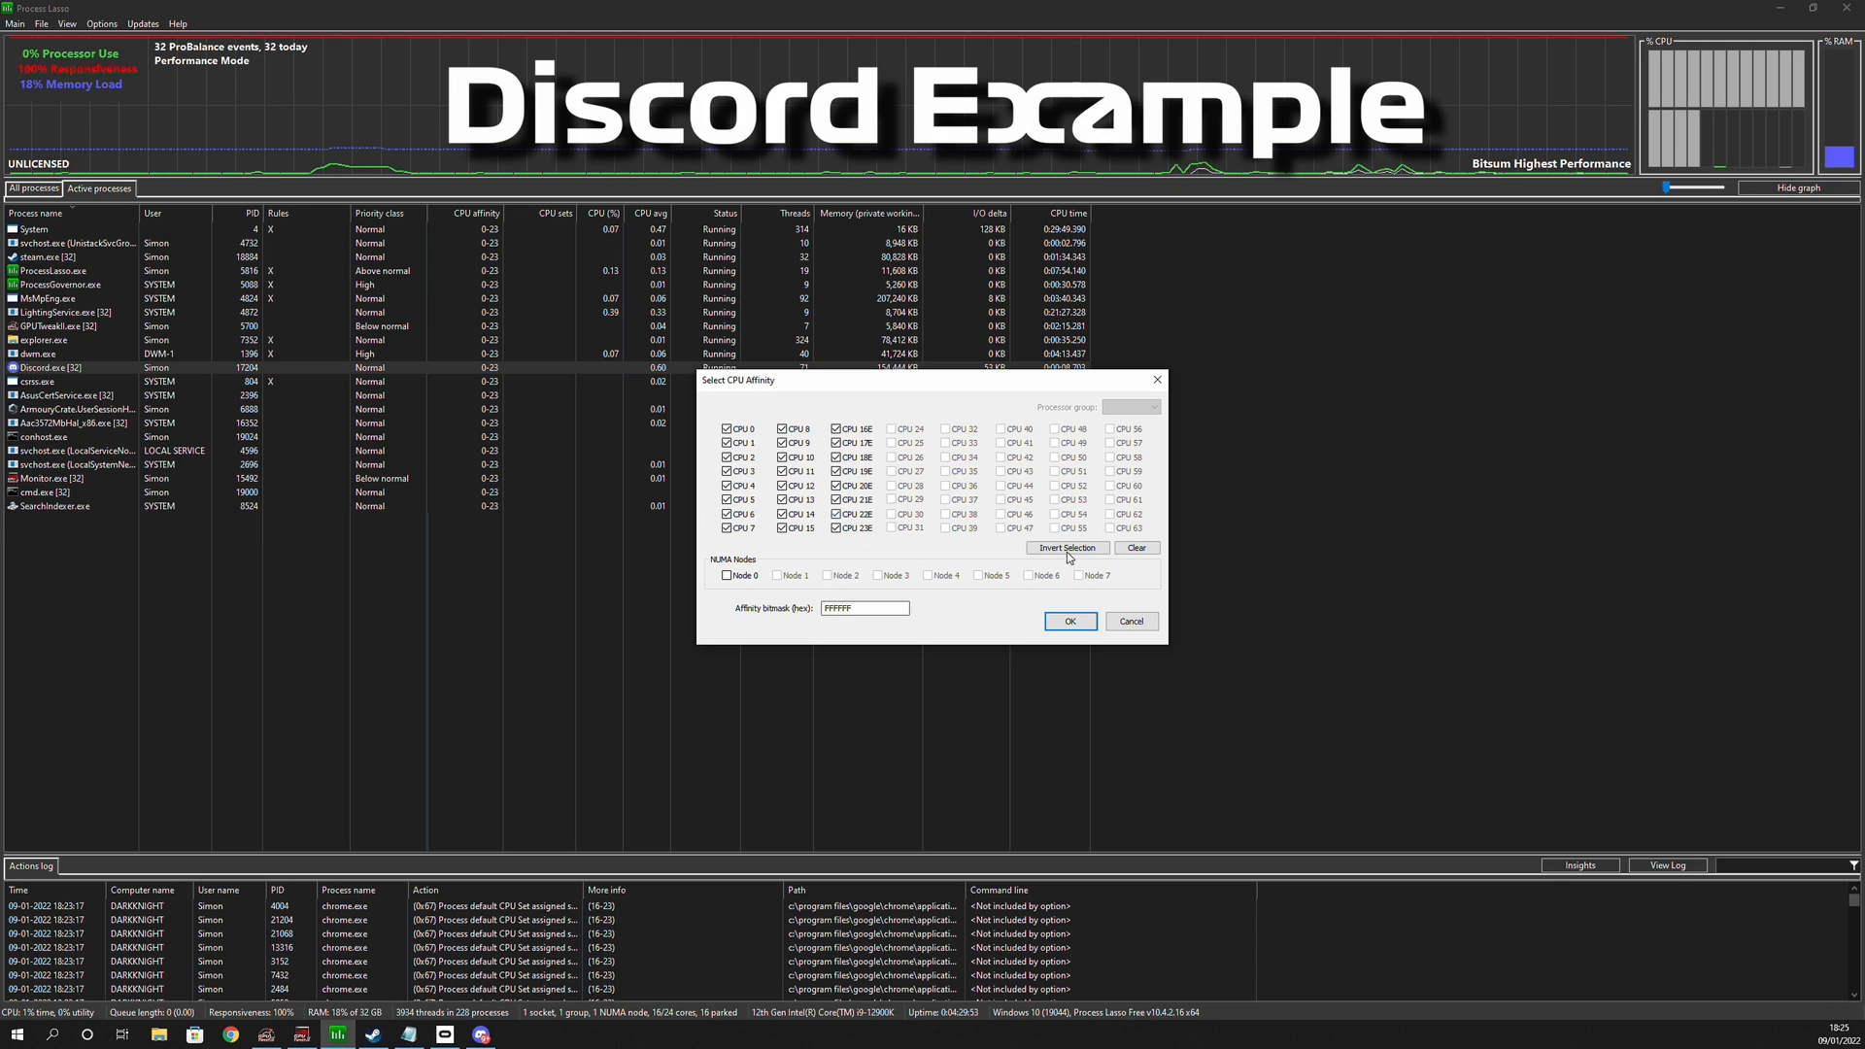
{"action": "left_click", "coordinate": [1137, 548]}
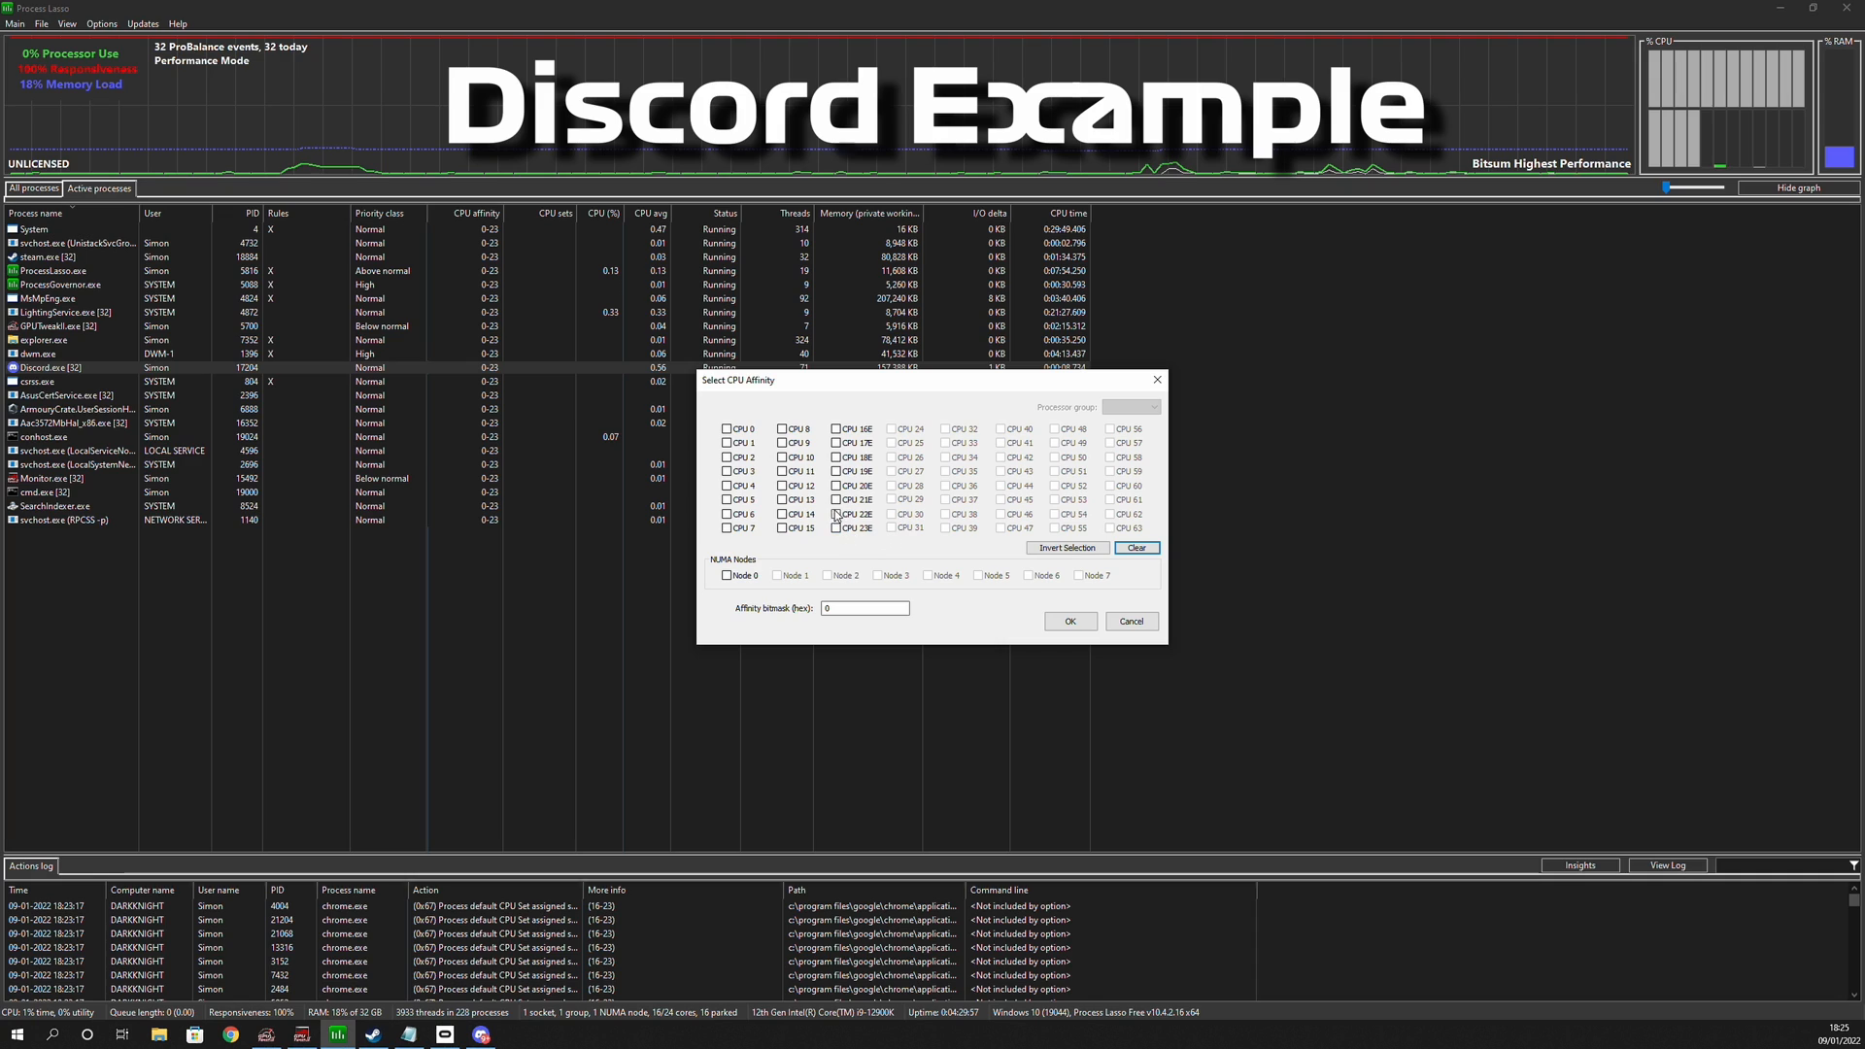
{"action": "left_click", "coordinate": [824, 513]}
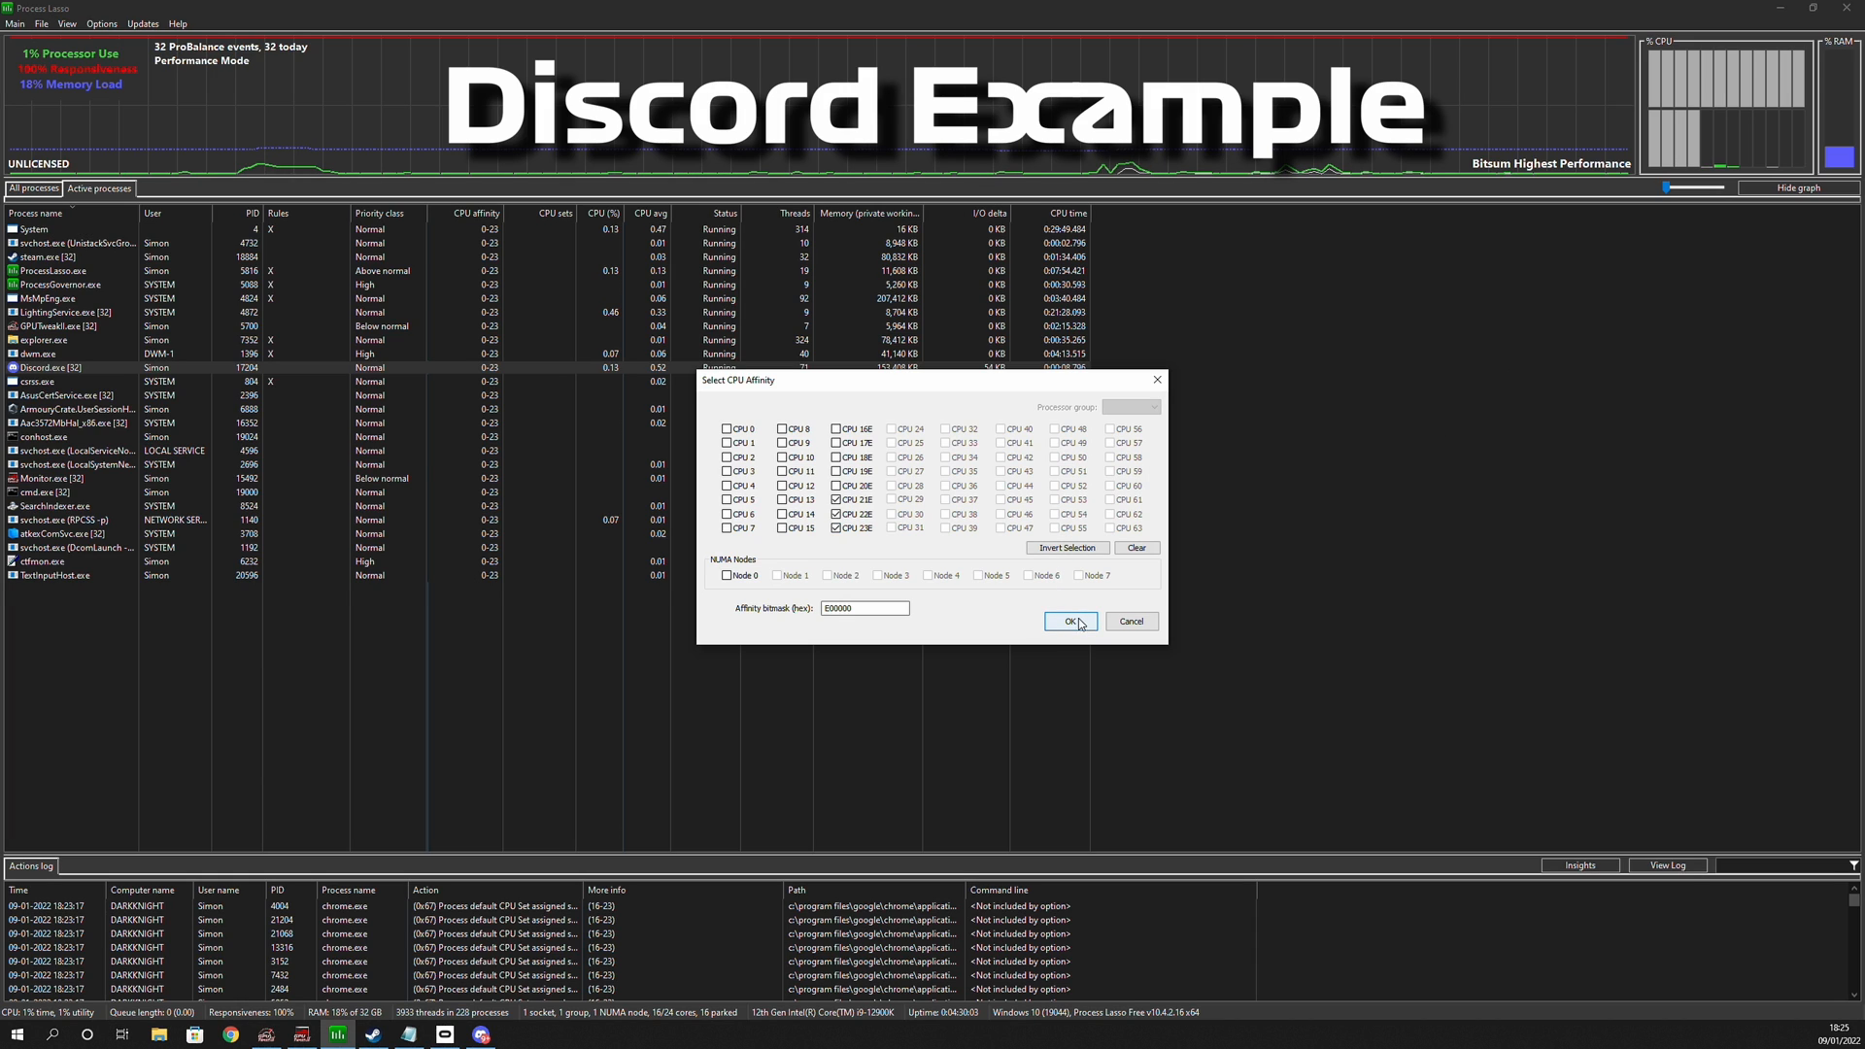
{"action": "left_click", "coordinate": [1069, 622]}
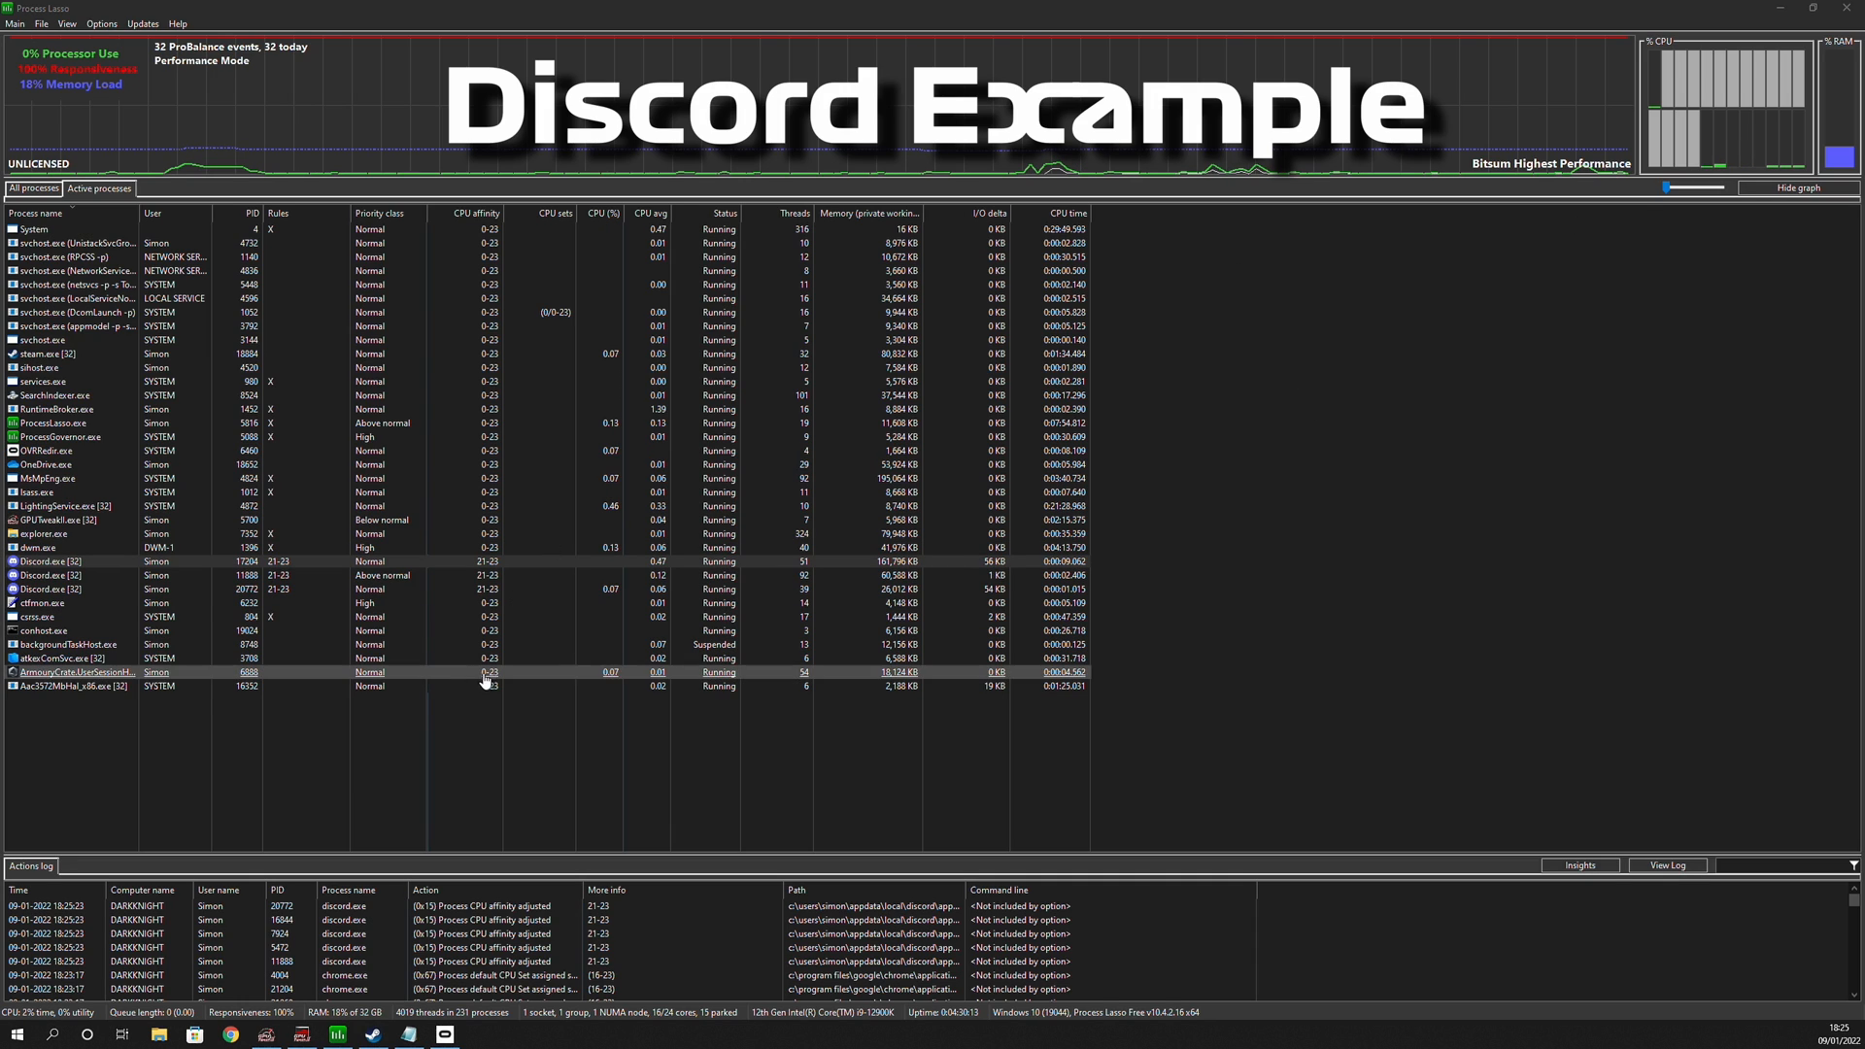
{"action": "left_click", "coordinate": [12, 1039]}
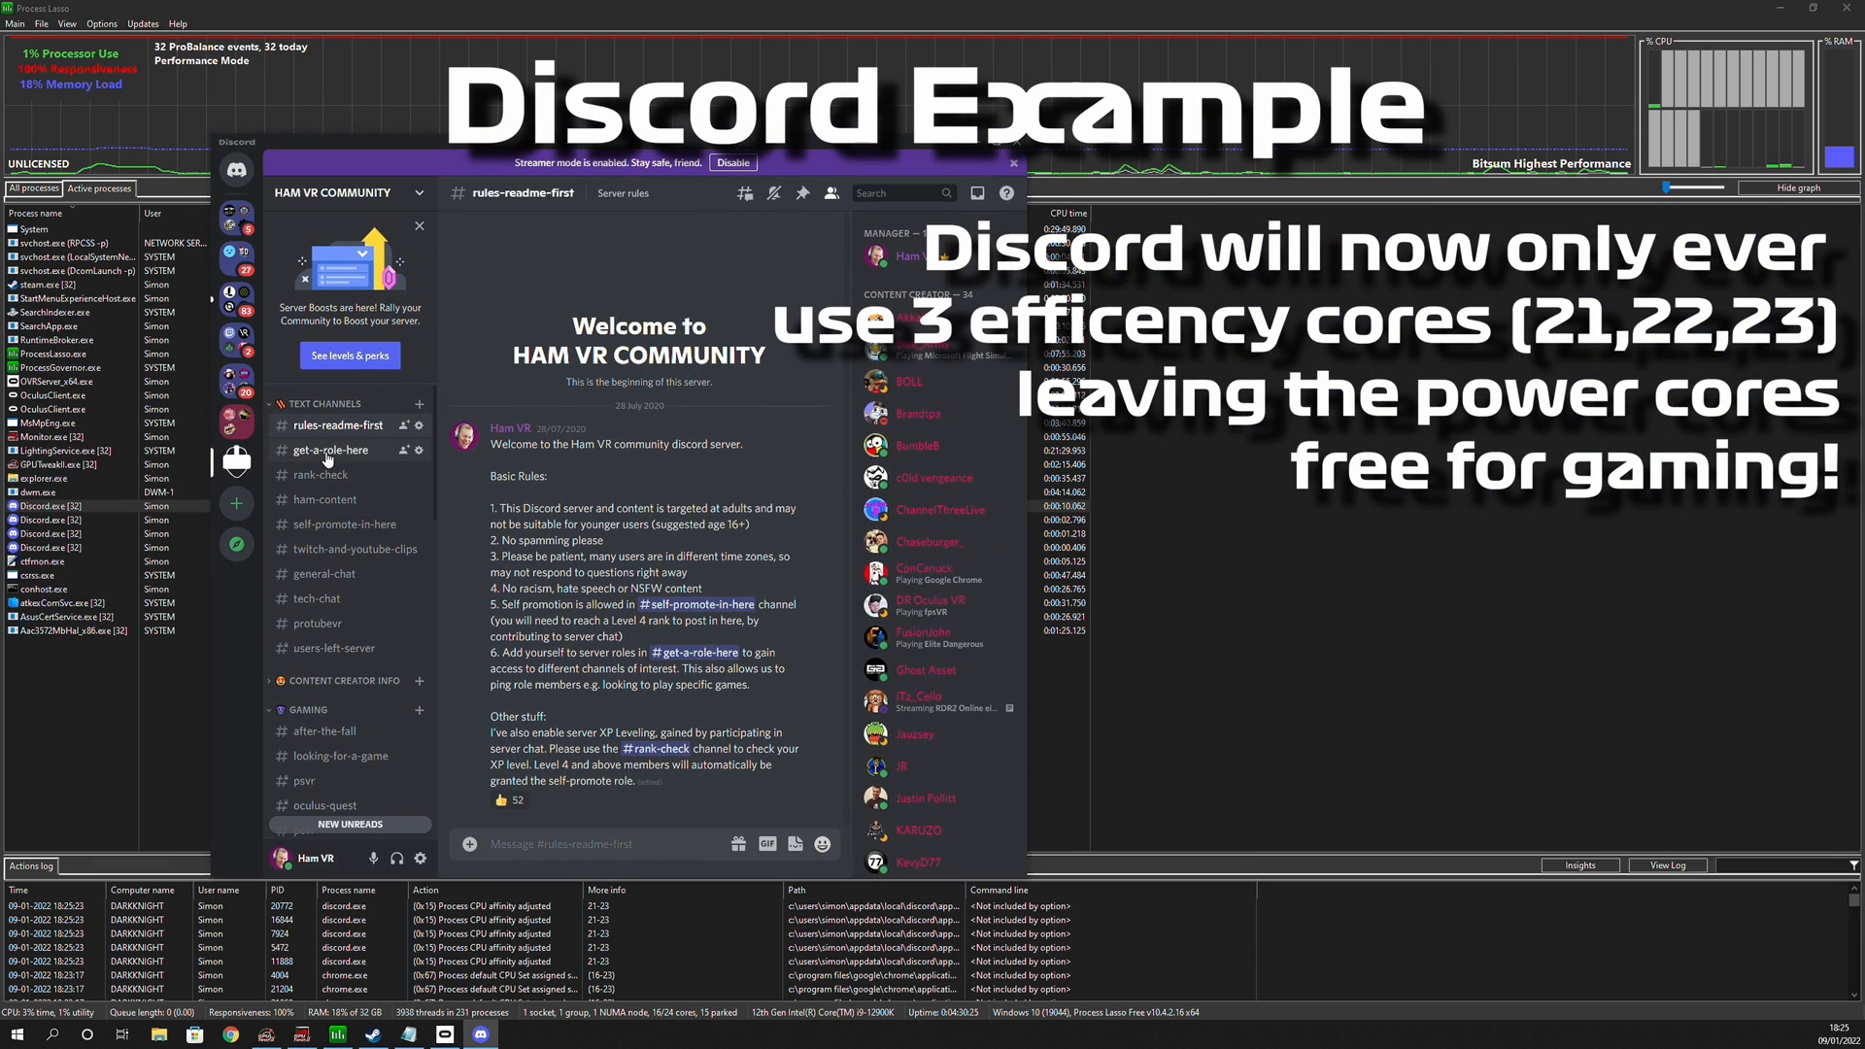
Browse the rank-check and rules-readme-first channels, then return to Start search.
{"action": "left_click", "coordinate": [320, 474]}
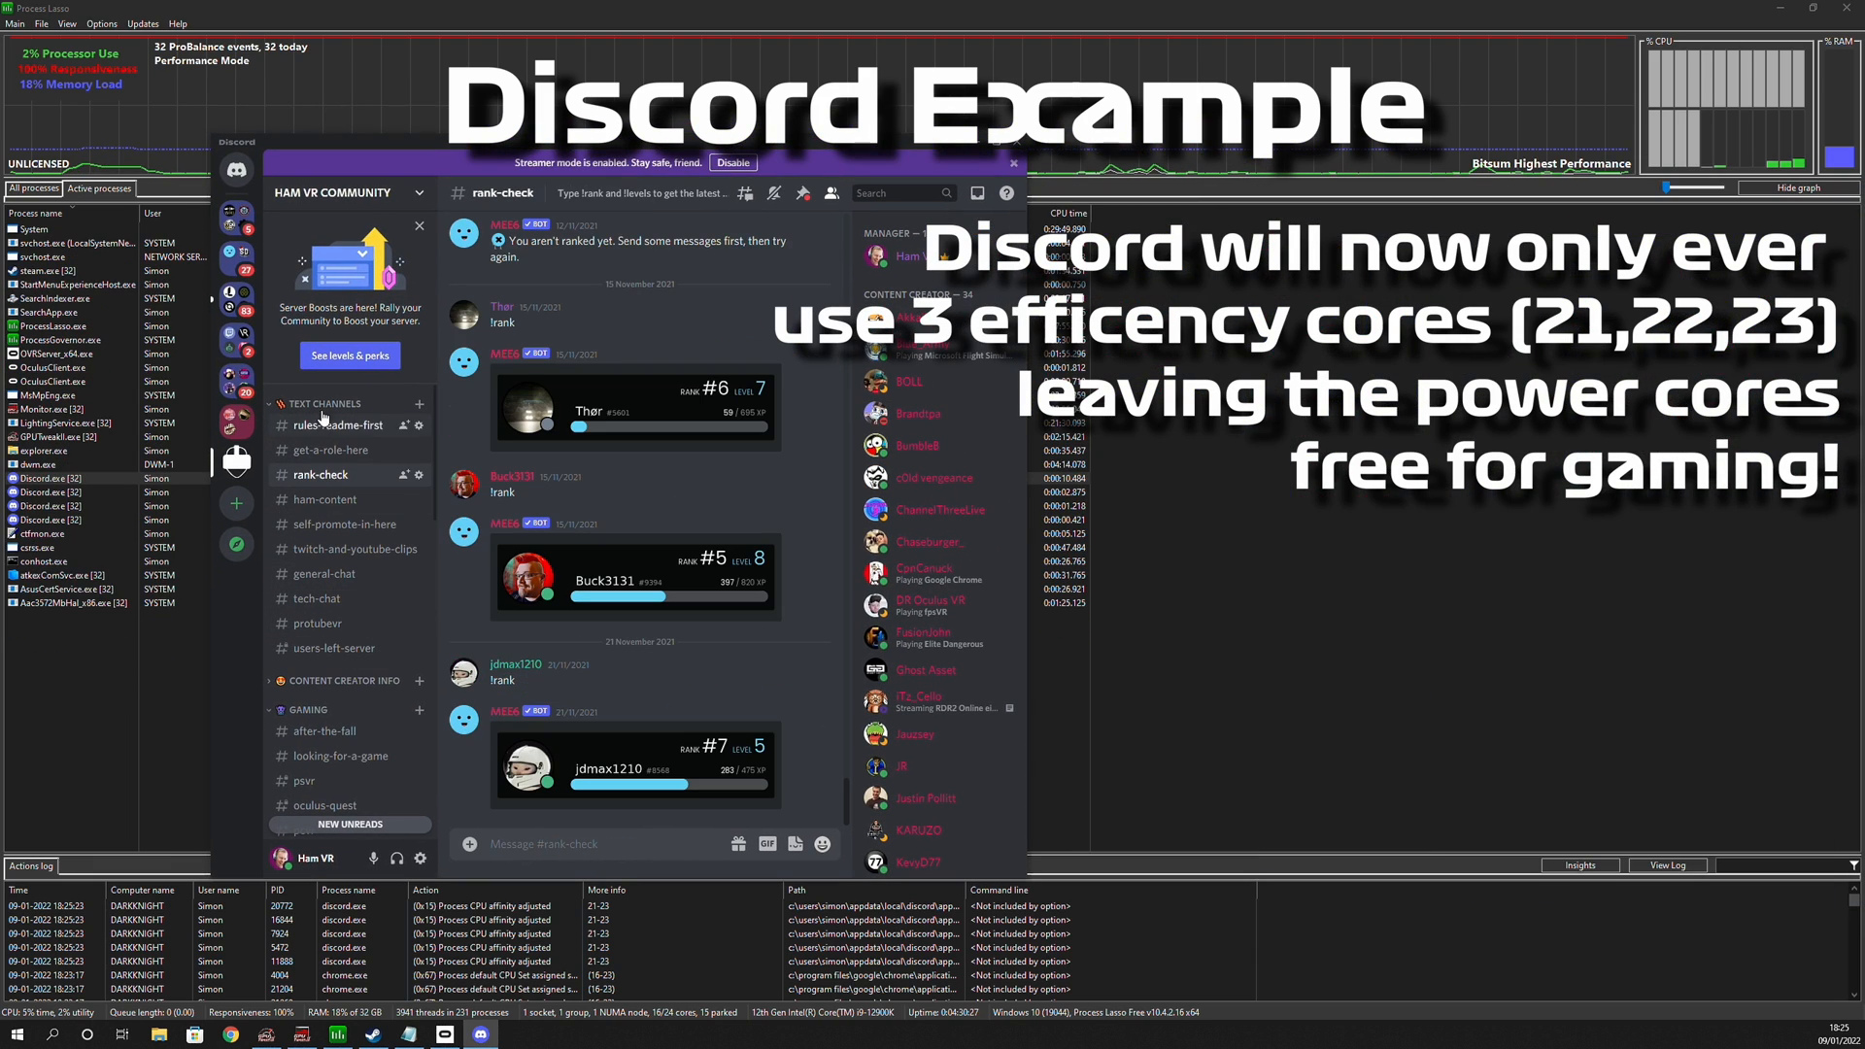
{"action": "left_click", "coordinate": [338, 425]}
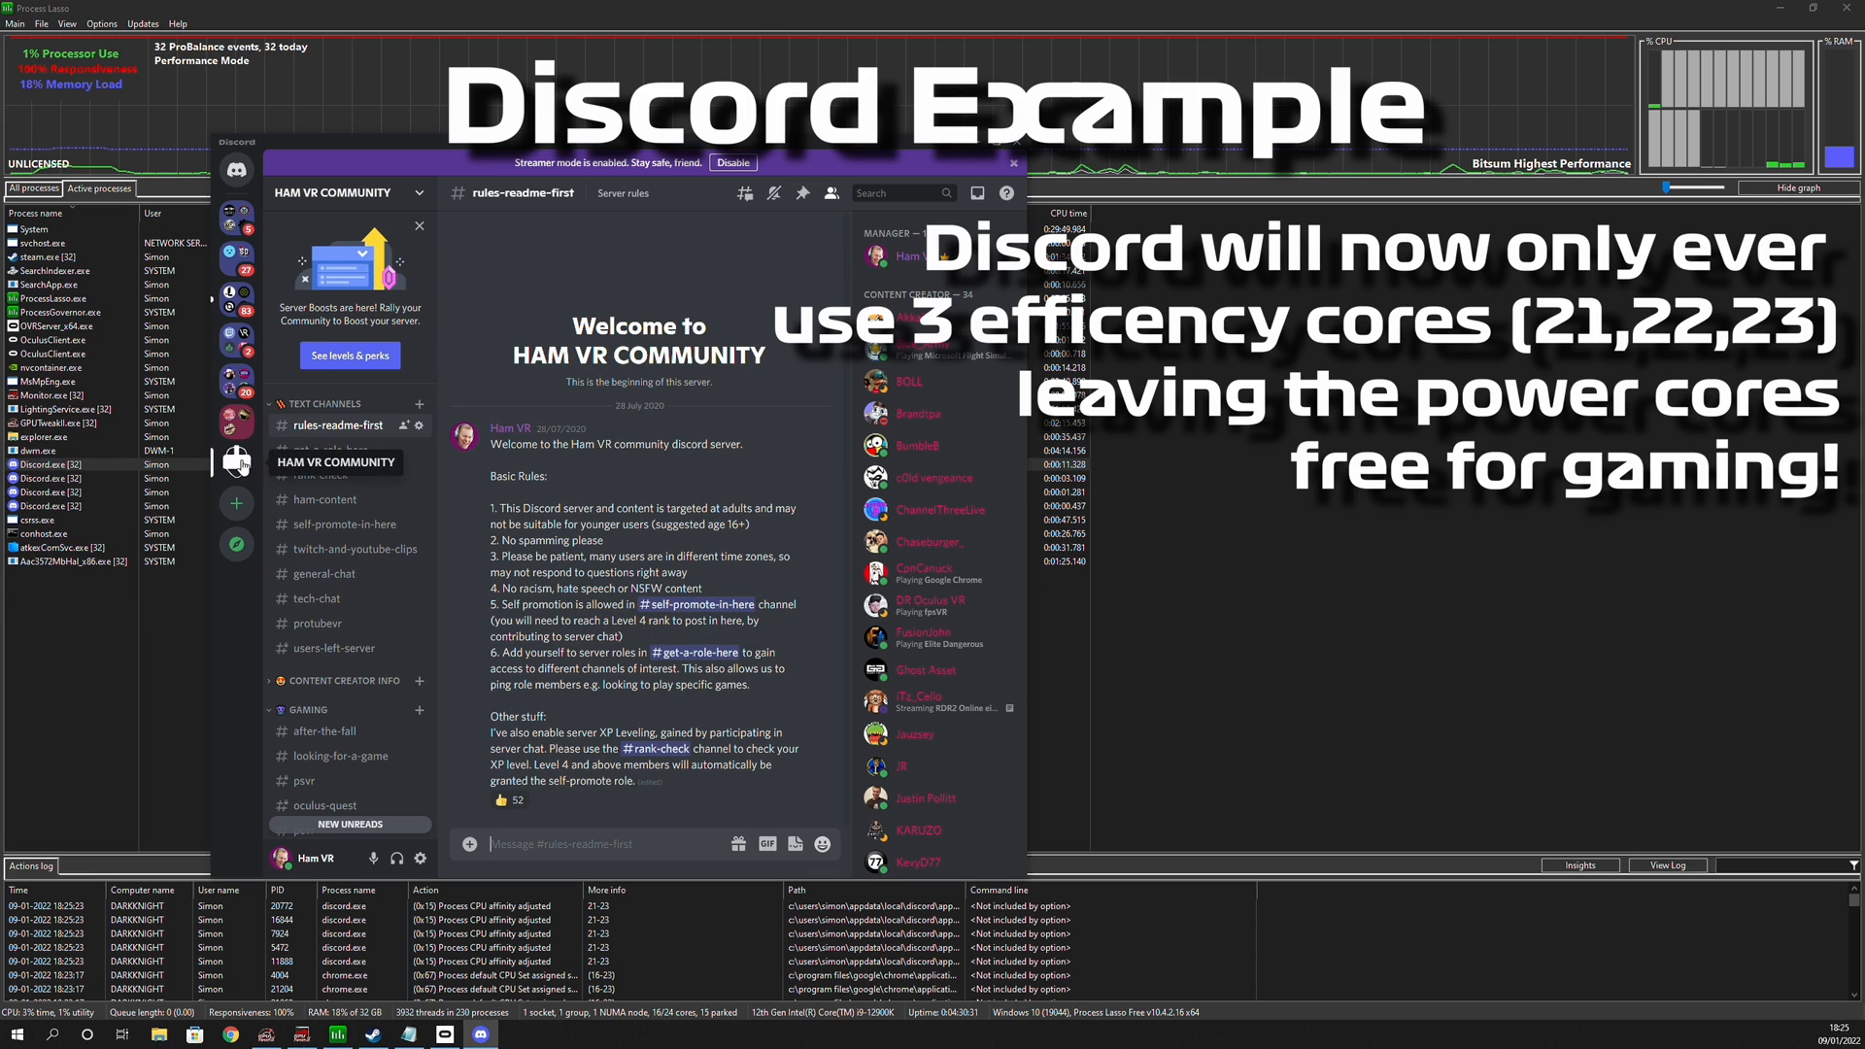
{"action": "scroll", "scroll_direction": "down", "scroll_amount": 3}
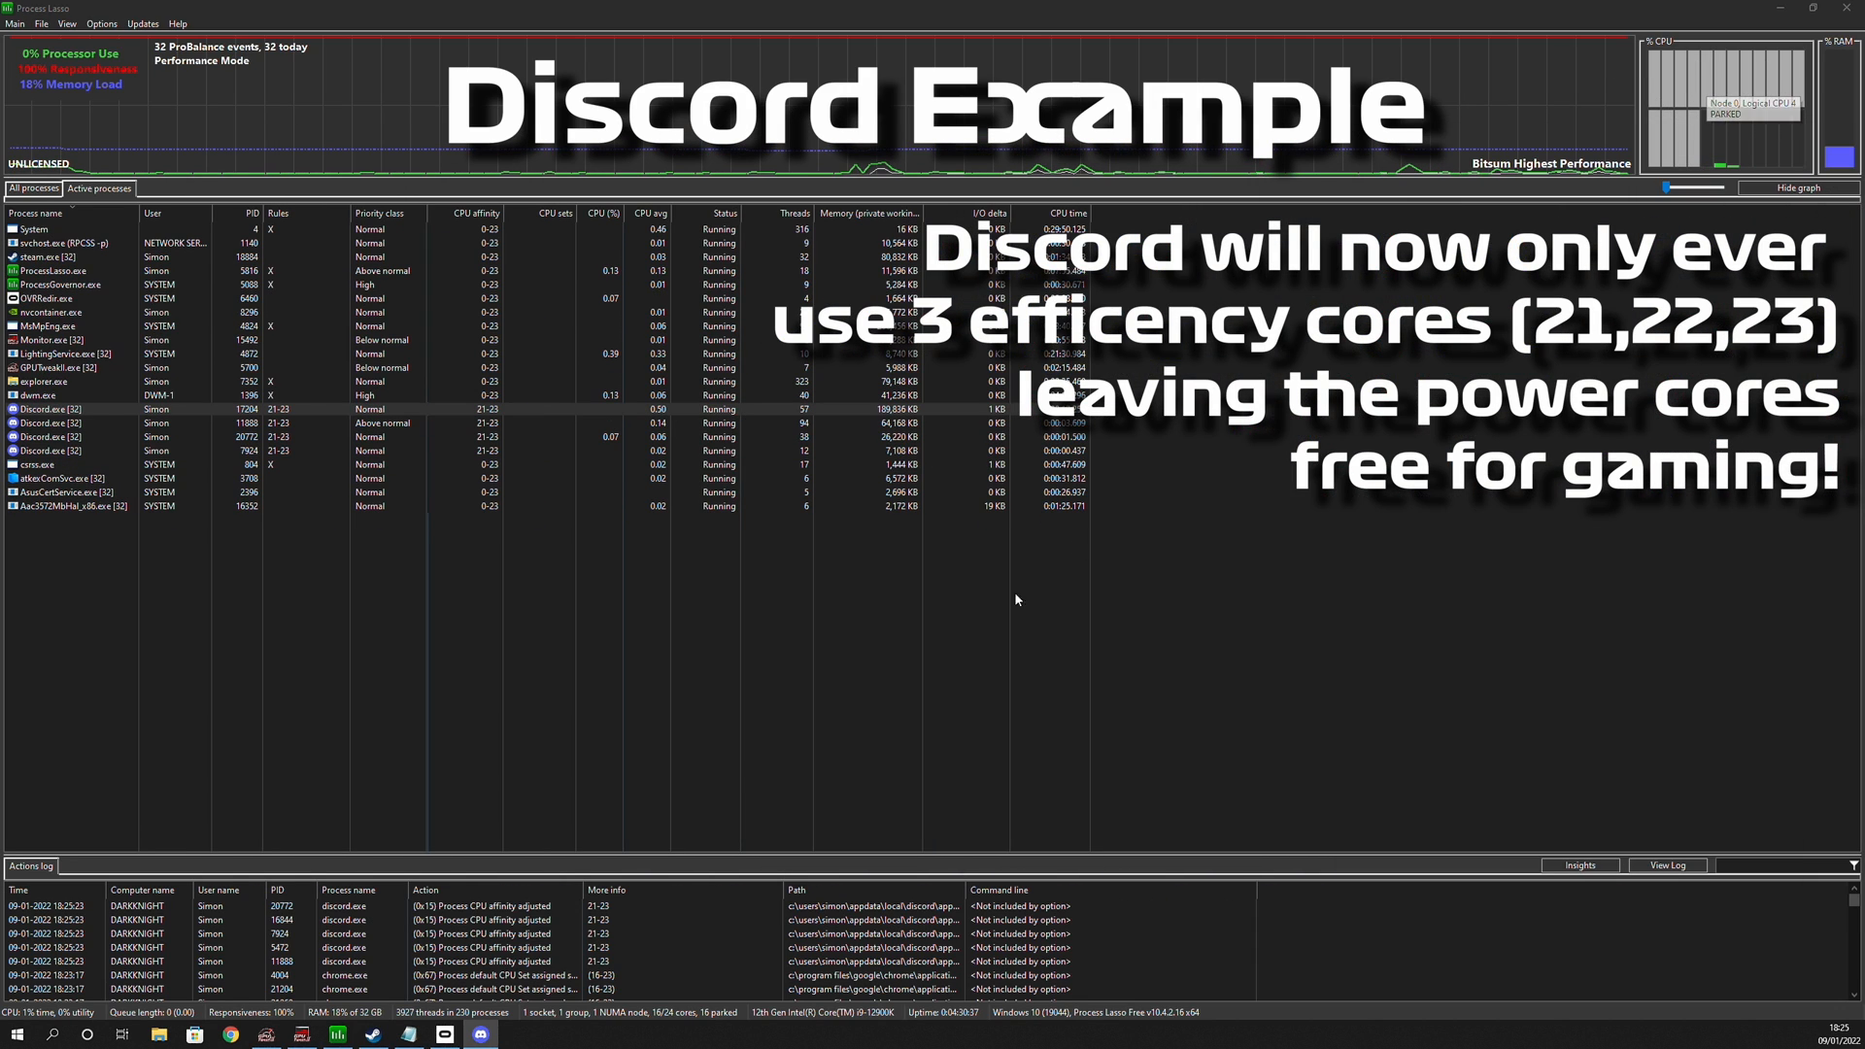
{"action": "left_click", "coordinate": [20, 1034]}
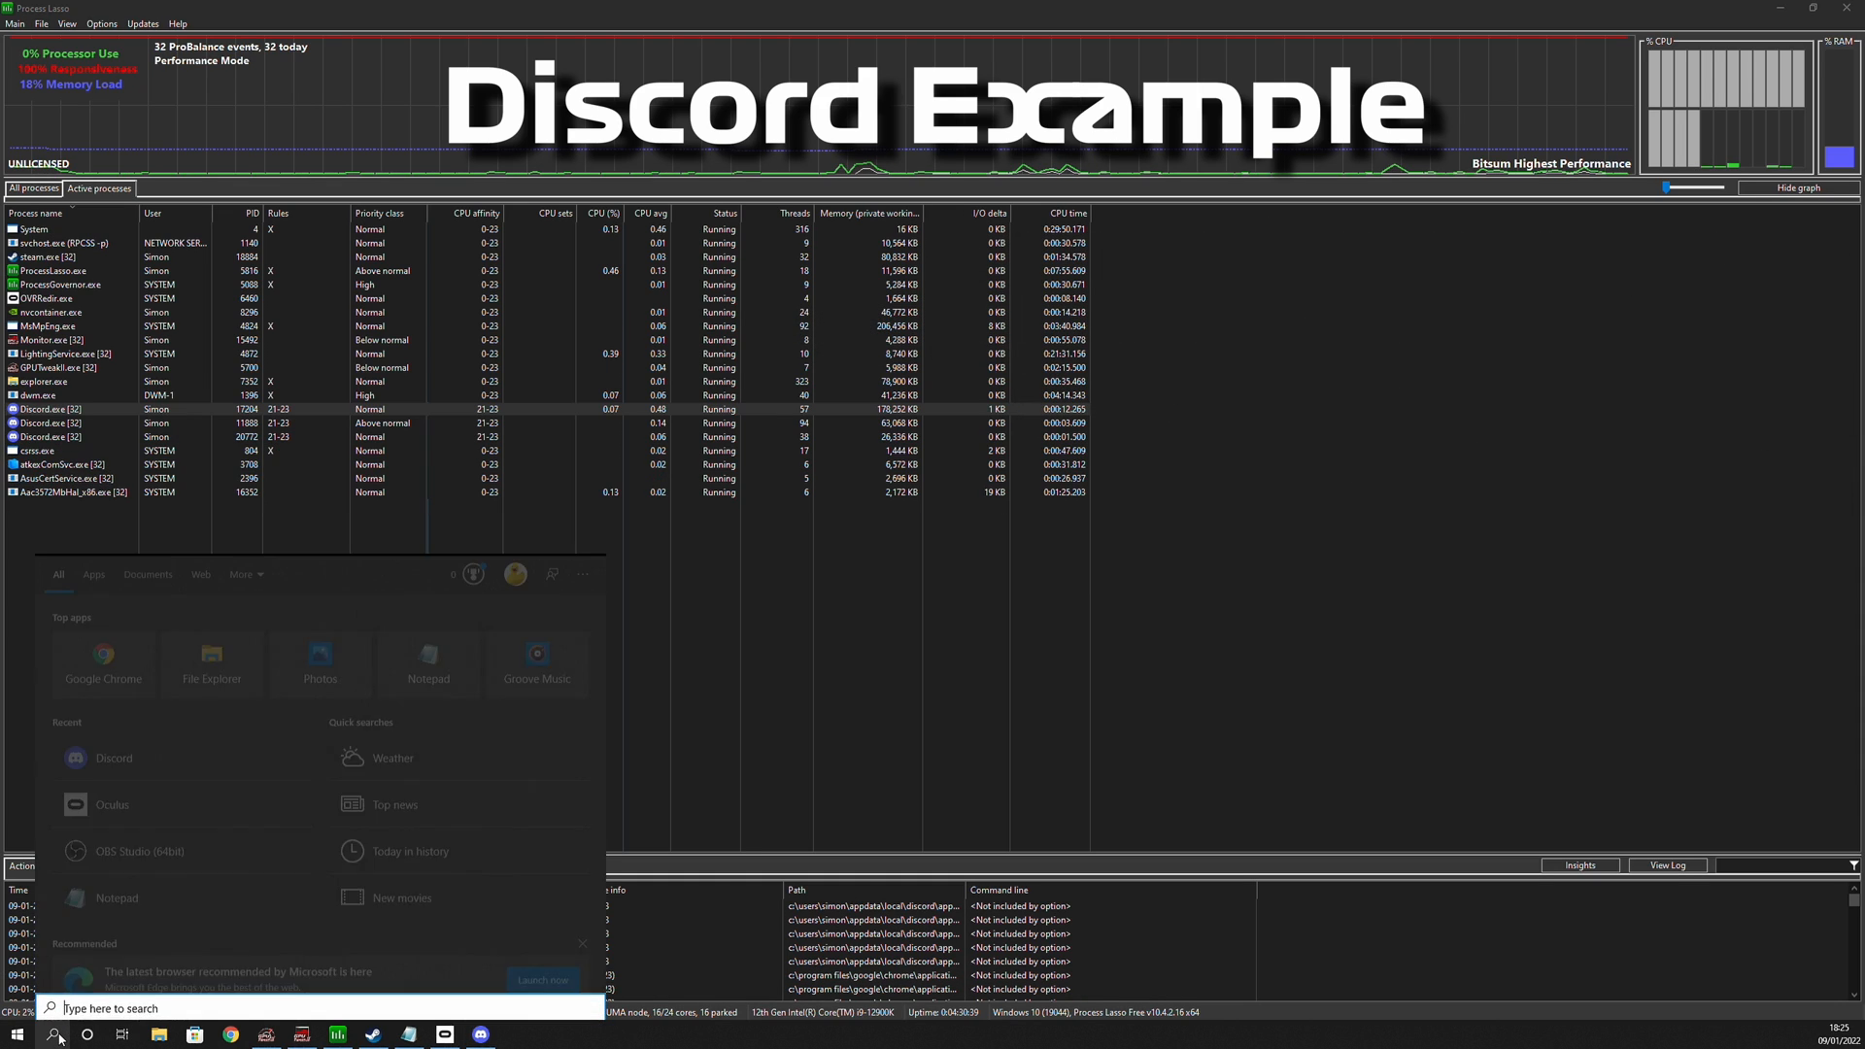
{"action": "mouse_move", "coordinate": [150, 859]}
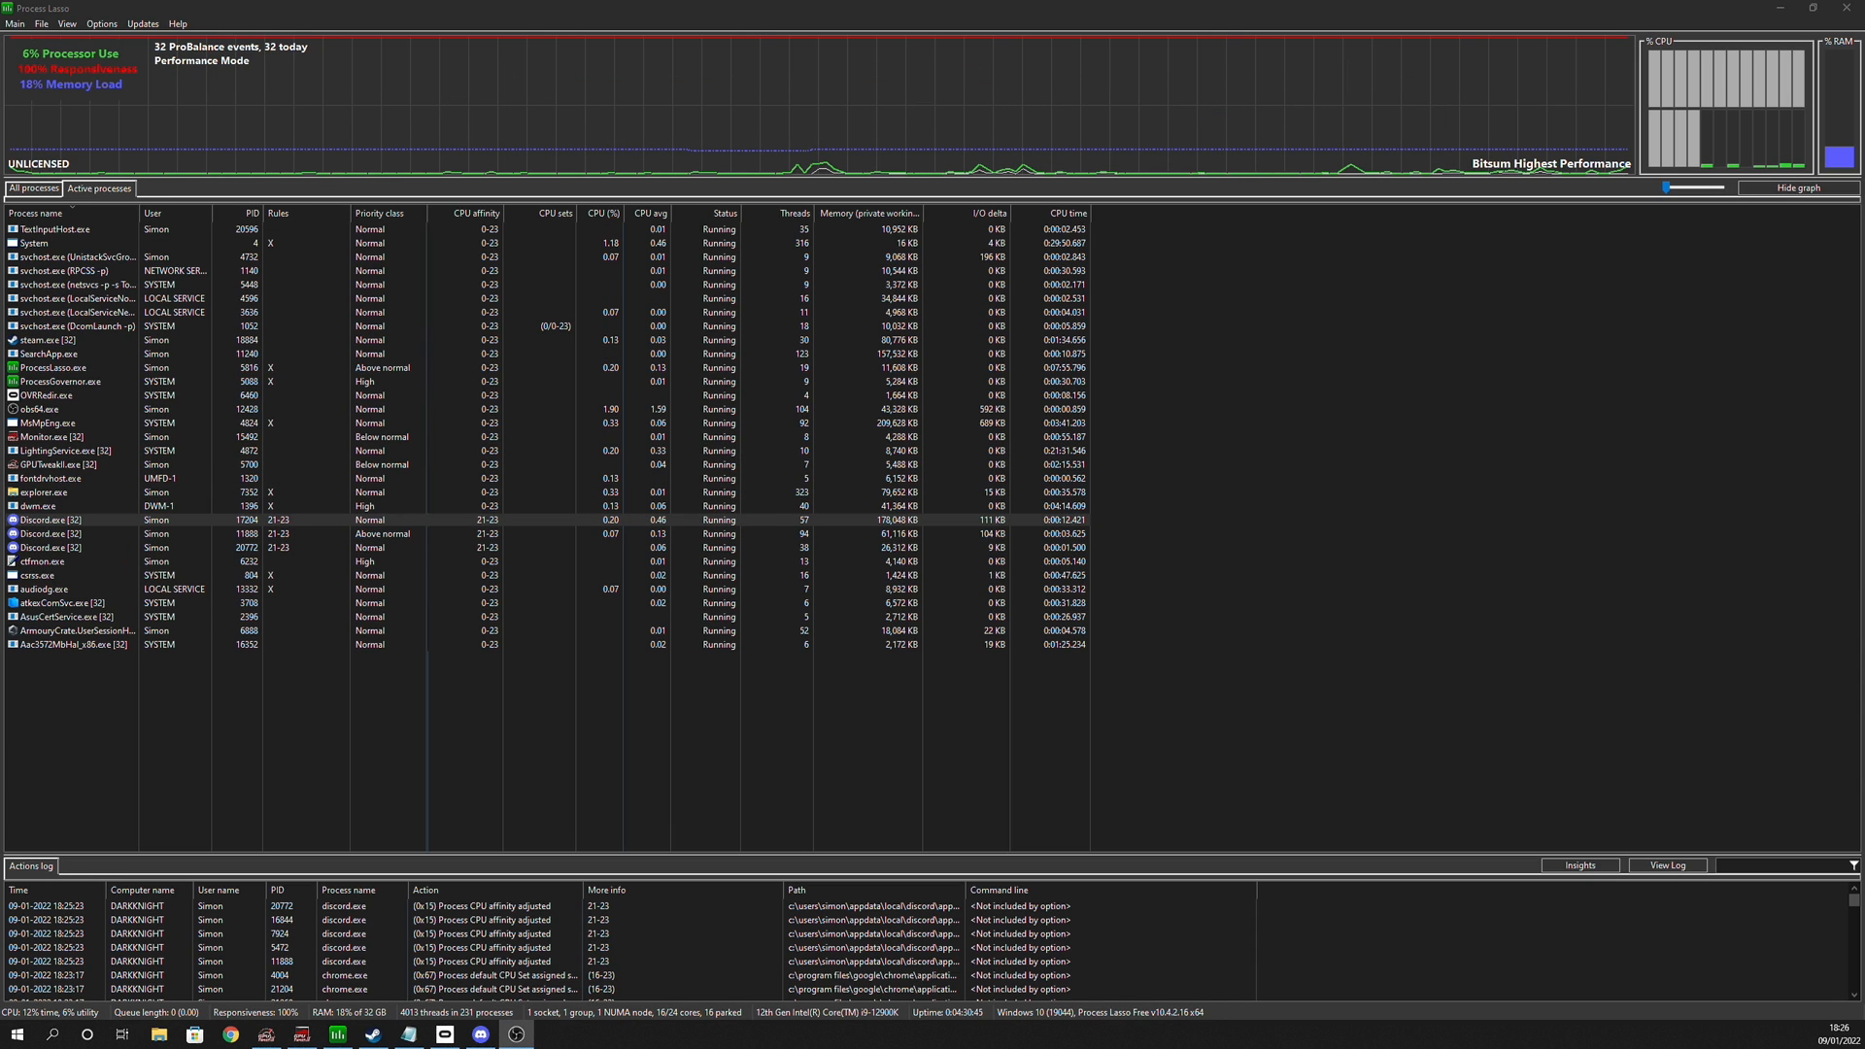
Set obs64.exe's permanent CPU affinity to only cores 16 and 17, then bring OBS forward.
{"action": "right_click", "coordinate": [39, 315]}
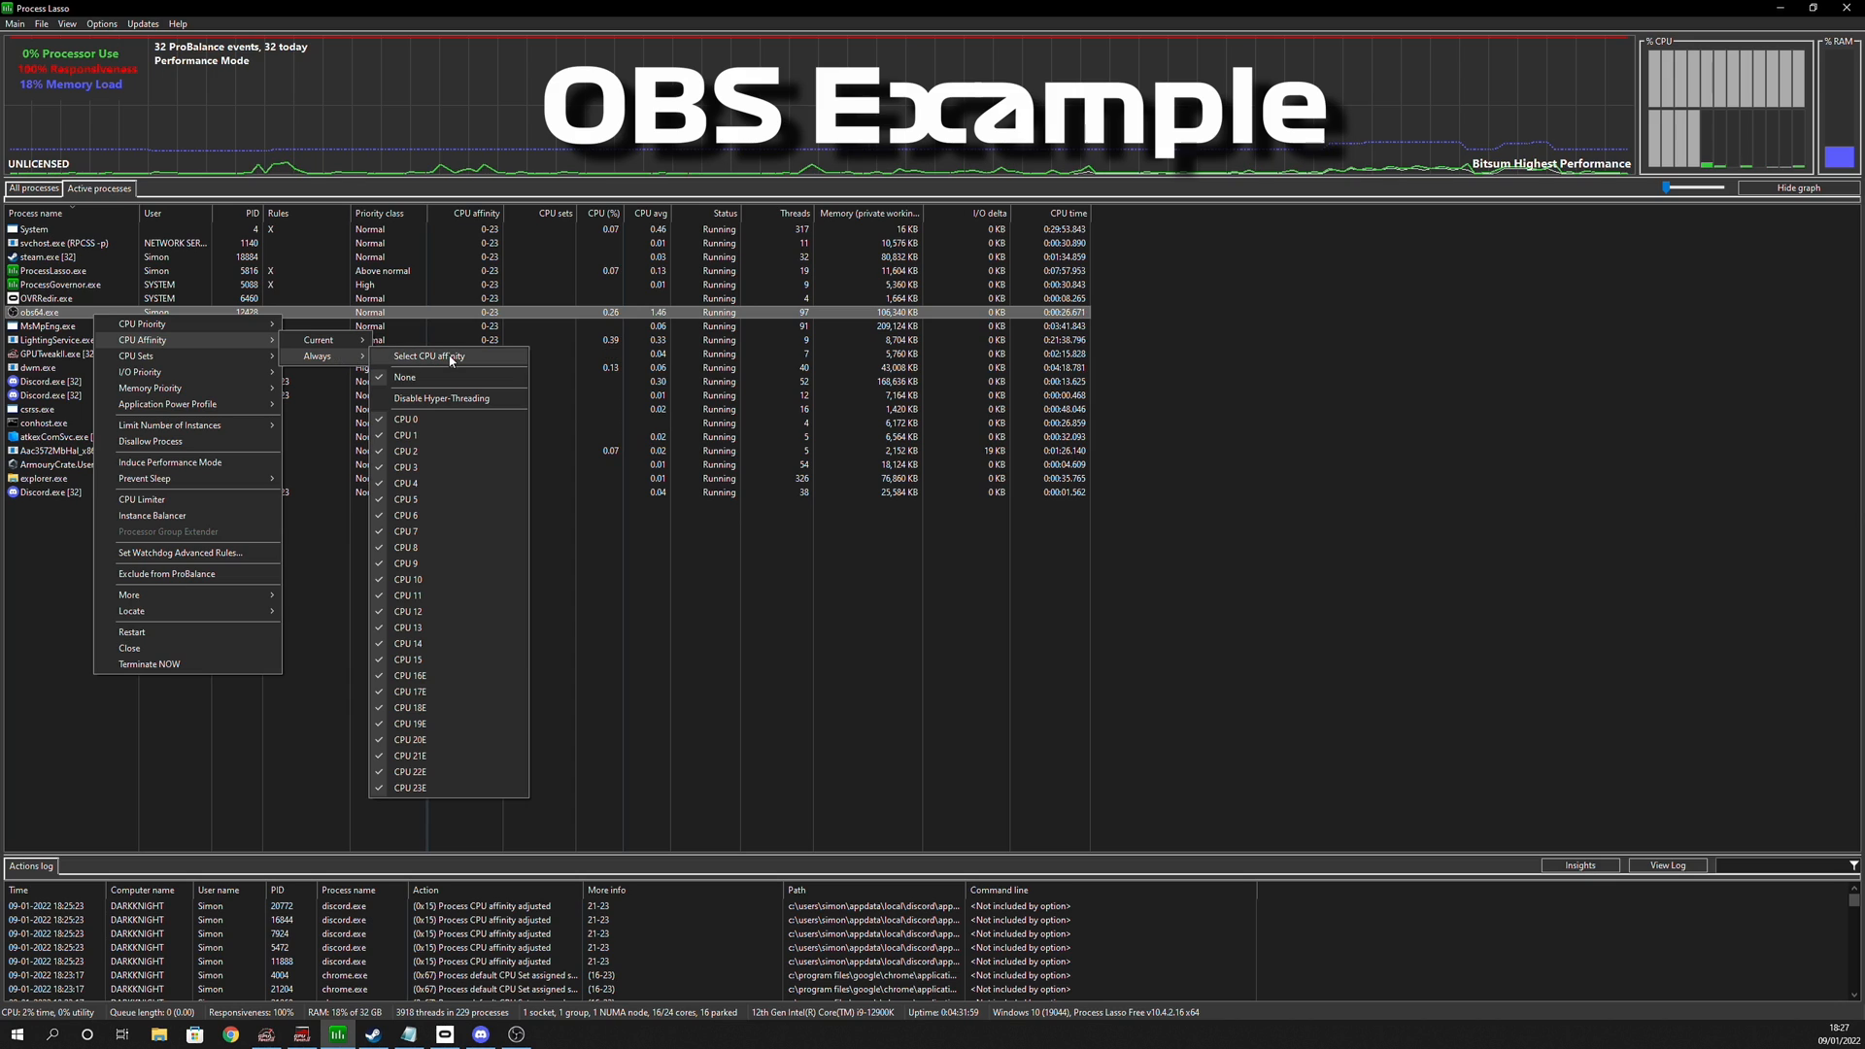
{"action": "left_click", "coordinate": [430, 356]}
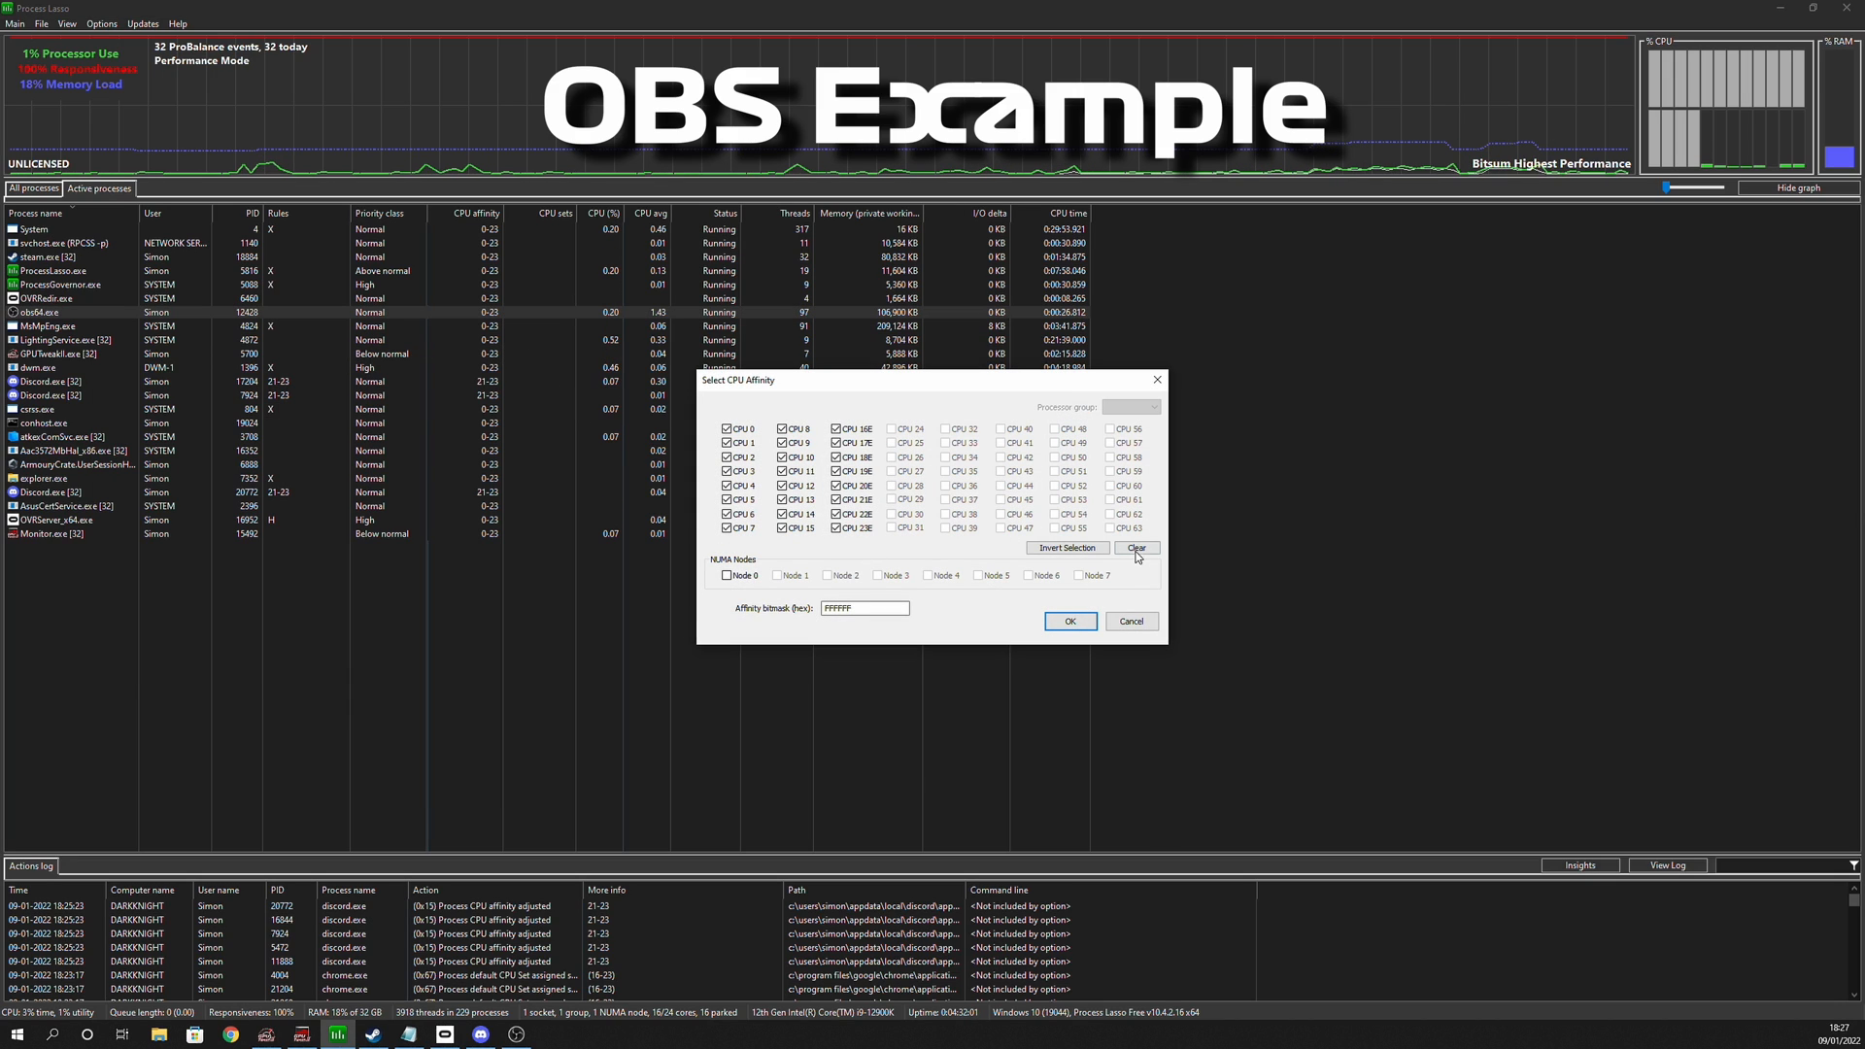
{"action": "left_click", "coordinate": [1139, 548]}
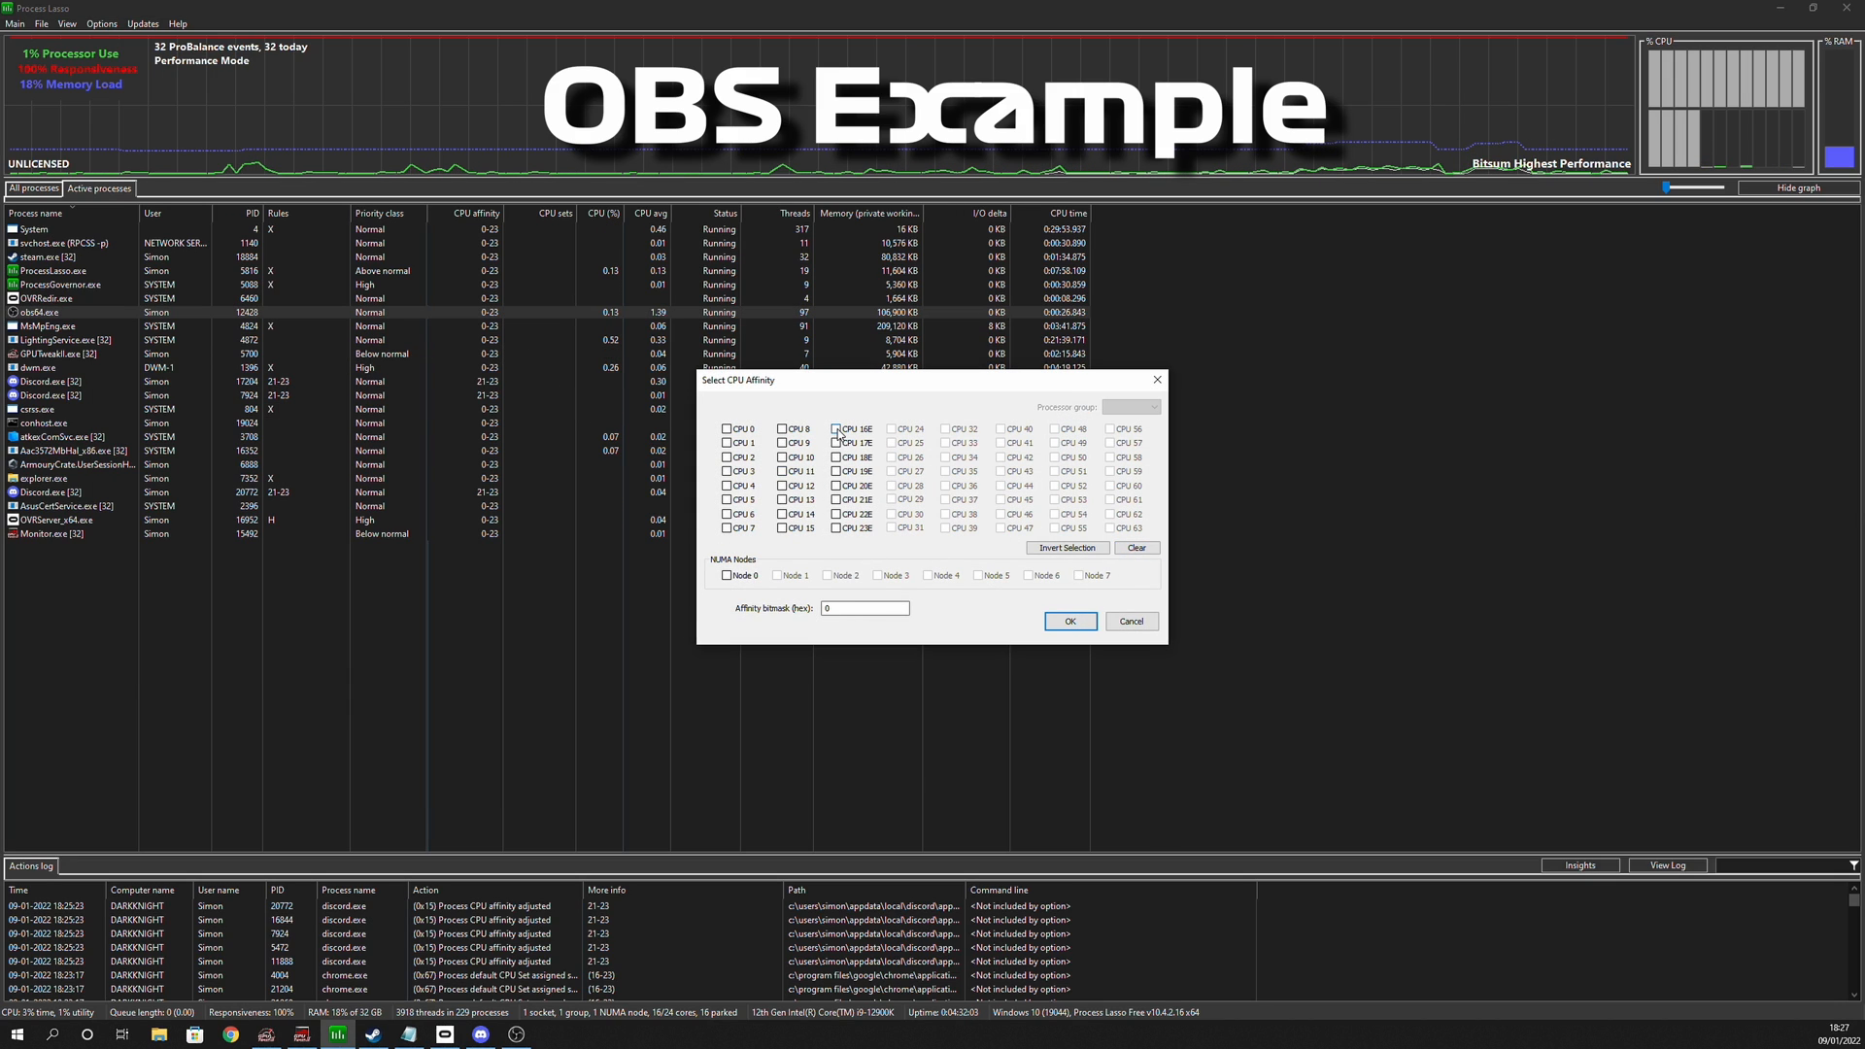
{"action": "left_click", "coordinate": [836, 443]}
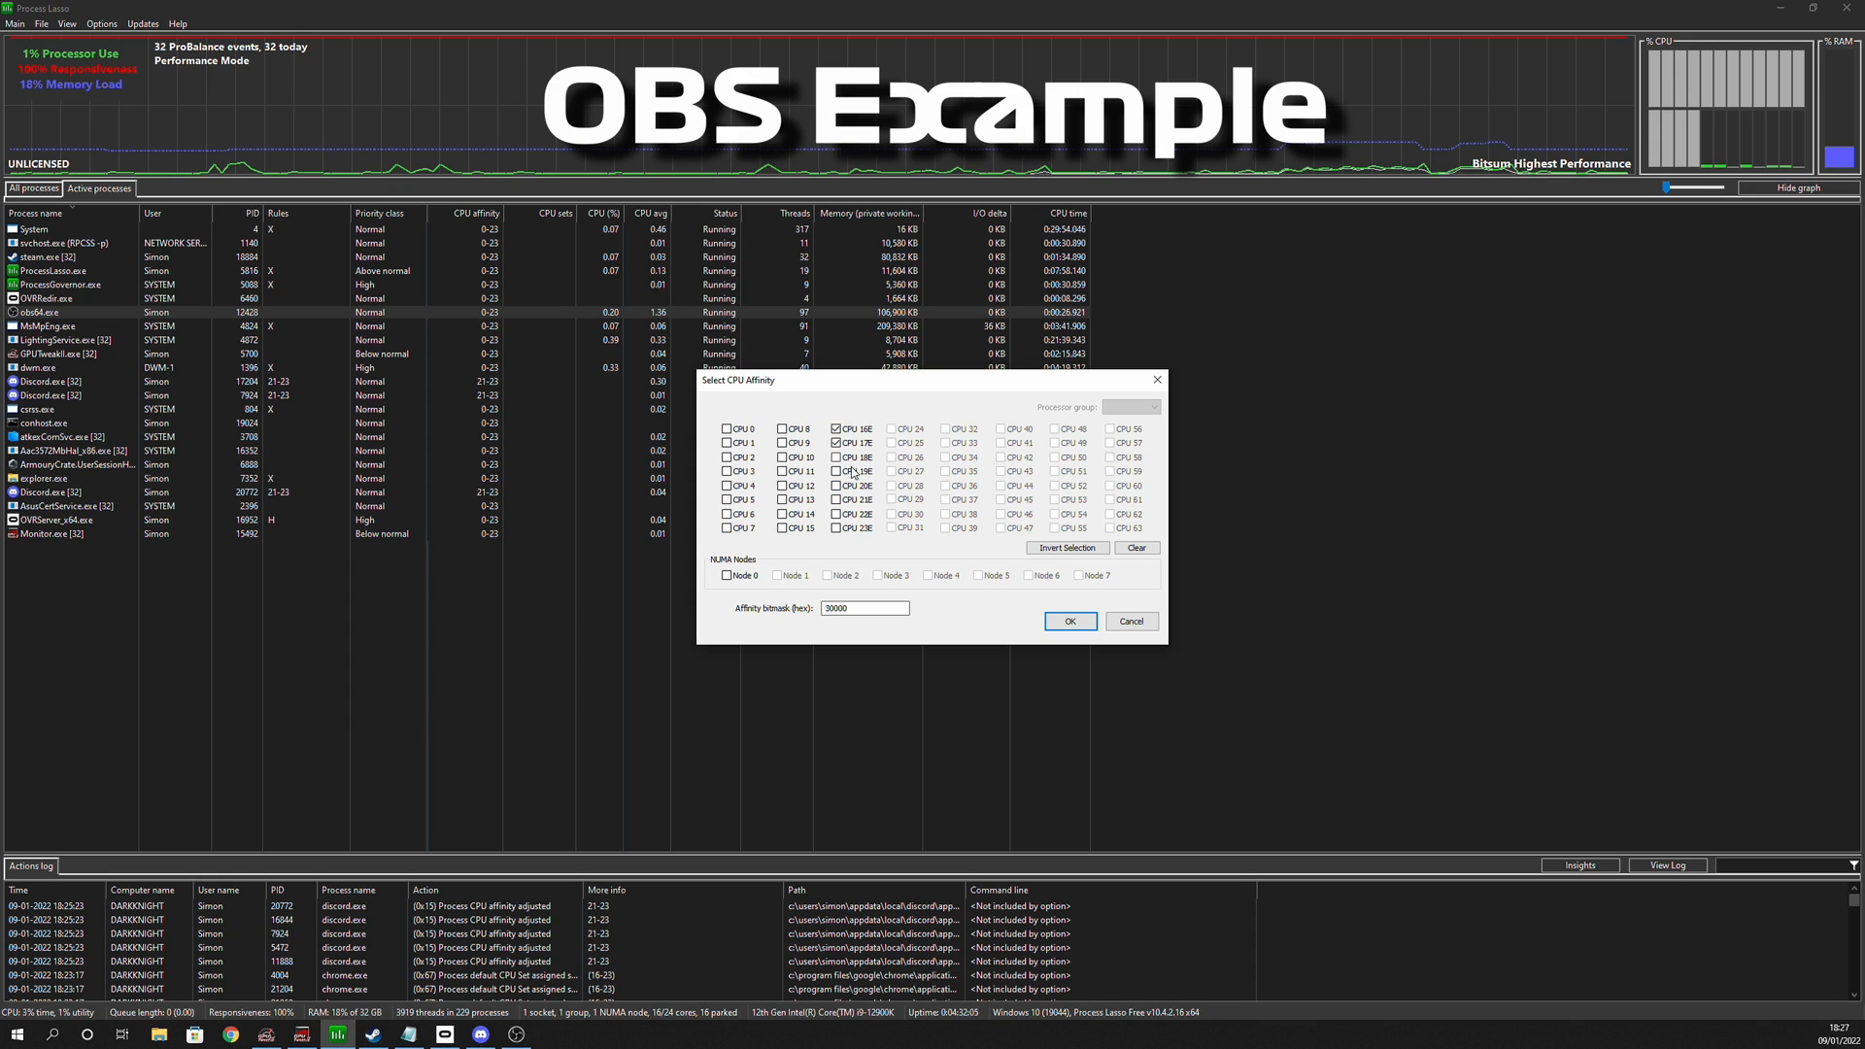
{"action": "left_click", "coordinate": [1071, 622]}
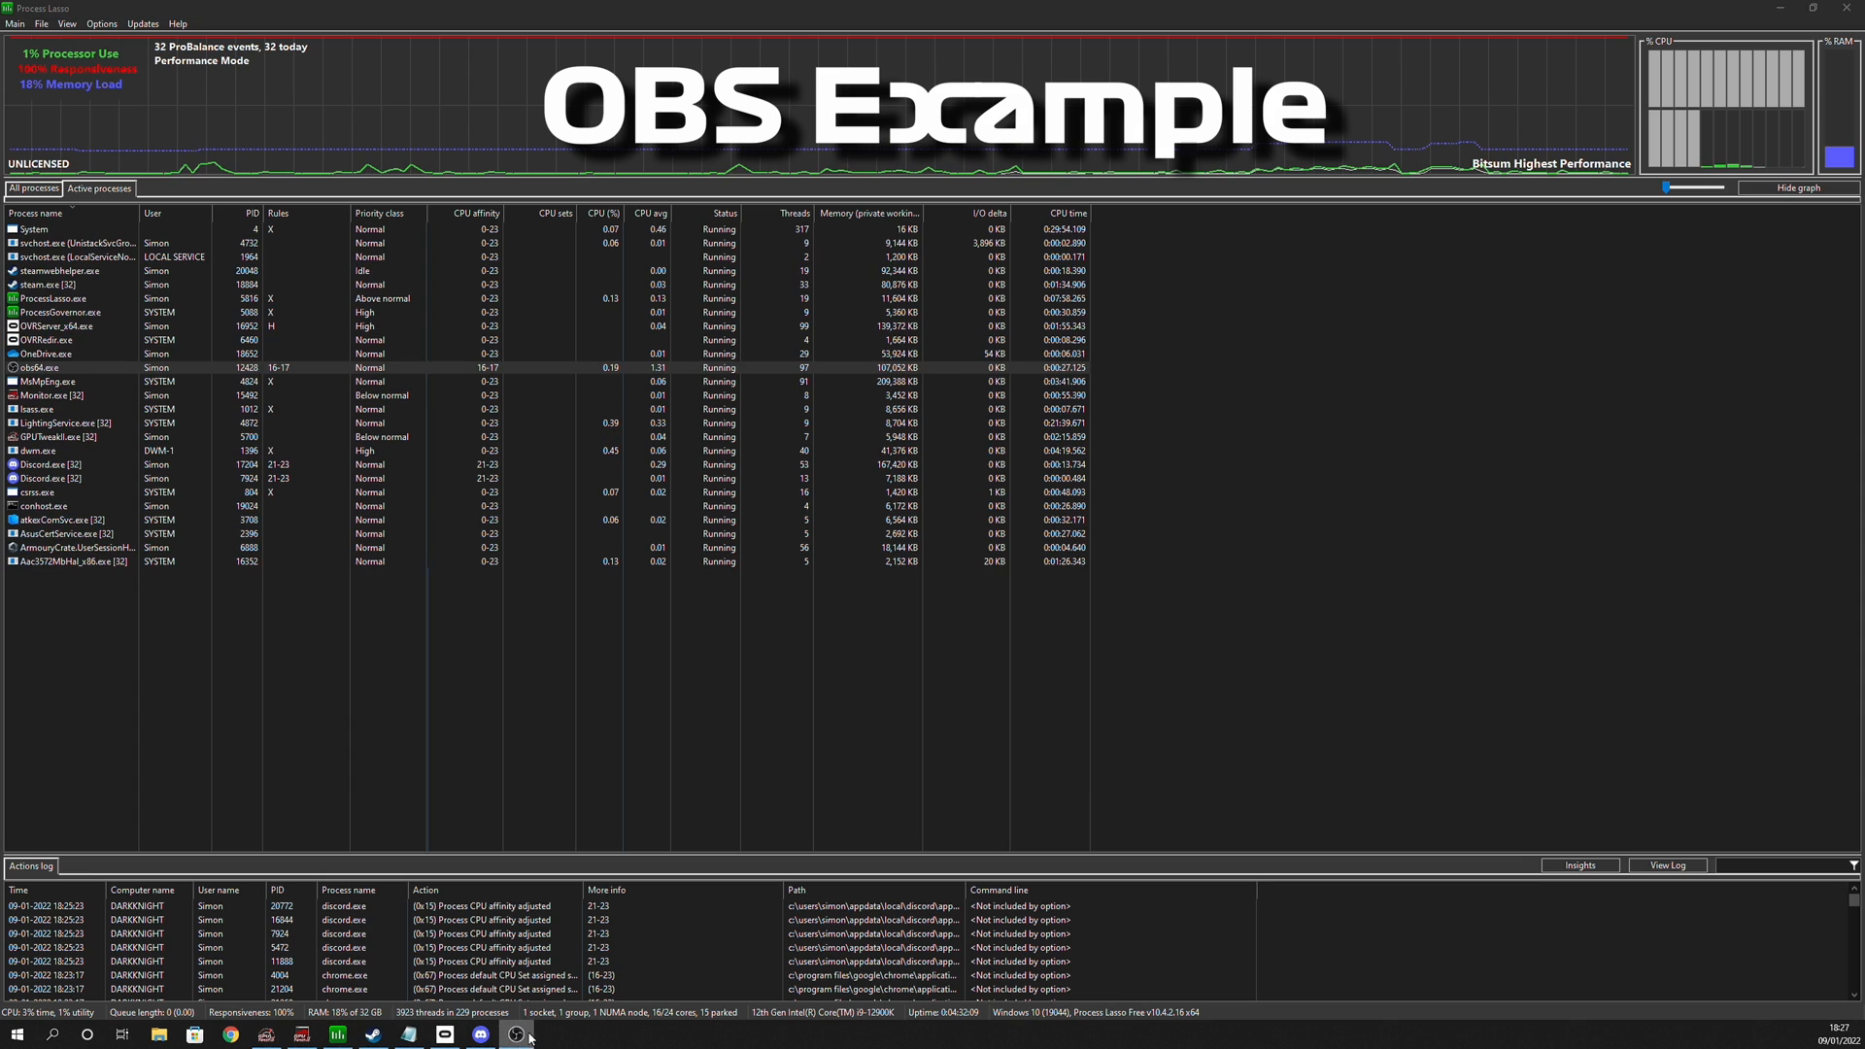
{"action": "left_click", "coordinate": [513, 1038]}
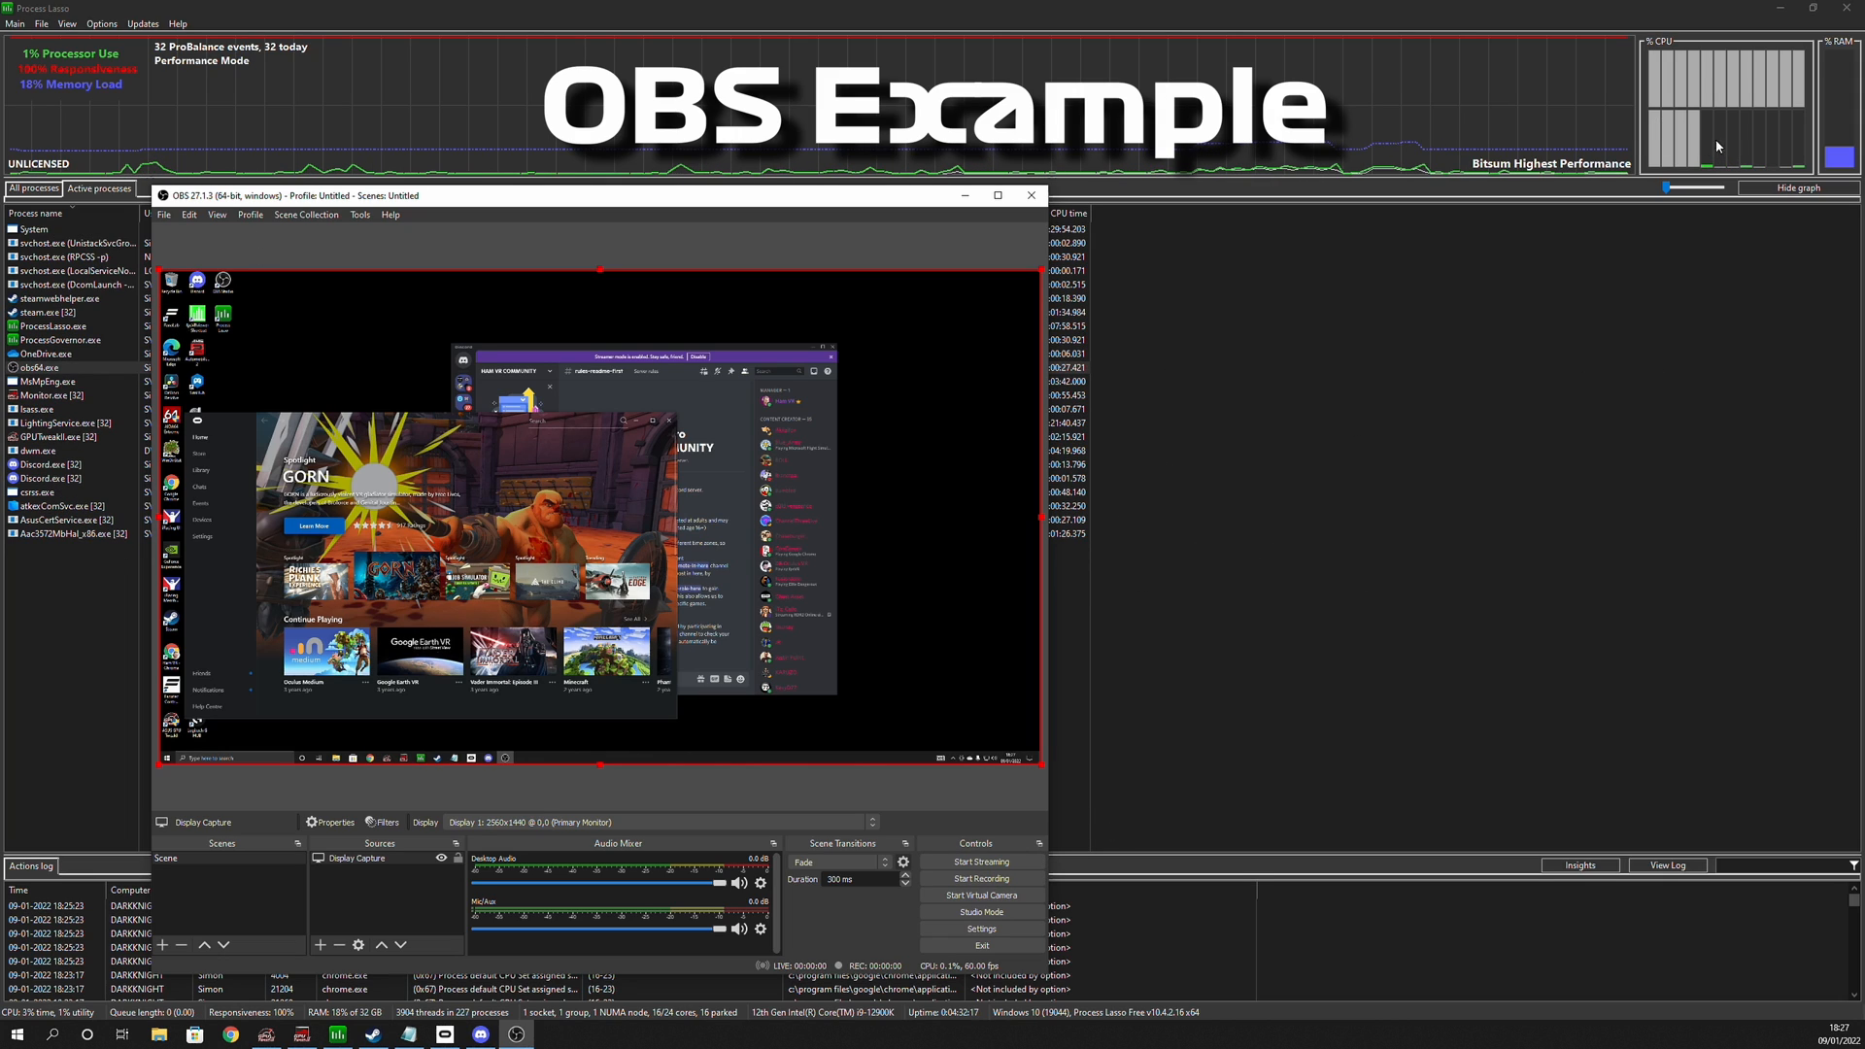
Start an OBS recording and bring Process Lasso back in front.
{"action": "left_click", "coordinate": [979, 879]}
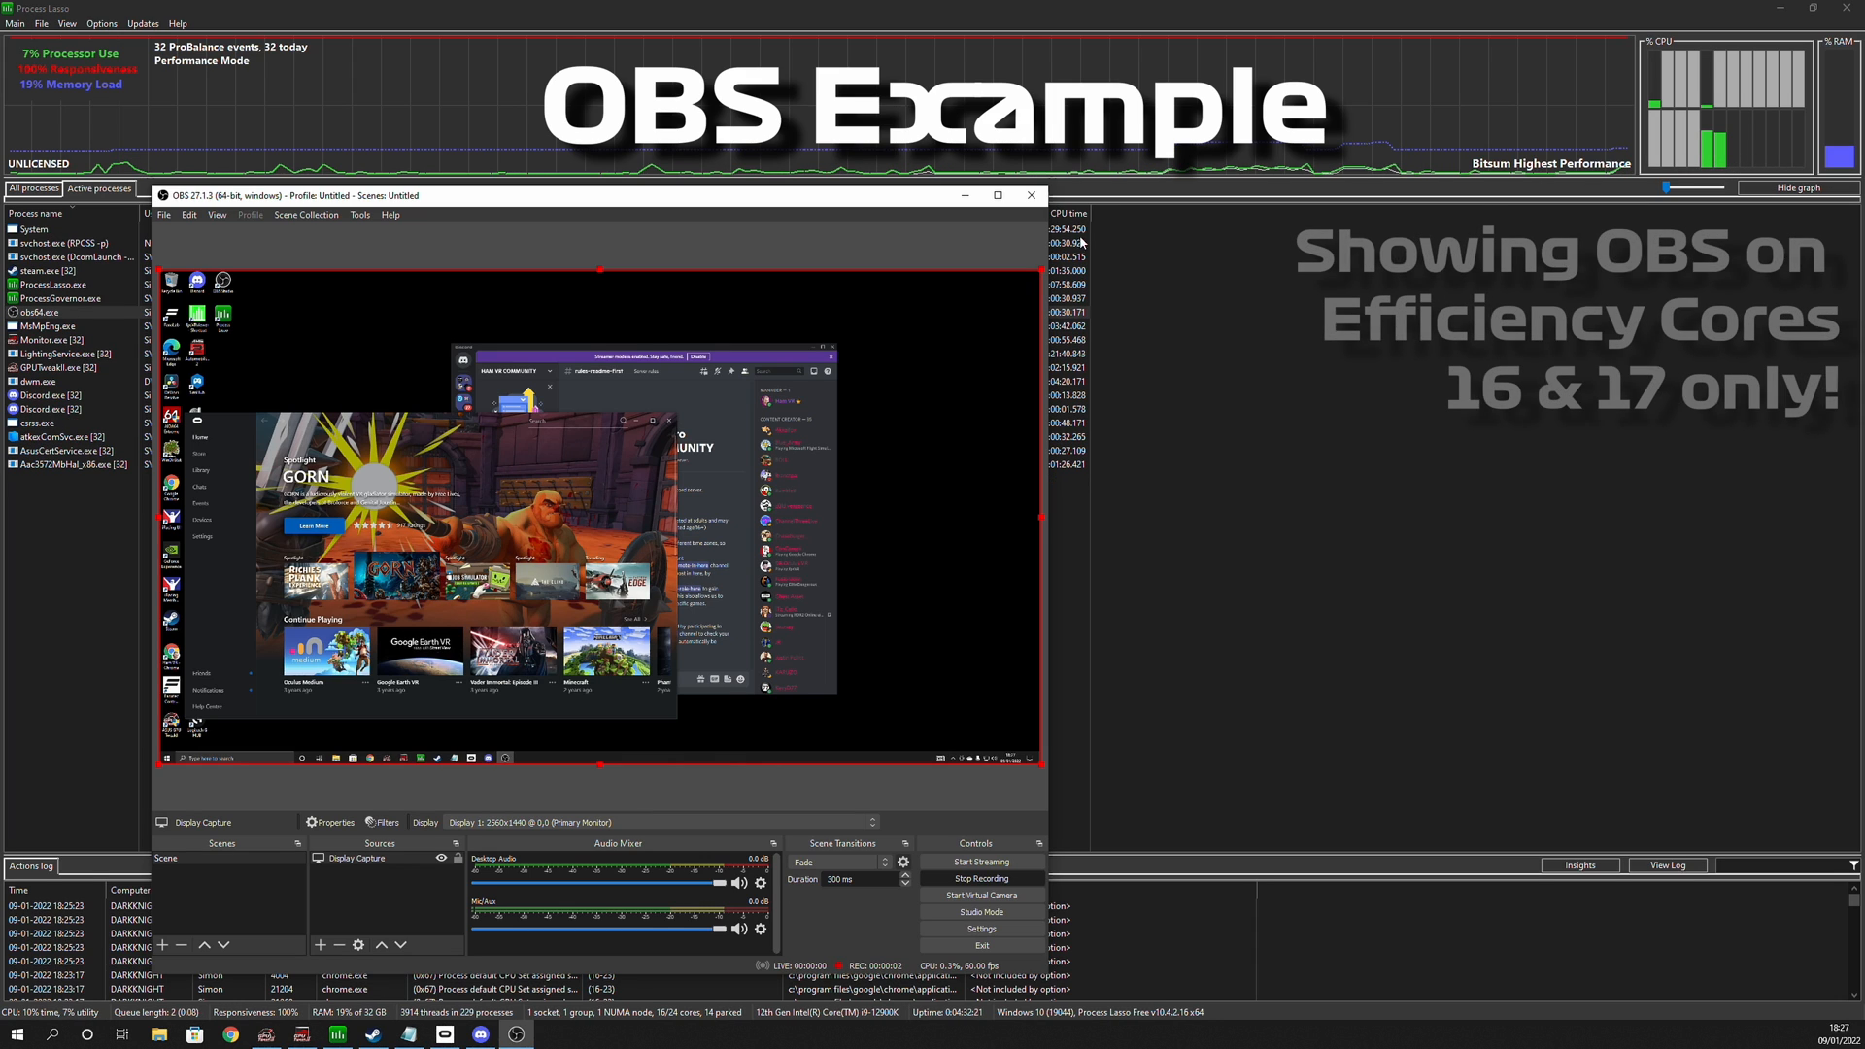
{"action": "left_click", "coordinate": [1030, 194]}
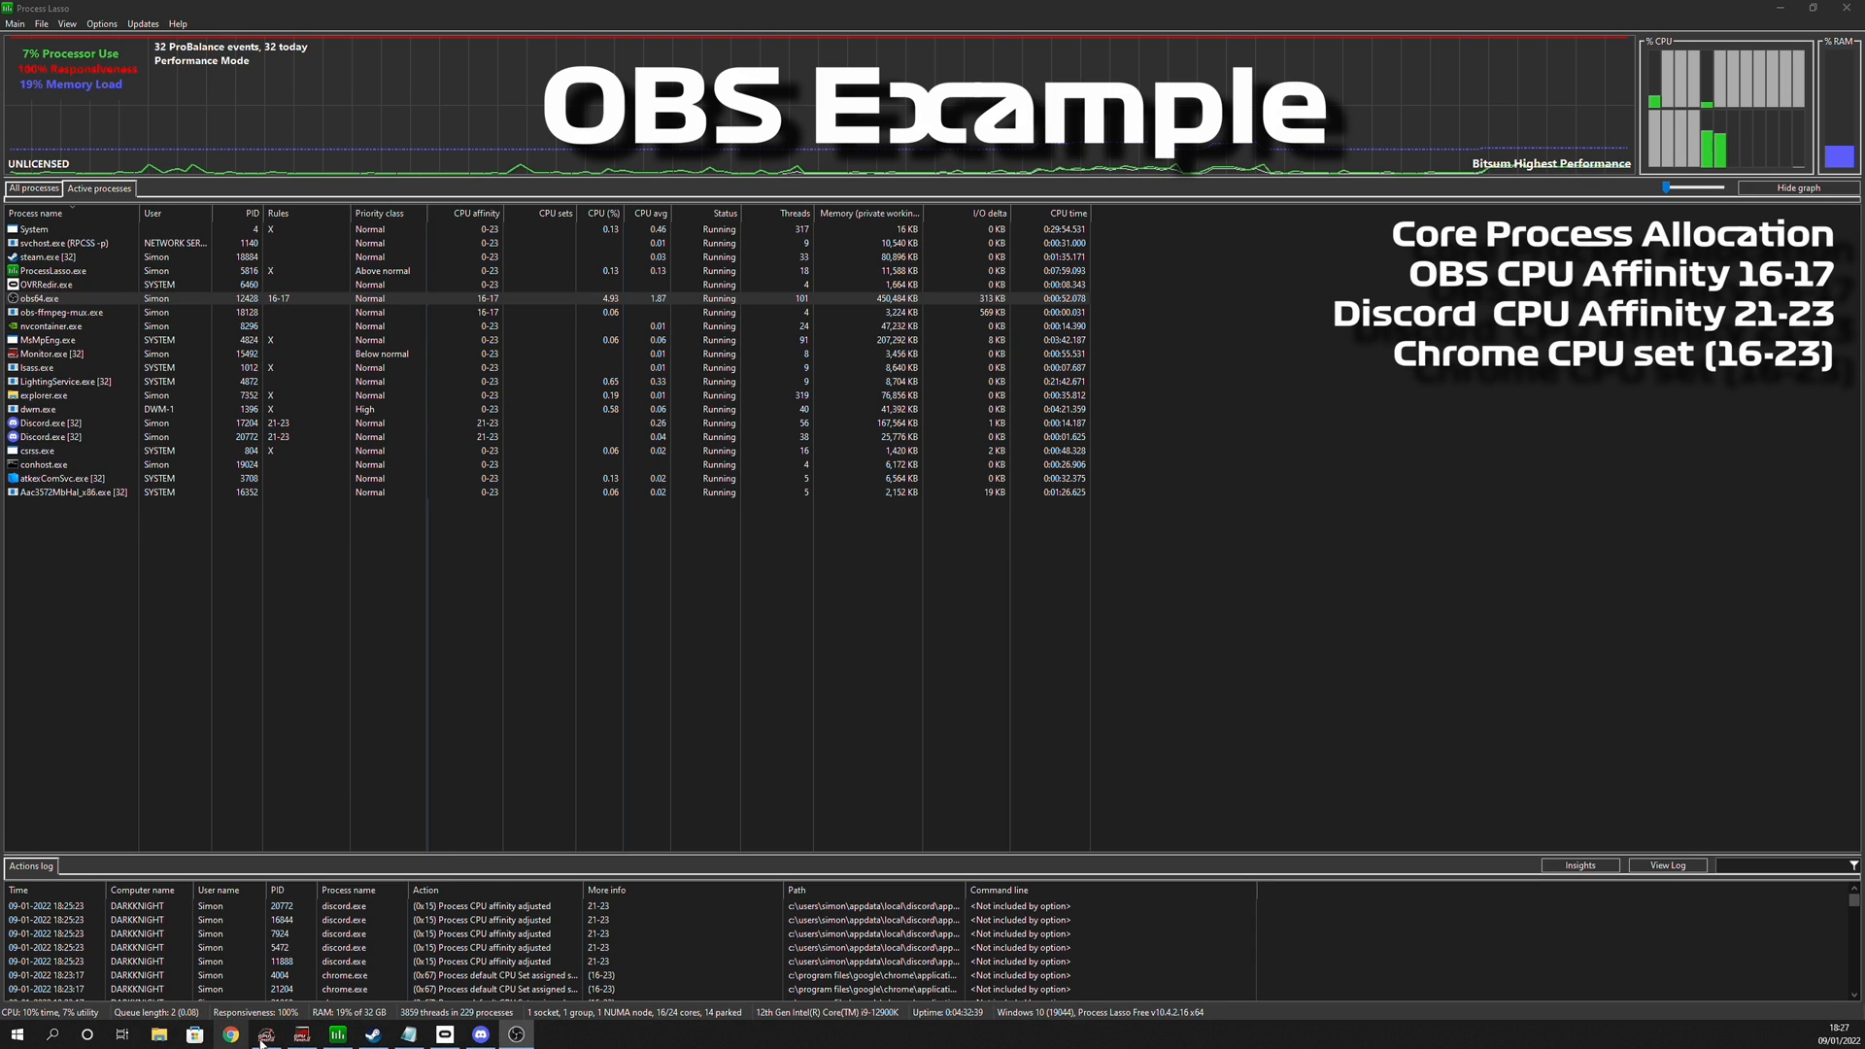
Launch the AC2 game so it appears in the Active processes list.
{"action": "left_click", "coordinate": [230, 1033]}
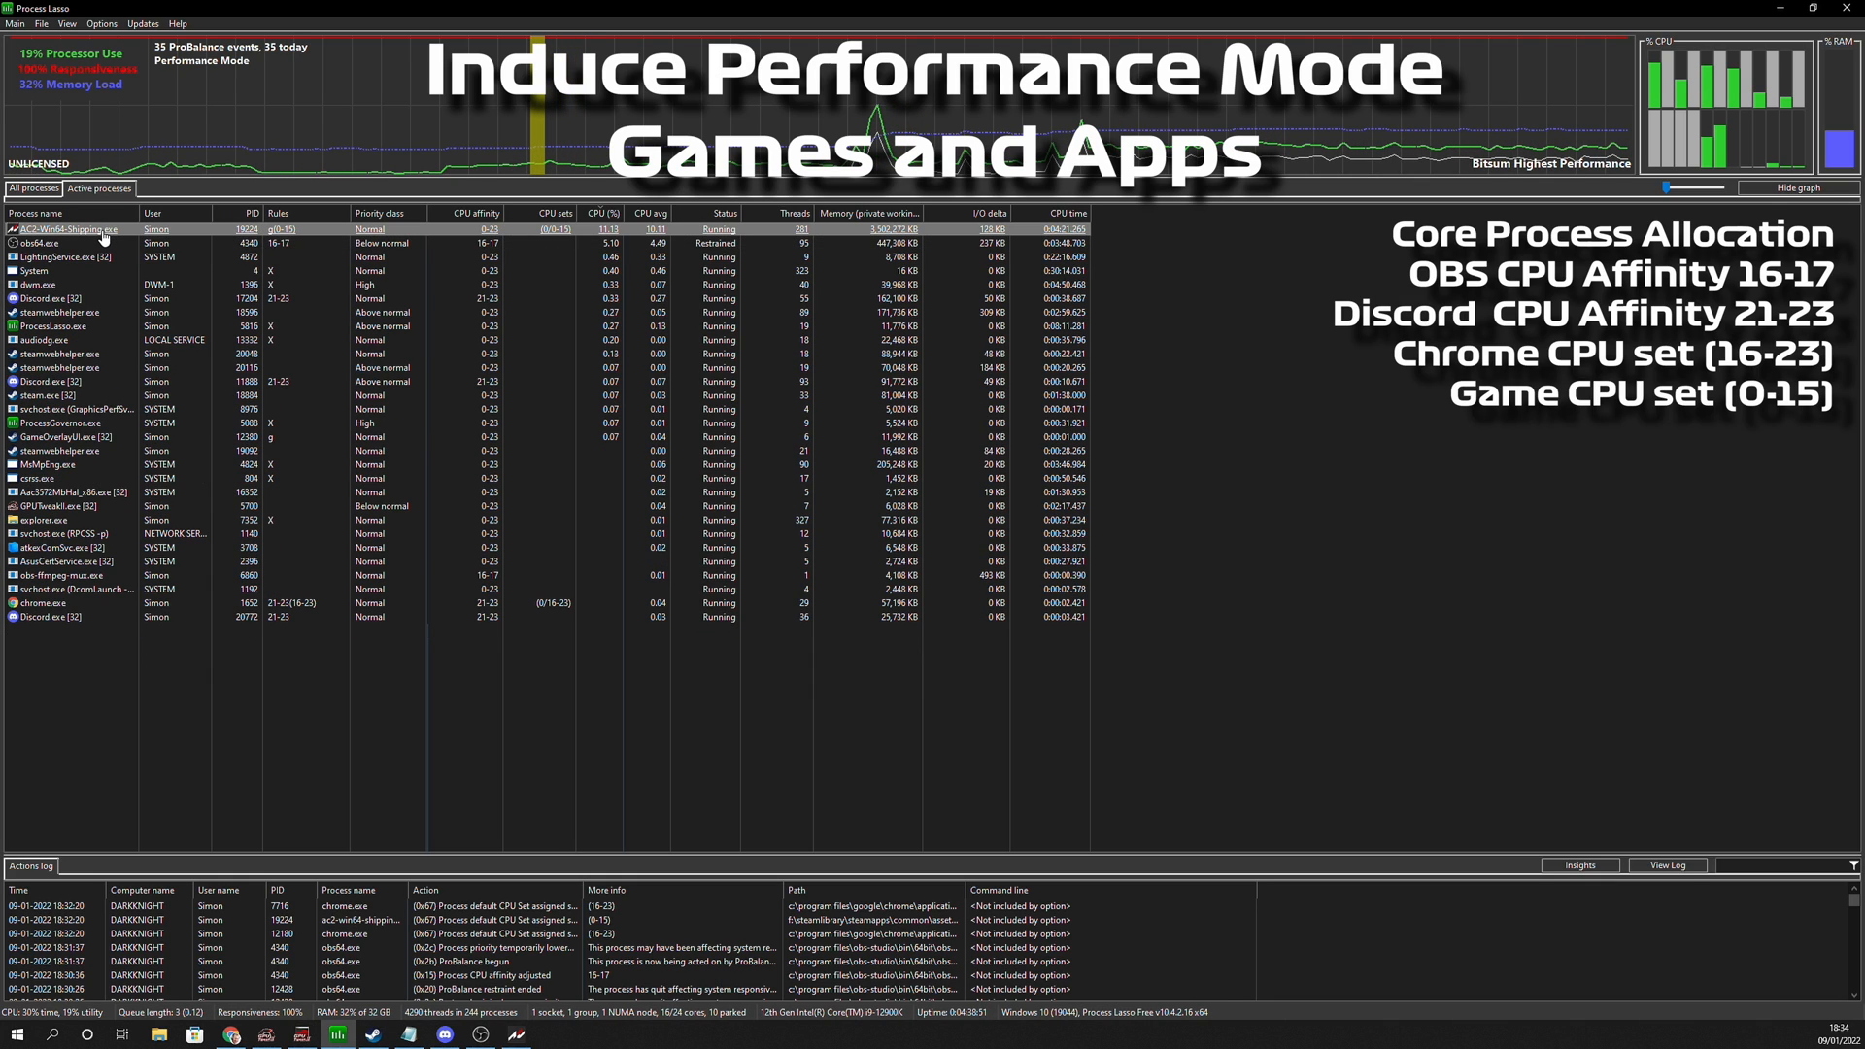
Confirm a permanent CPU set of cores 0–15 for AC2-Win64-Shipping.exe.
{"action": "right_click", "coordinate": [58, 229]}
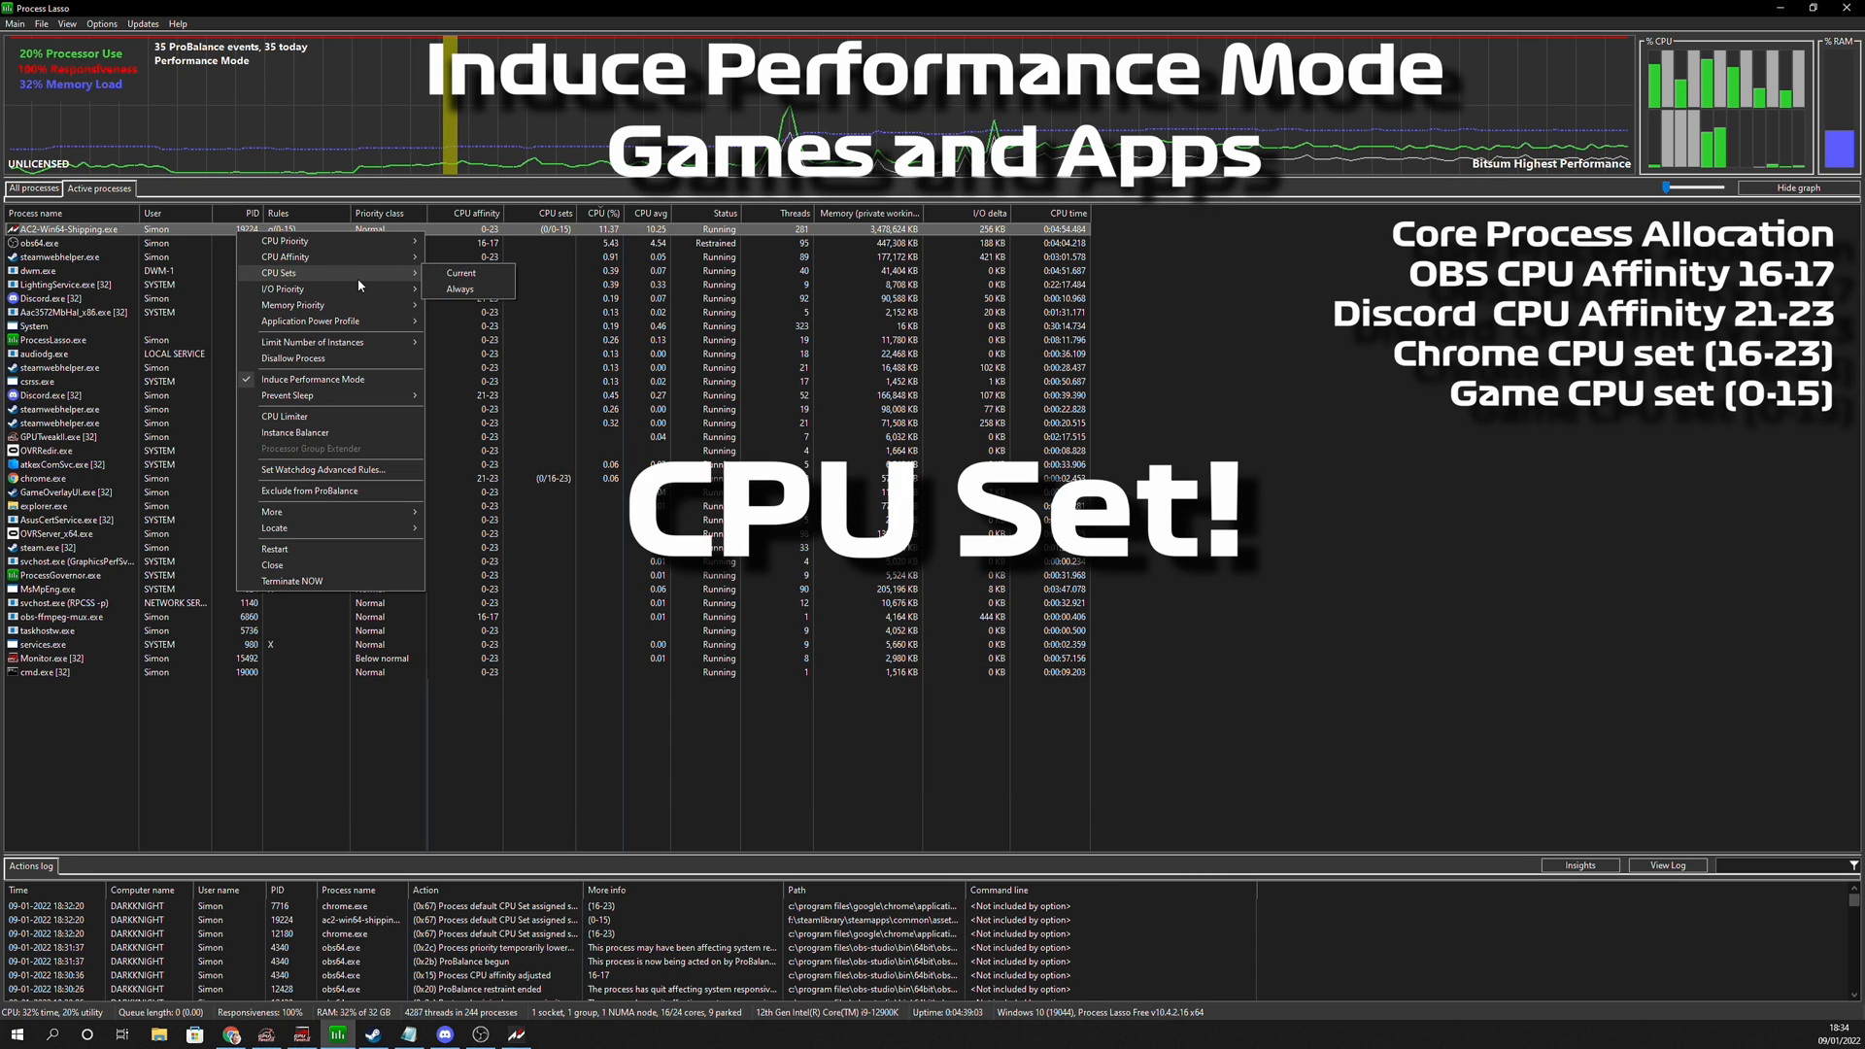
{"action": "left_click", "coordinate": [462, 272]}
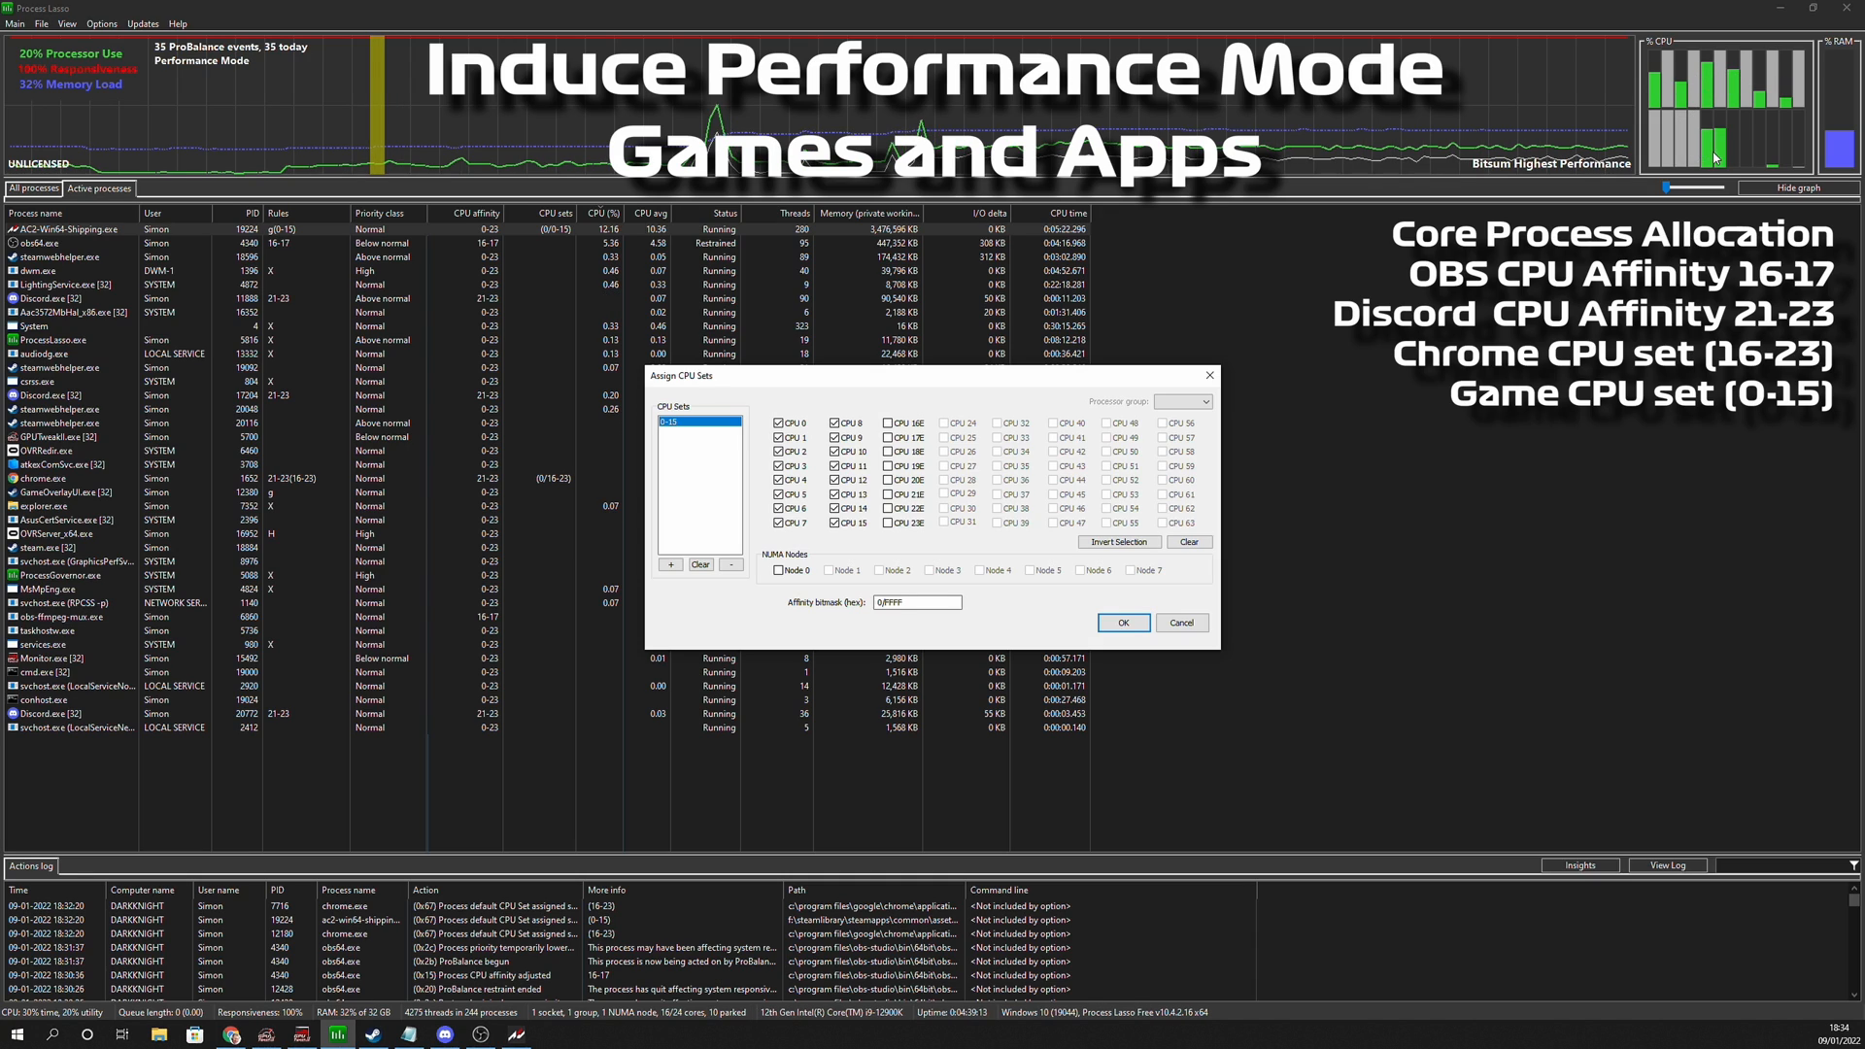
{"action": "mouse_move", "coordinate": [997, 427]}
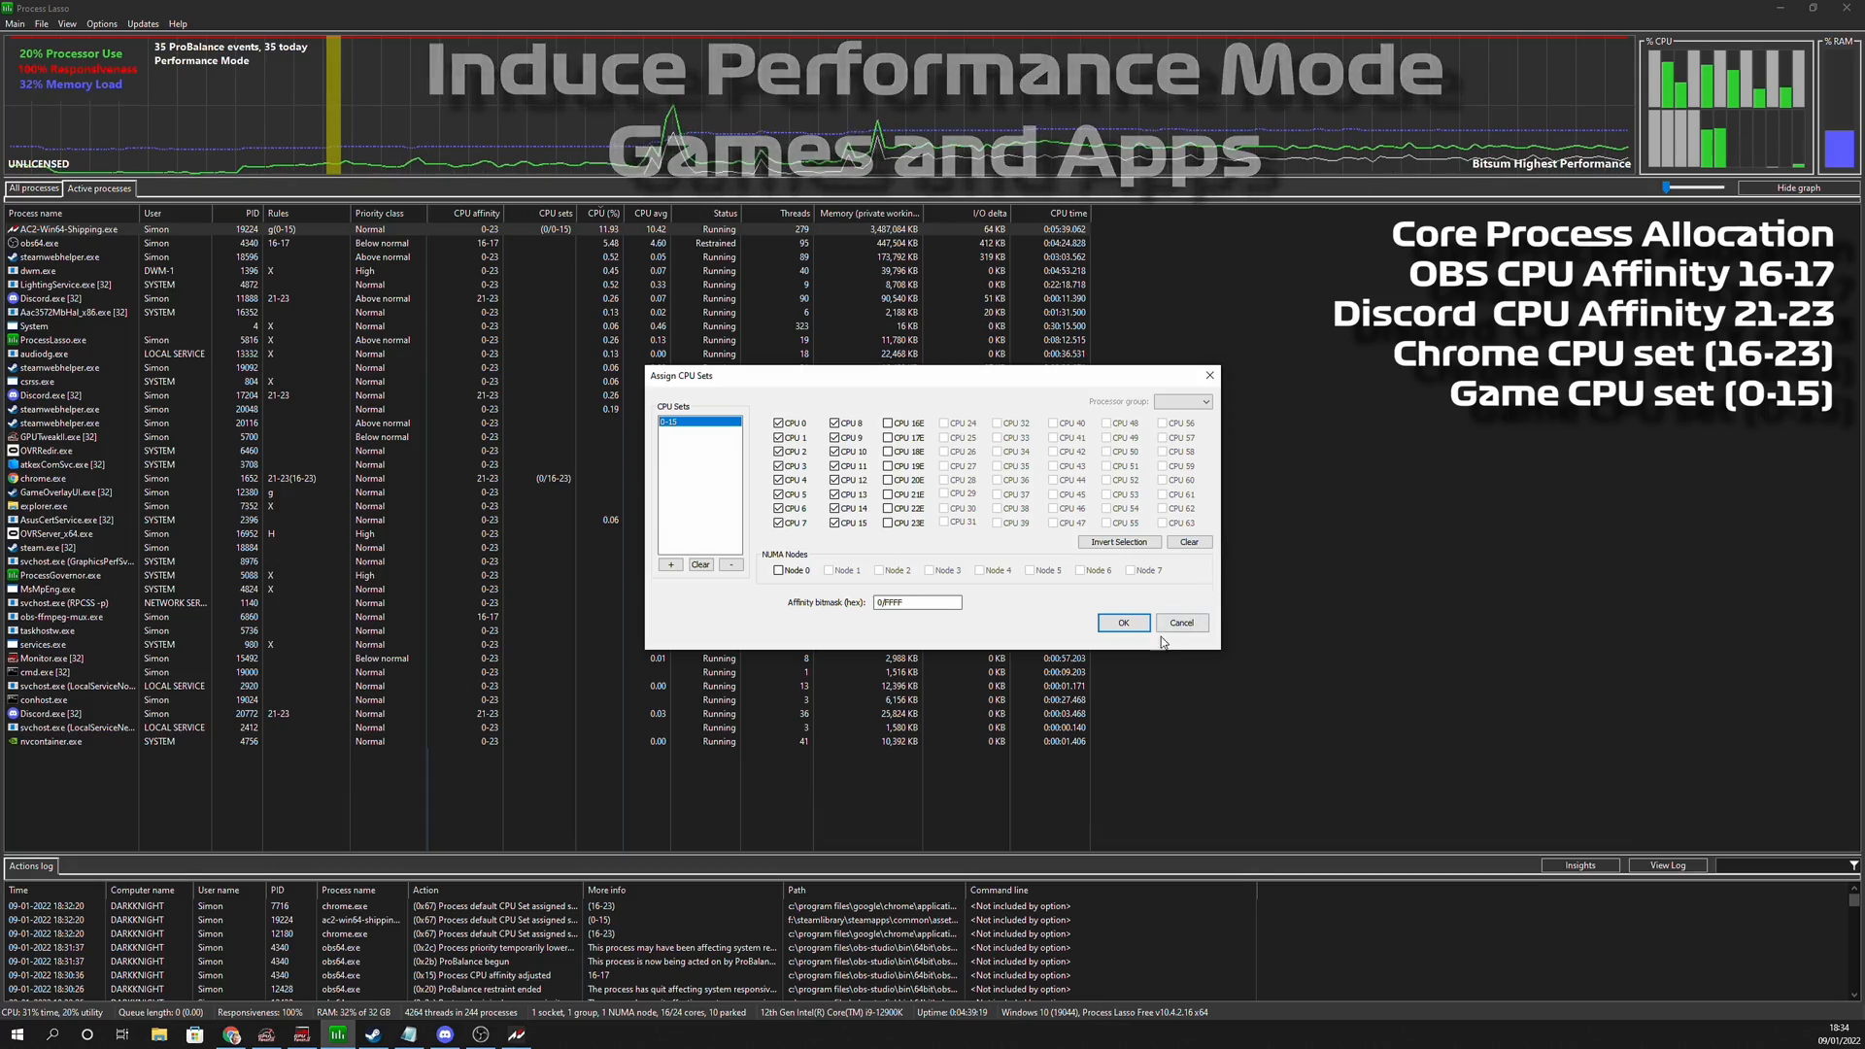
{"action": "left_click", "coordinate": [1123, 622]}
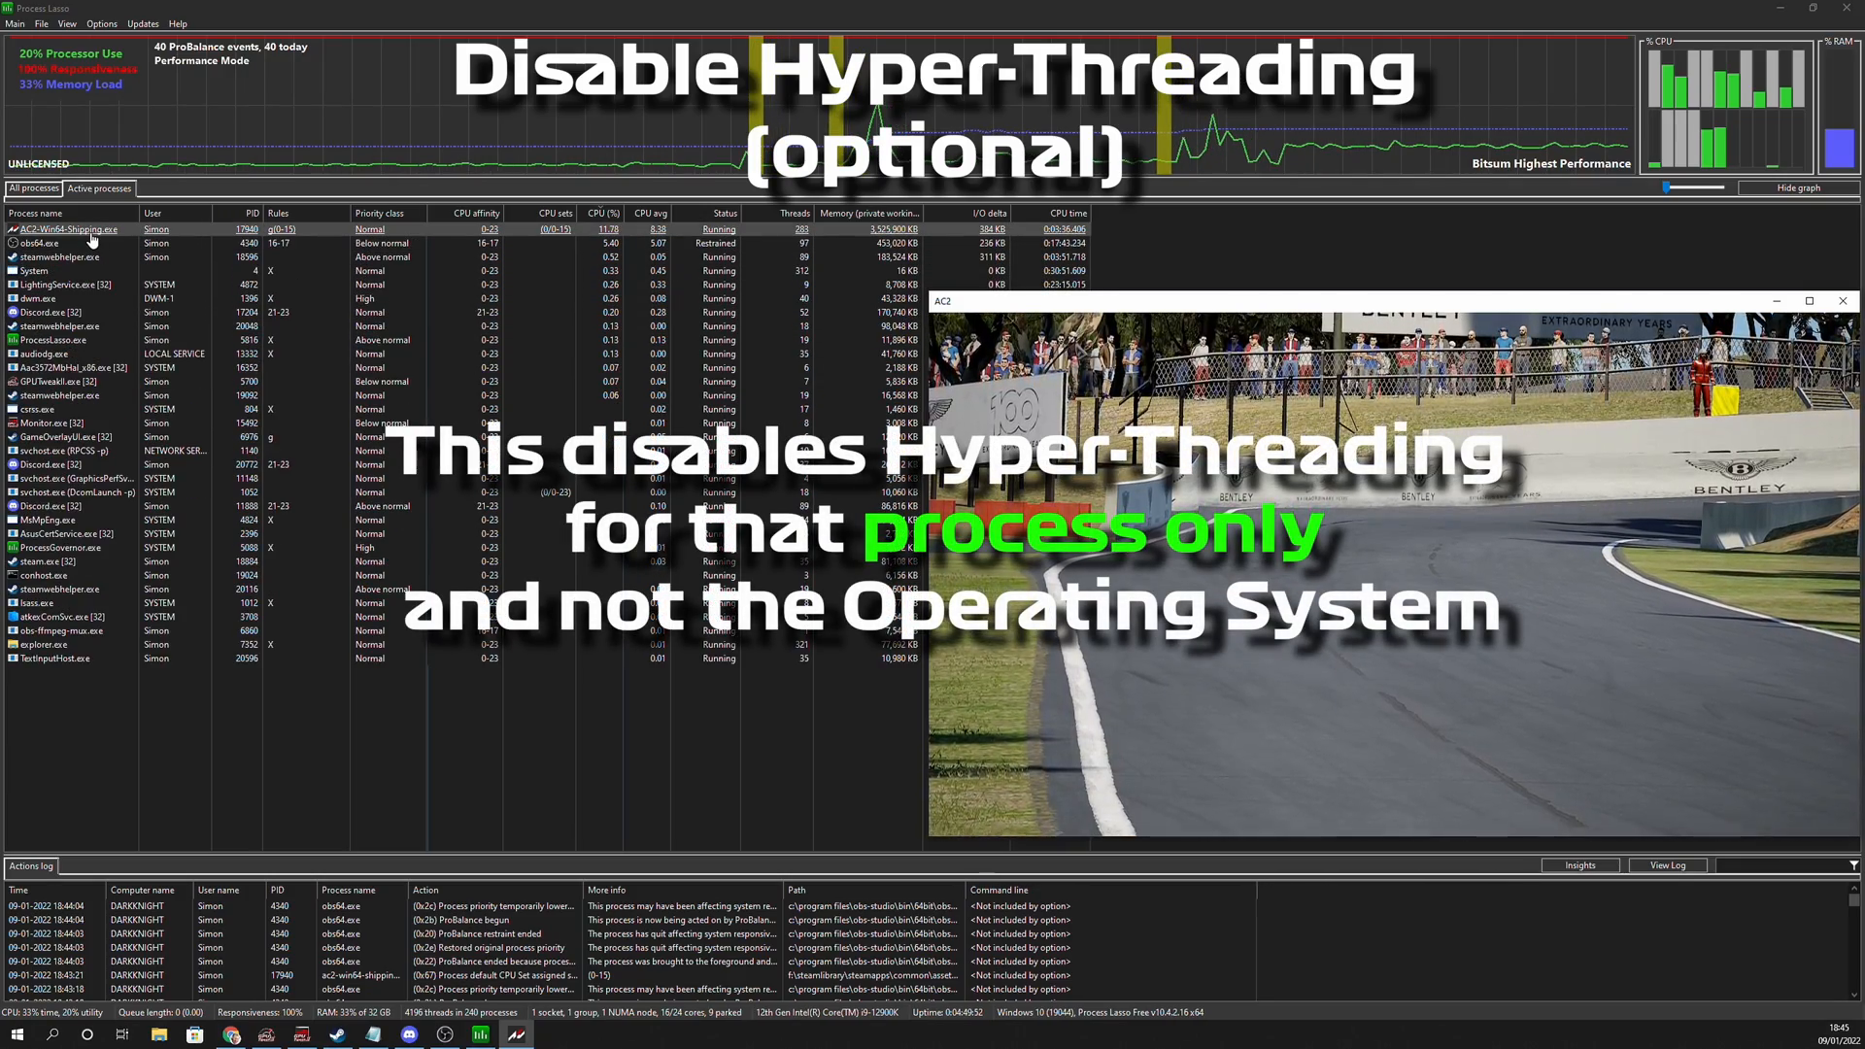
Disable hyper-threading in AC2-Win64-Shipping.exe's permanent CPU affinity, keeping even cores only.
{"action": "right_click", "coordinate": [57, 230]}
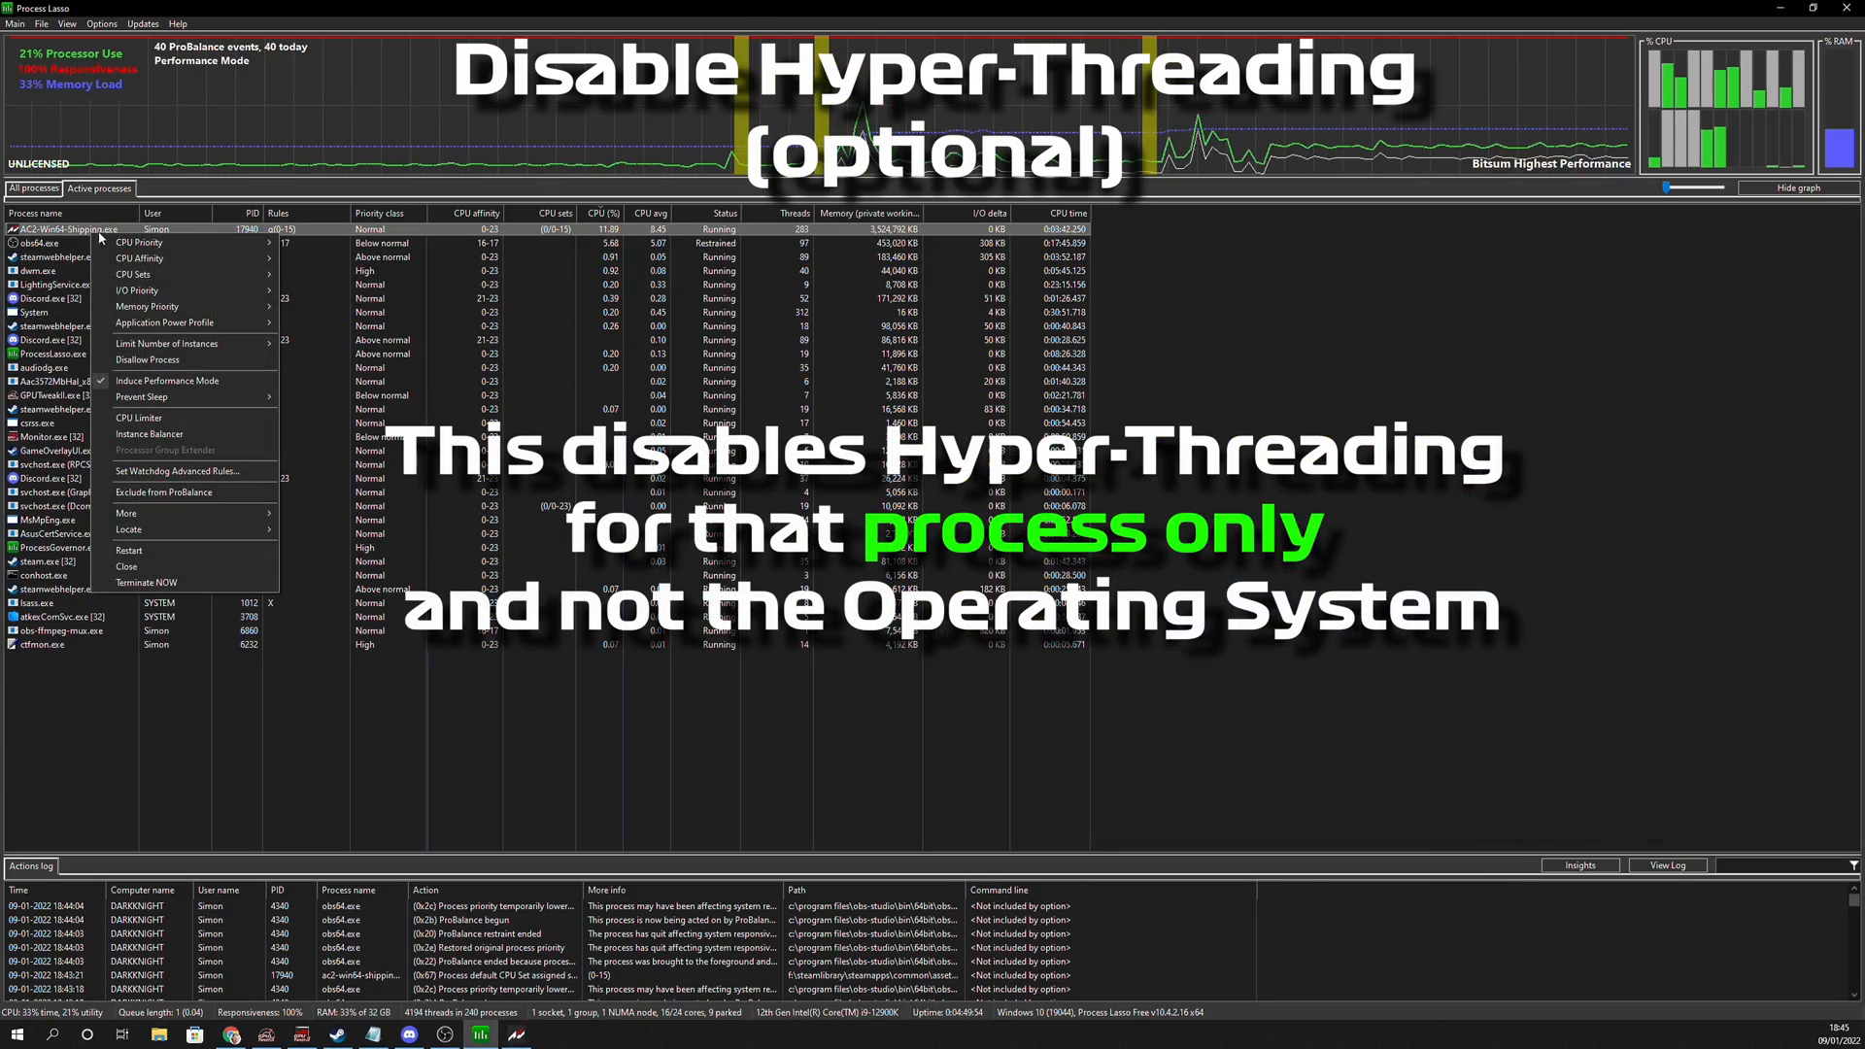
{"action": "mouse_move", "coordinate": [140, 258]}
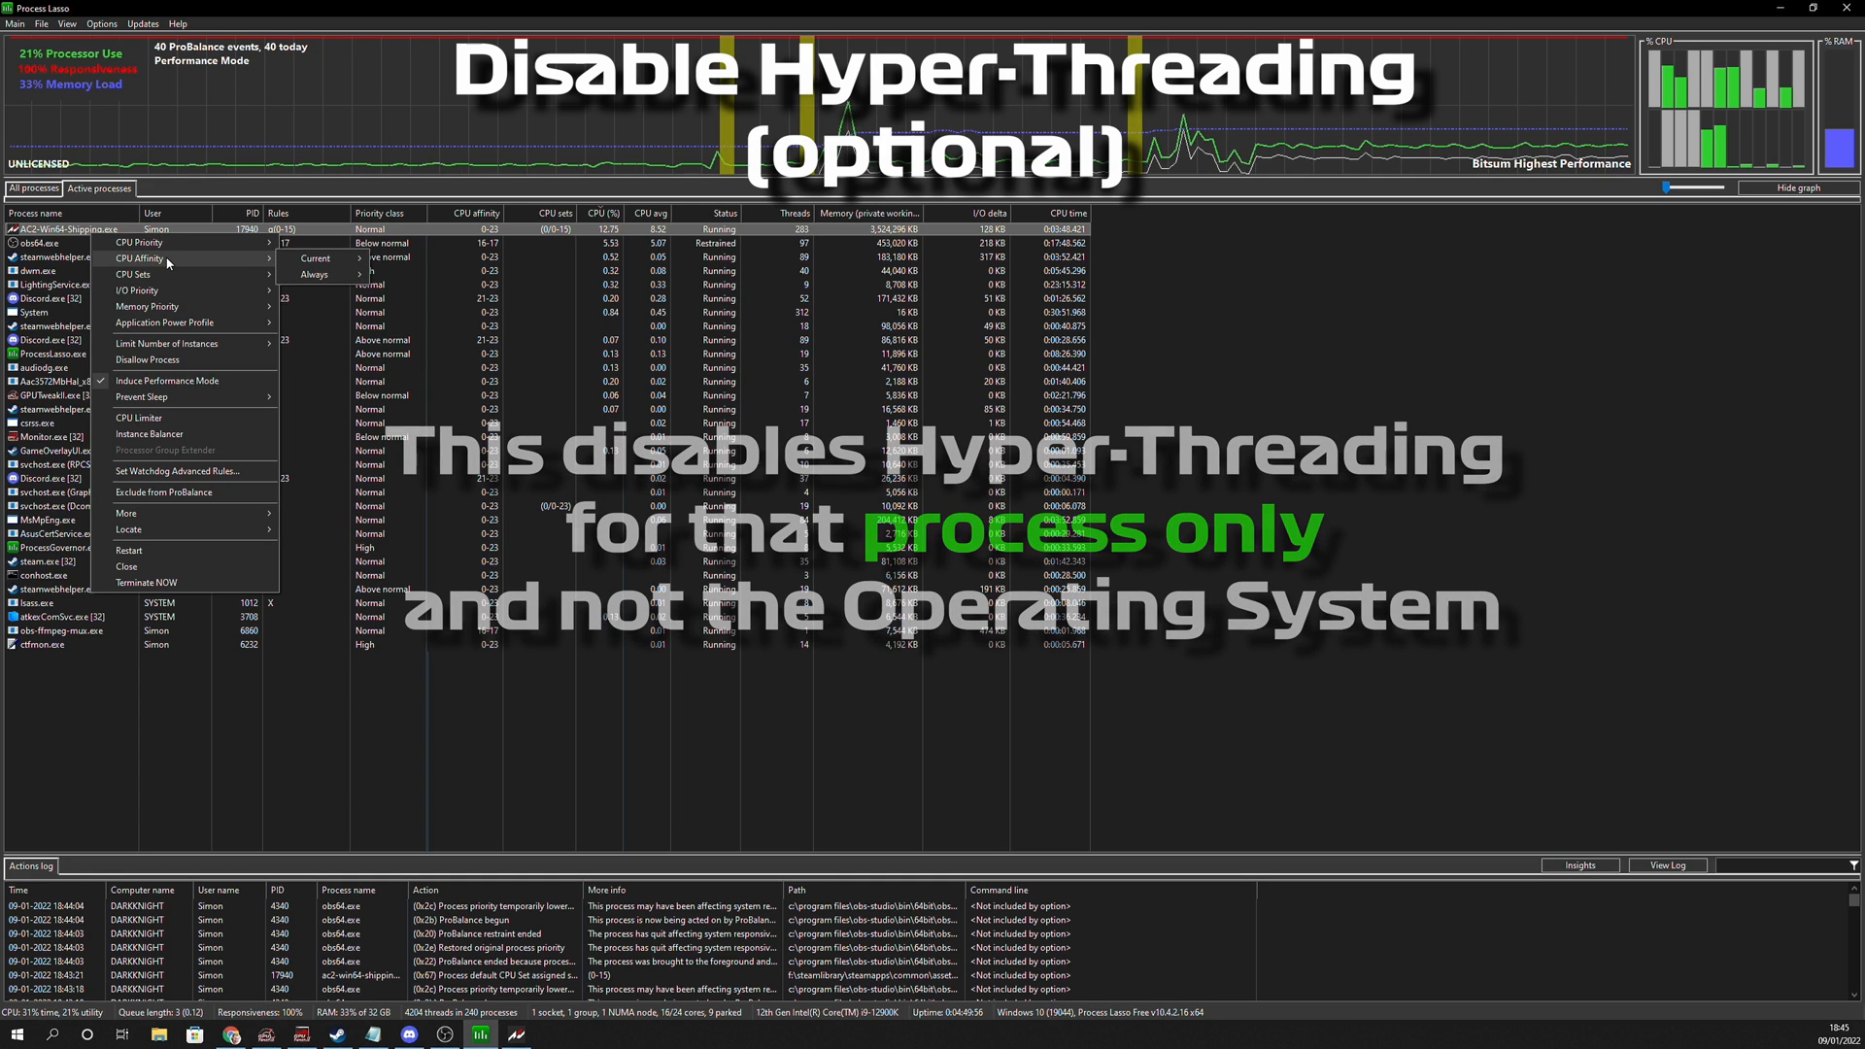
{"action": "mouse_move", "coordinate": [314, 276]}
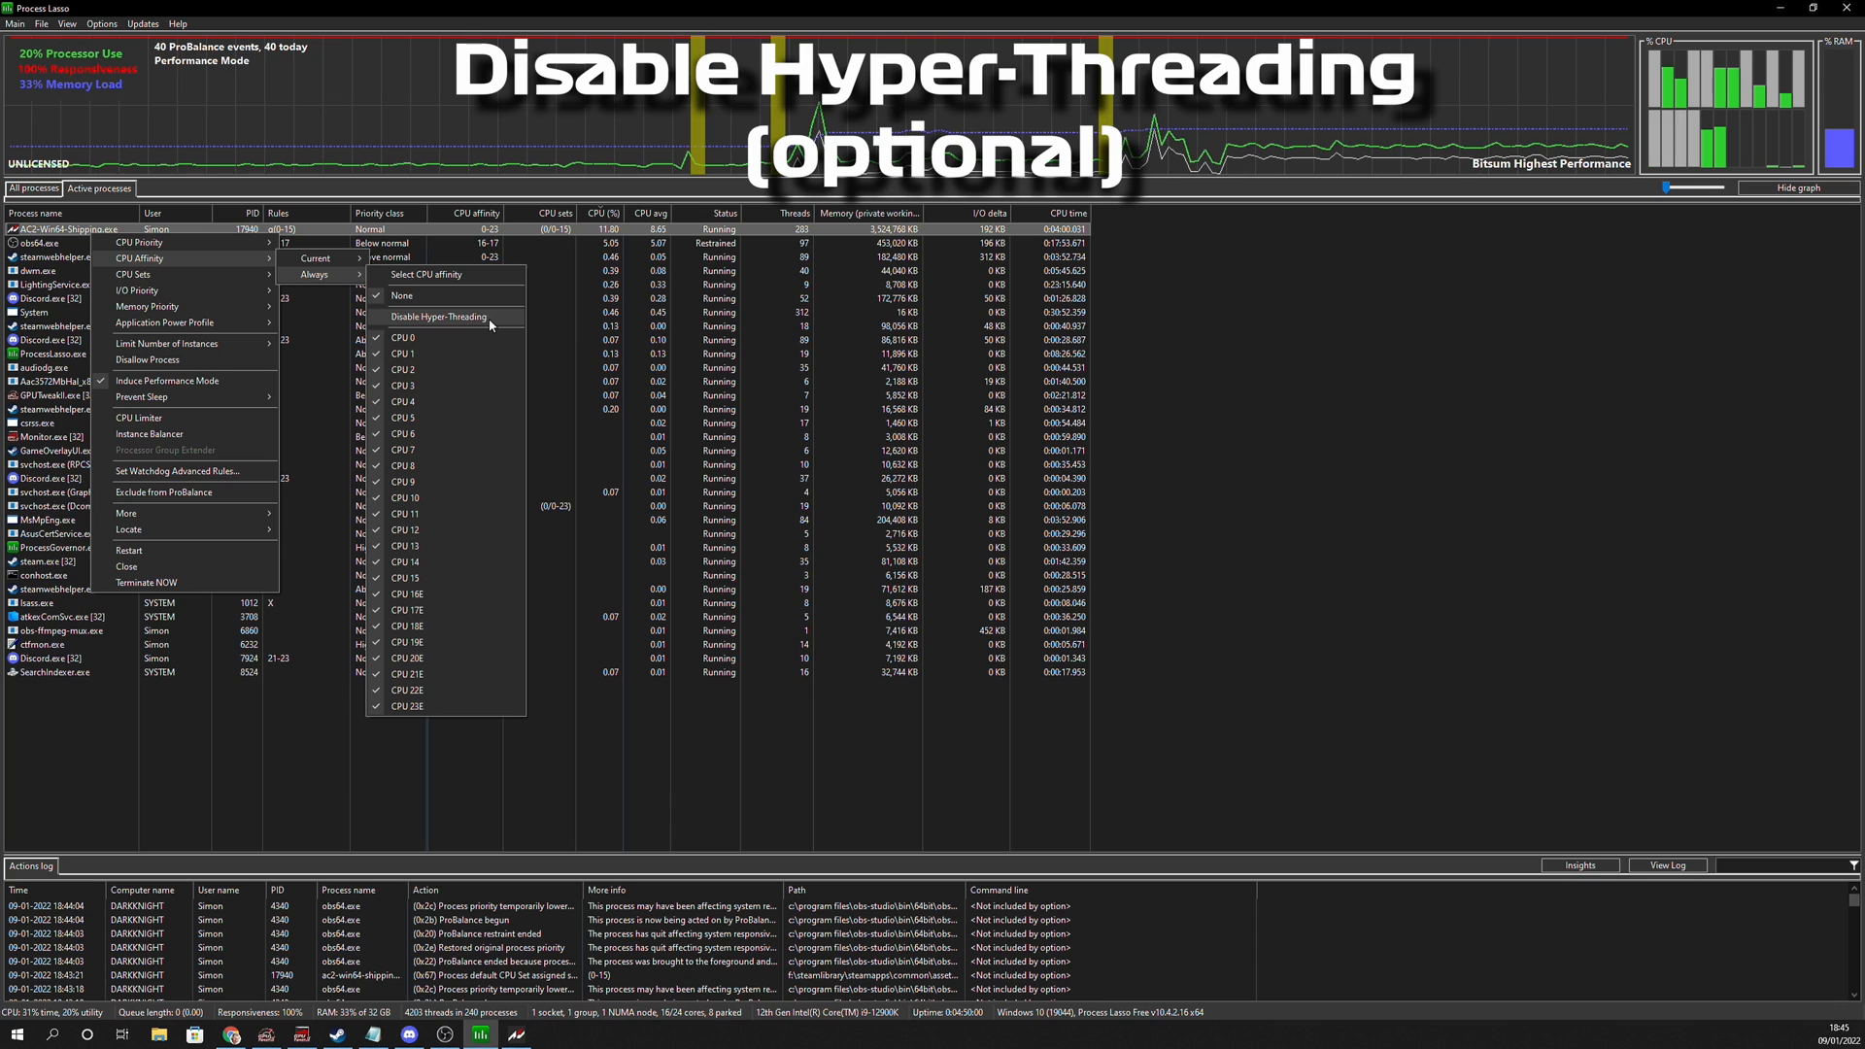
{"action": "left_click", "coordinate": [439, 317]}
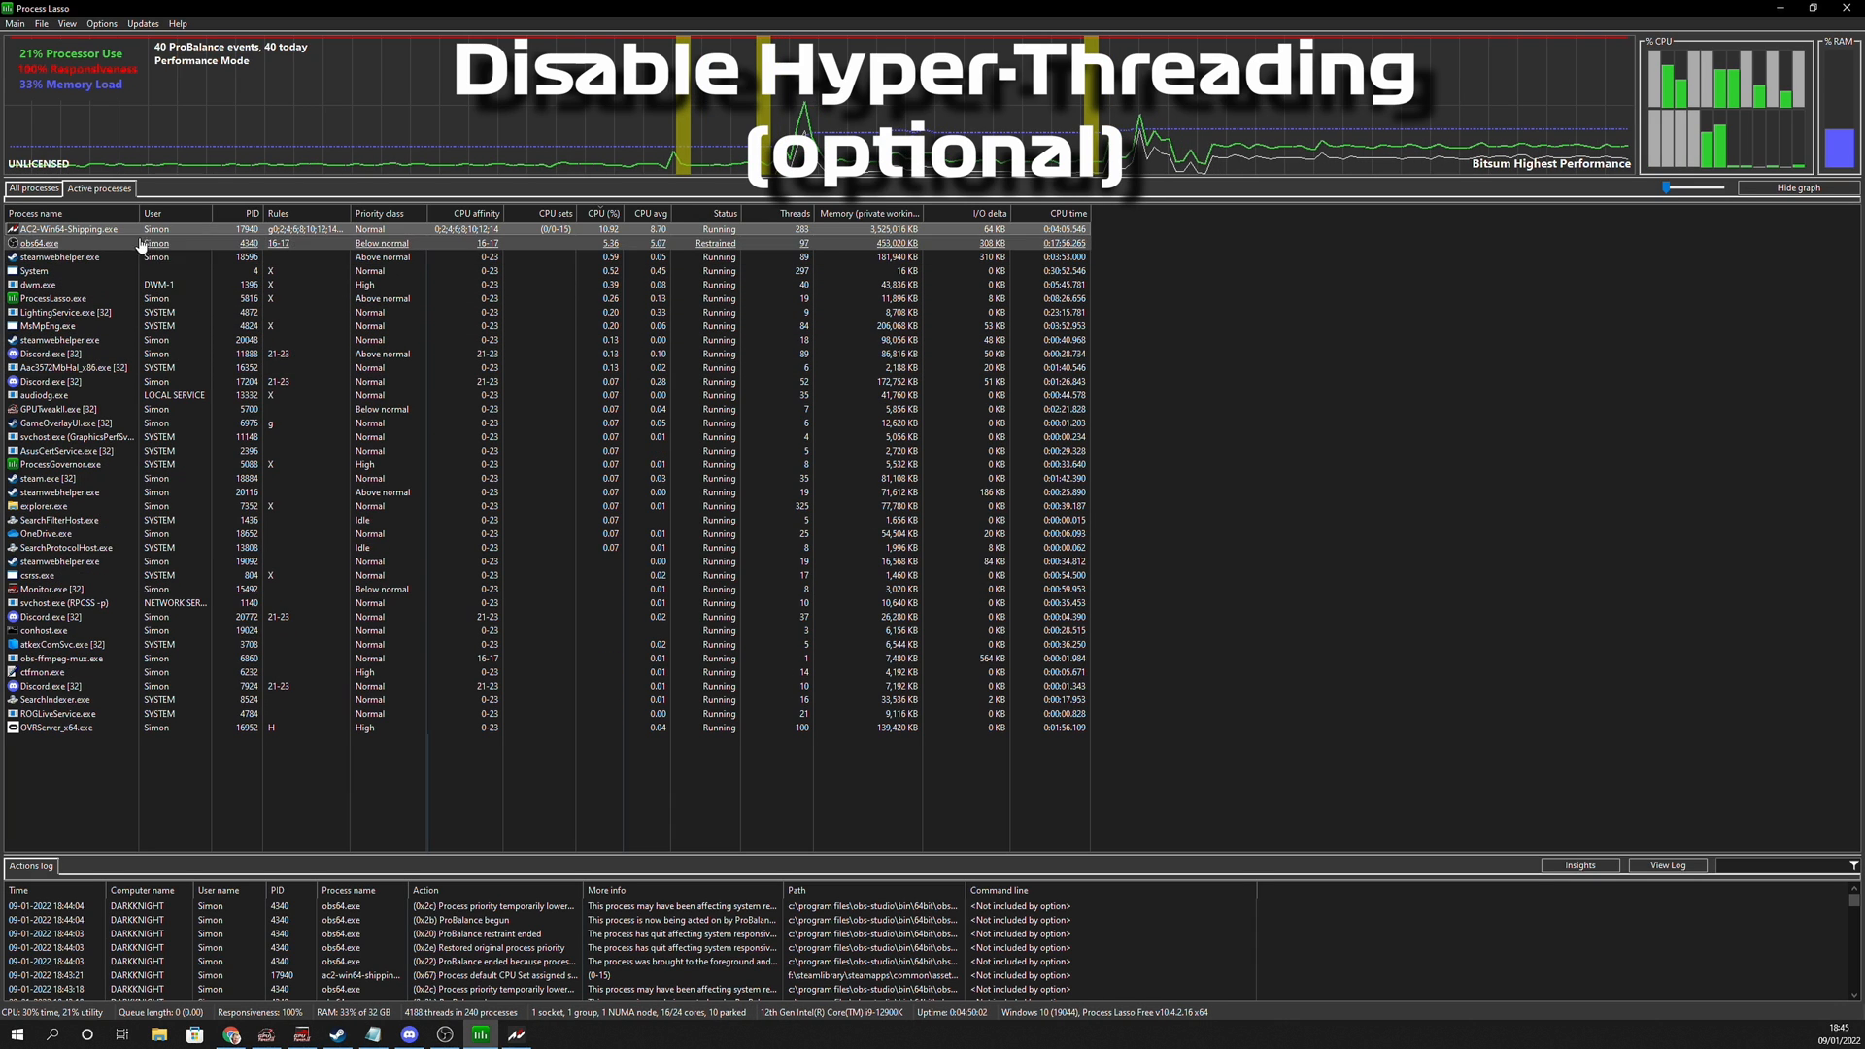